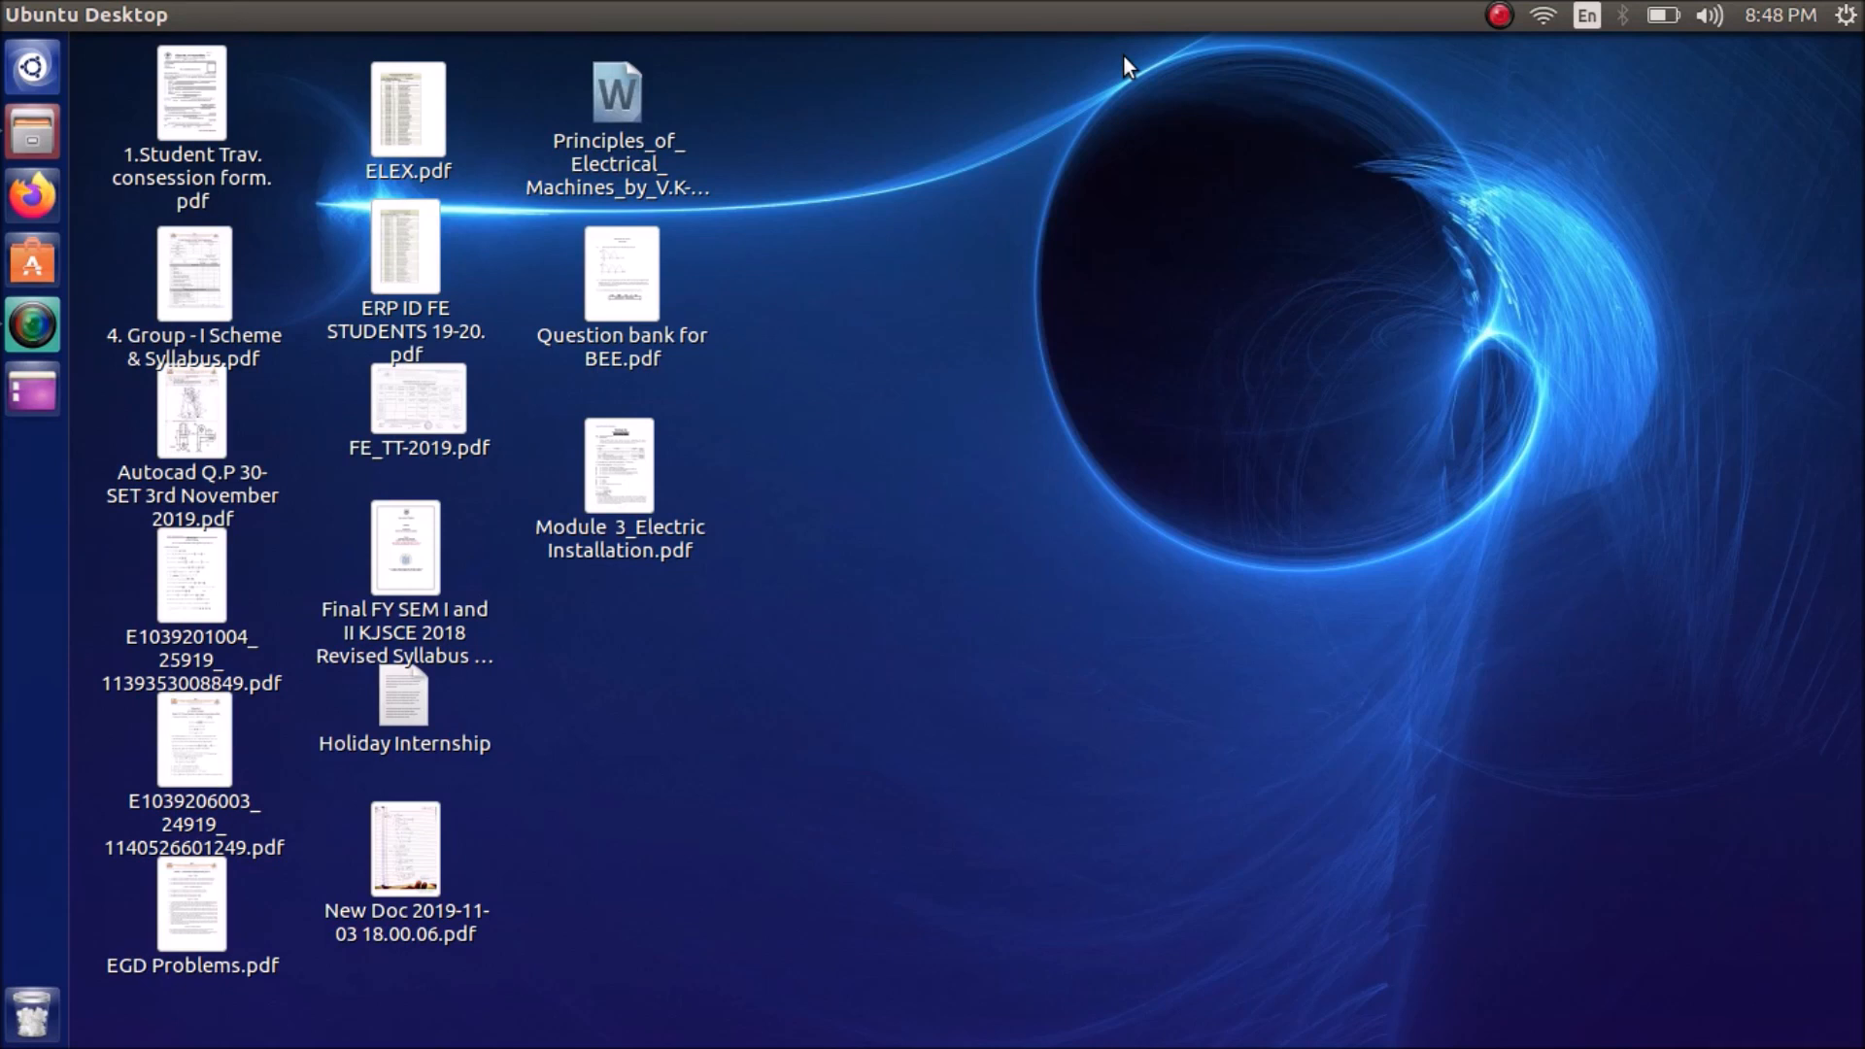
Run the firefox command in a terminal to launch the browser on a new tab
text(fi)
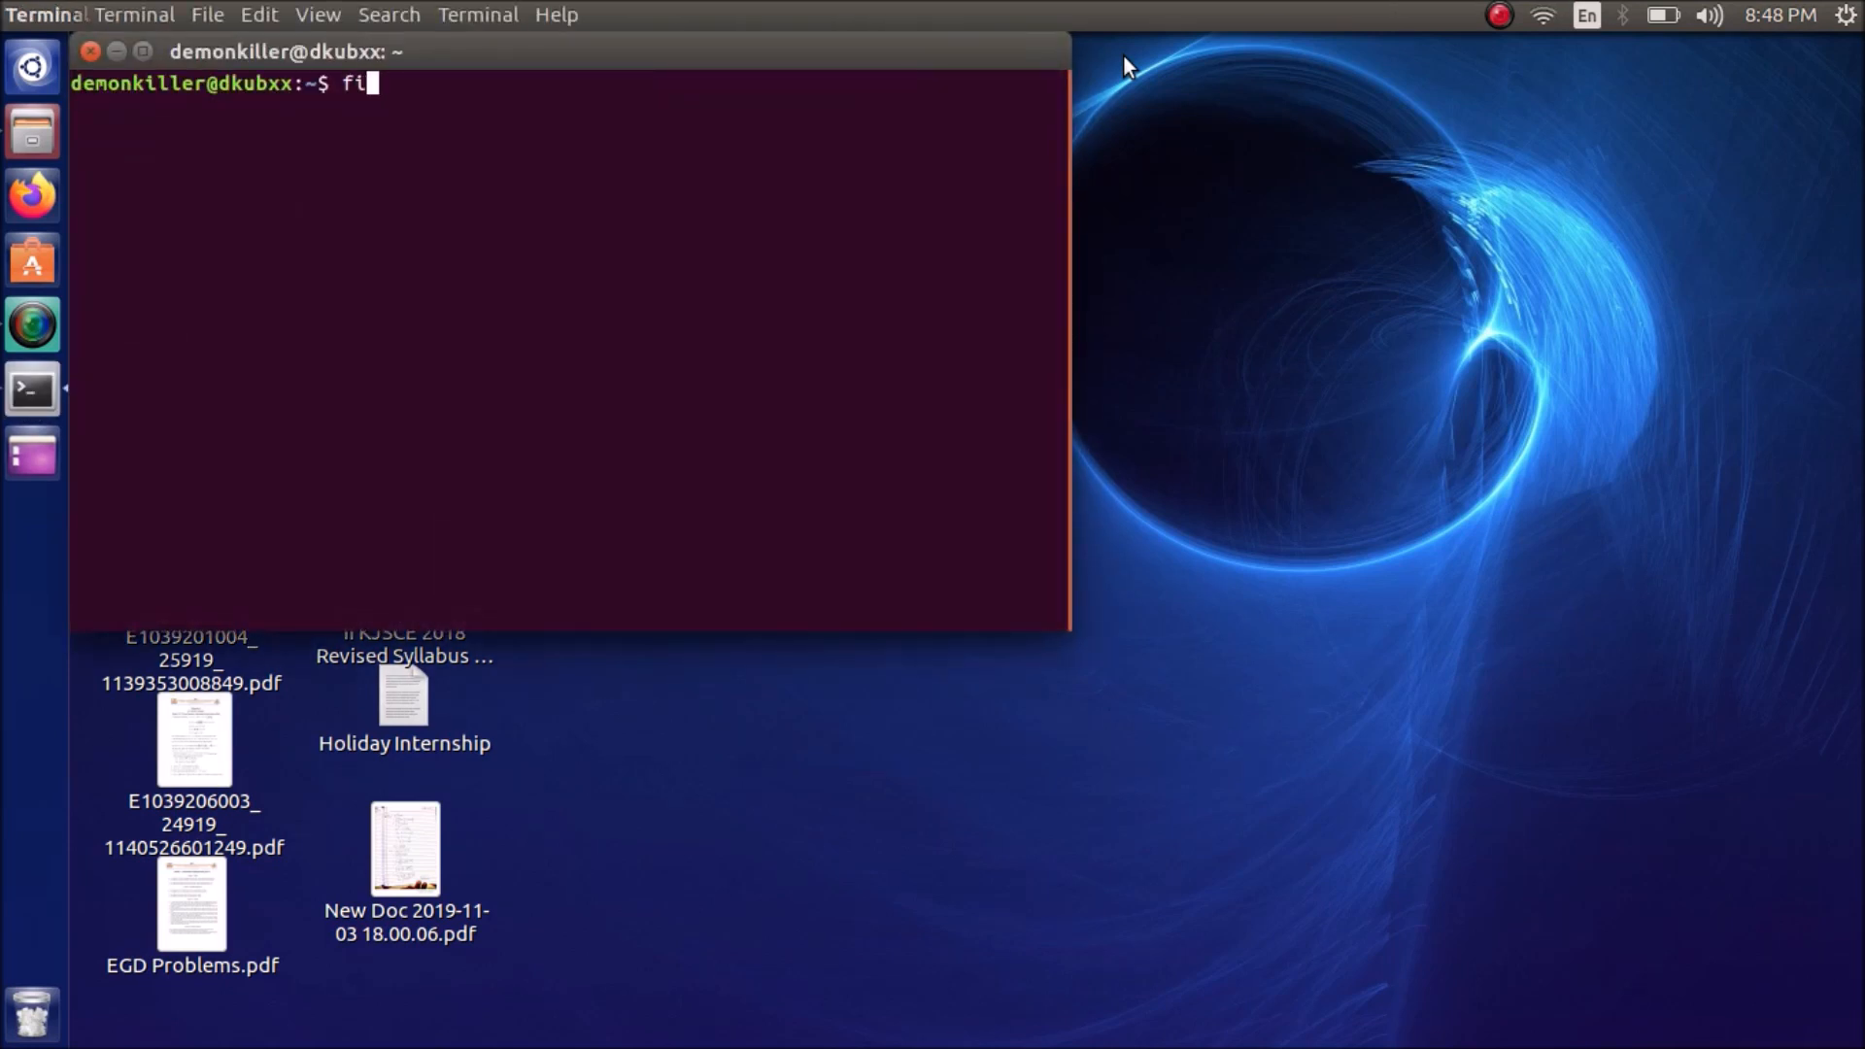
text(r)
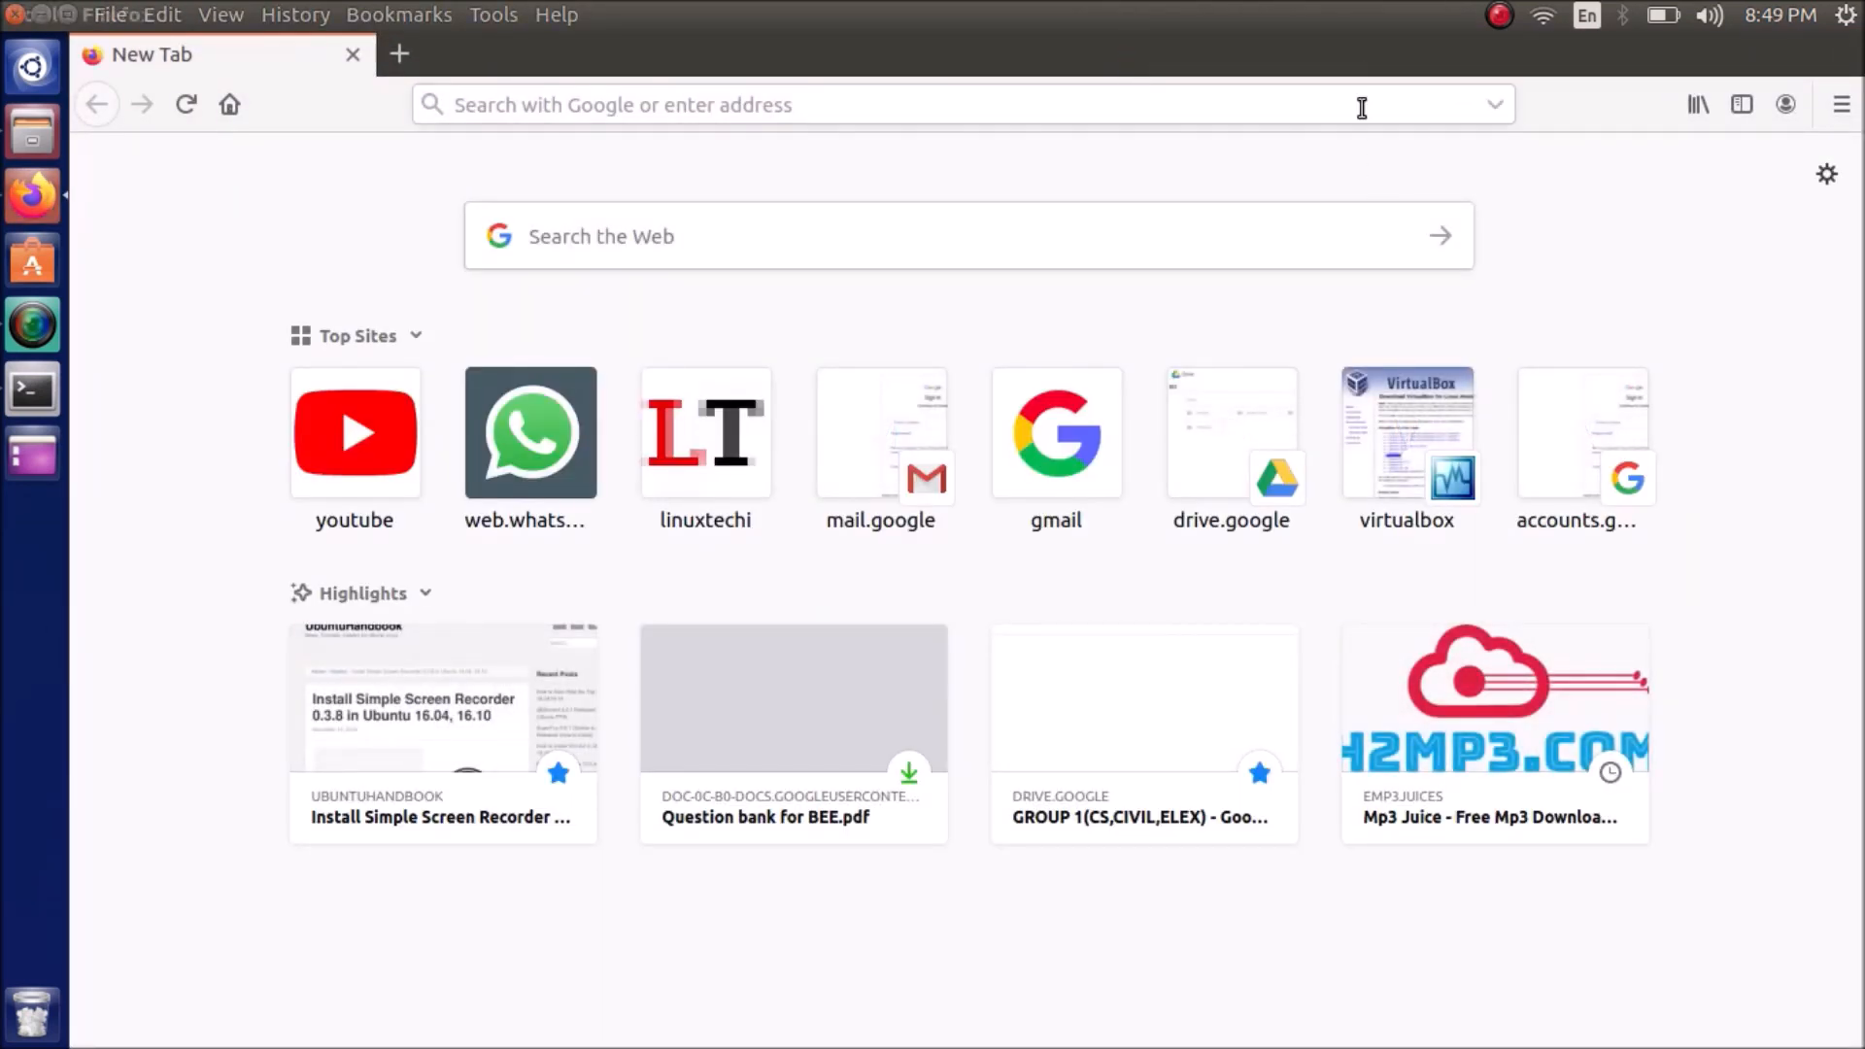
Search for virtualbox, go to the Oracle VM VirtualBox site and its Download VirtualBox 6.1 page
text(virtualbox&ie=utf-8&oe=utf-)
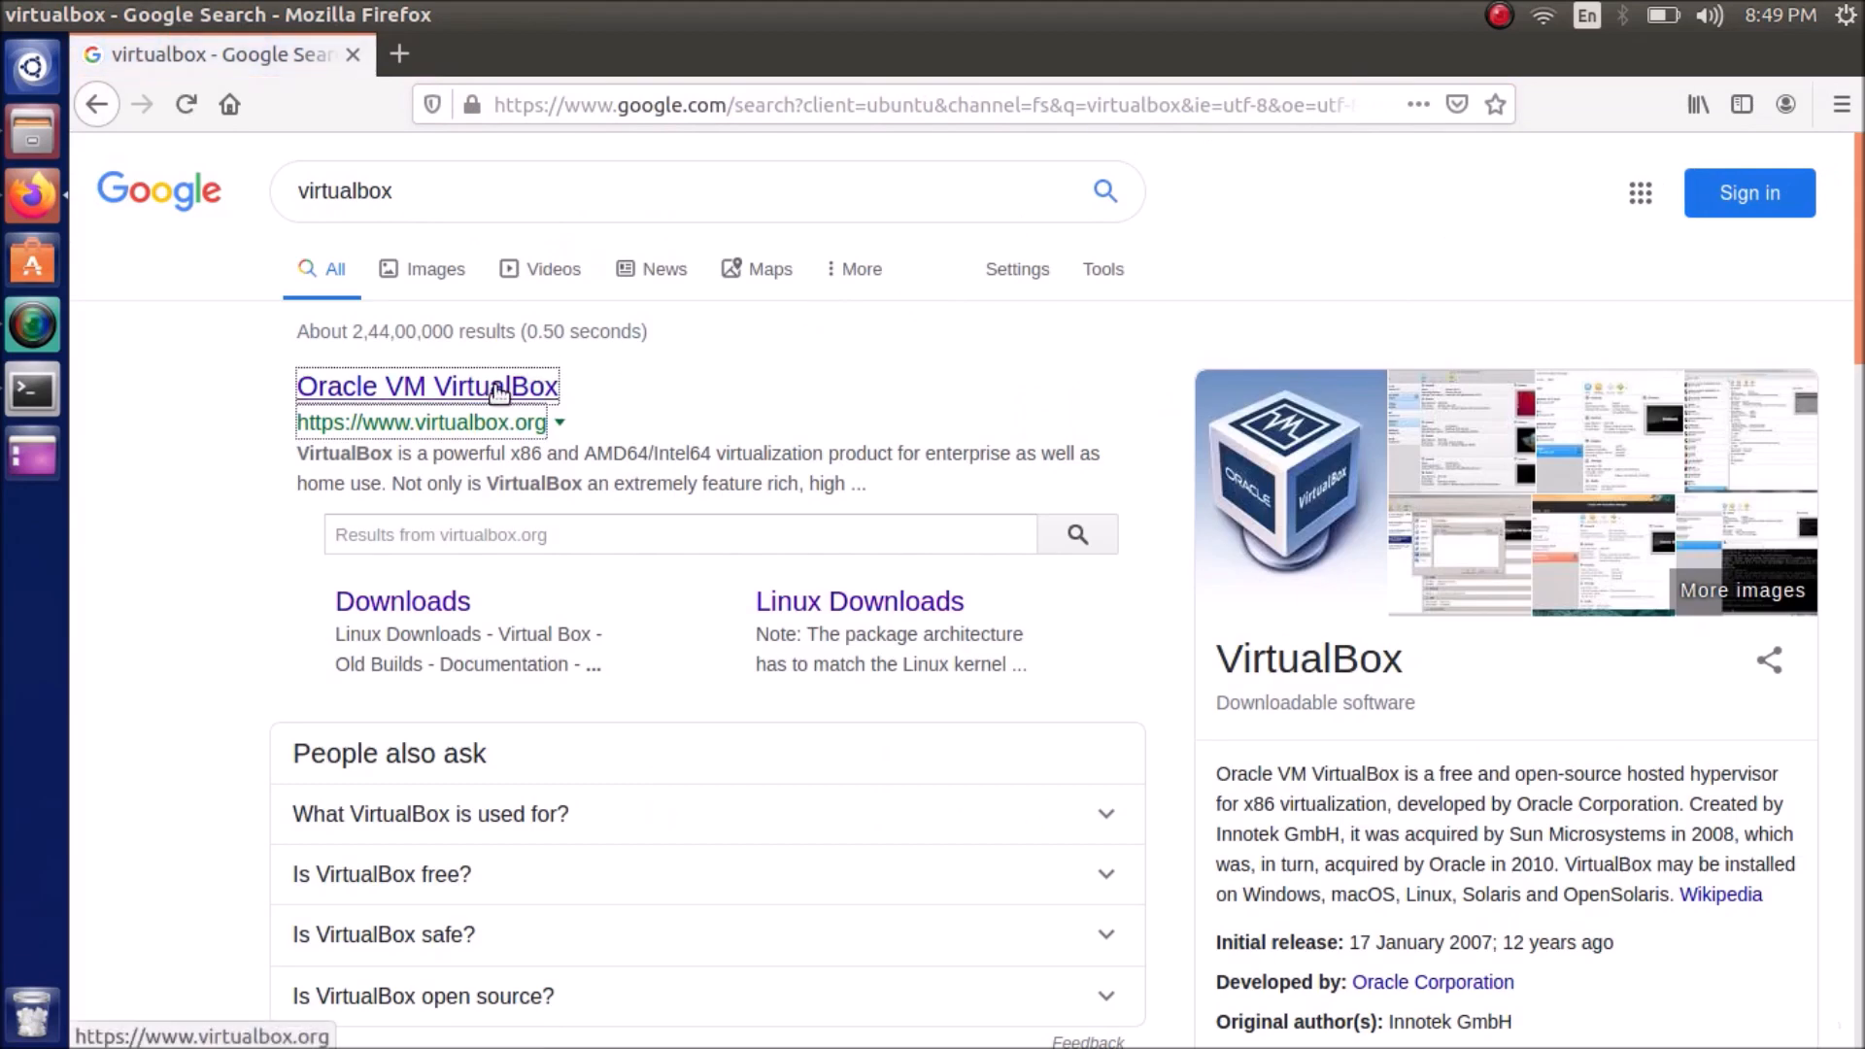
click(426, 387)
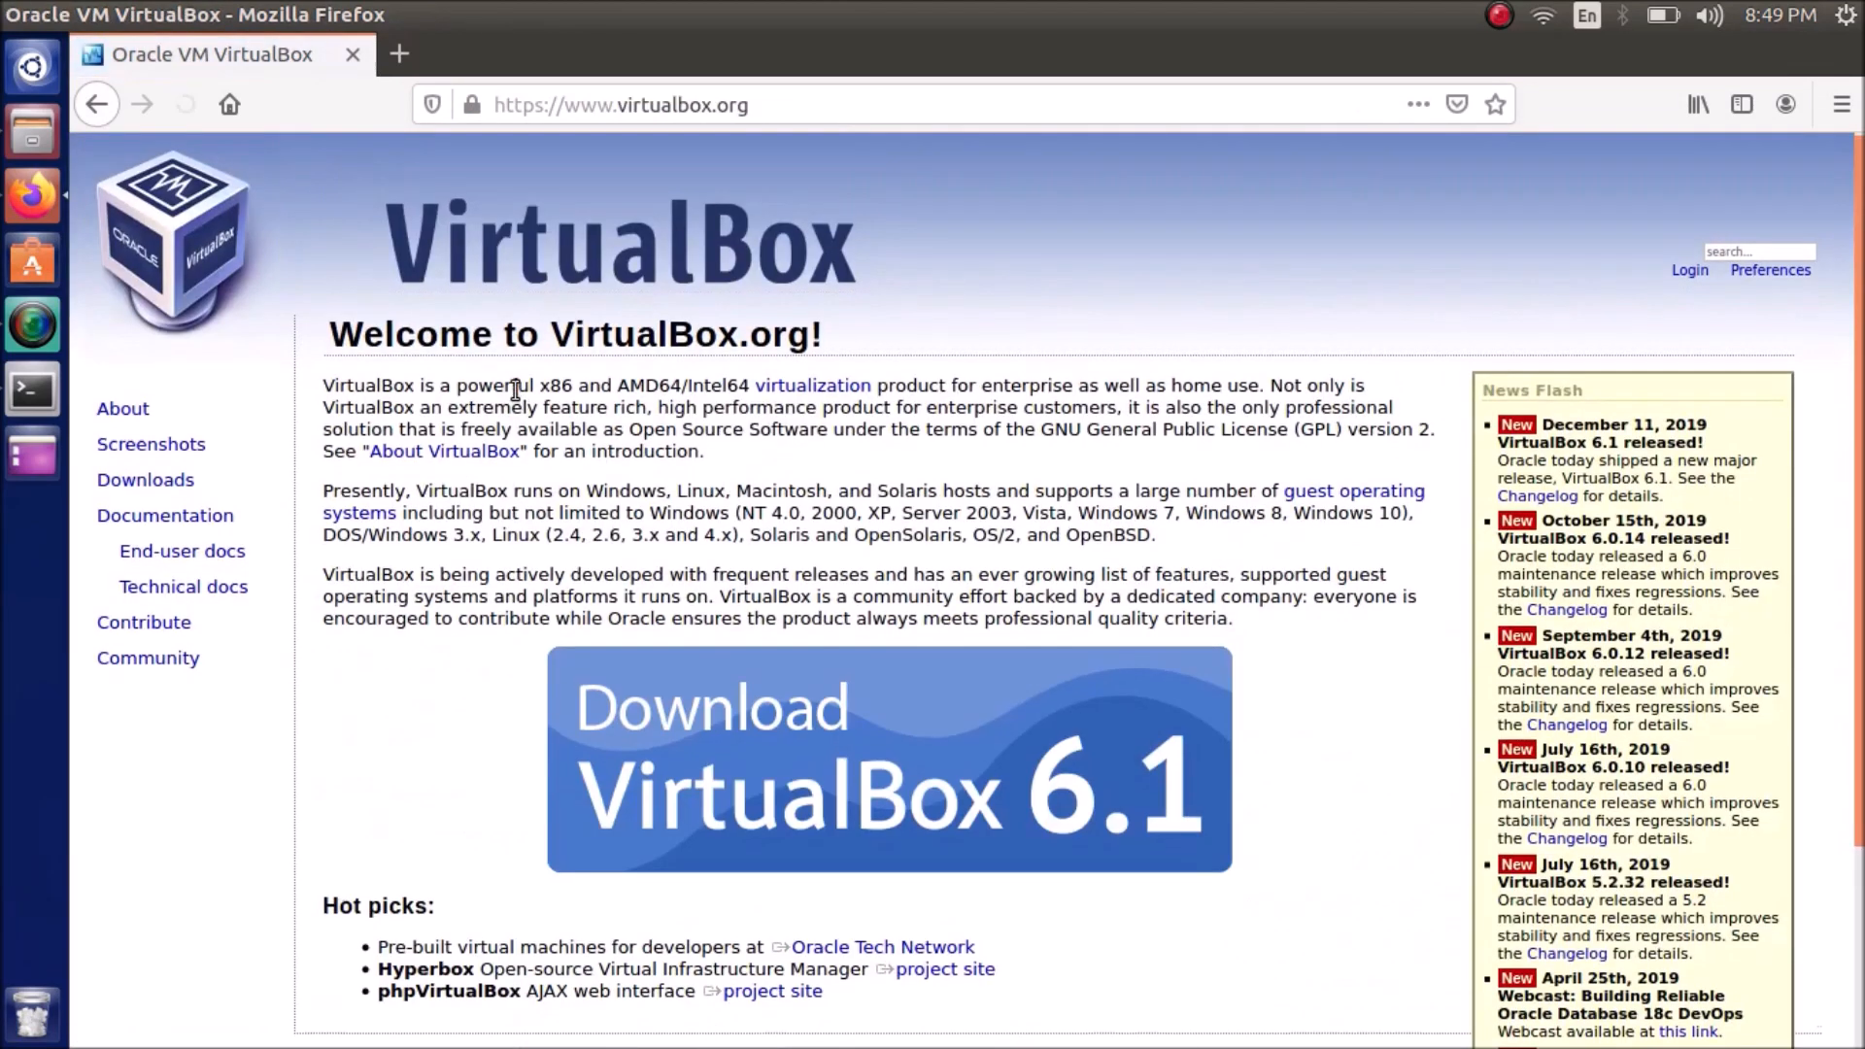
scroll(down, 3)
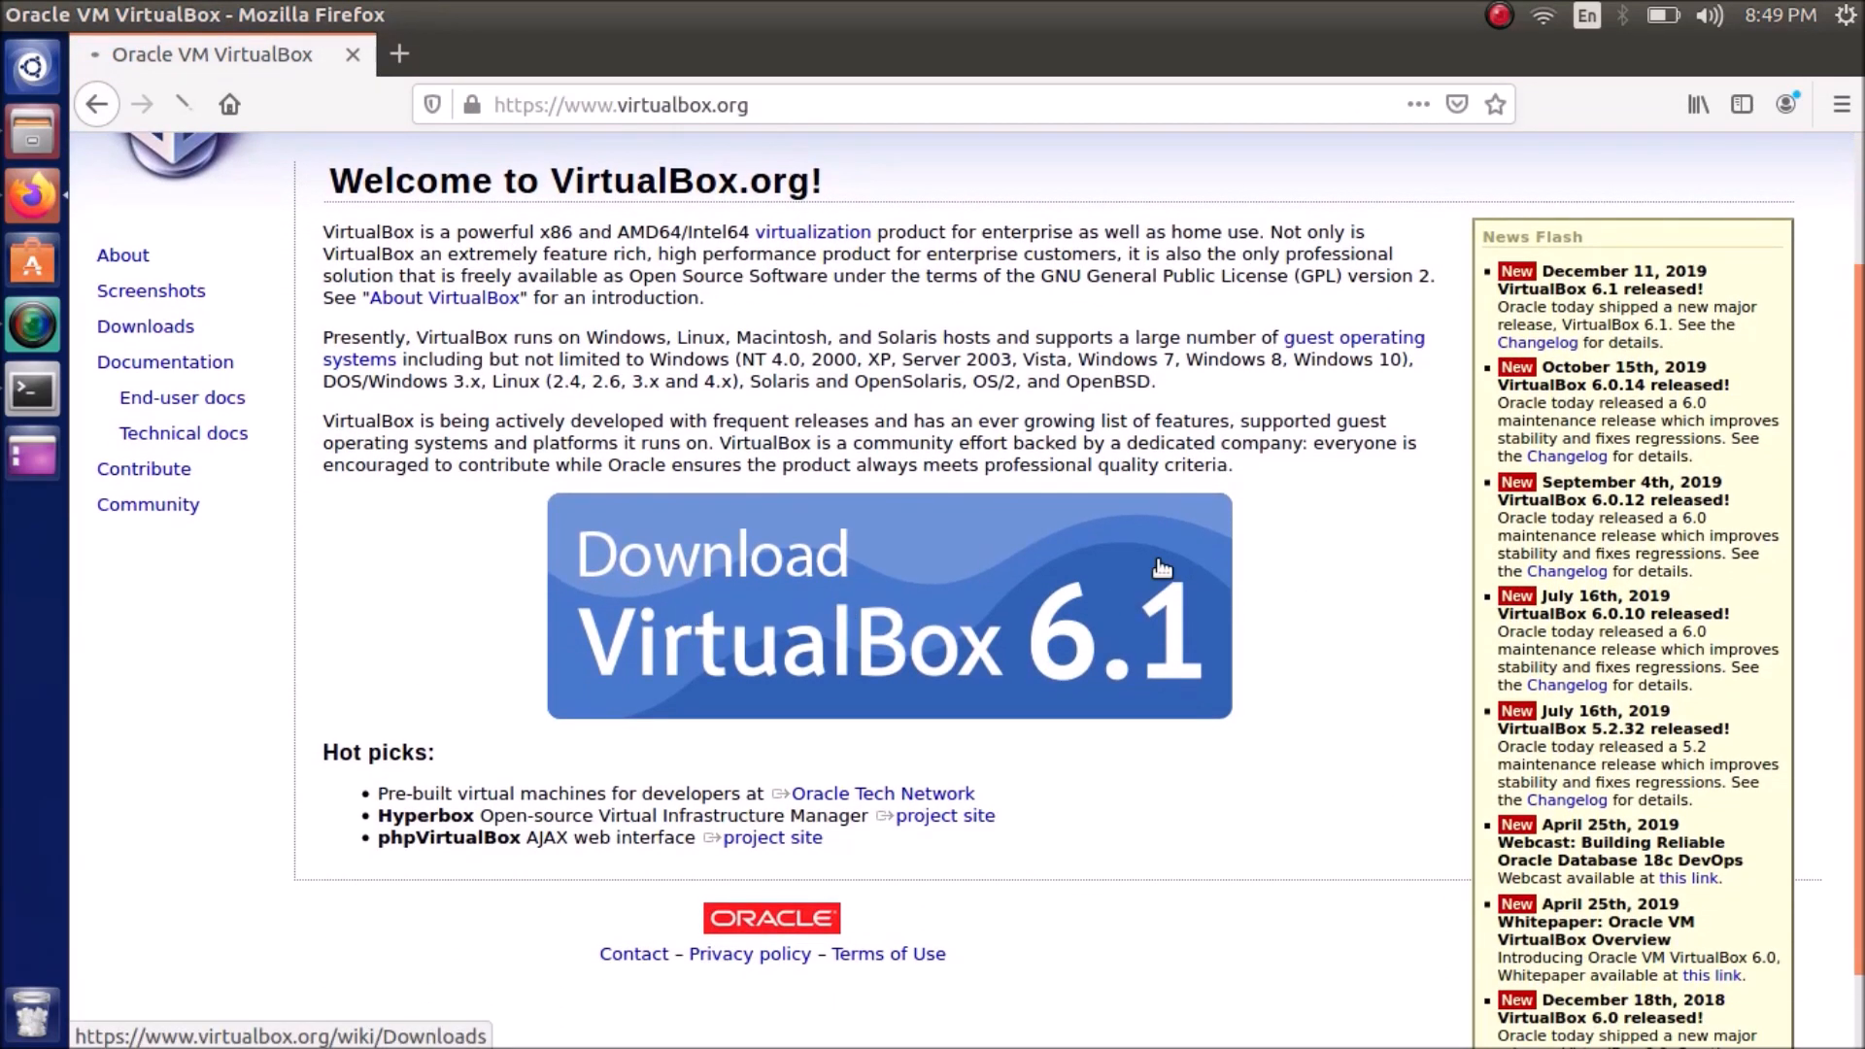
click(888, 604)
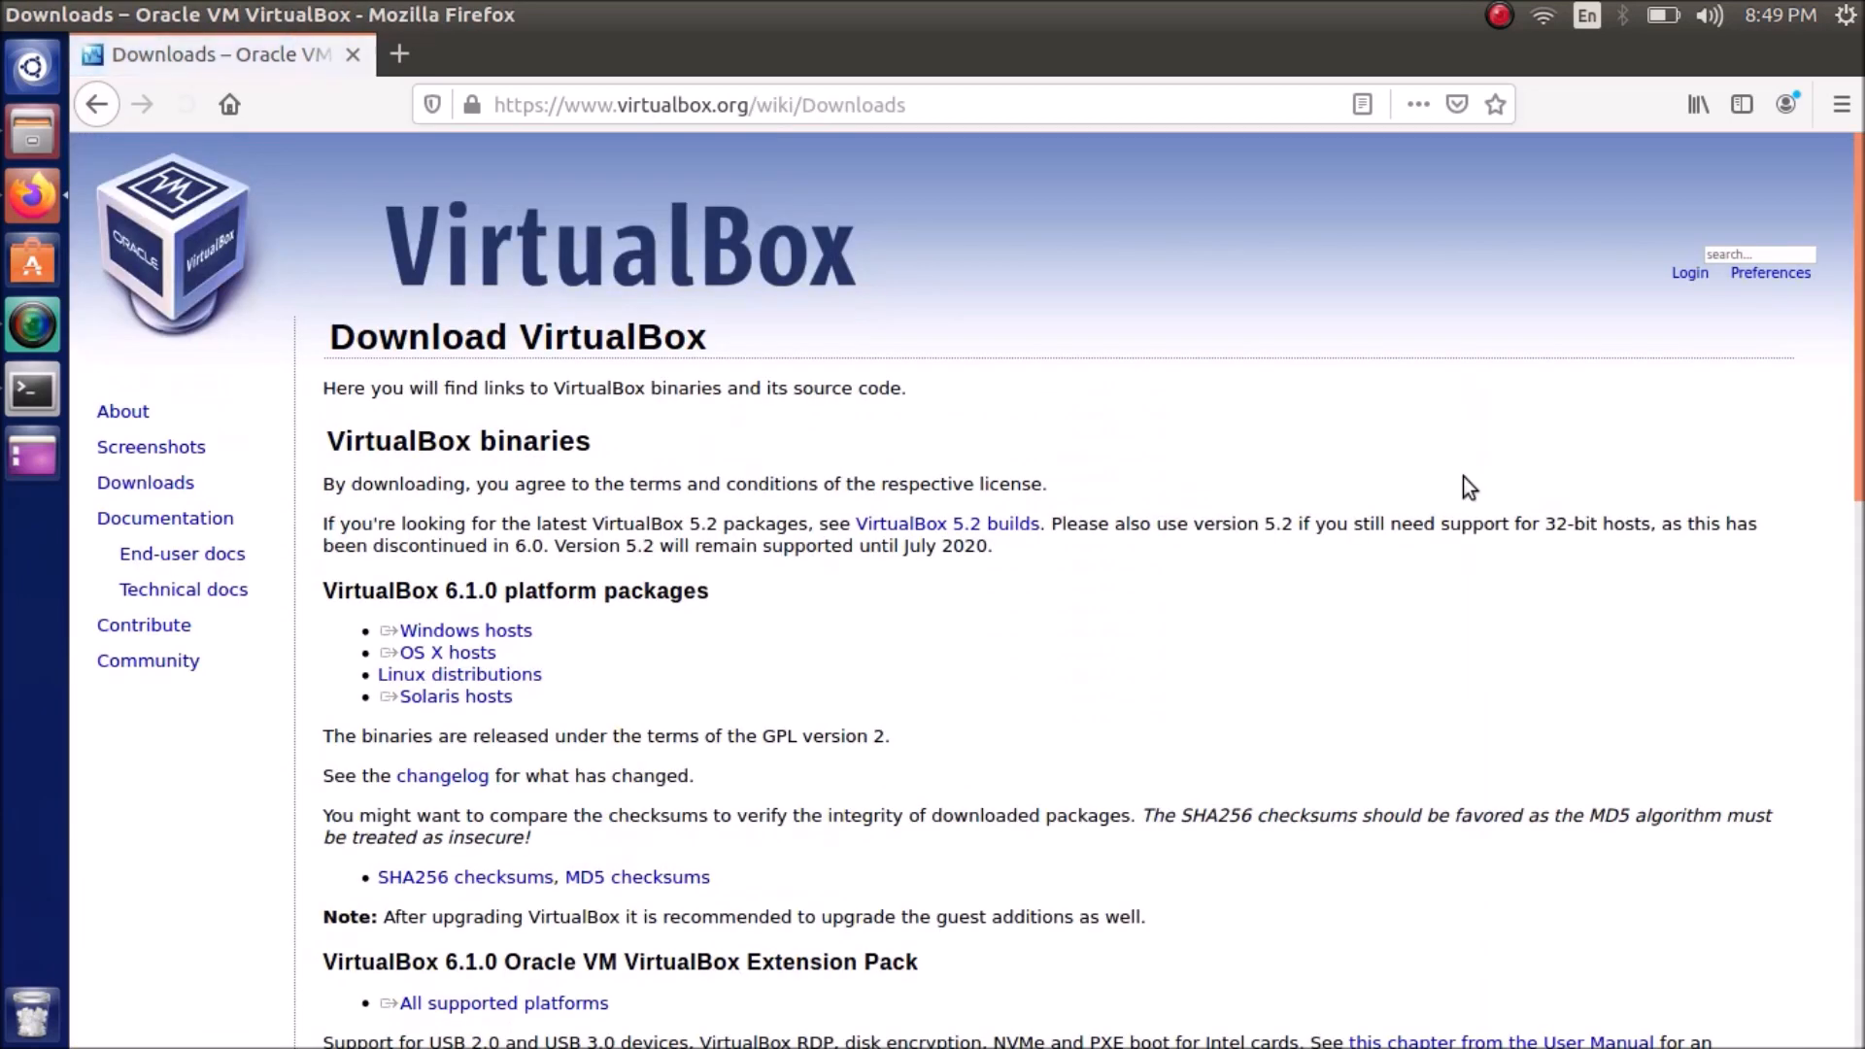
scroll(down, 3)
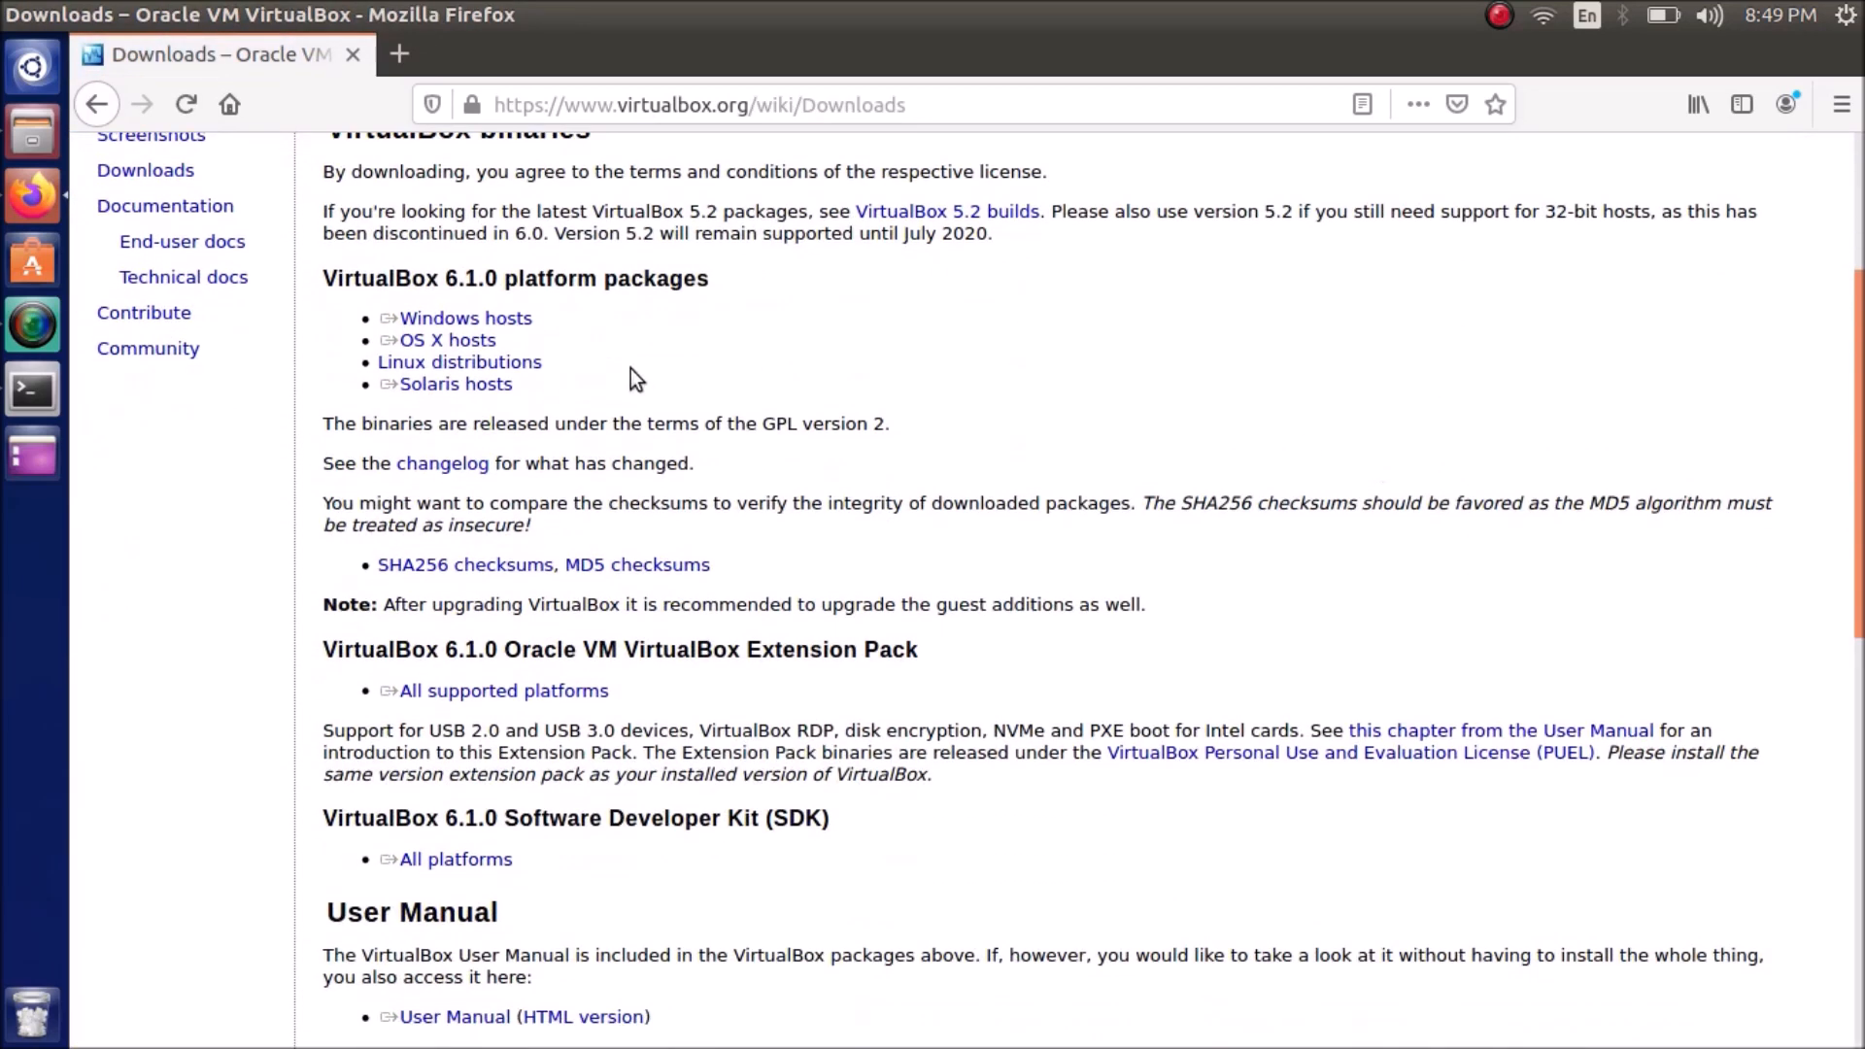
Go to Linux distributions, scroll to the Debian-based section and select the first wget apt-key command
click(458, 361)
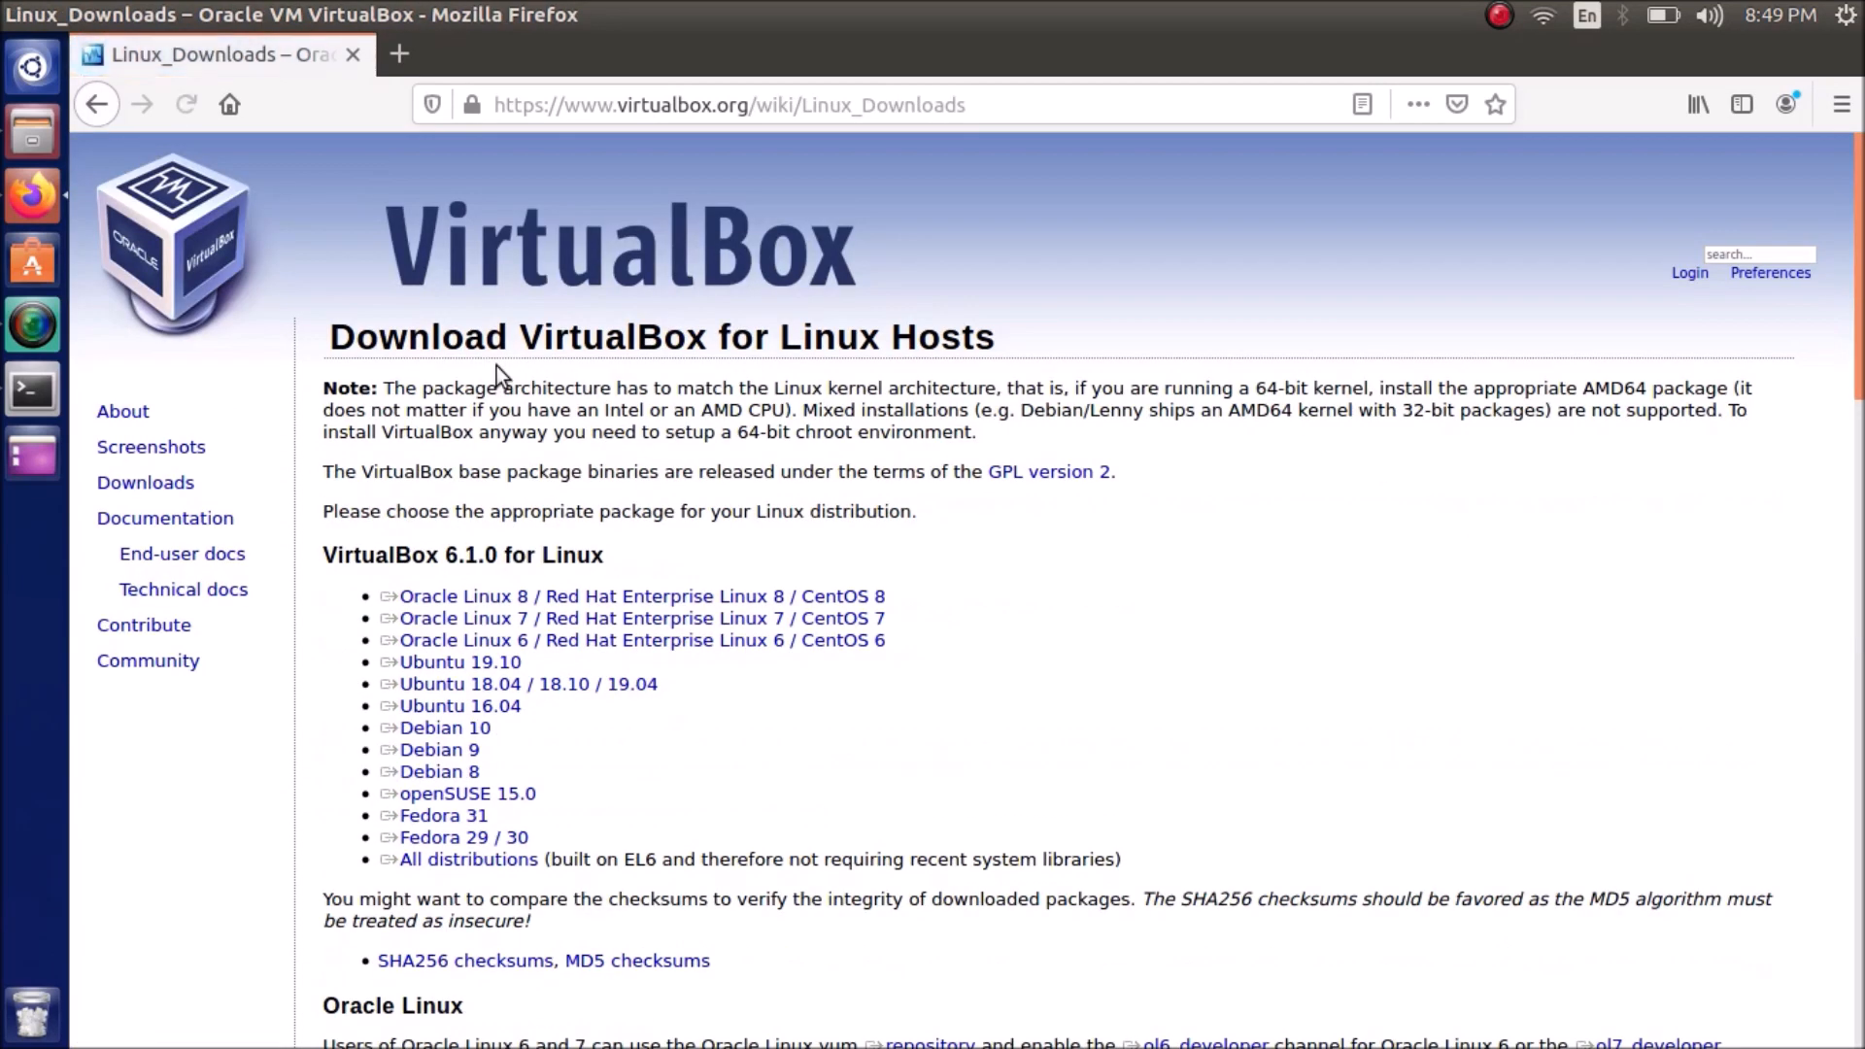
scroll(down, 3)
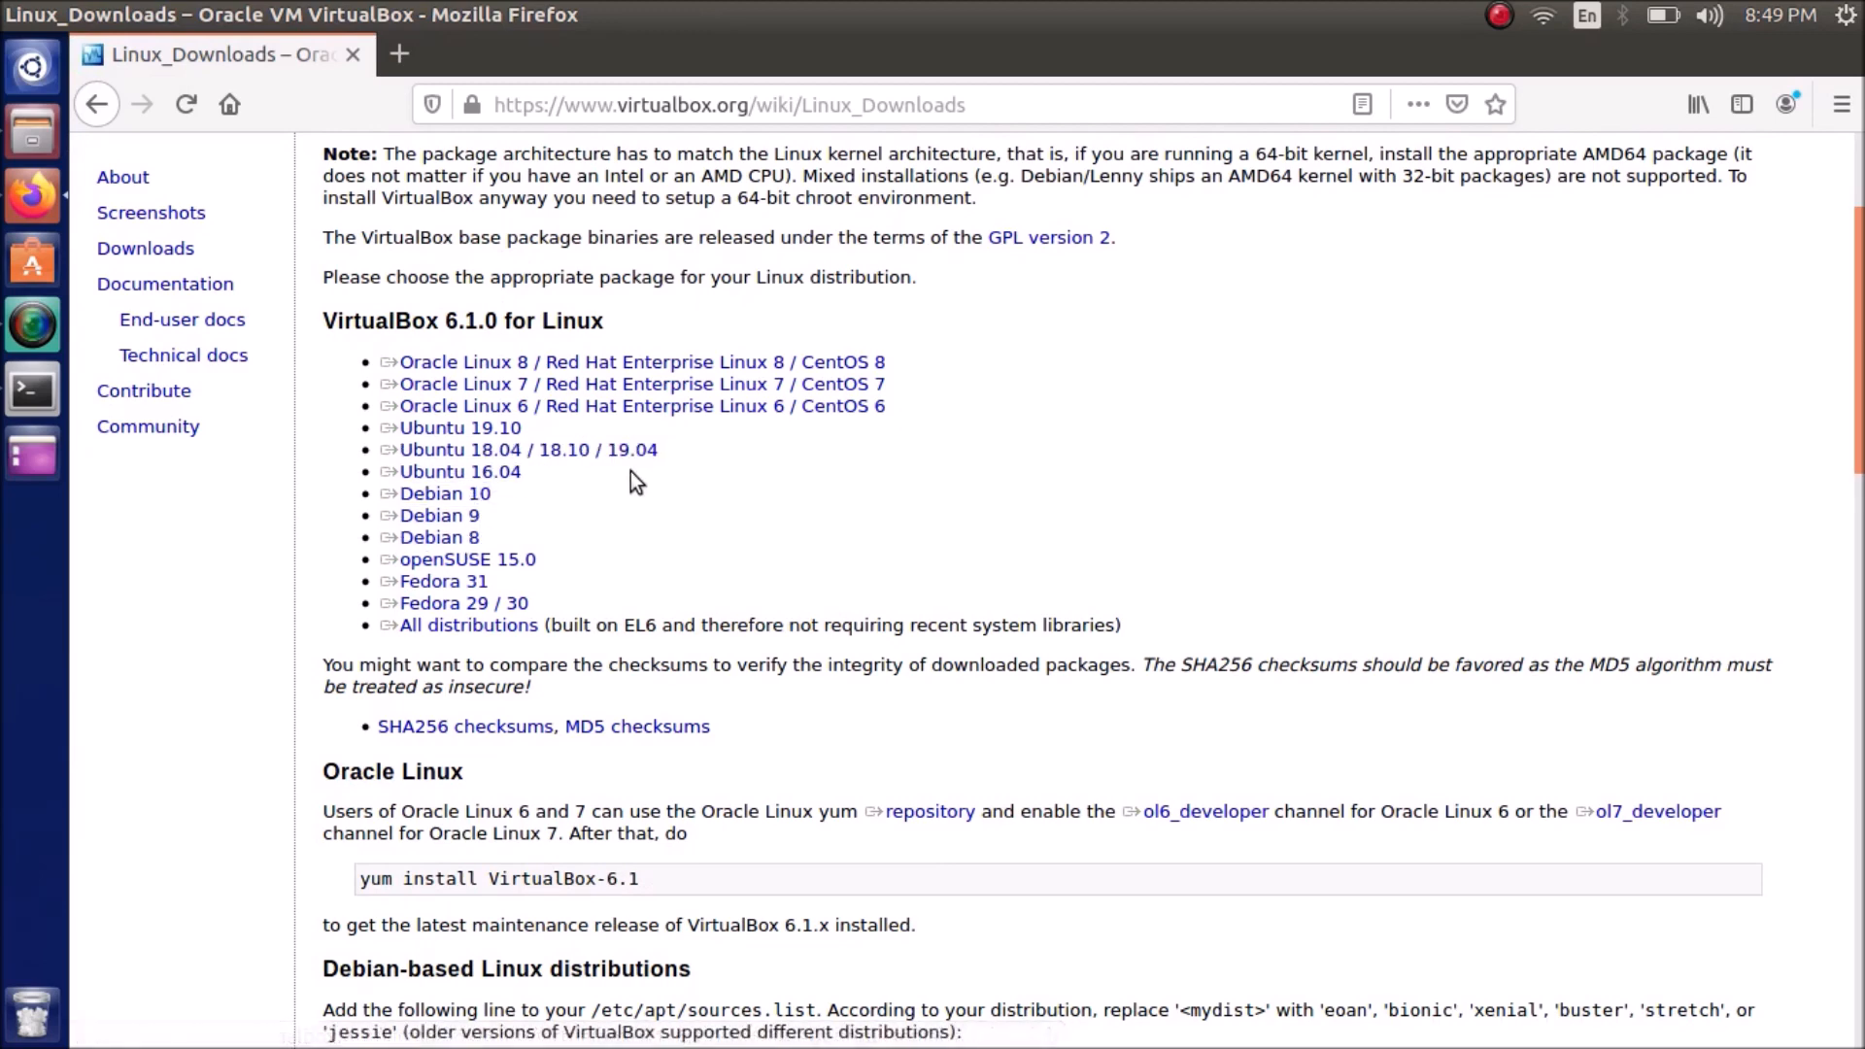
scroll(down, 3)
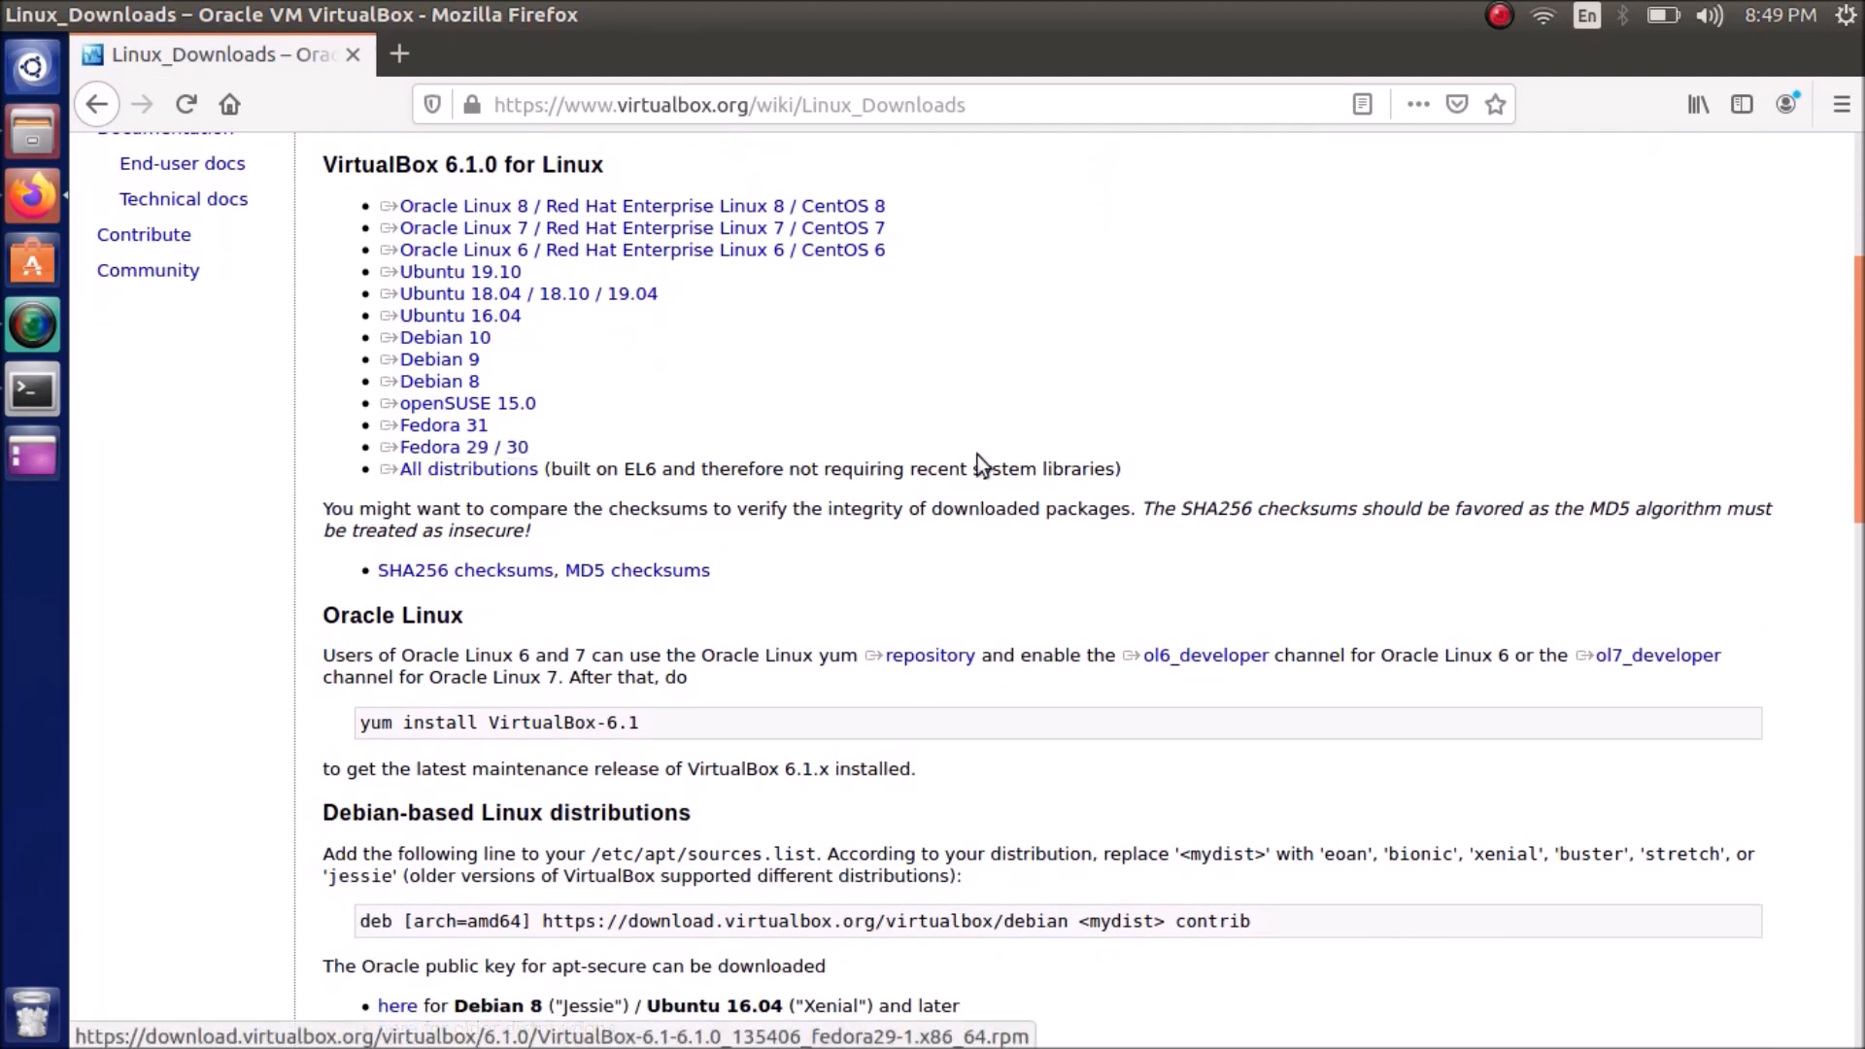
scroll(down, 3)
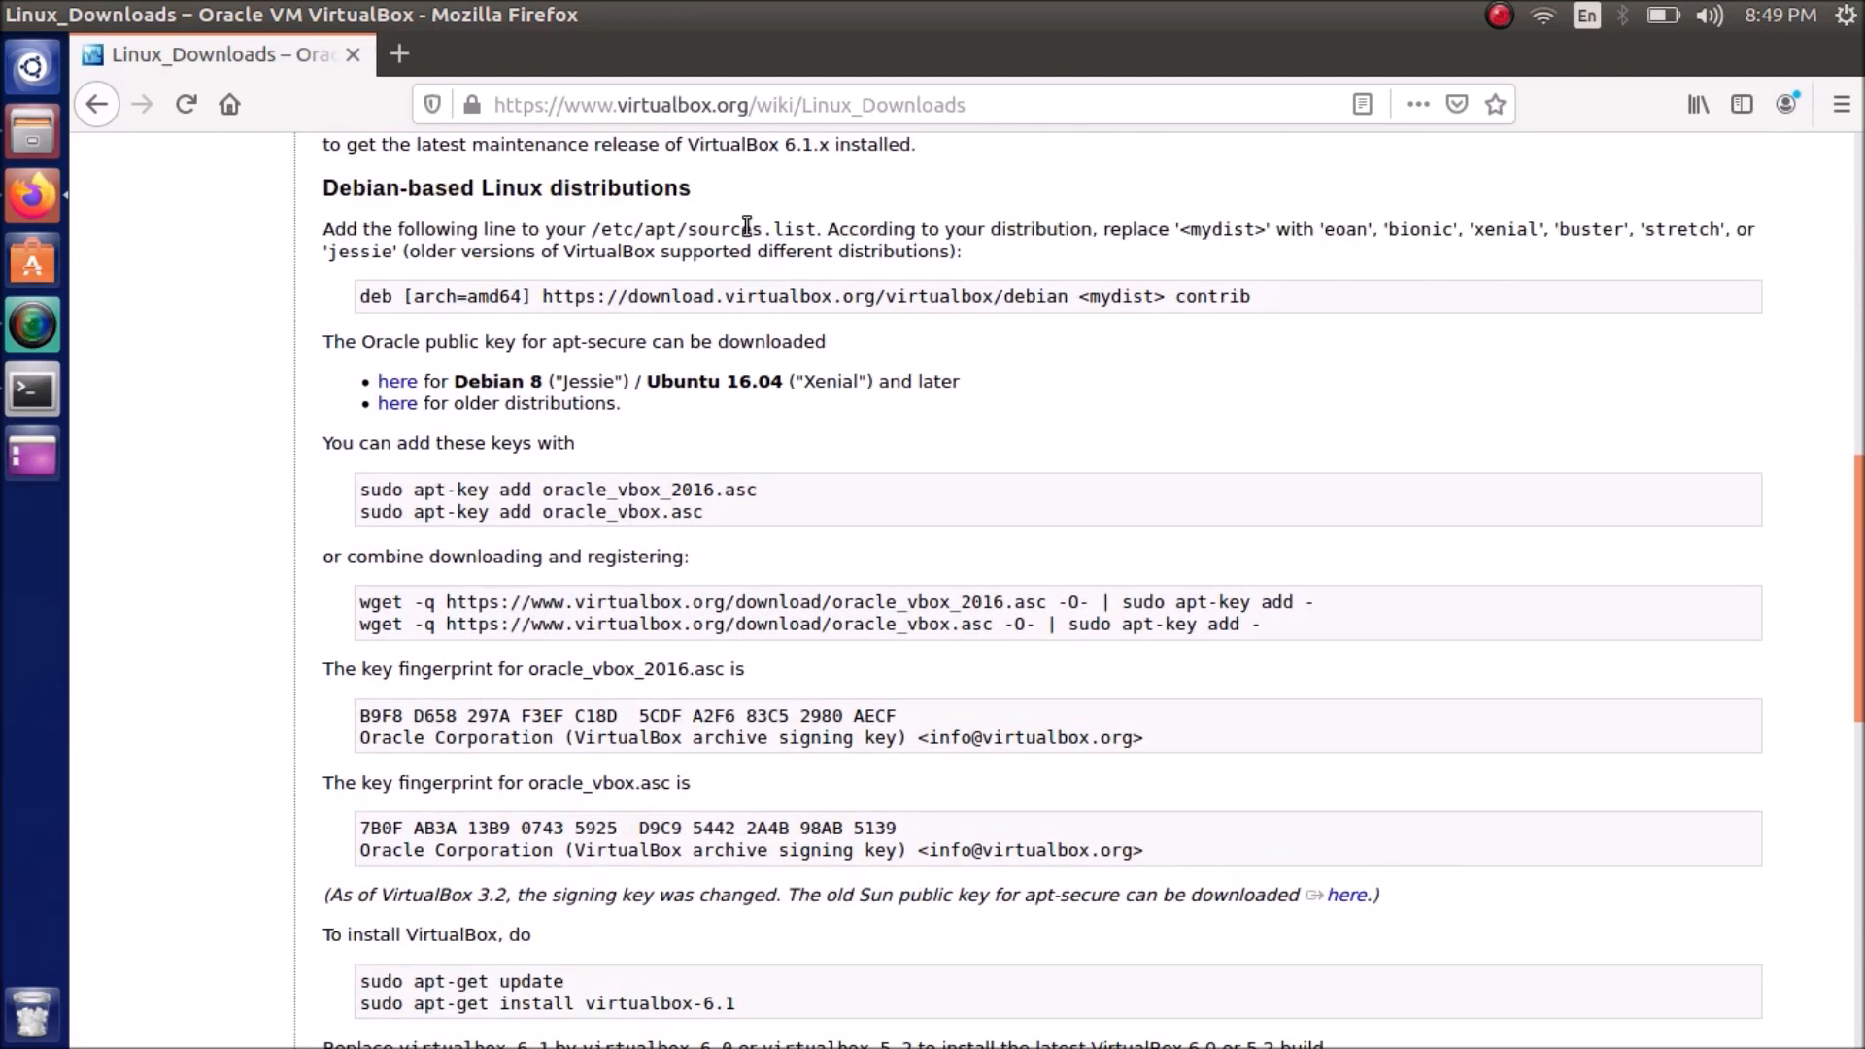
scroll(down, 3)
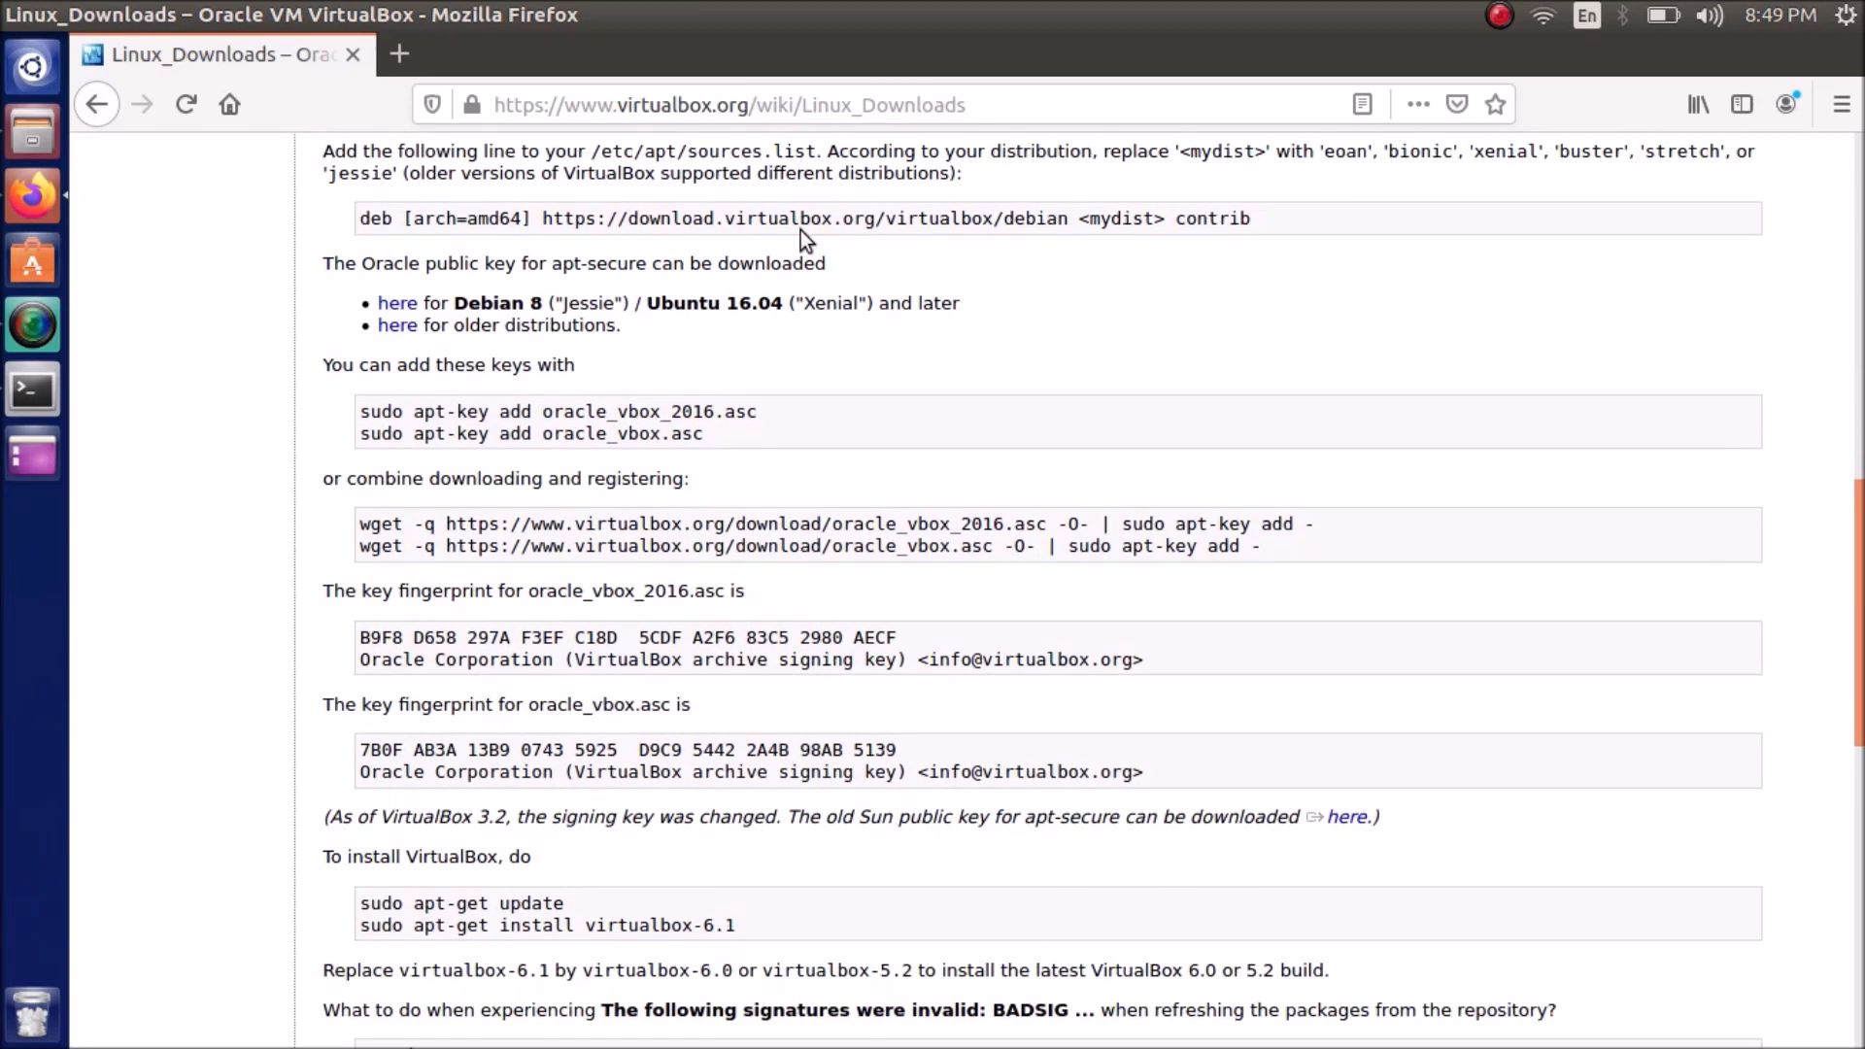
mouse_move(791, 441)
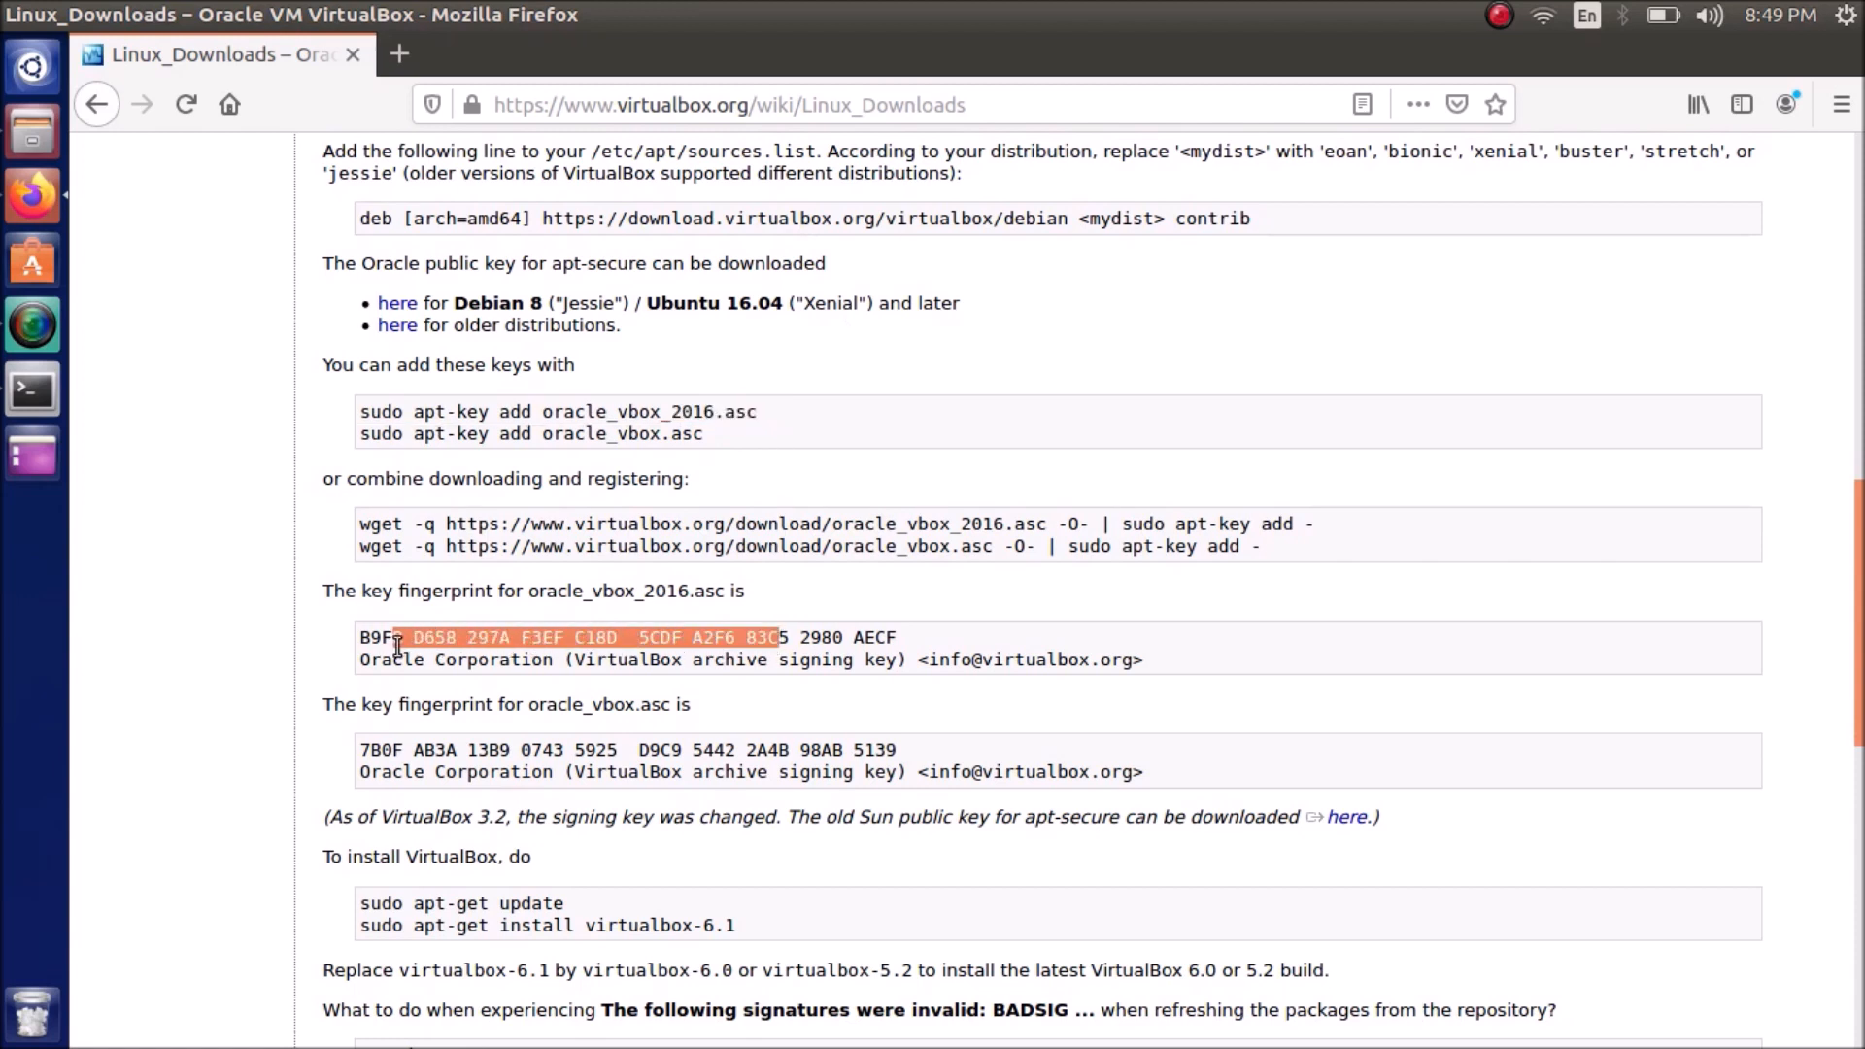
double_click(404, 816)
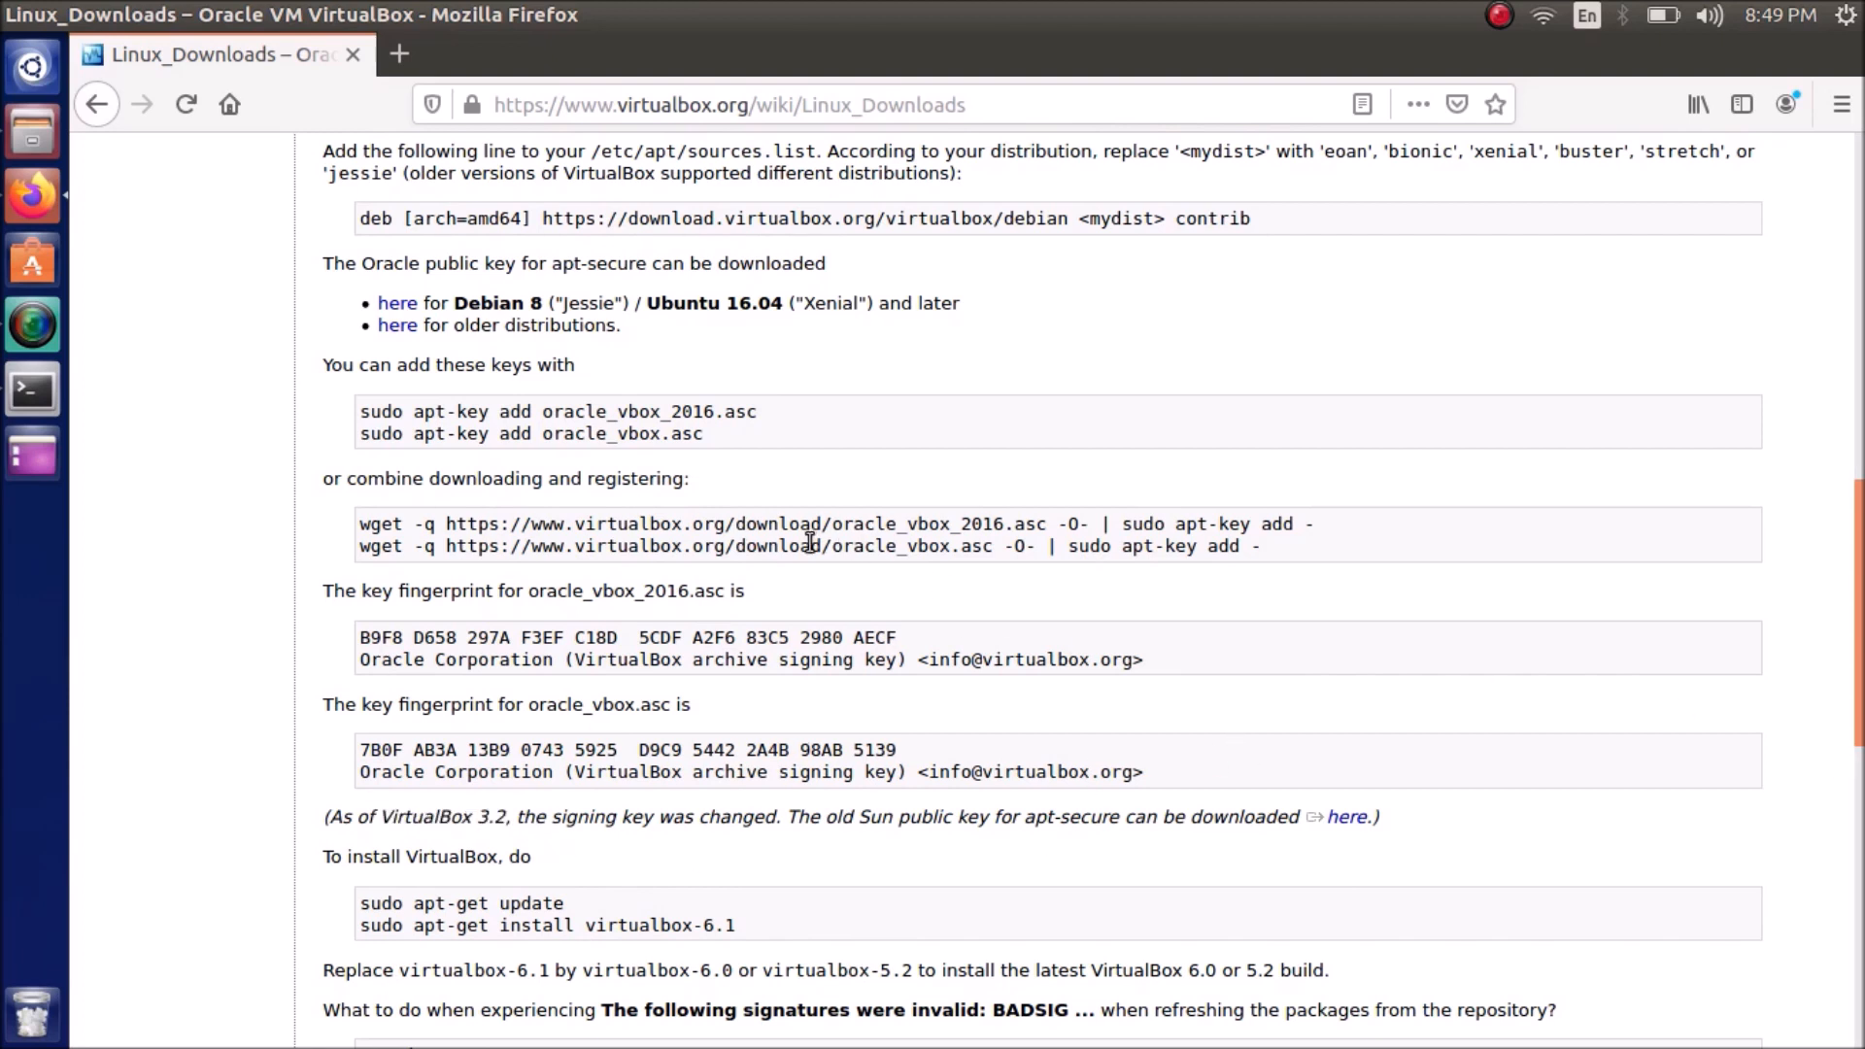
mouse_move(729, 522)
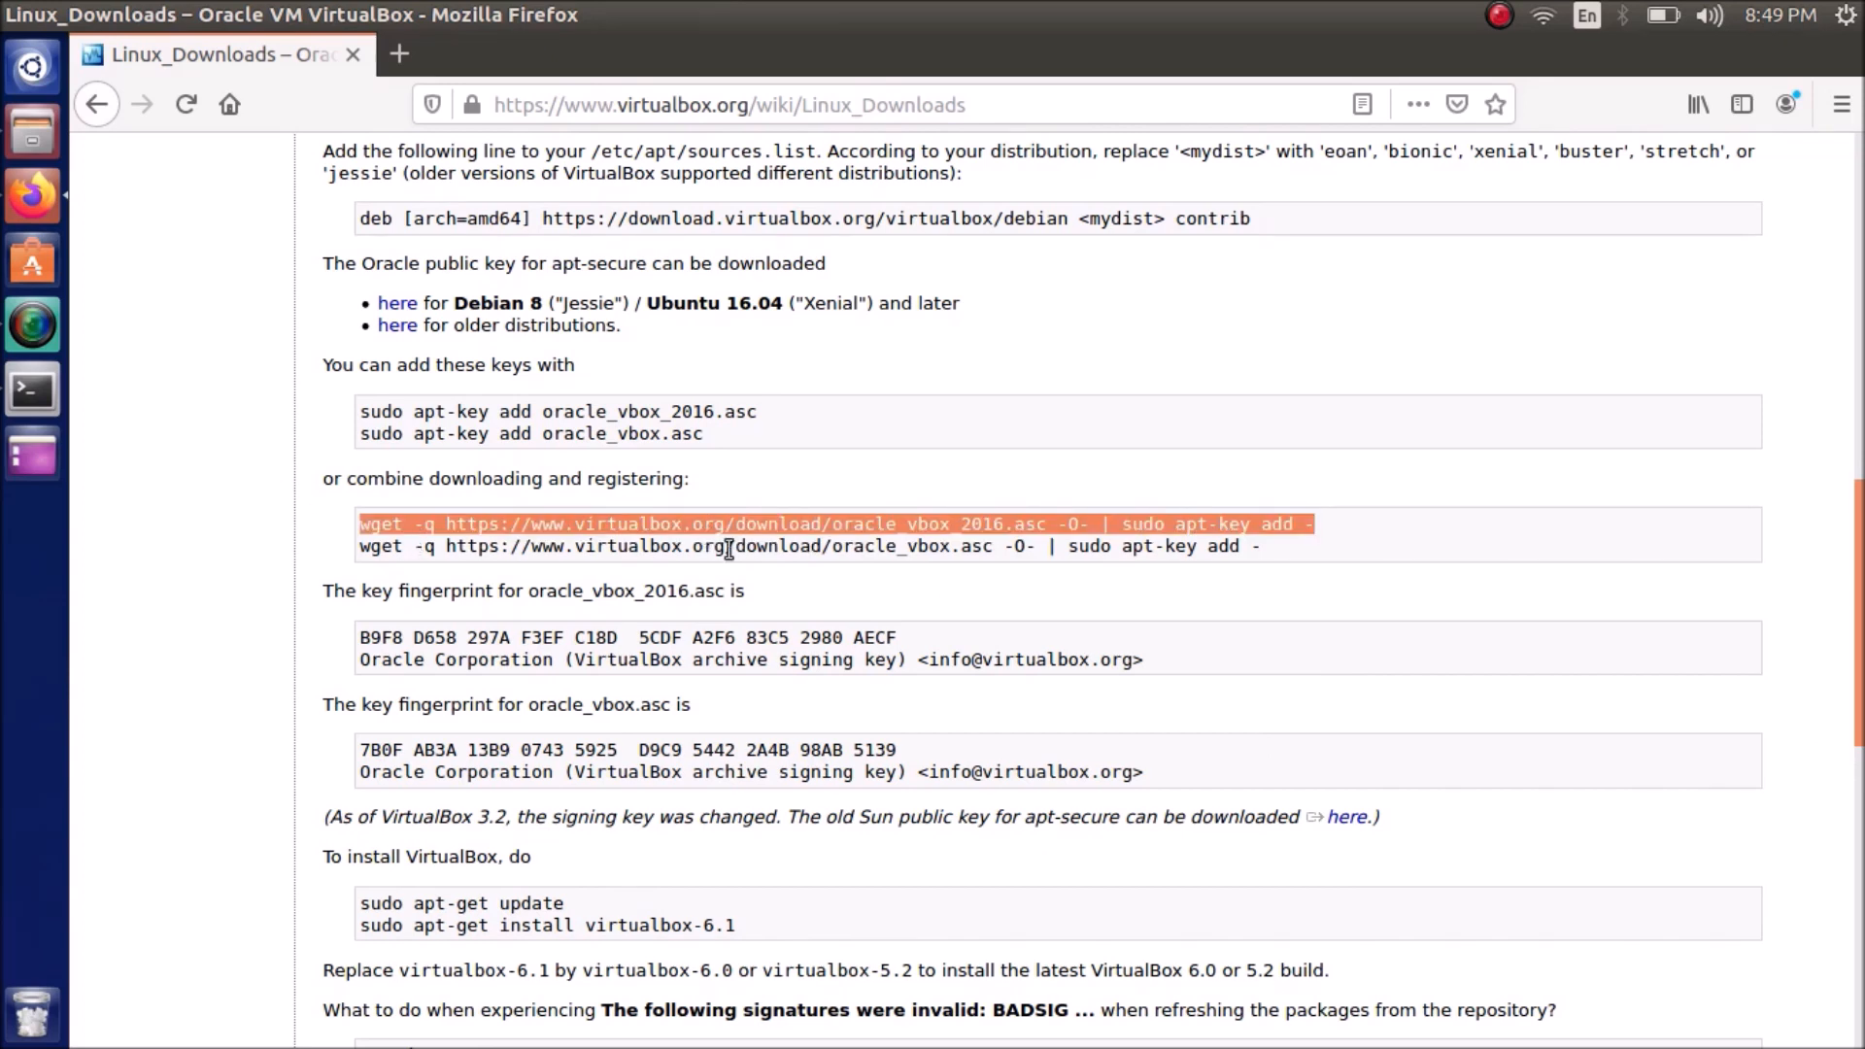
Copy the first wget key command and run it in Terminal with sudo, returning OK
right_click(785, 549)
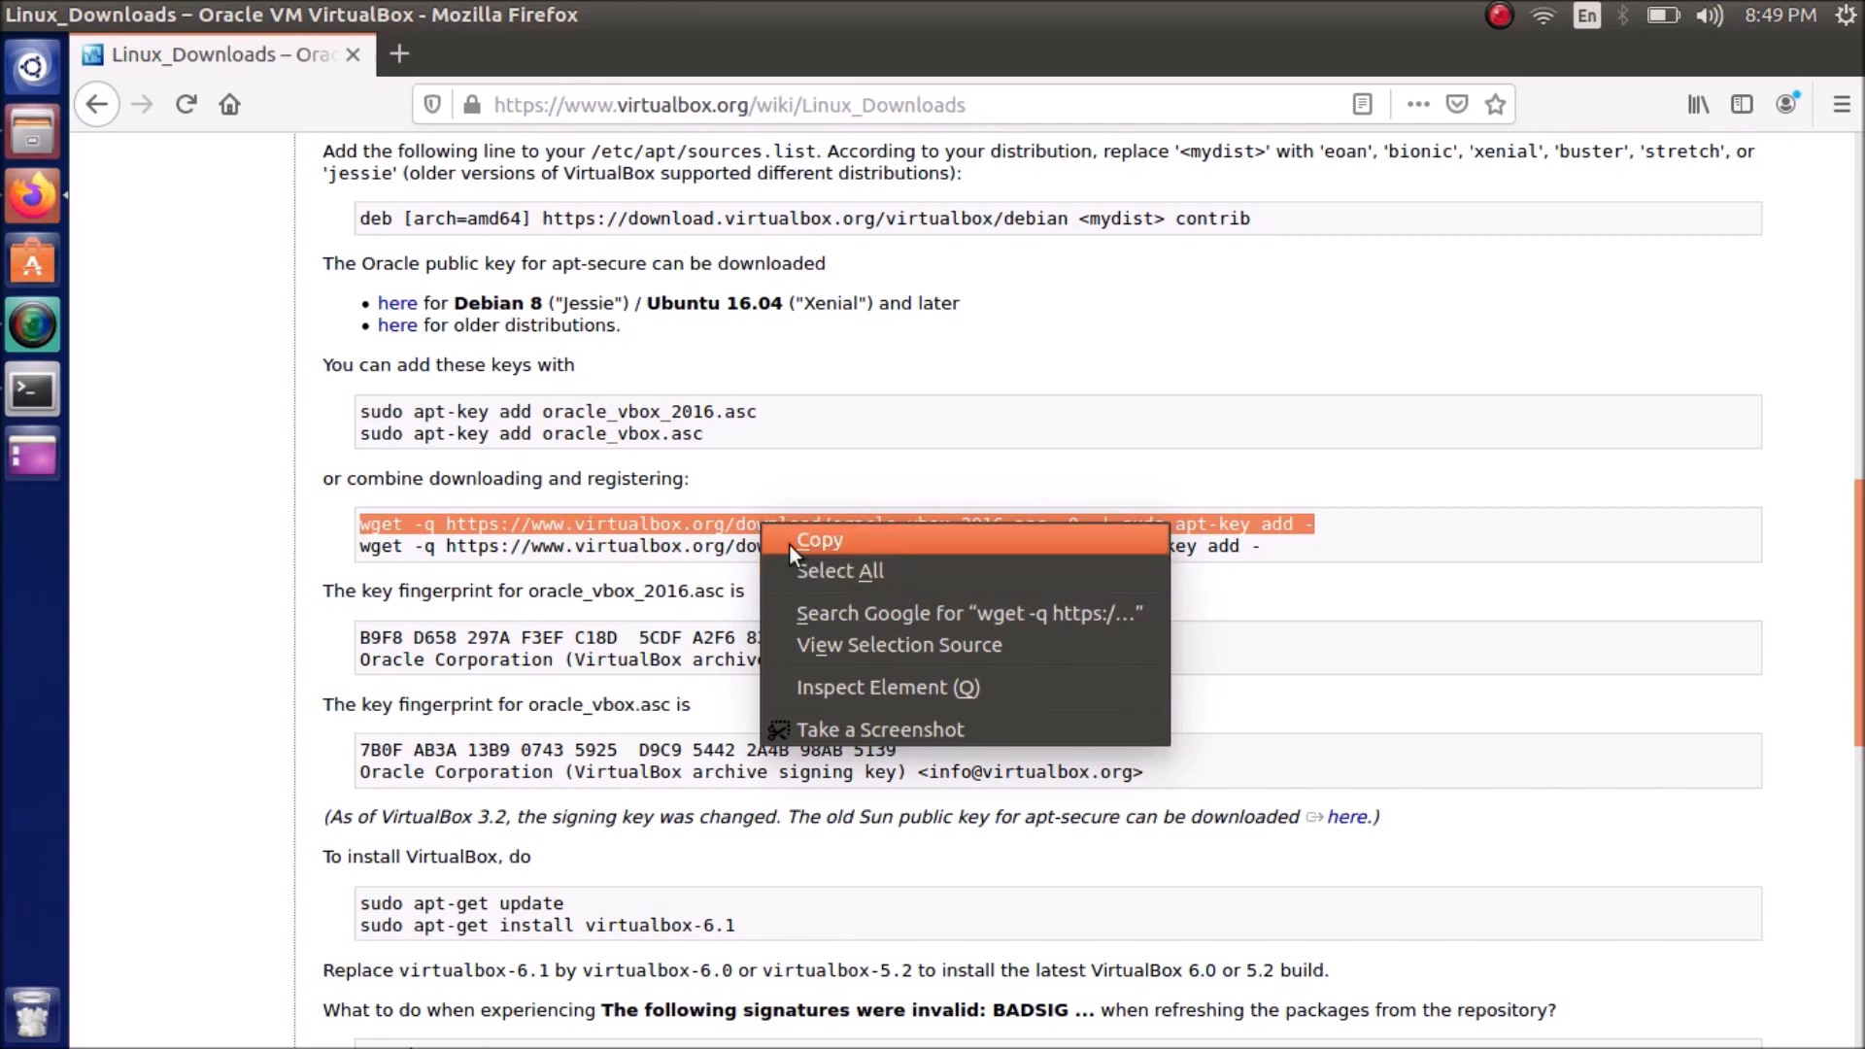
click(818, 540)
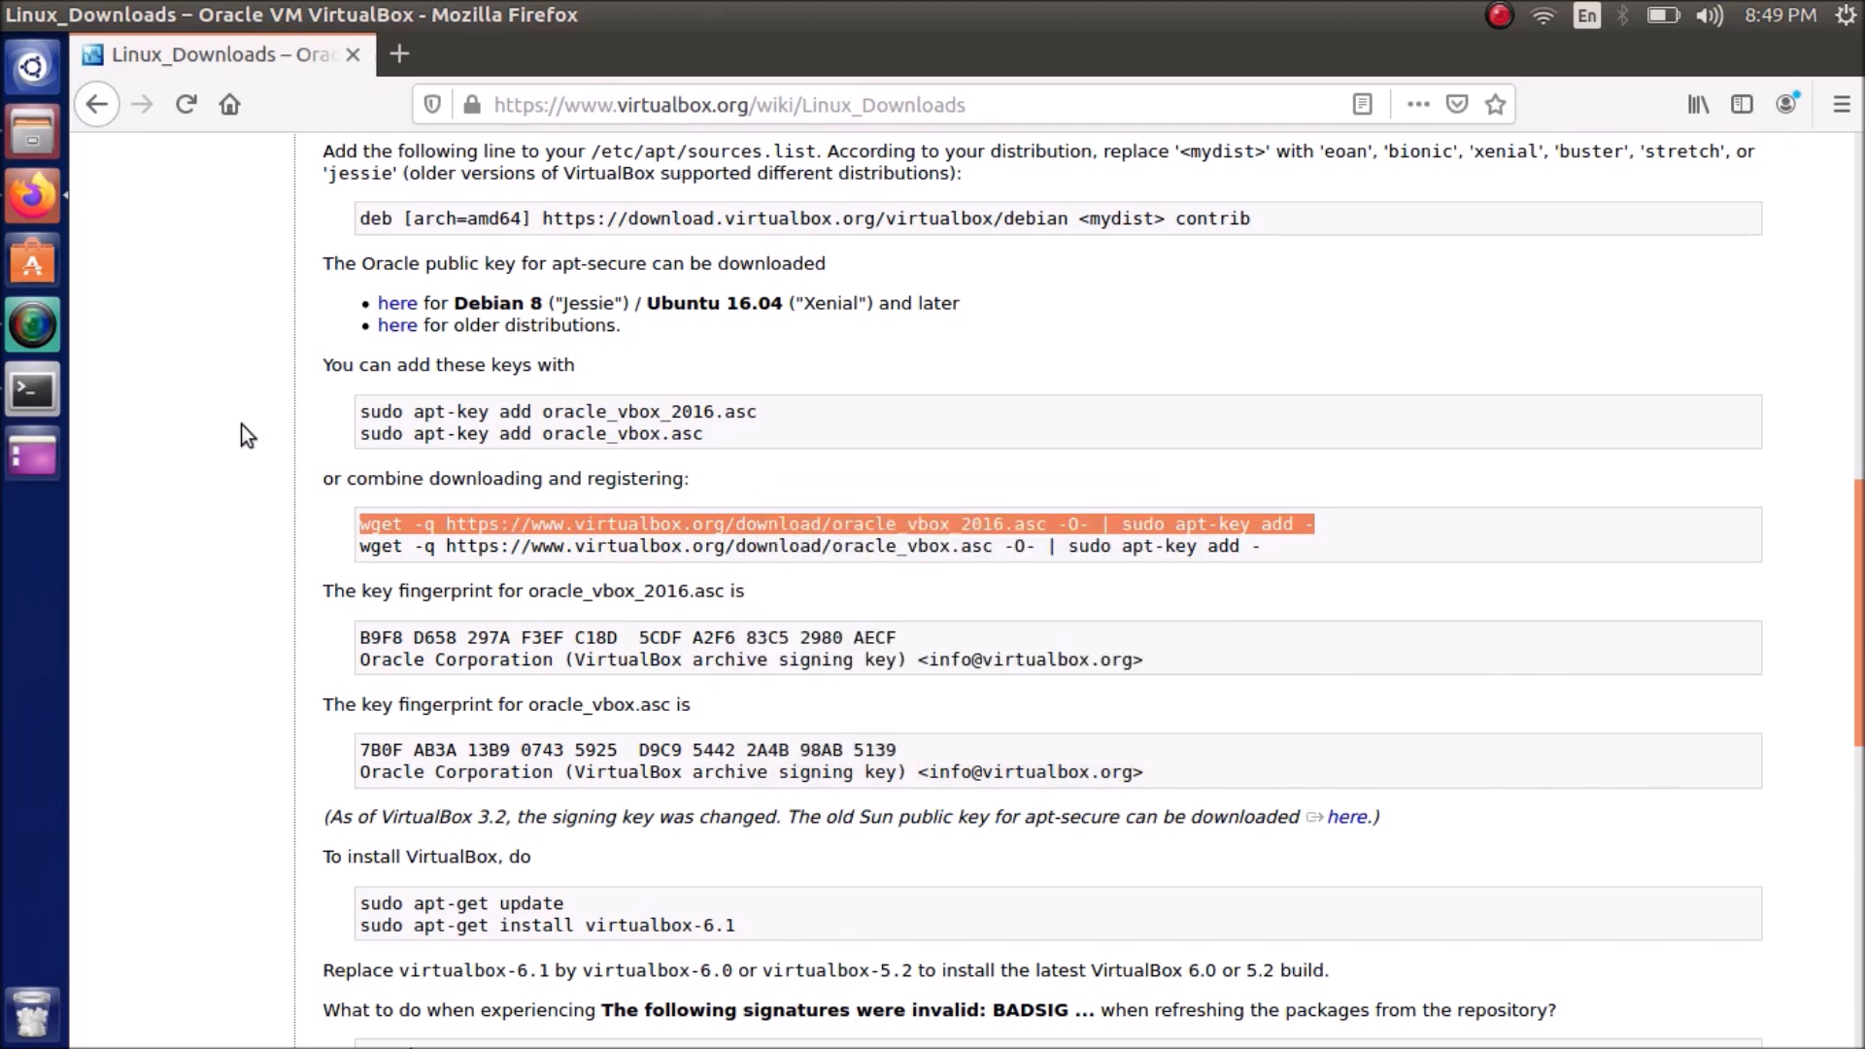
click(33, 391)
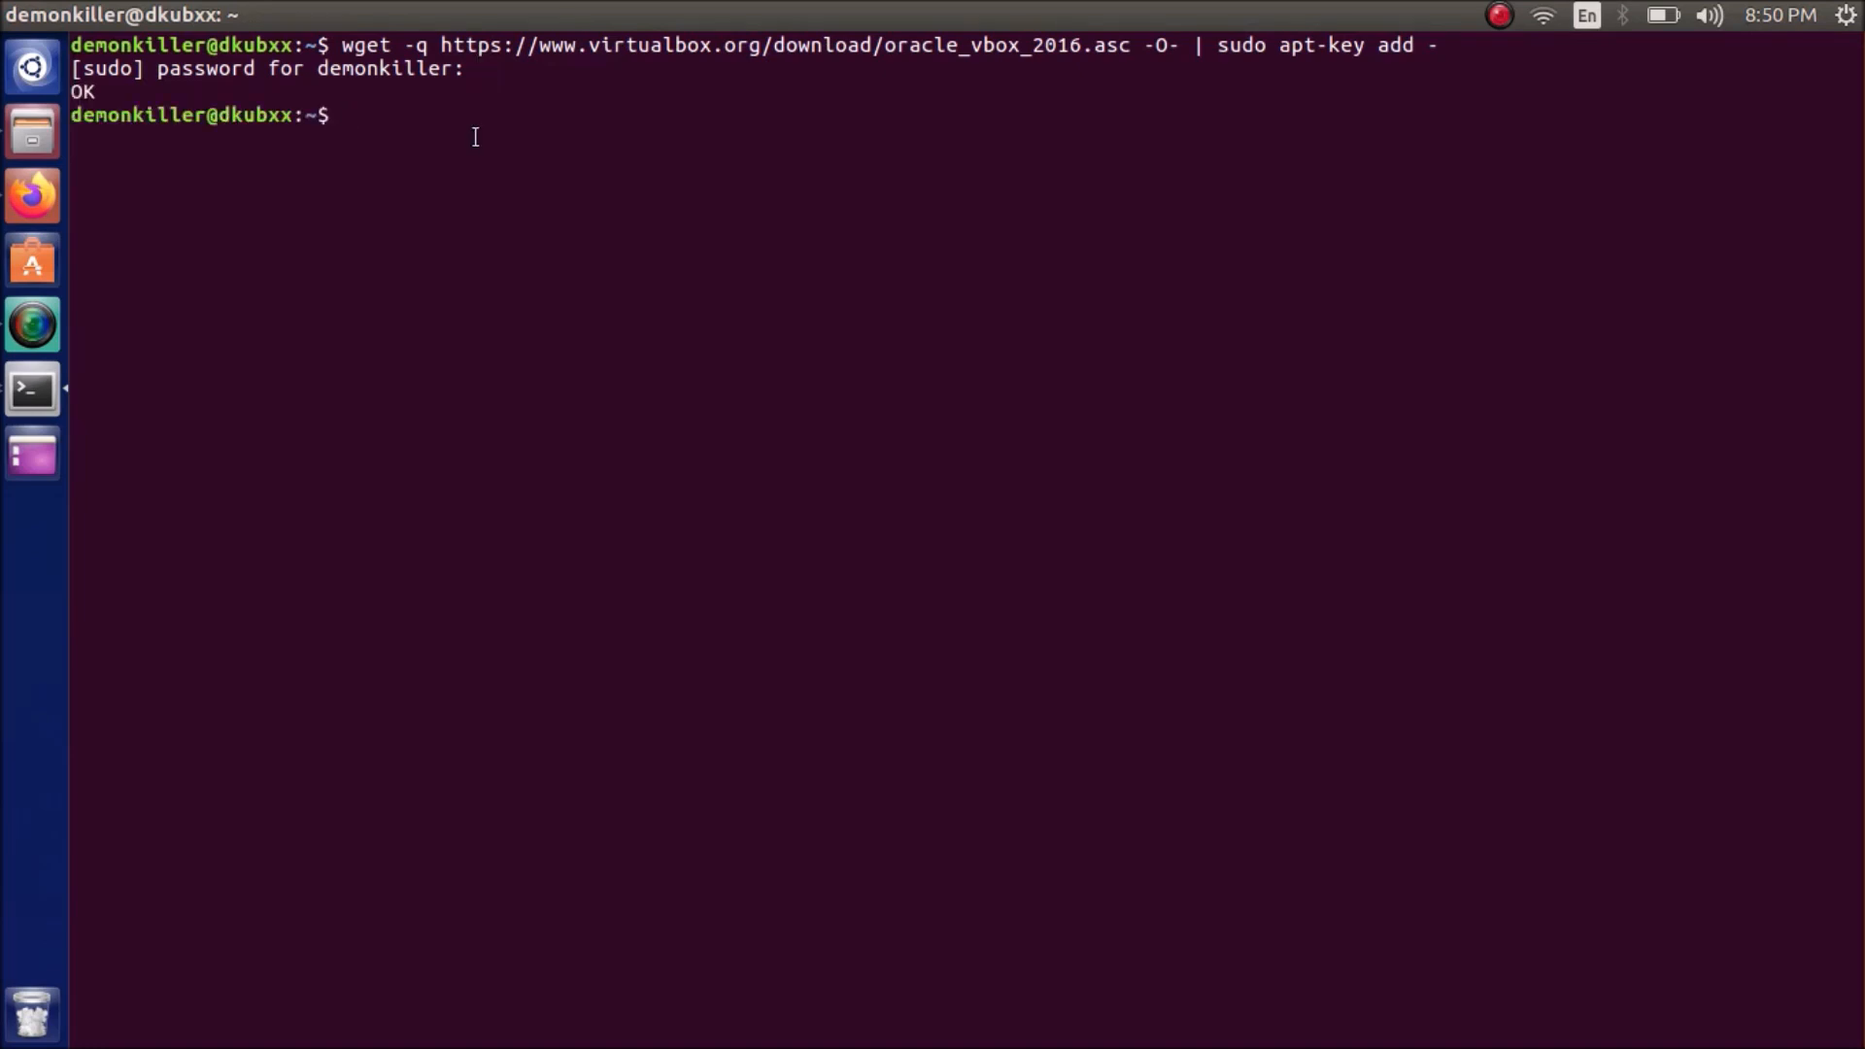
Copy the second wget key command from Firefox and paste it into Terminal
click(33, 194)
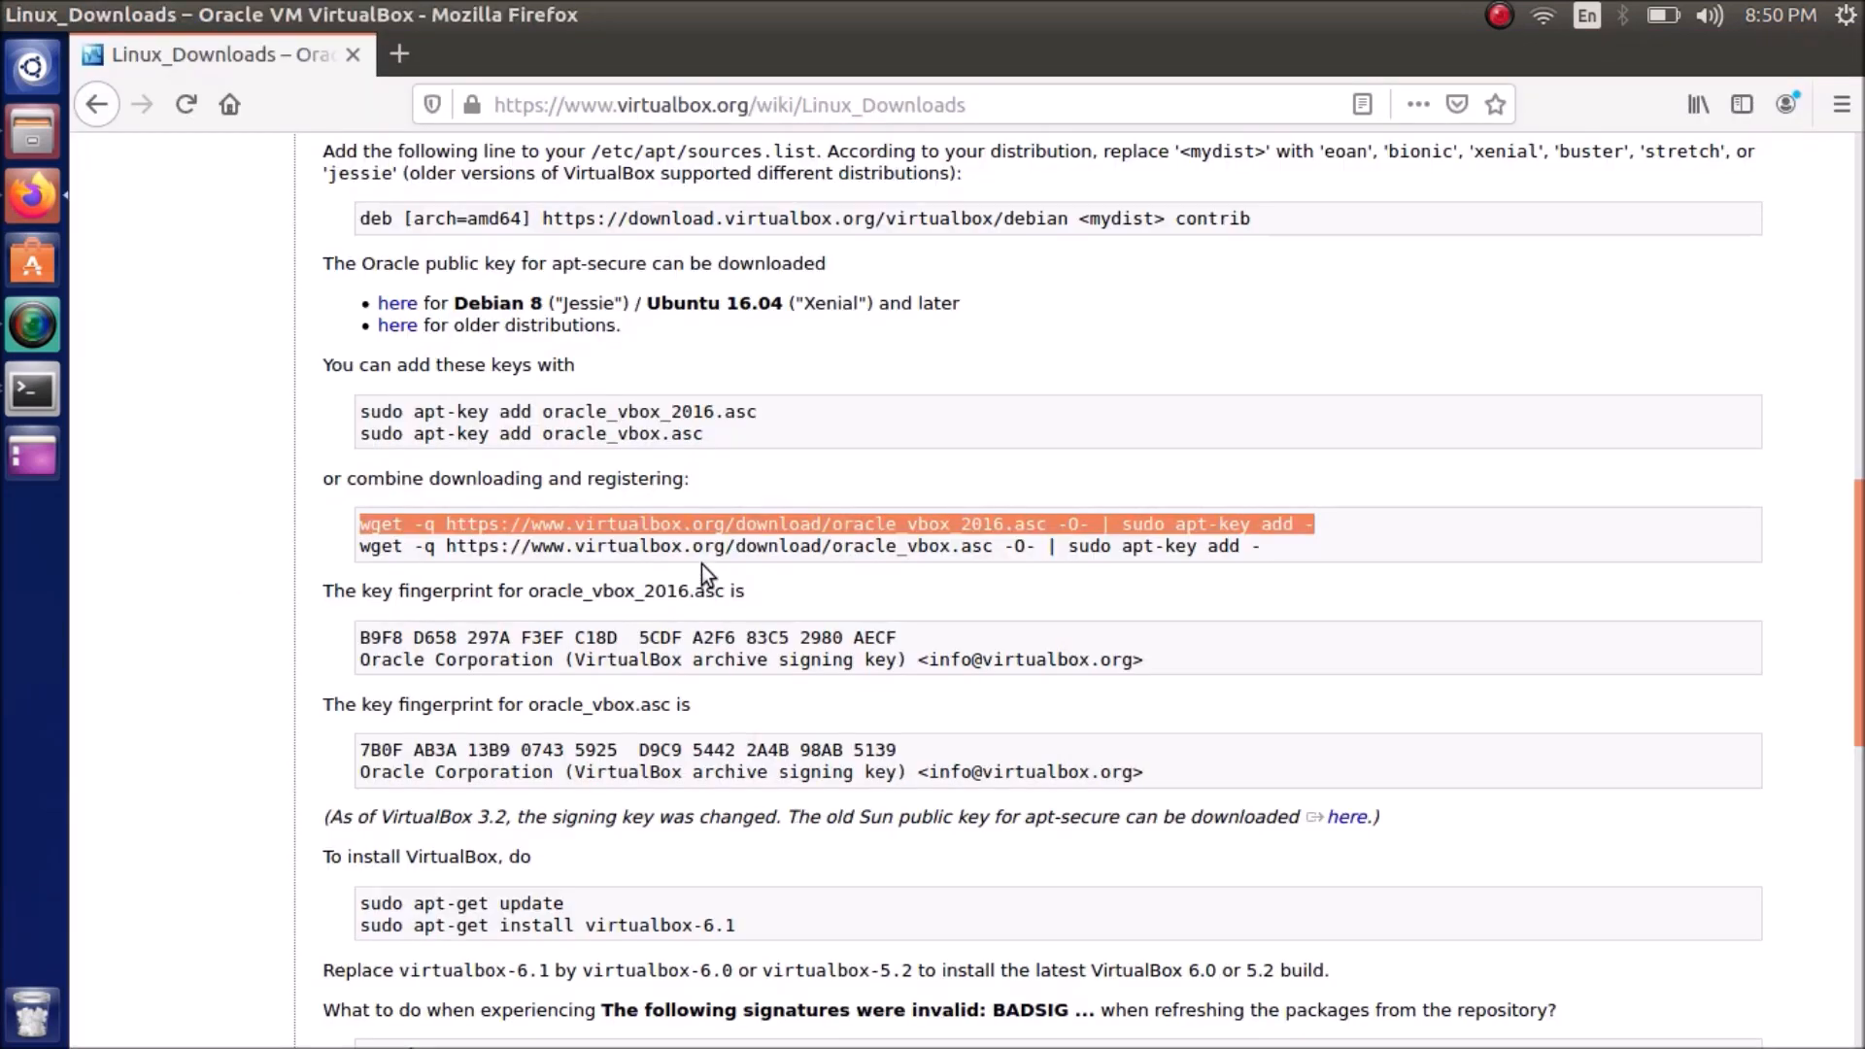
right_click(701, 546)
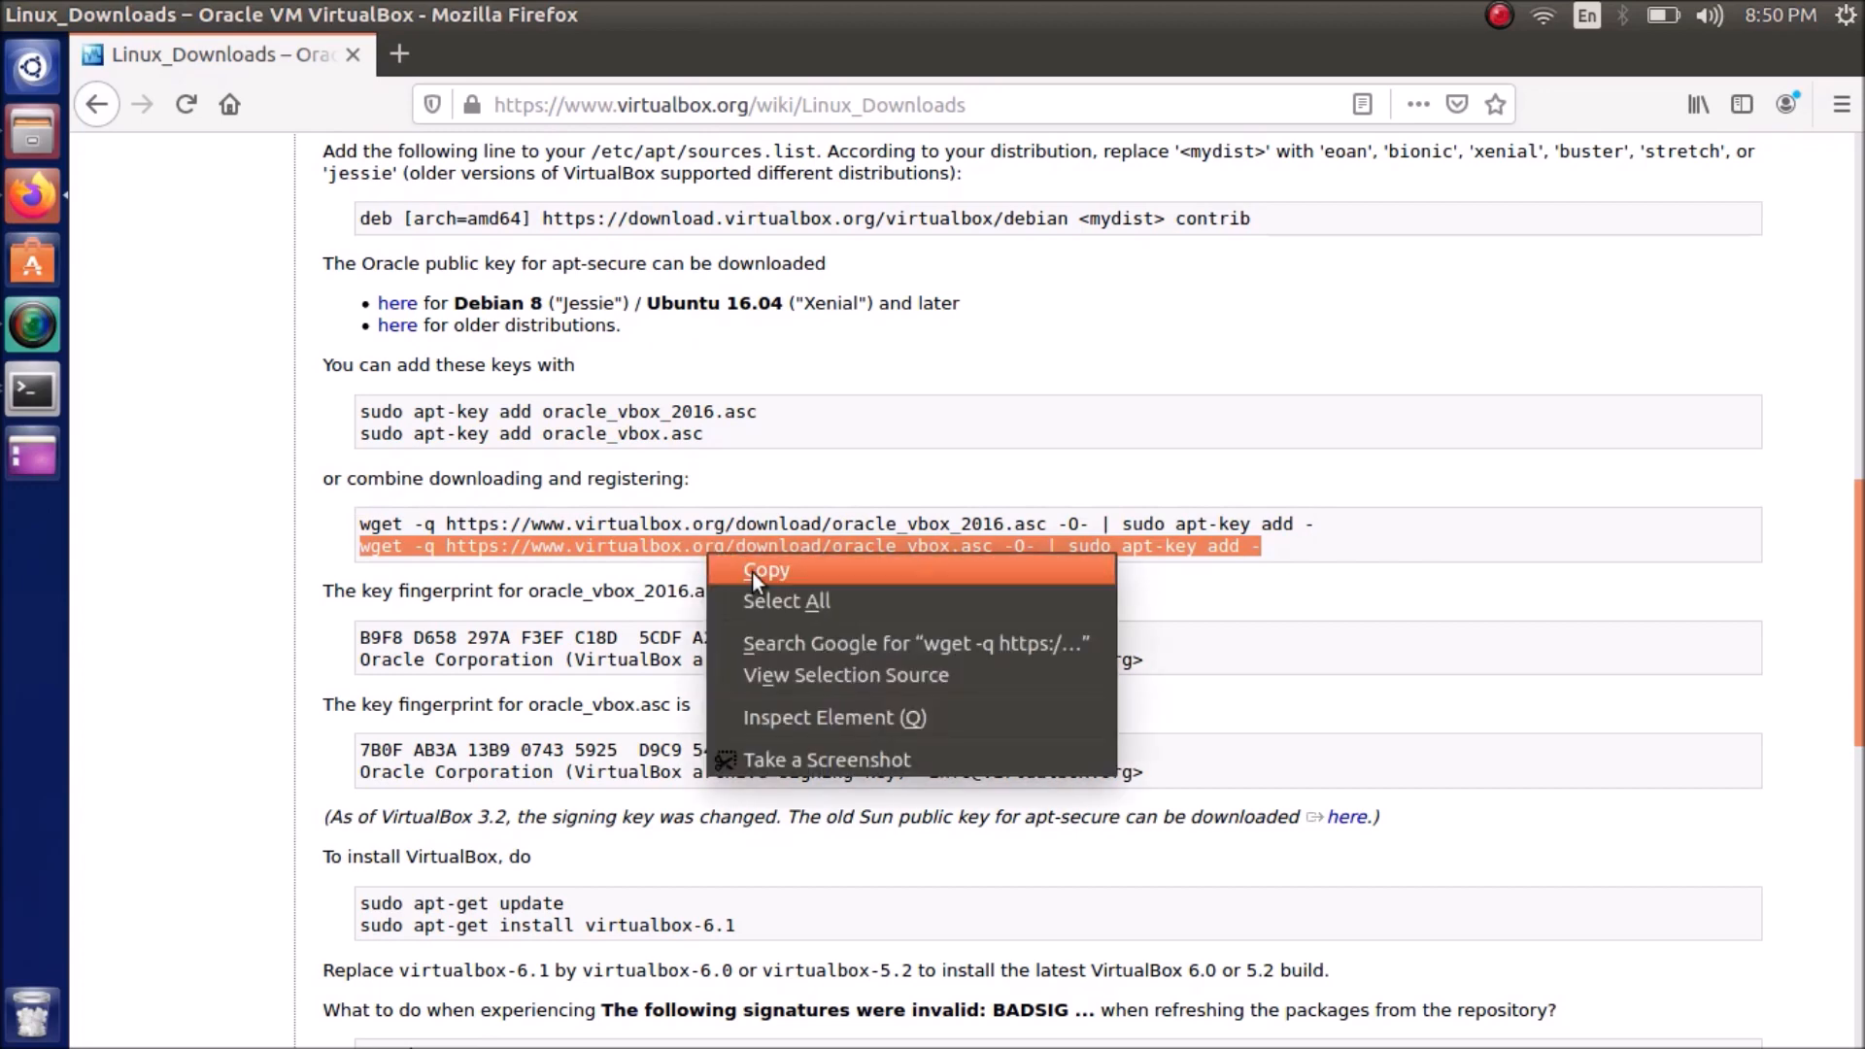
click(765, 569)
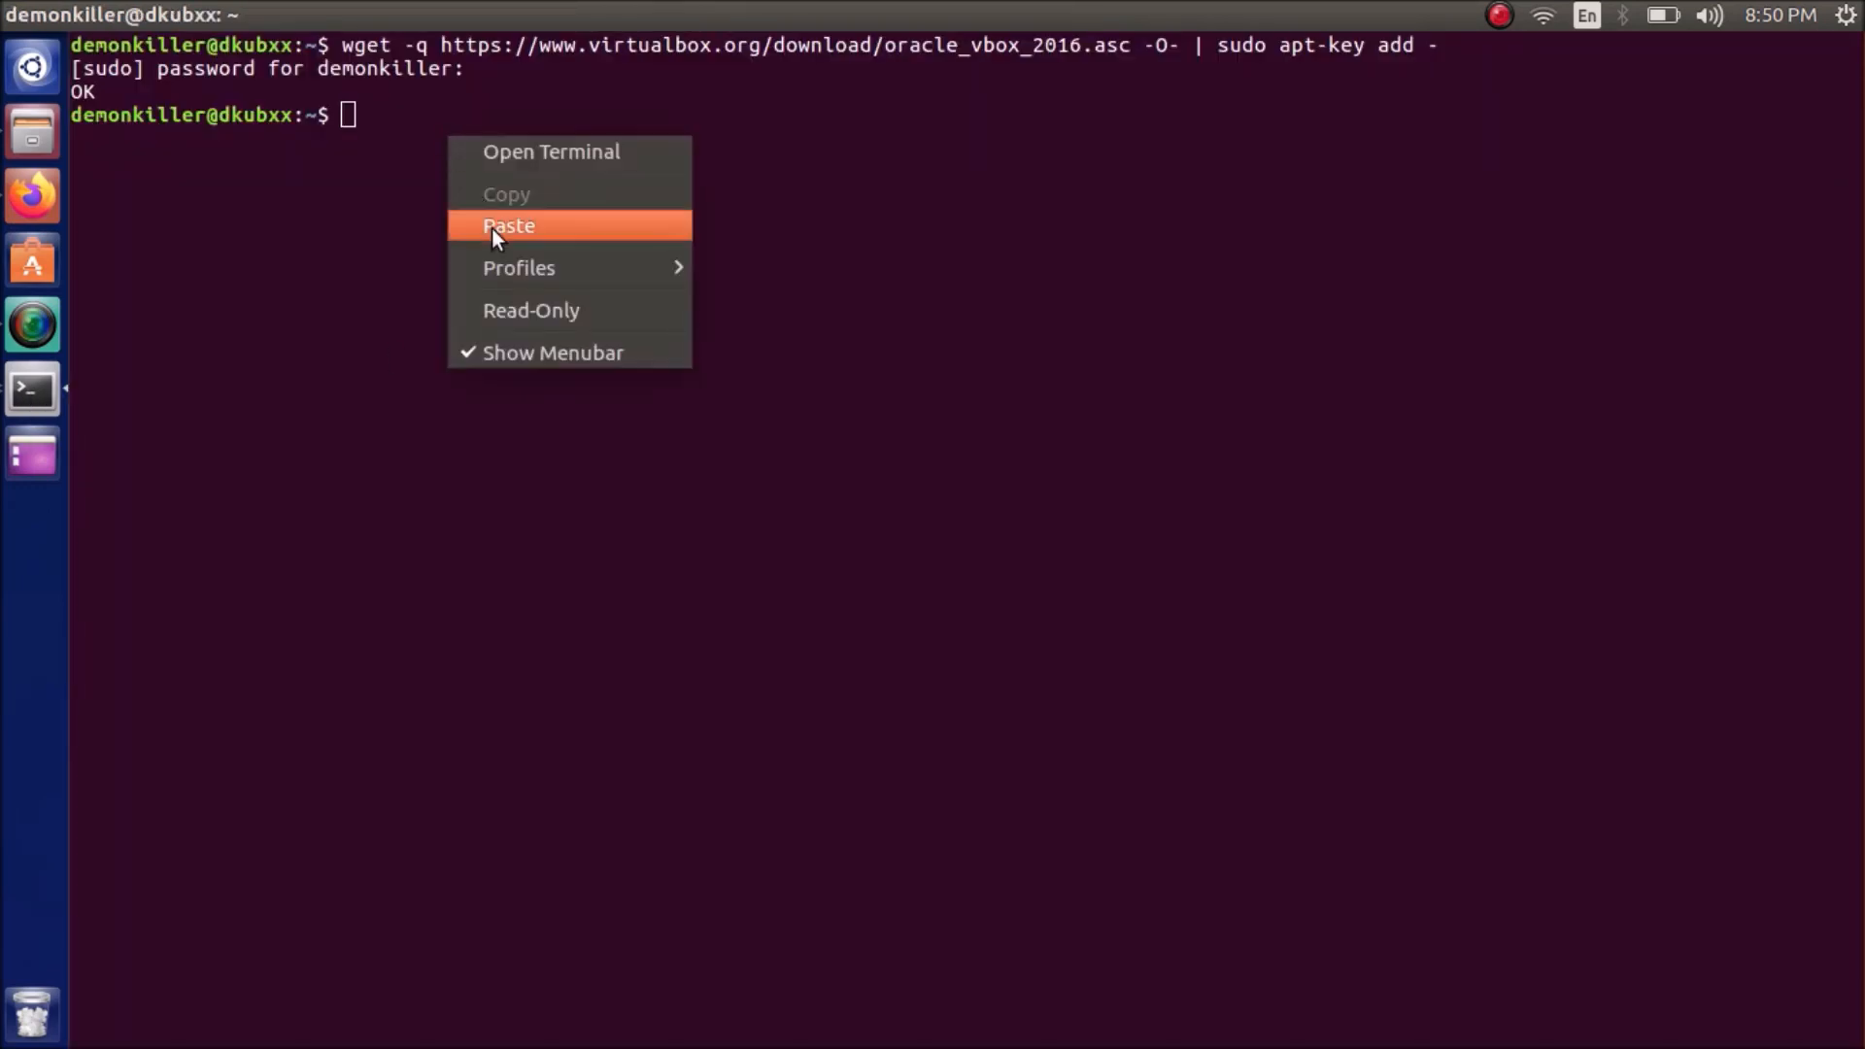
click(509, 225)
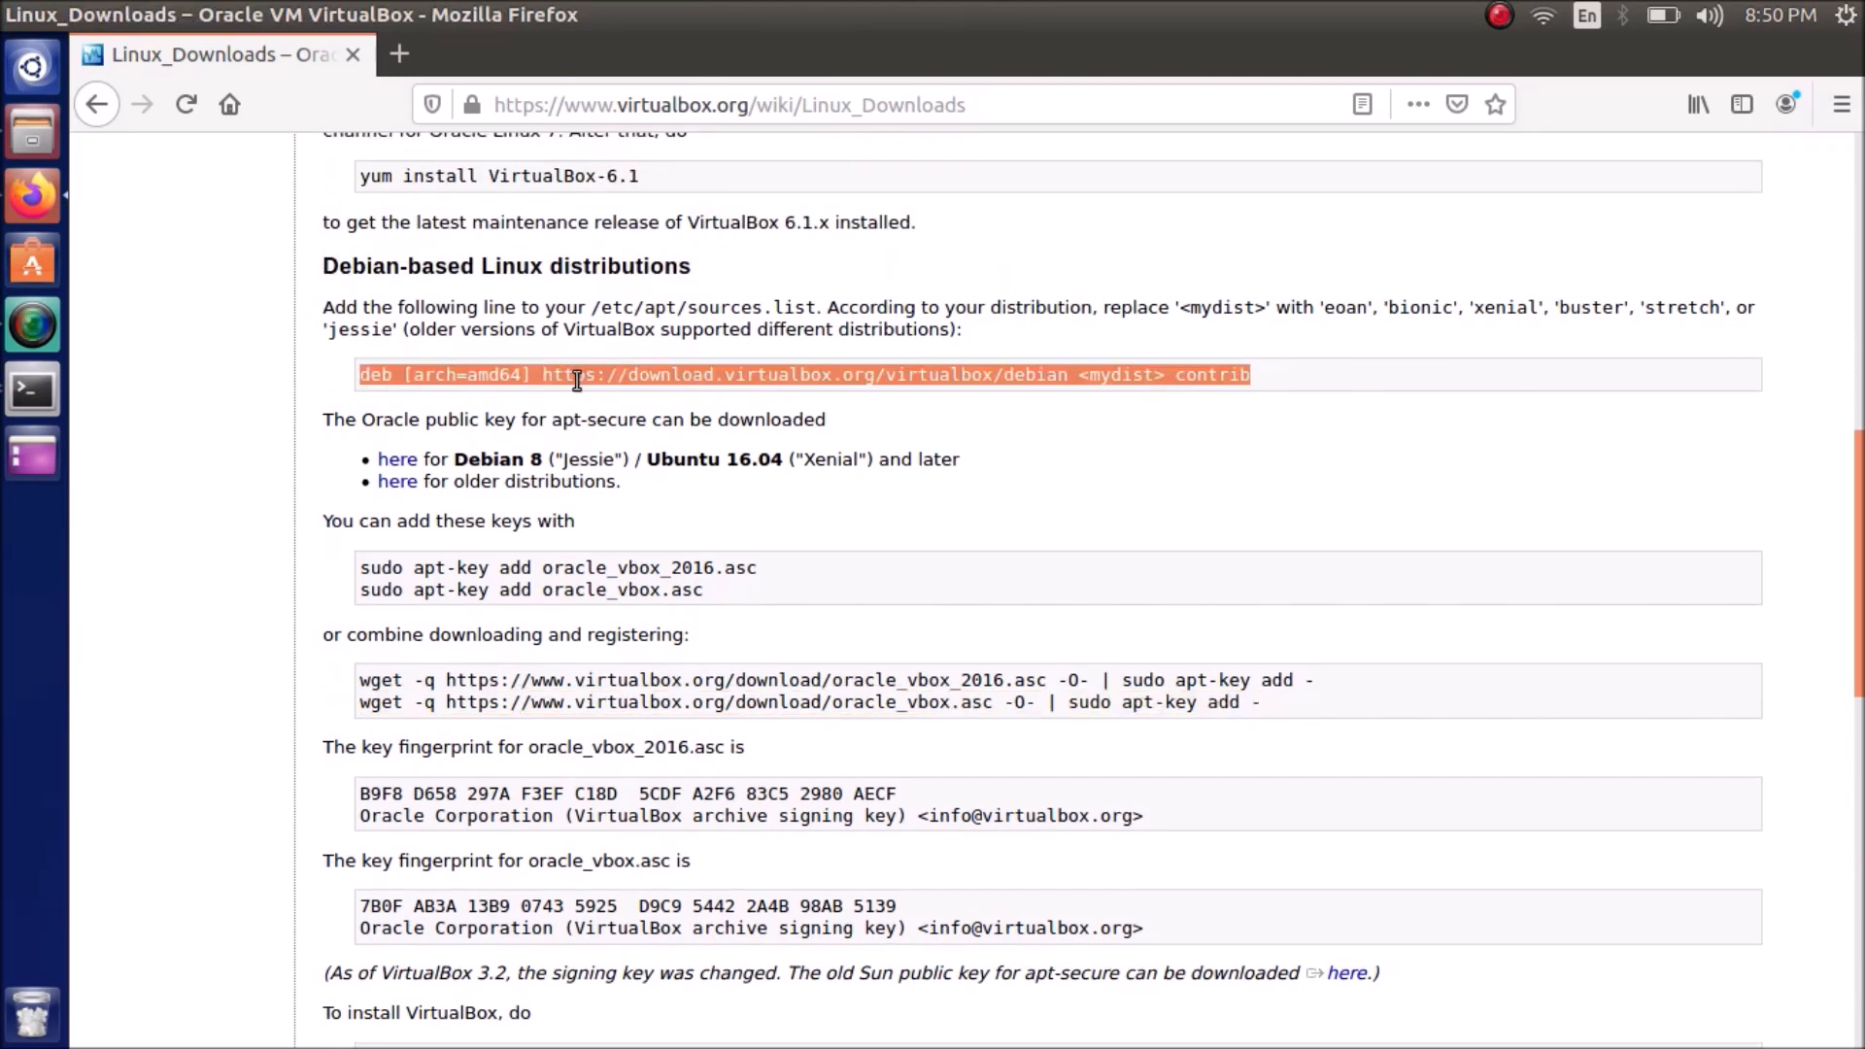
mouse_move(703, 375)
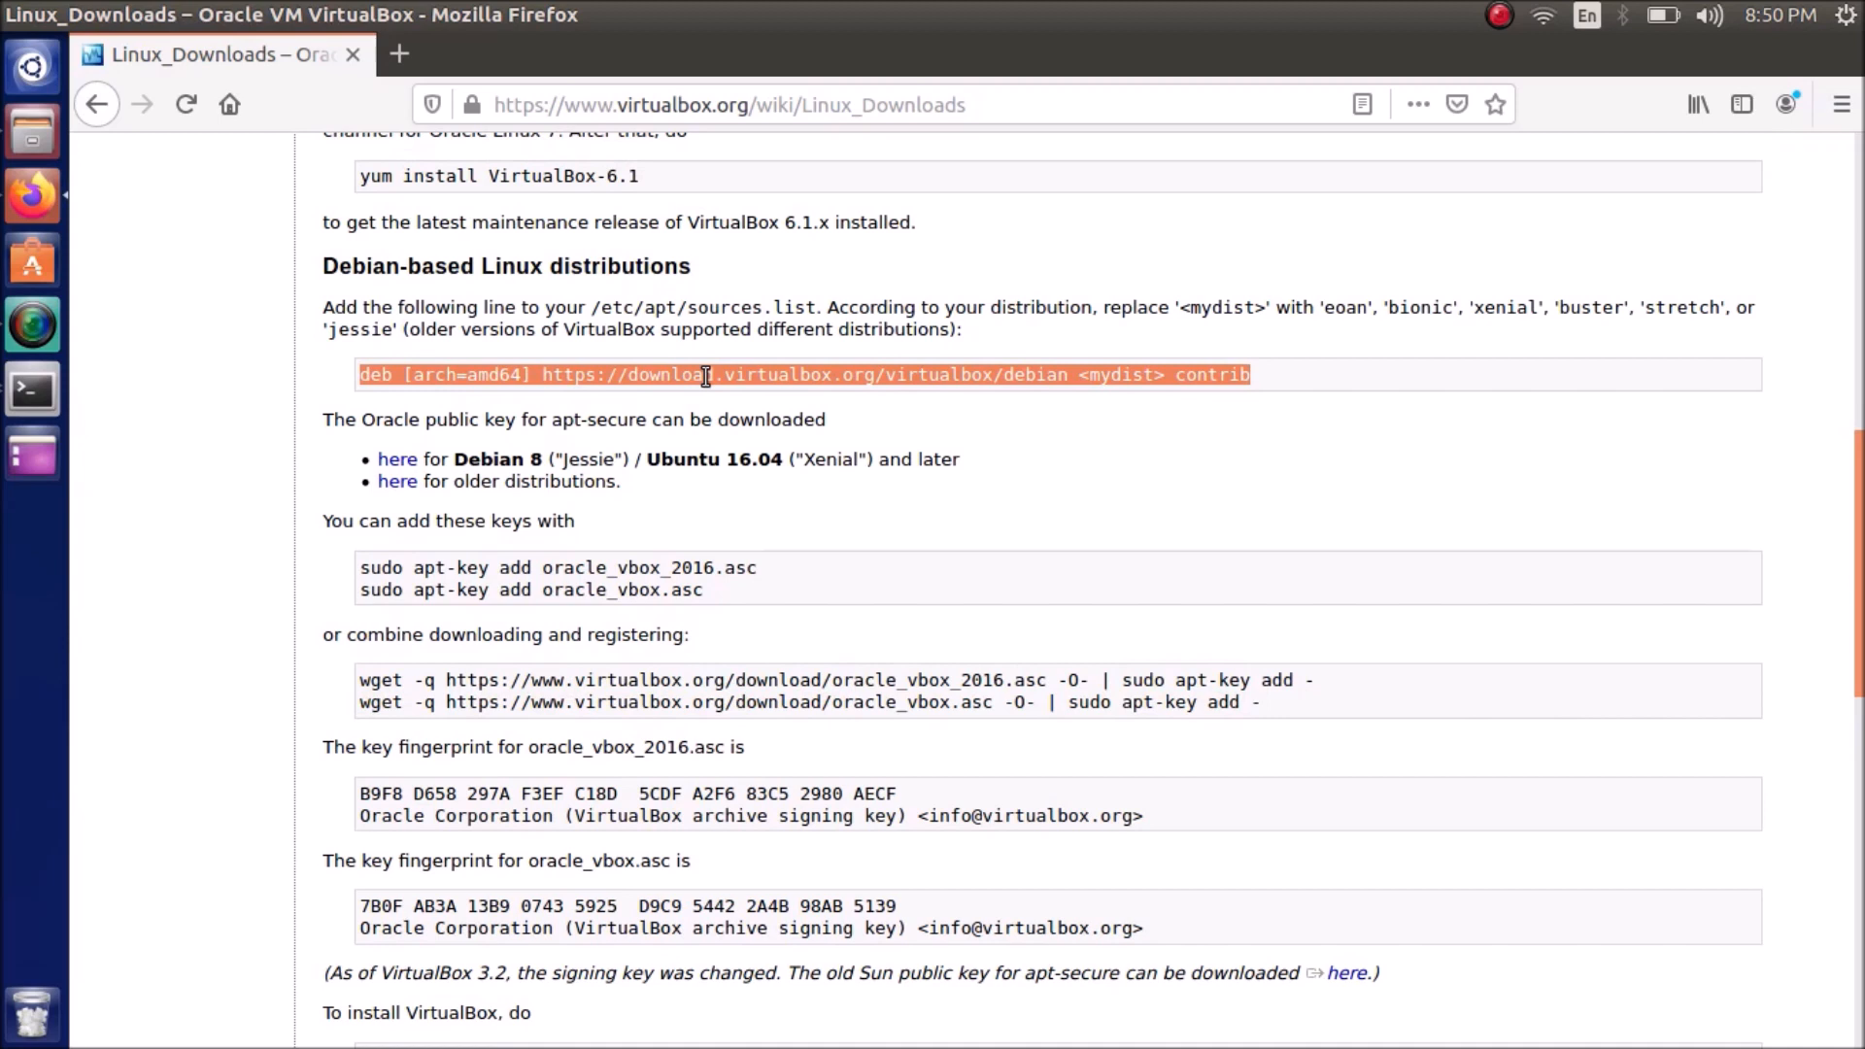
Copy the deb [arch=amd64] … contrib repository line for sources.list
right_click(706, 375)
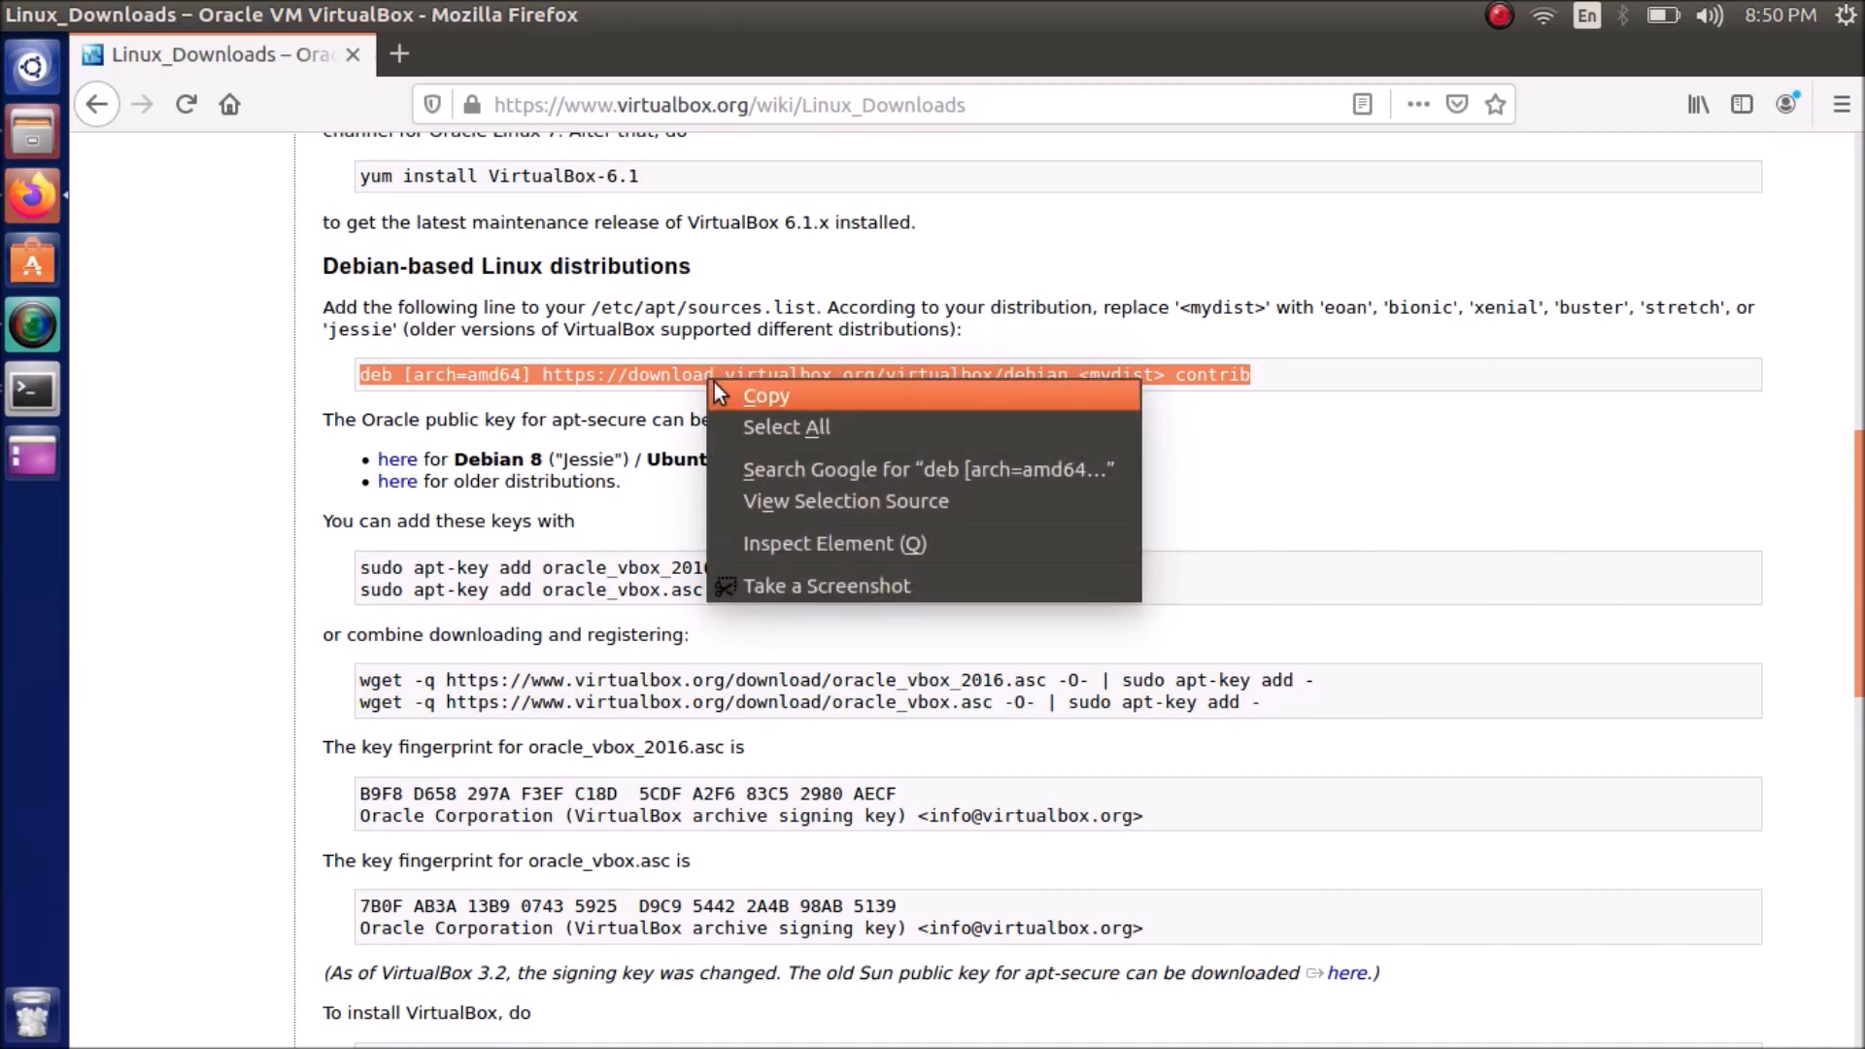
click(766, 394)
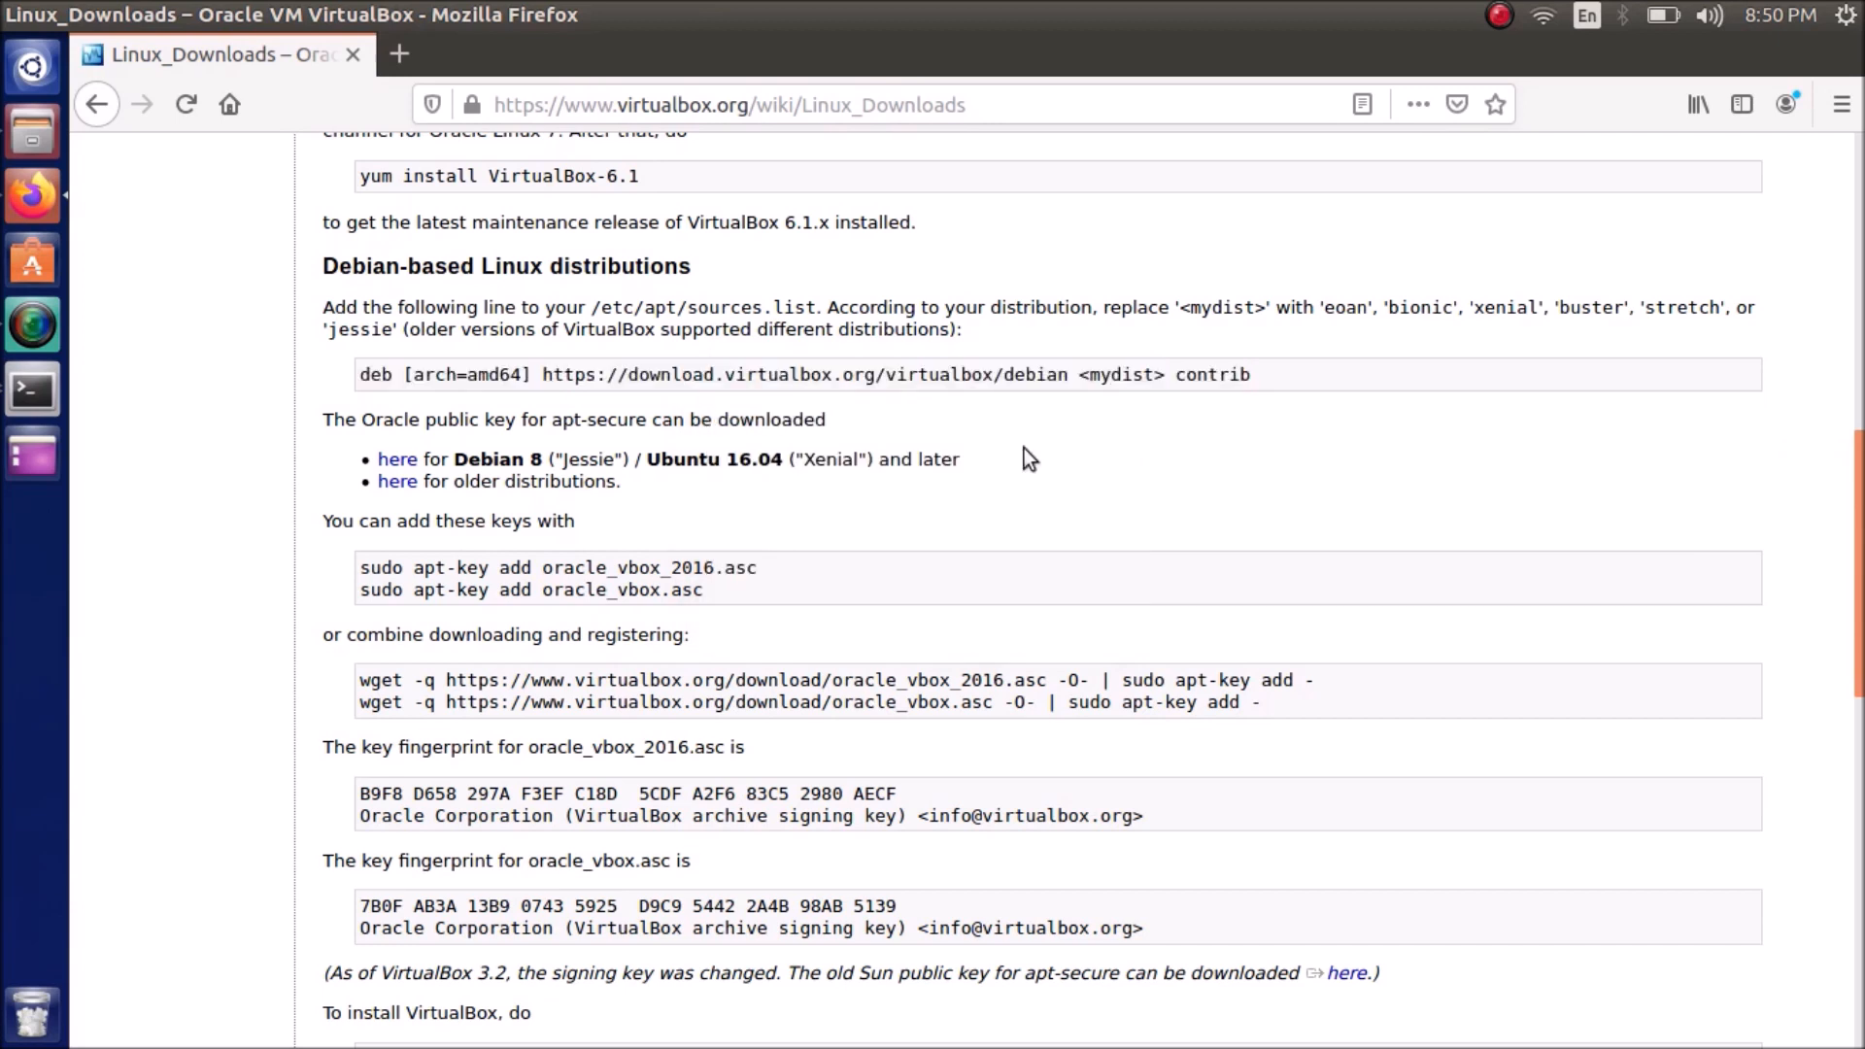
mouse_move(78, 455)
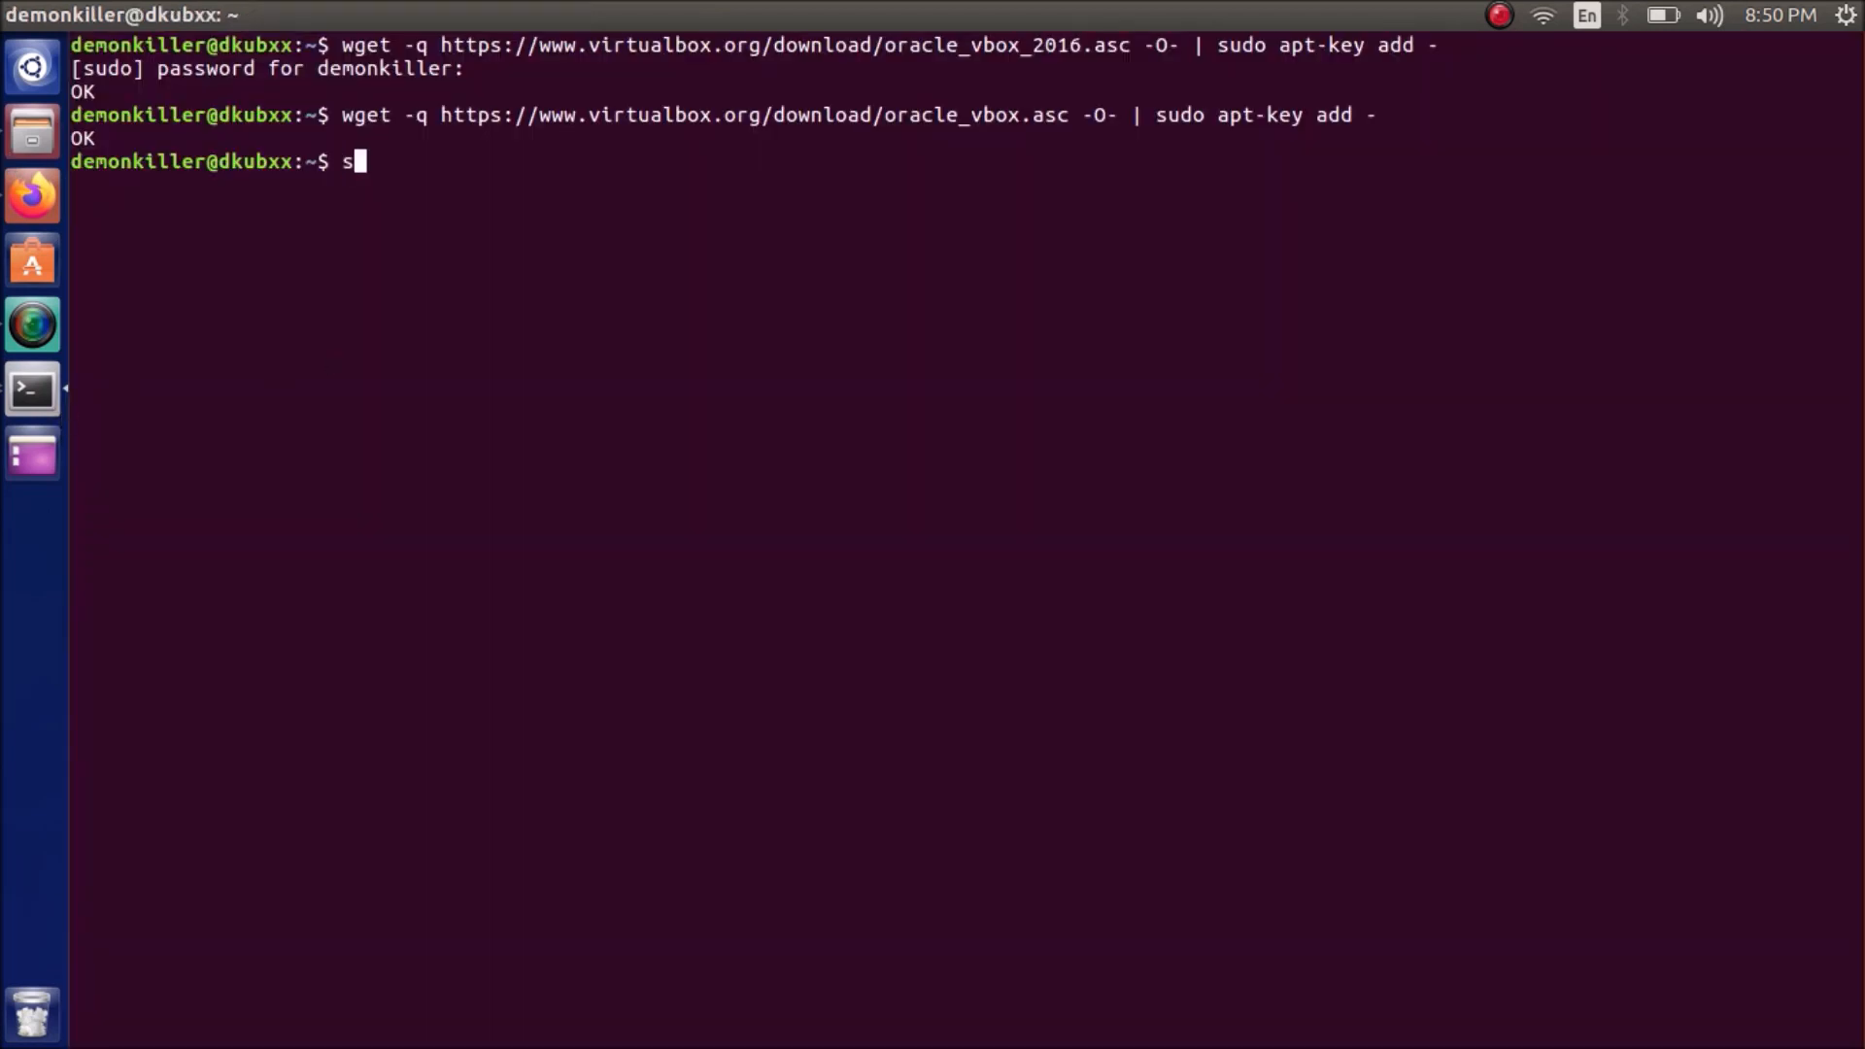
Compose sudo add-apt-repository with the VirtualBox debian repository line, replacing <mydist> with xenial
text(udo add-)
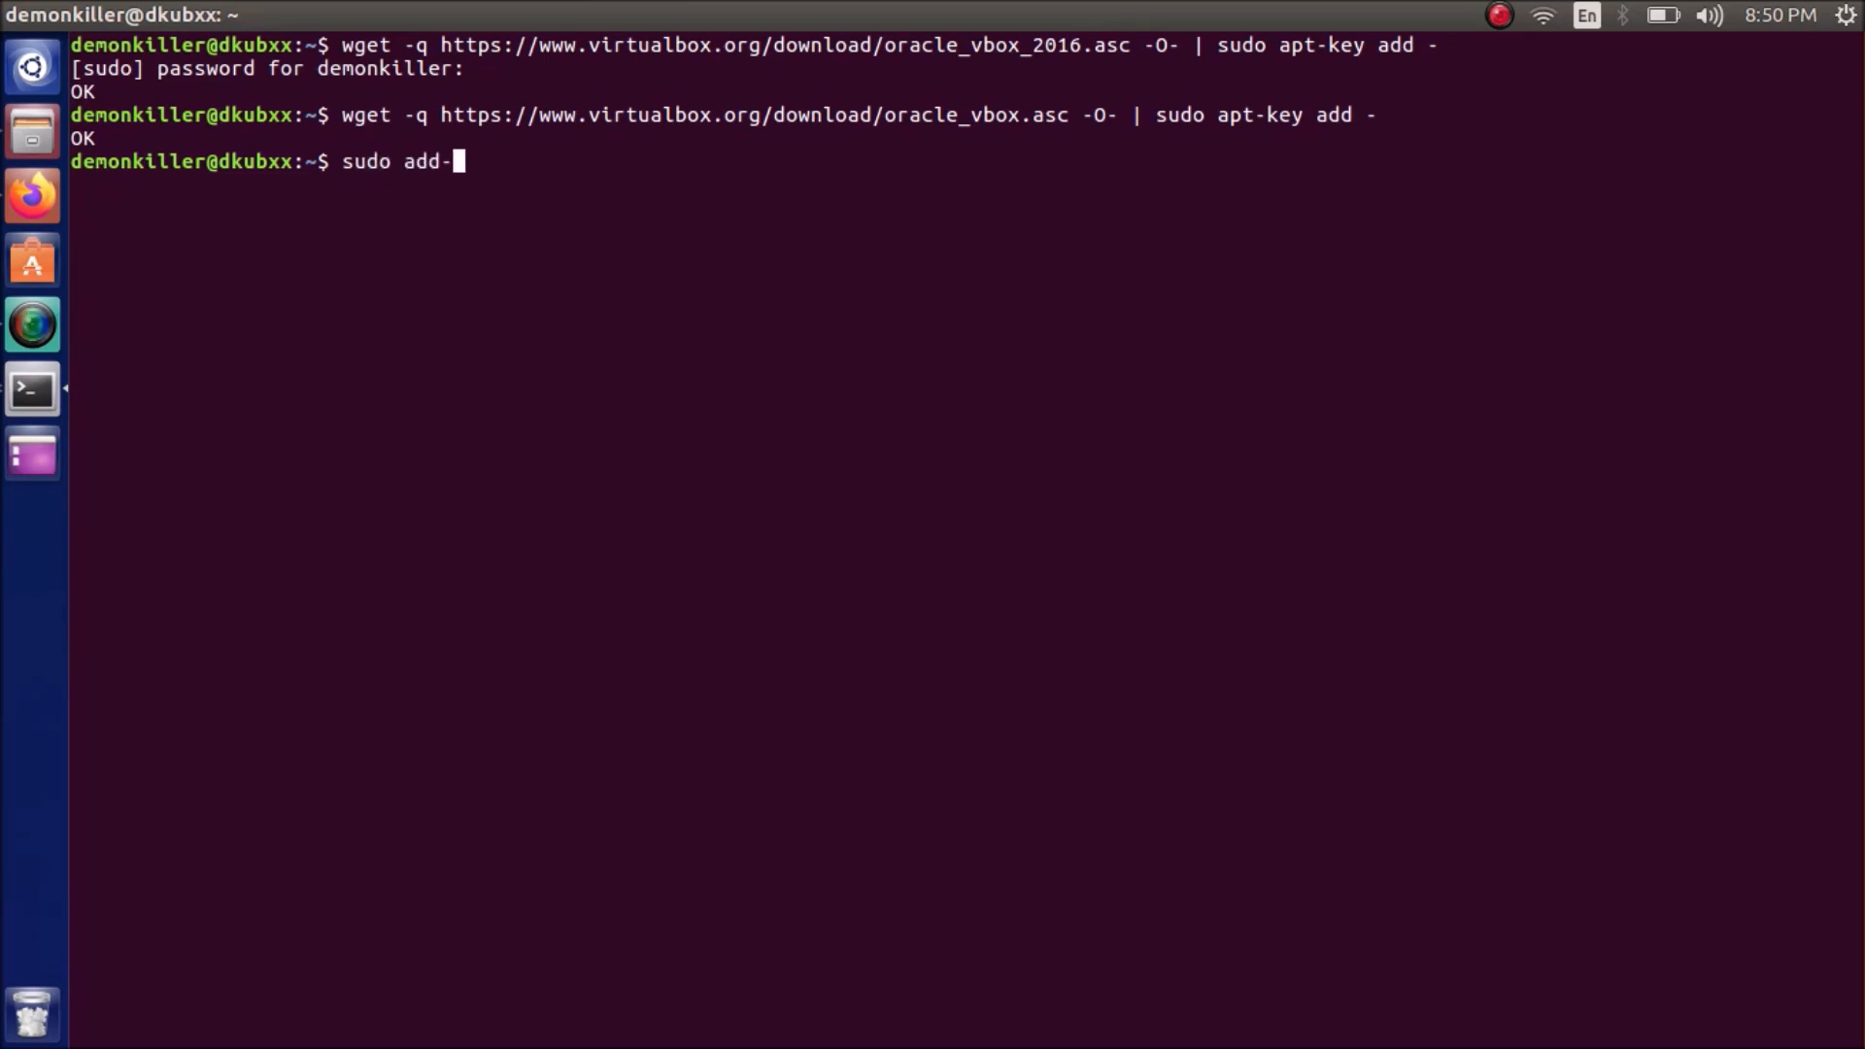
text(apt)
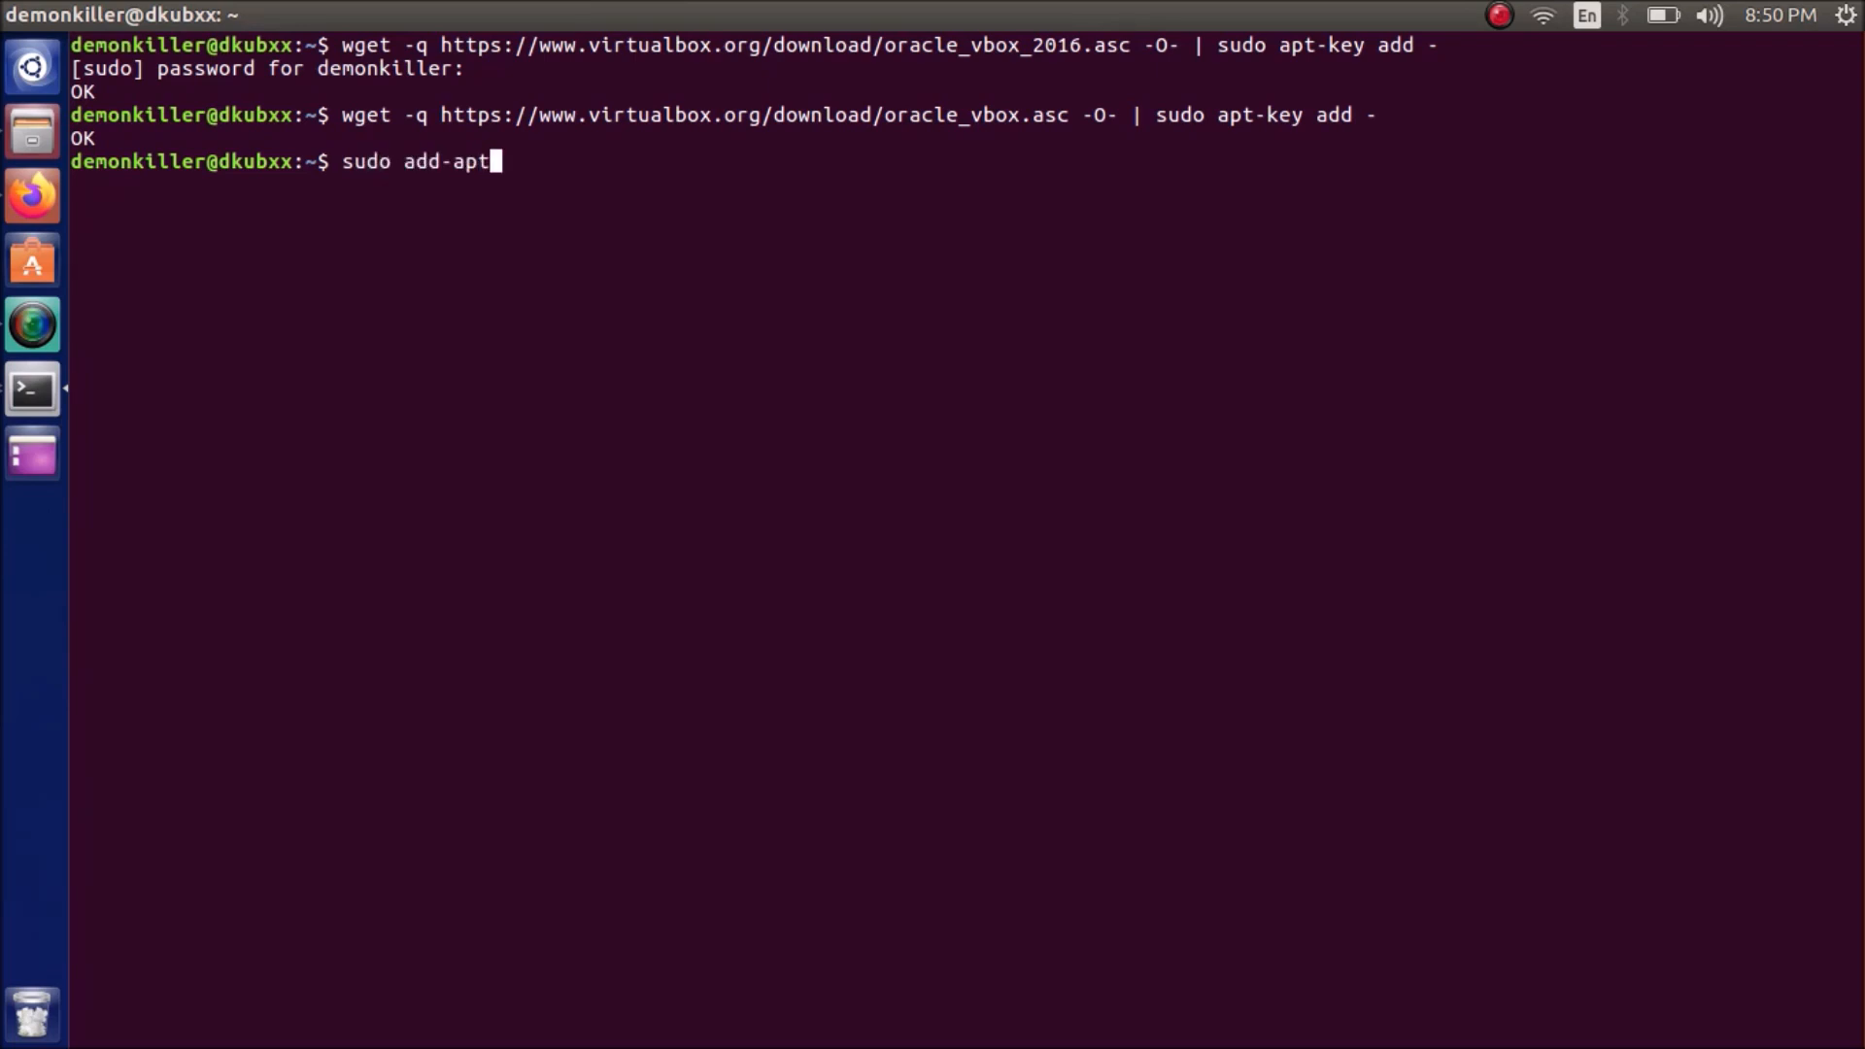
text(-reposi)
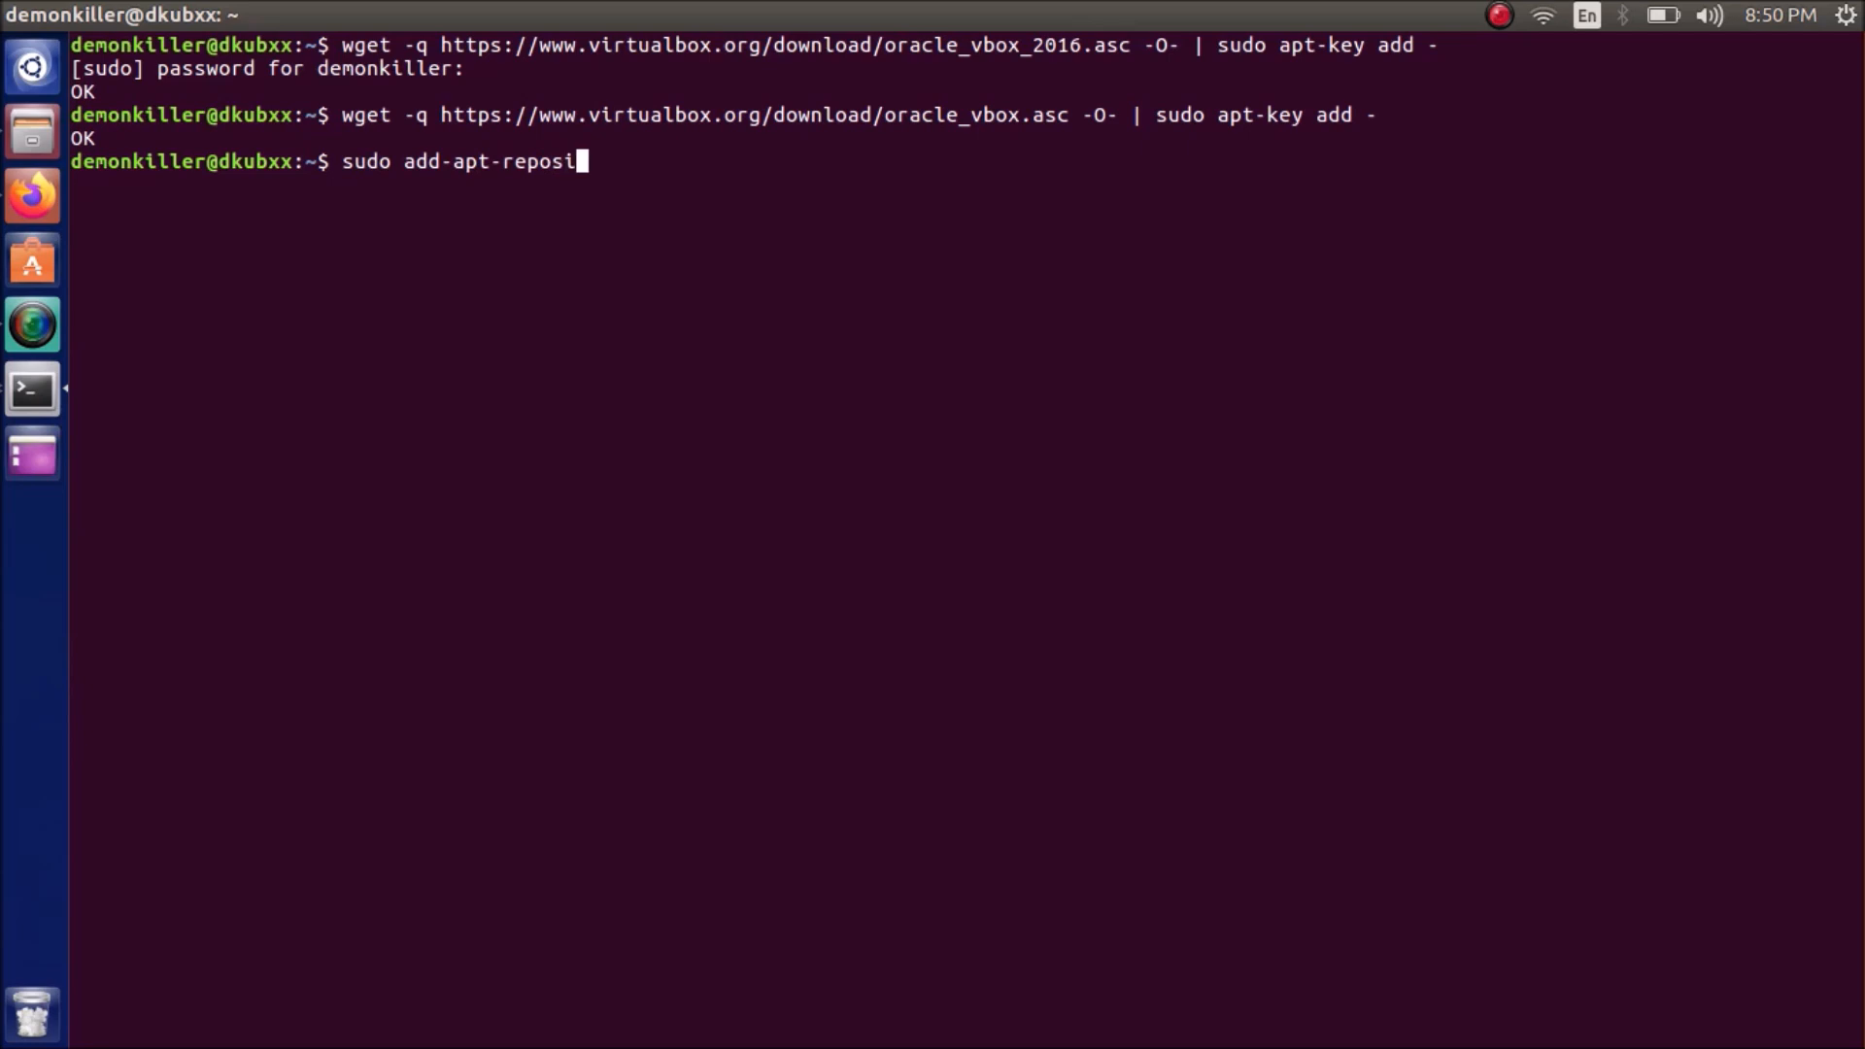
text(tory)
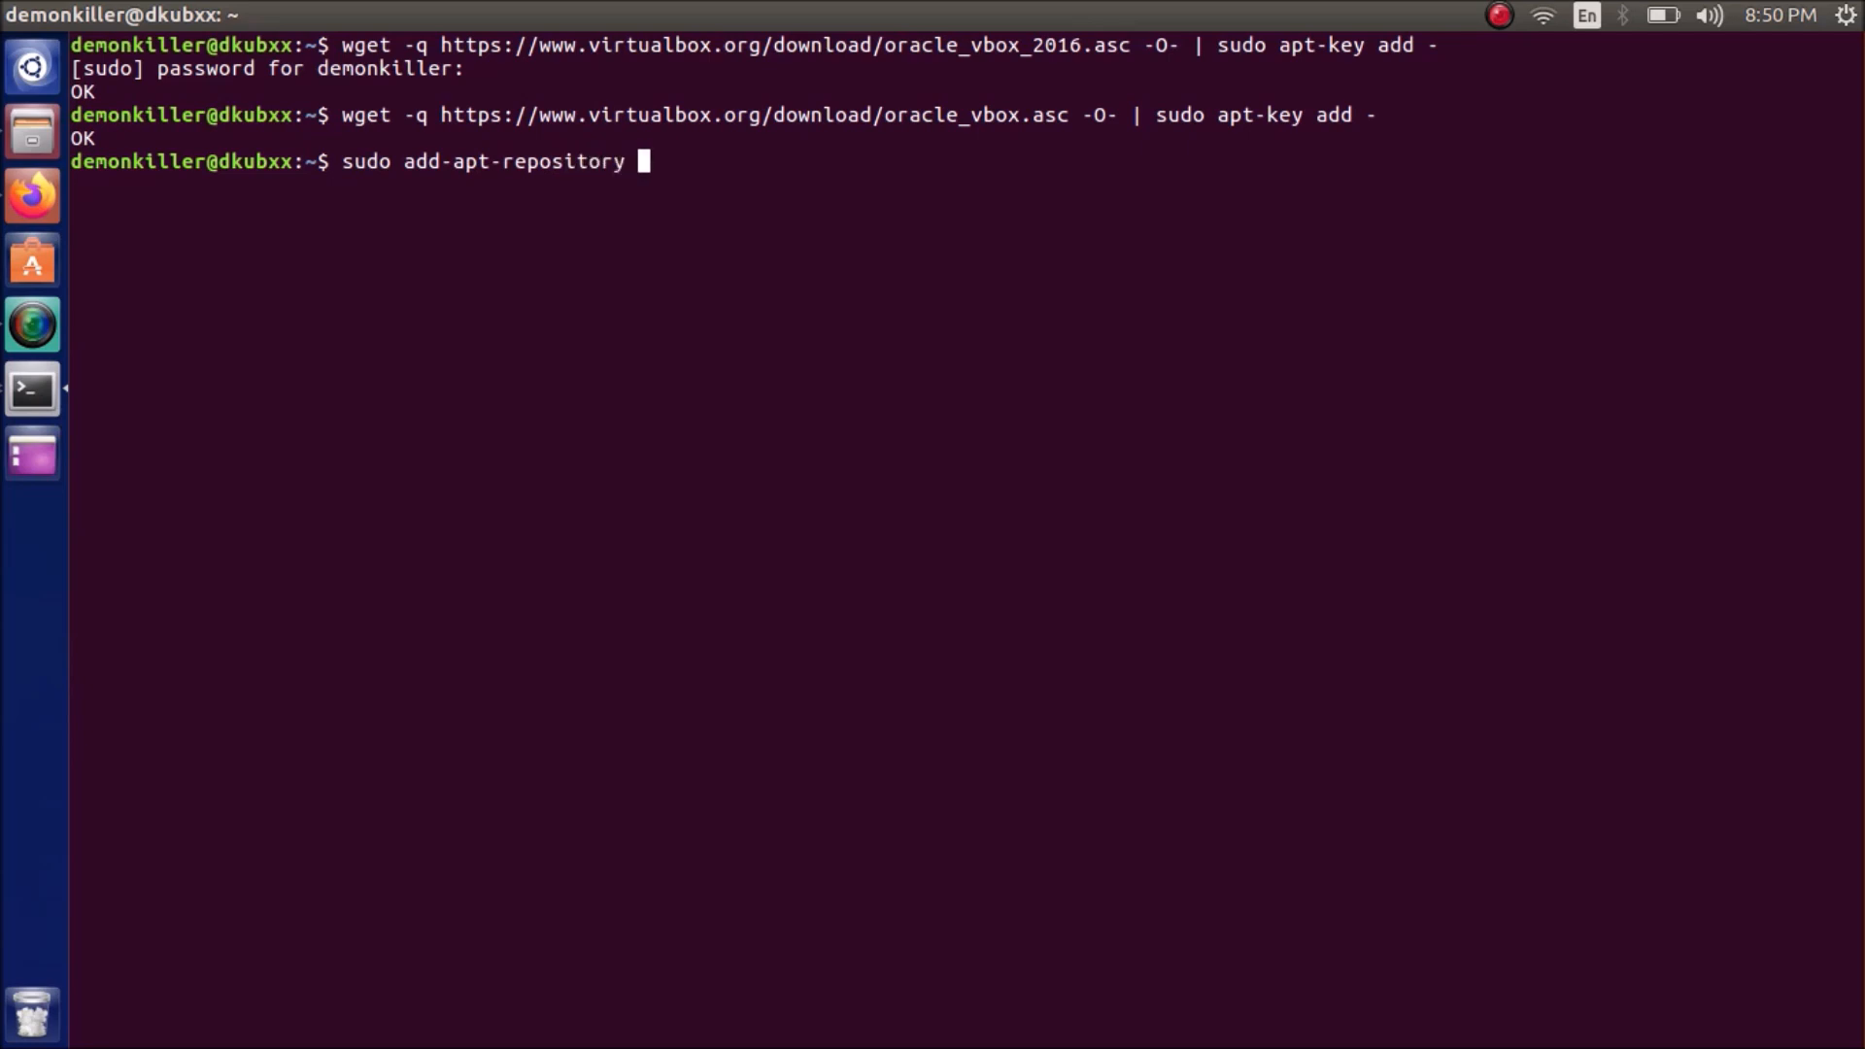
mouse_move(670, 171)
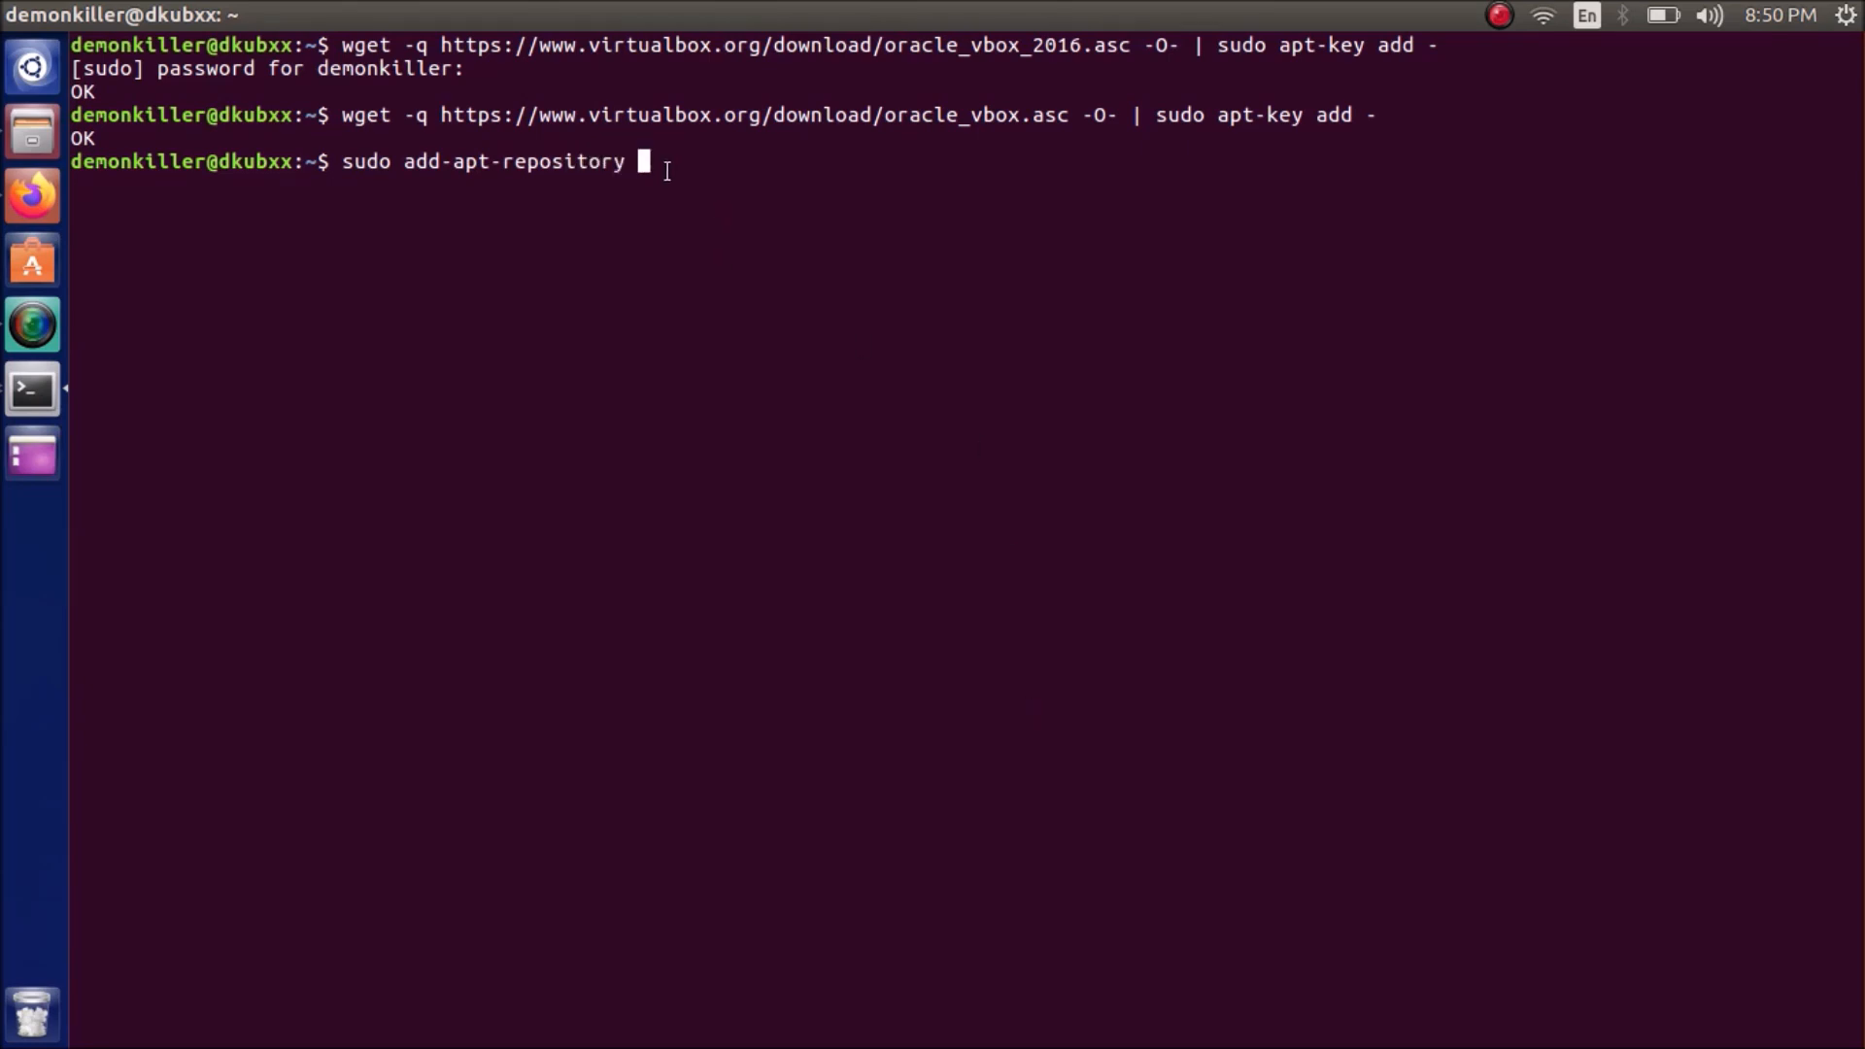
text(deb [arch=amd64] https://download.virtualbox.org/virtualbox/debian <mydist> contrib)
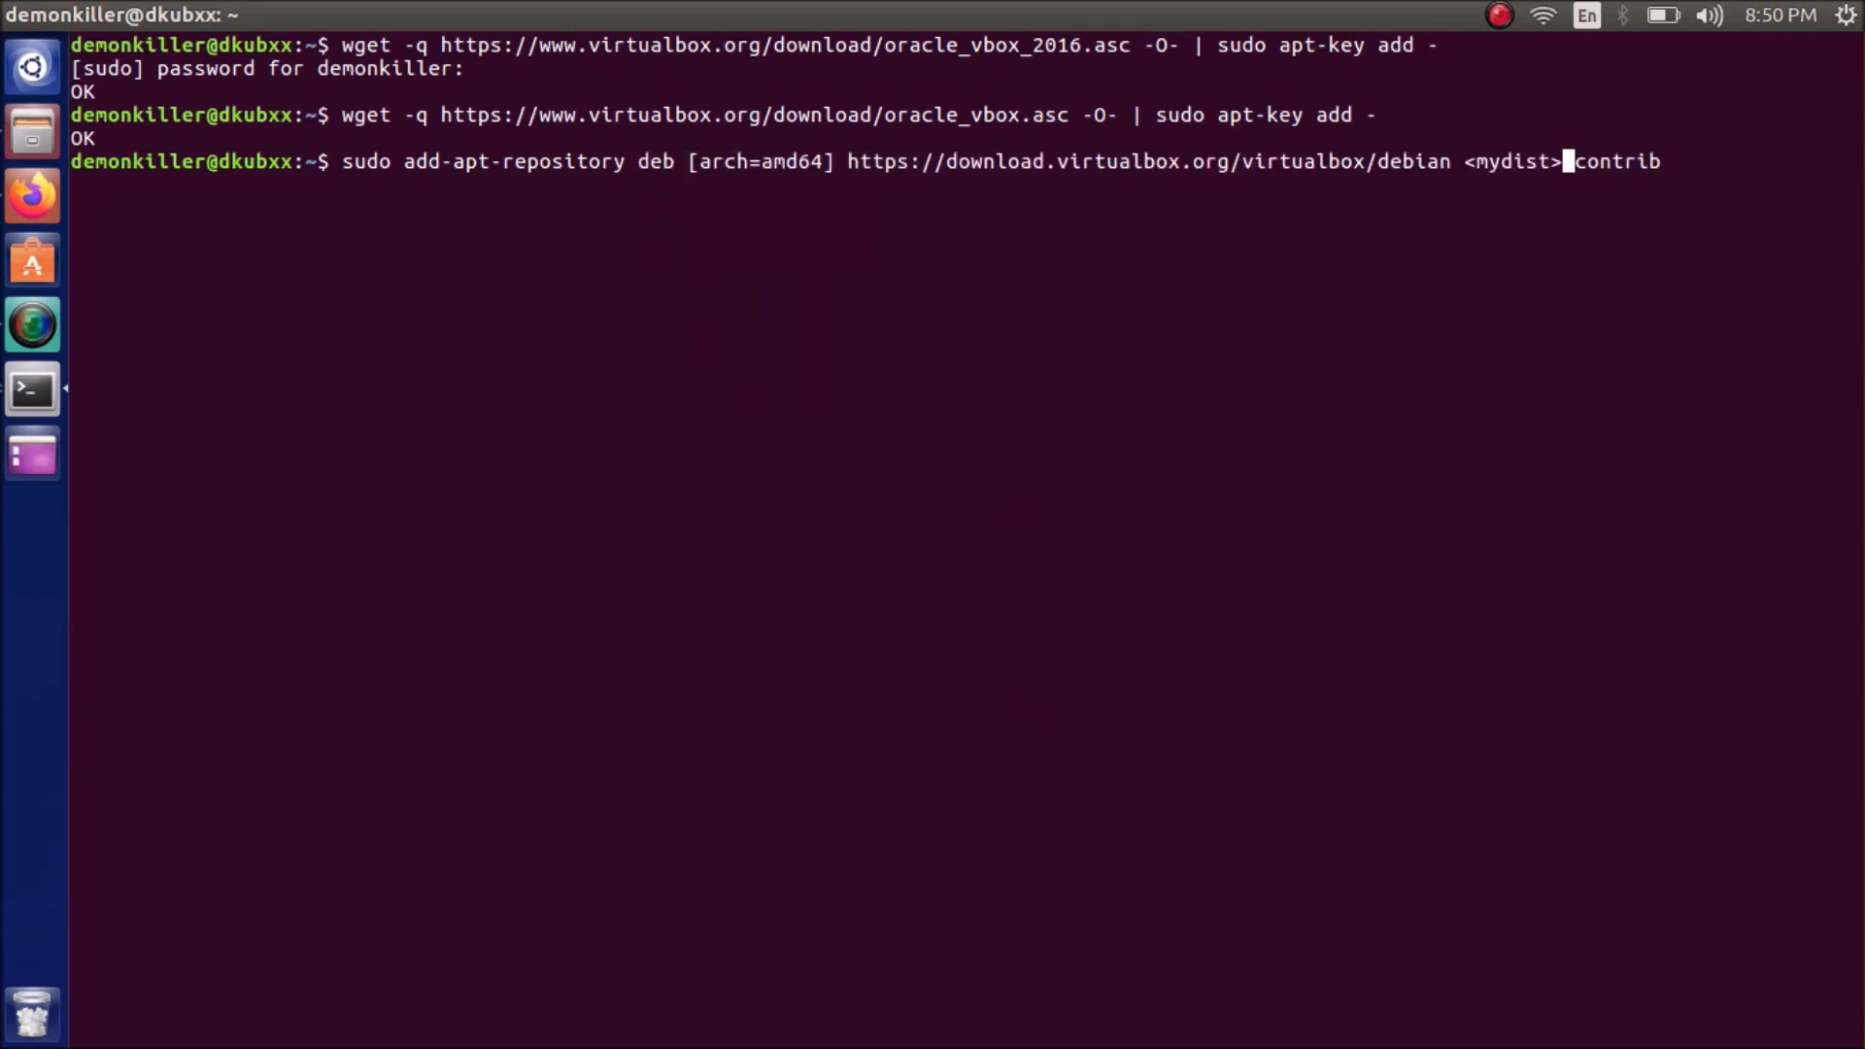
key(BackSpace)
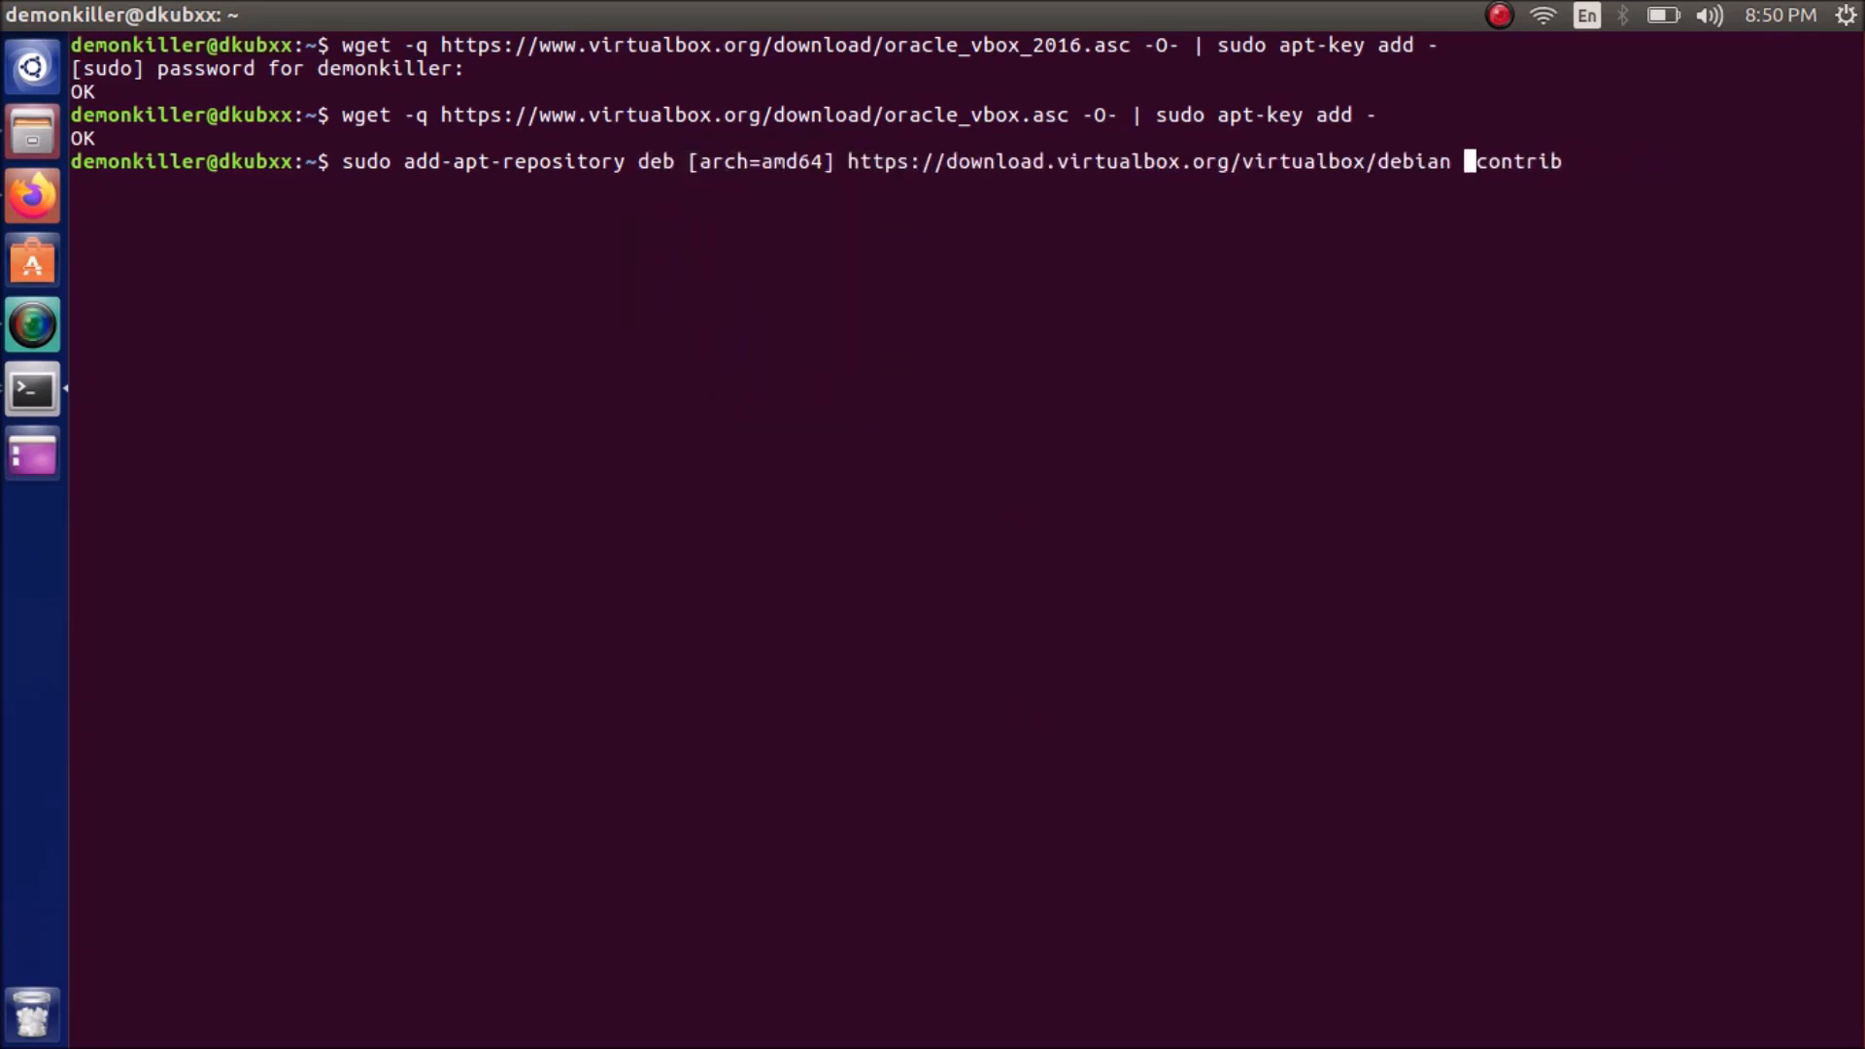
text(xenial)
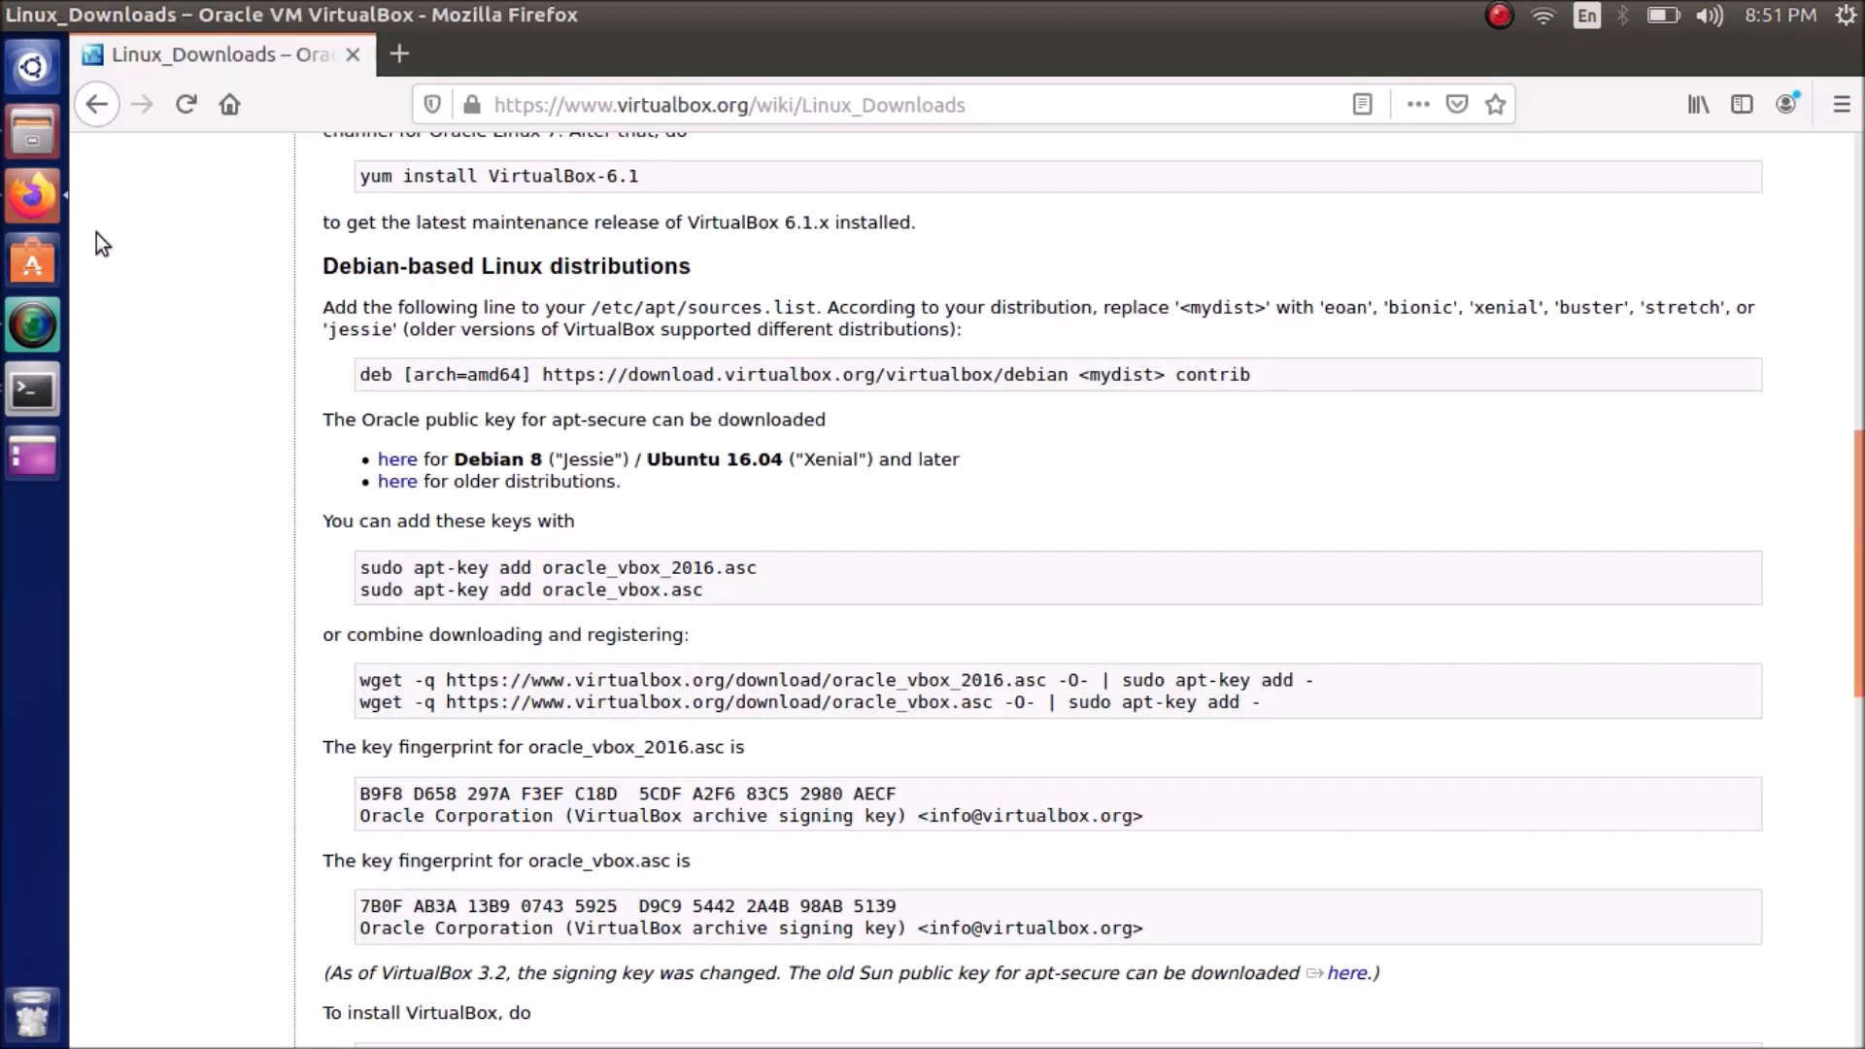
mouse_move(1259, 393)
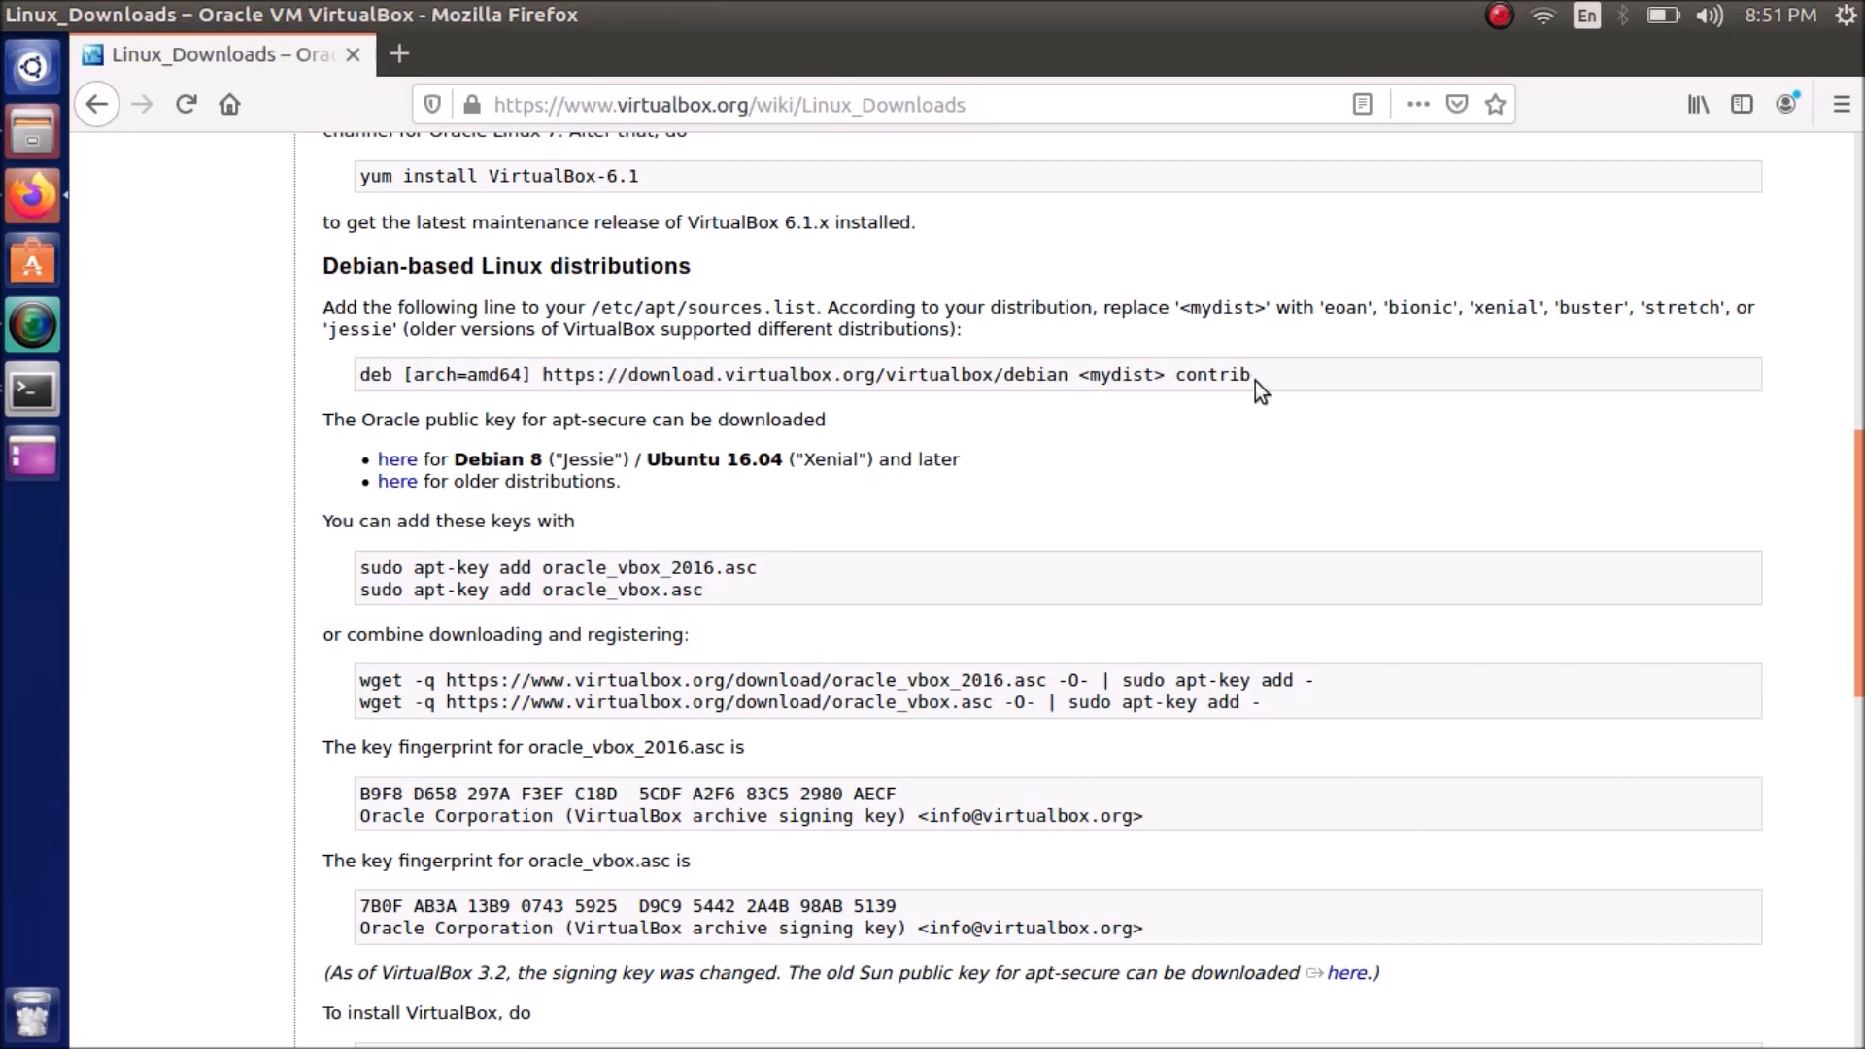
mouse_move(33, 259)
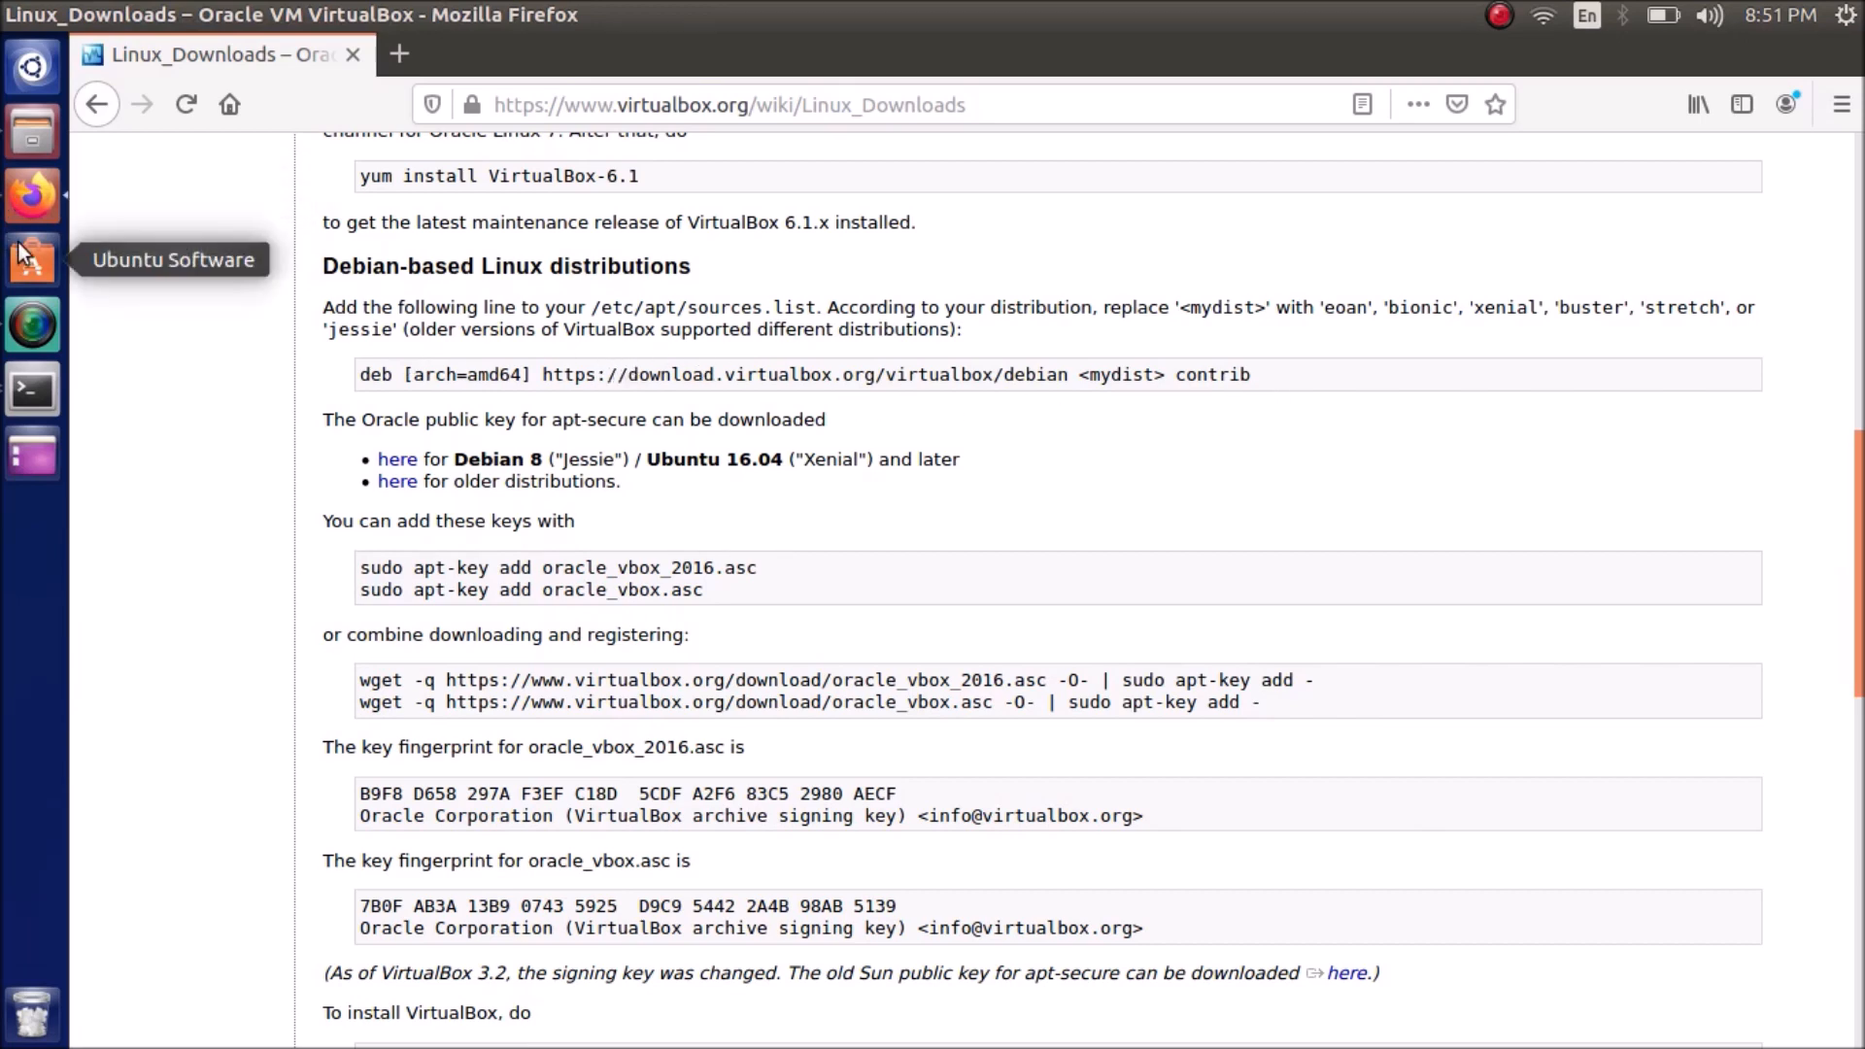
Retype sudo add-apt-repository with the repository line inside quotes as a single argument
click(31, 391)
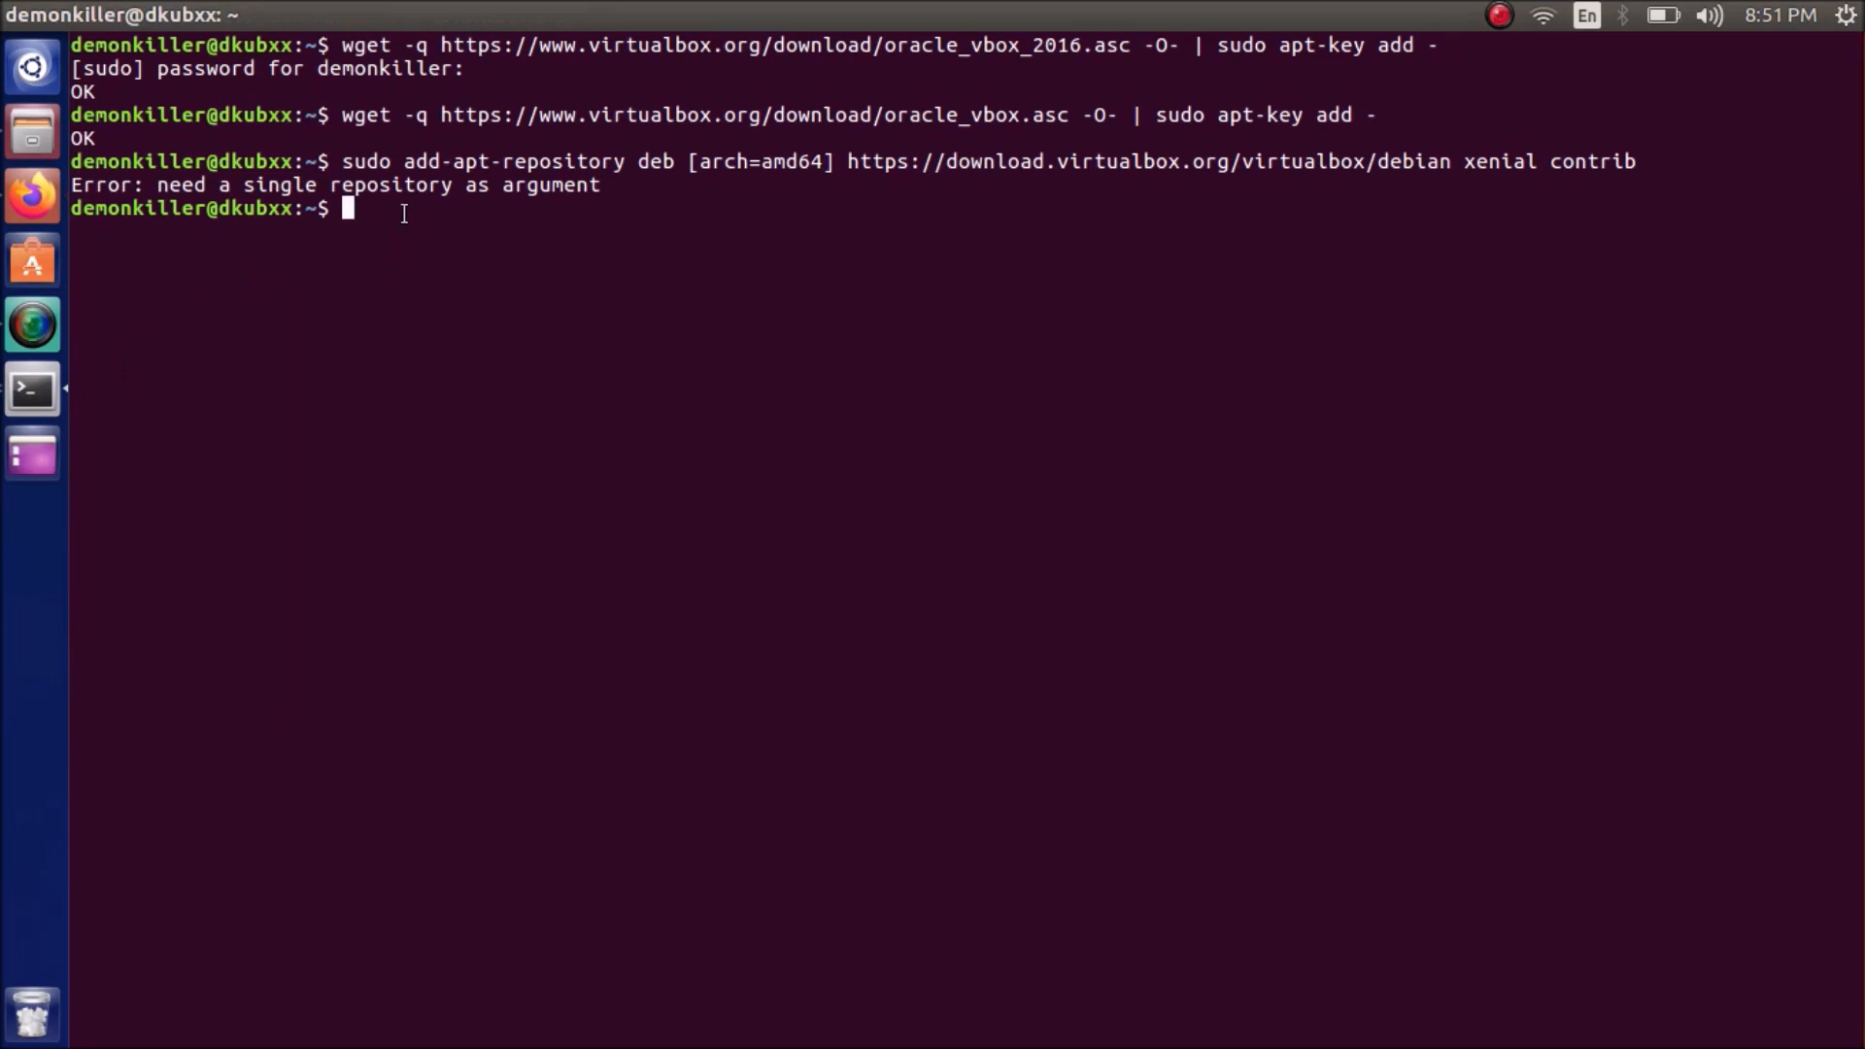
text(sudo ap)
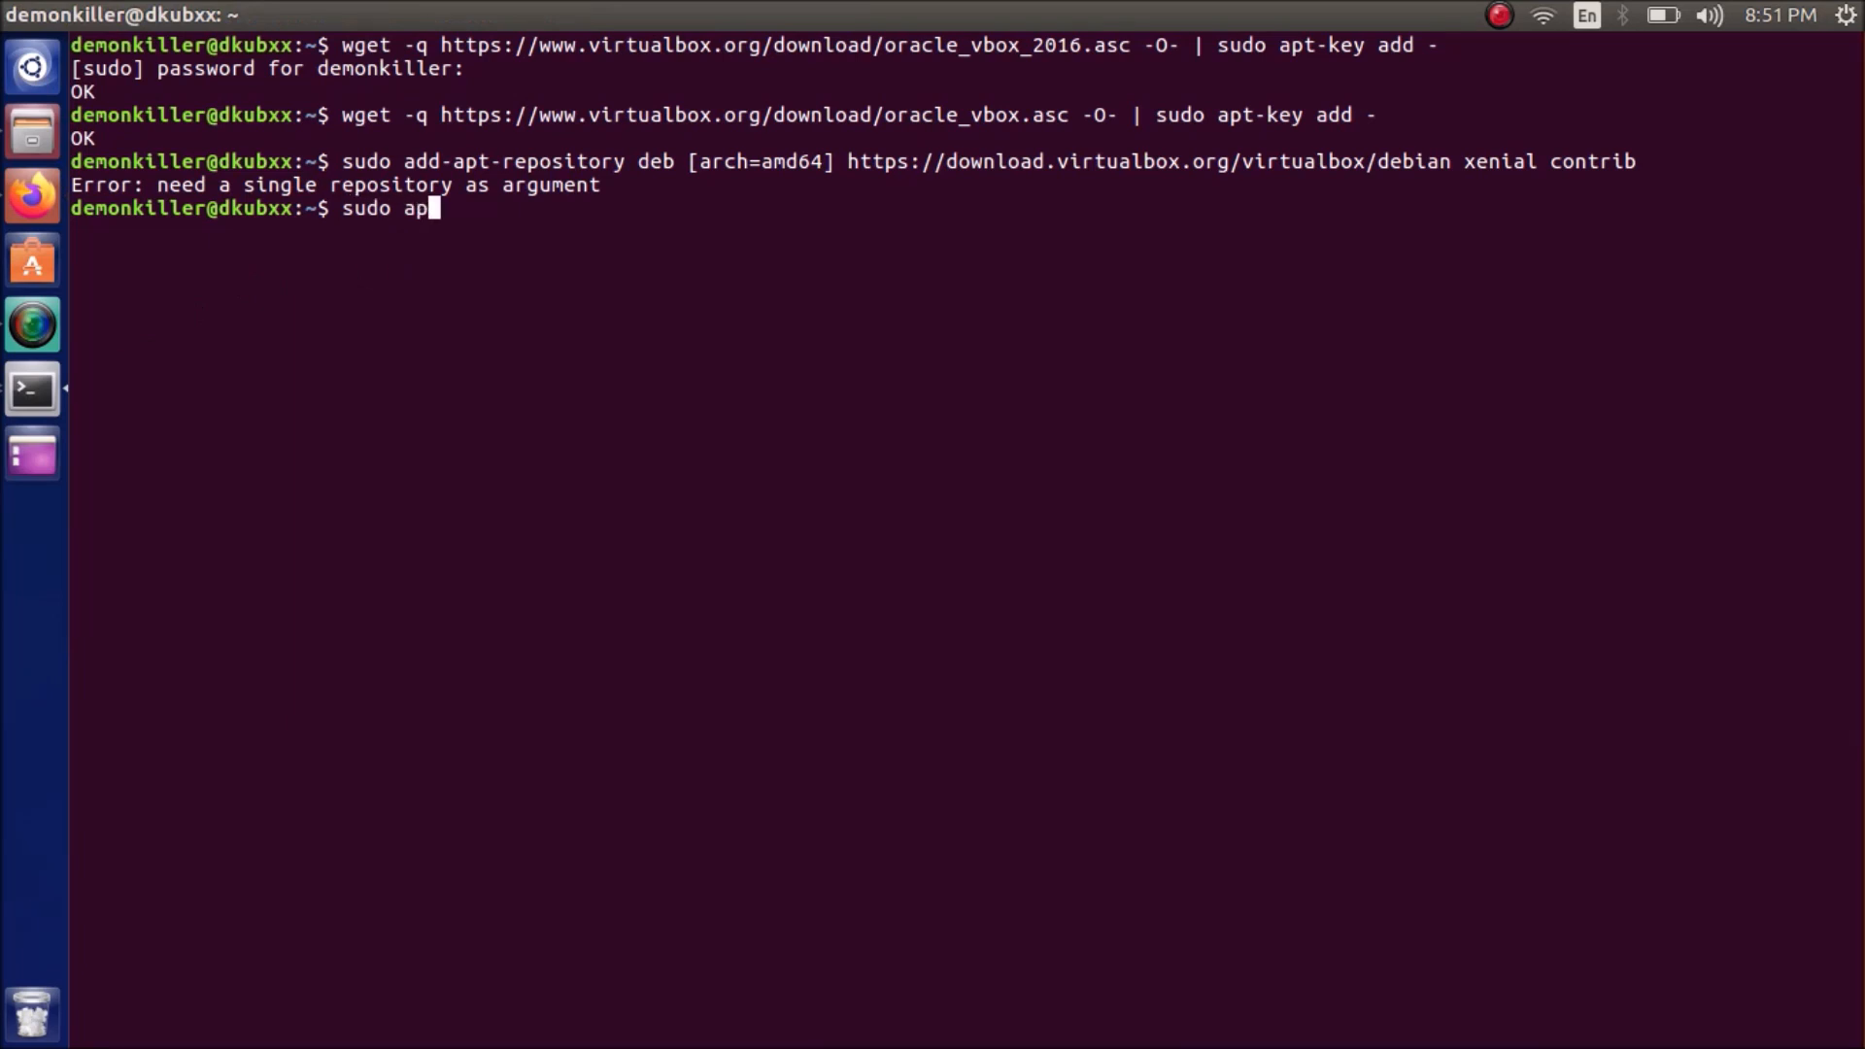
text(dd-a)
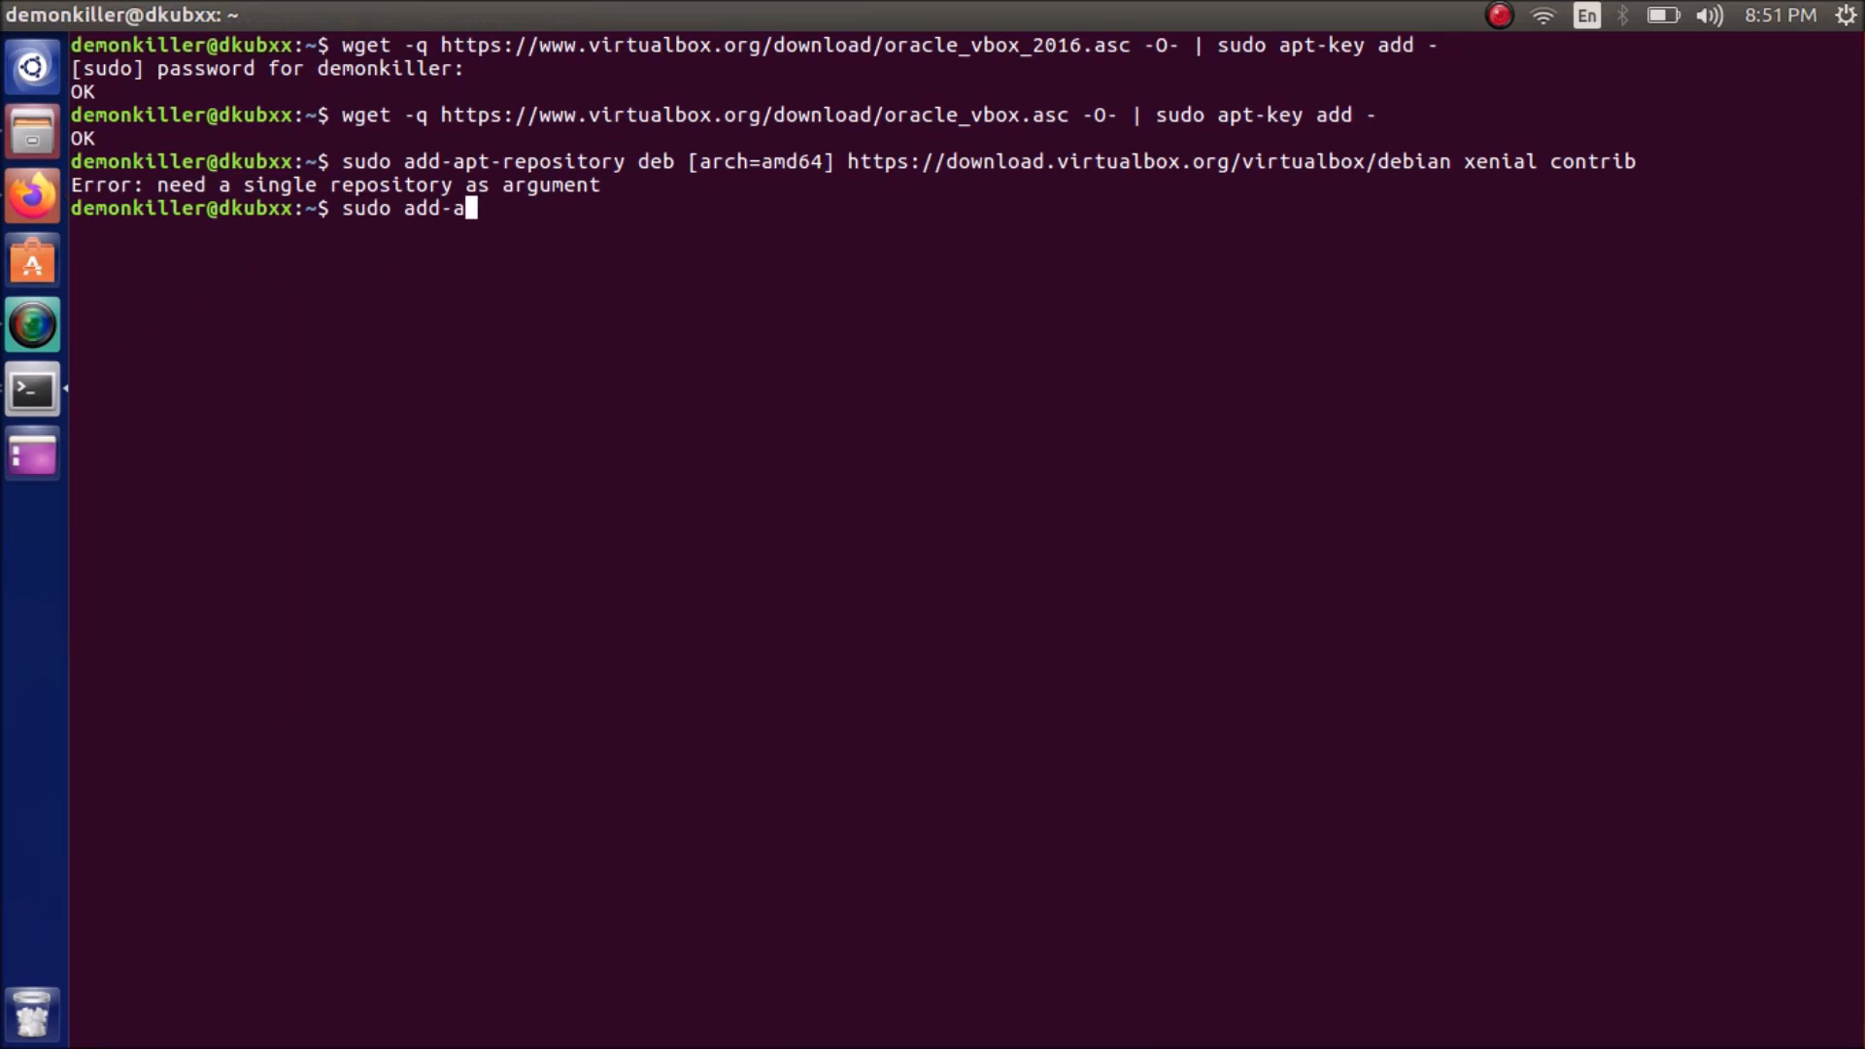
text(pt)
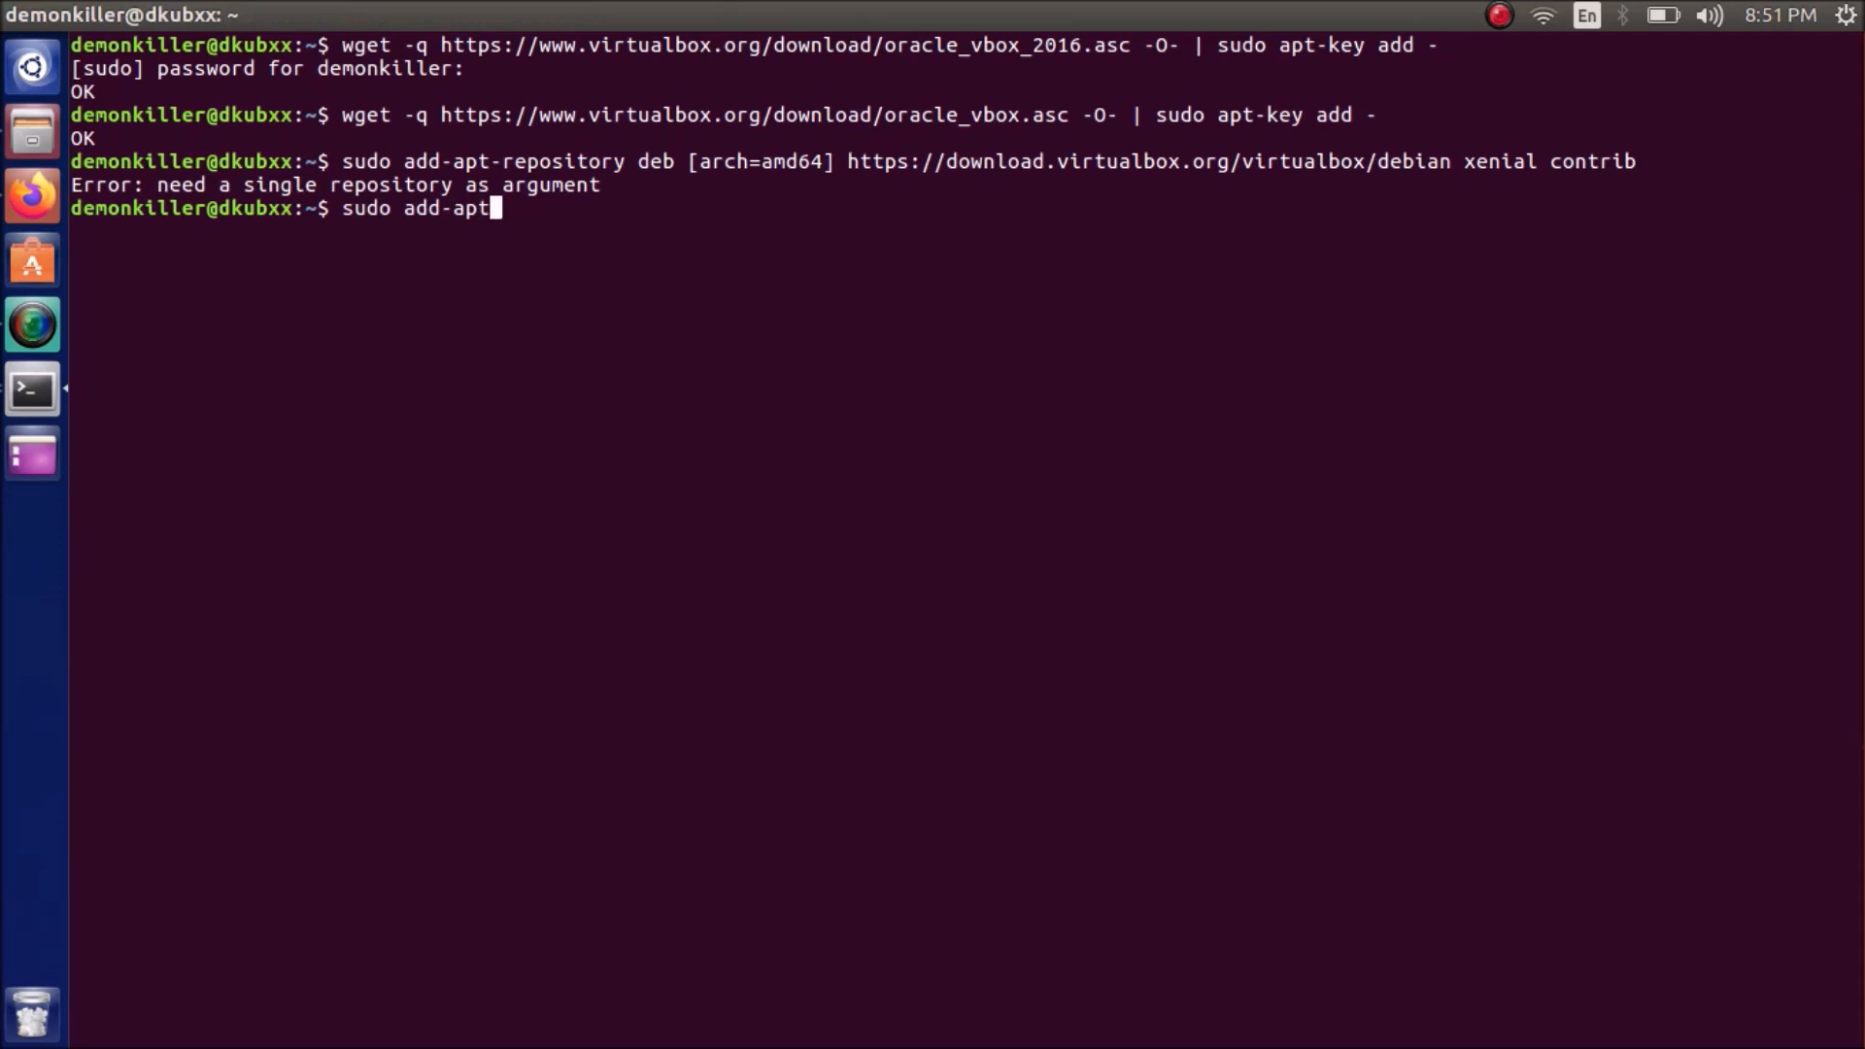
text(repository)
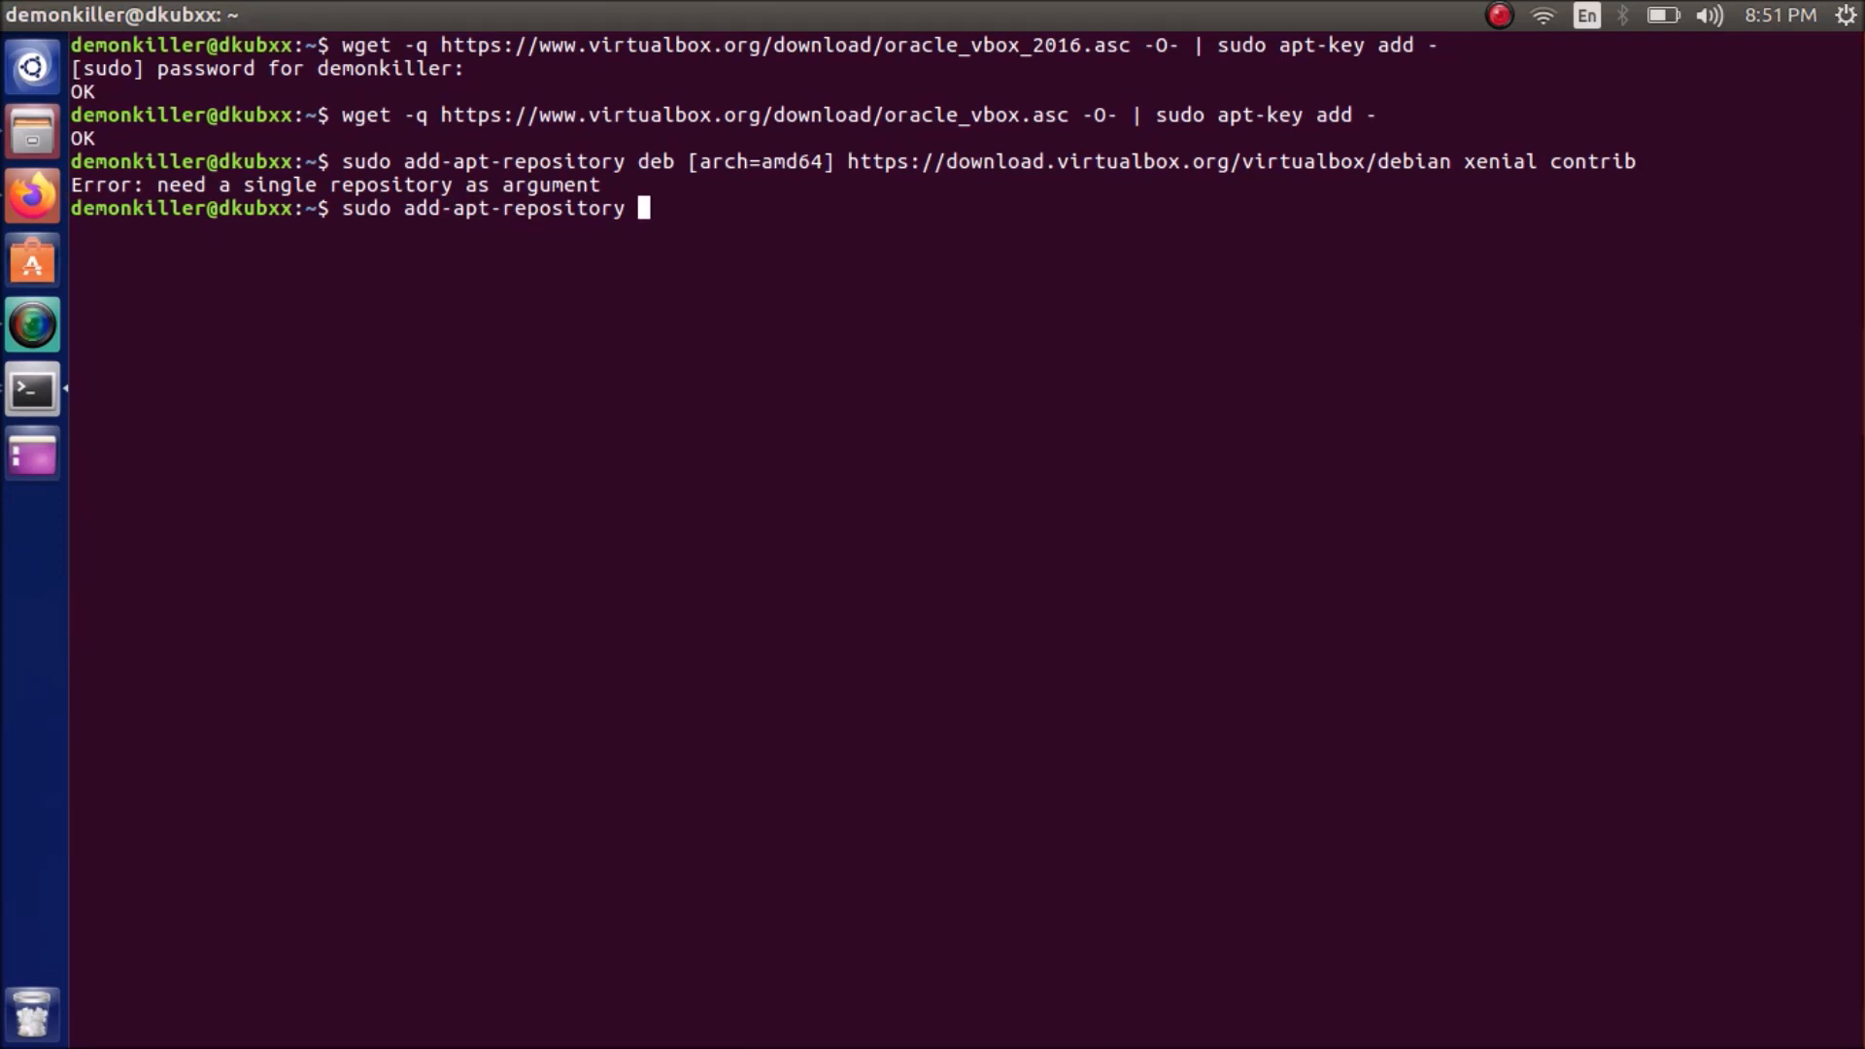
text(")
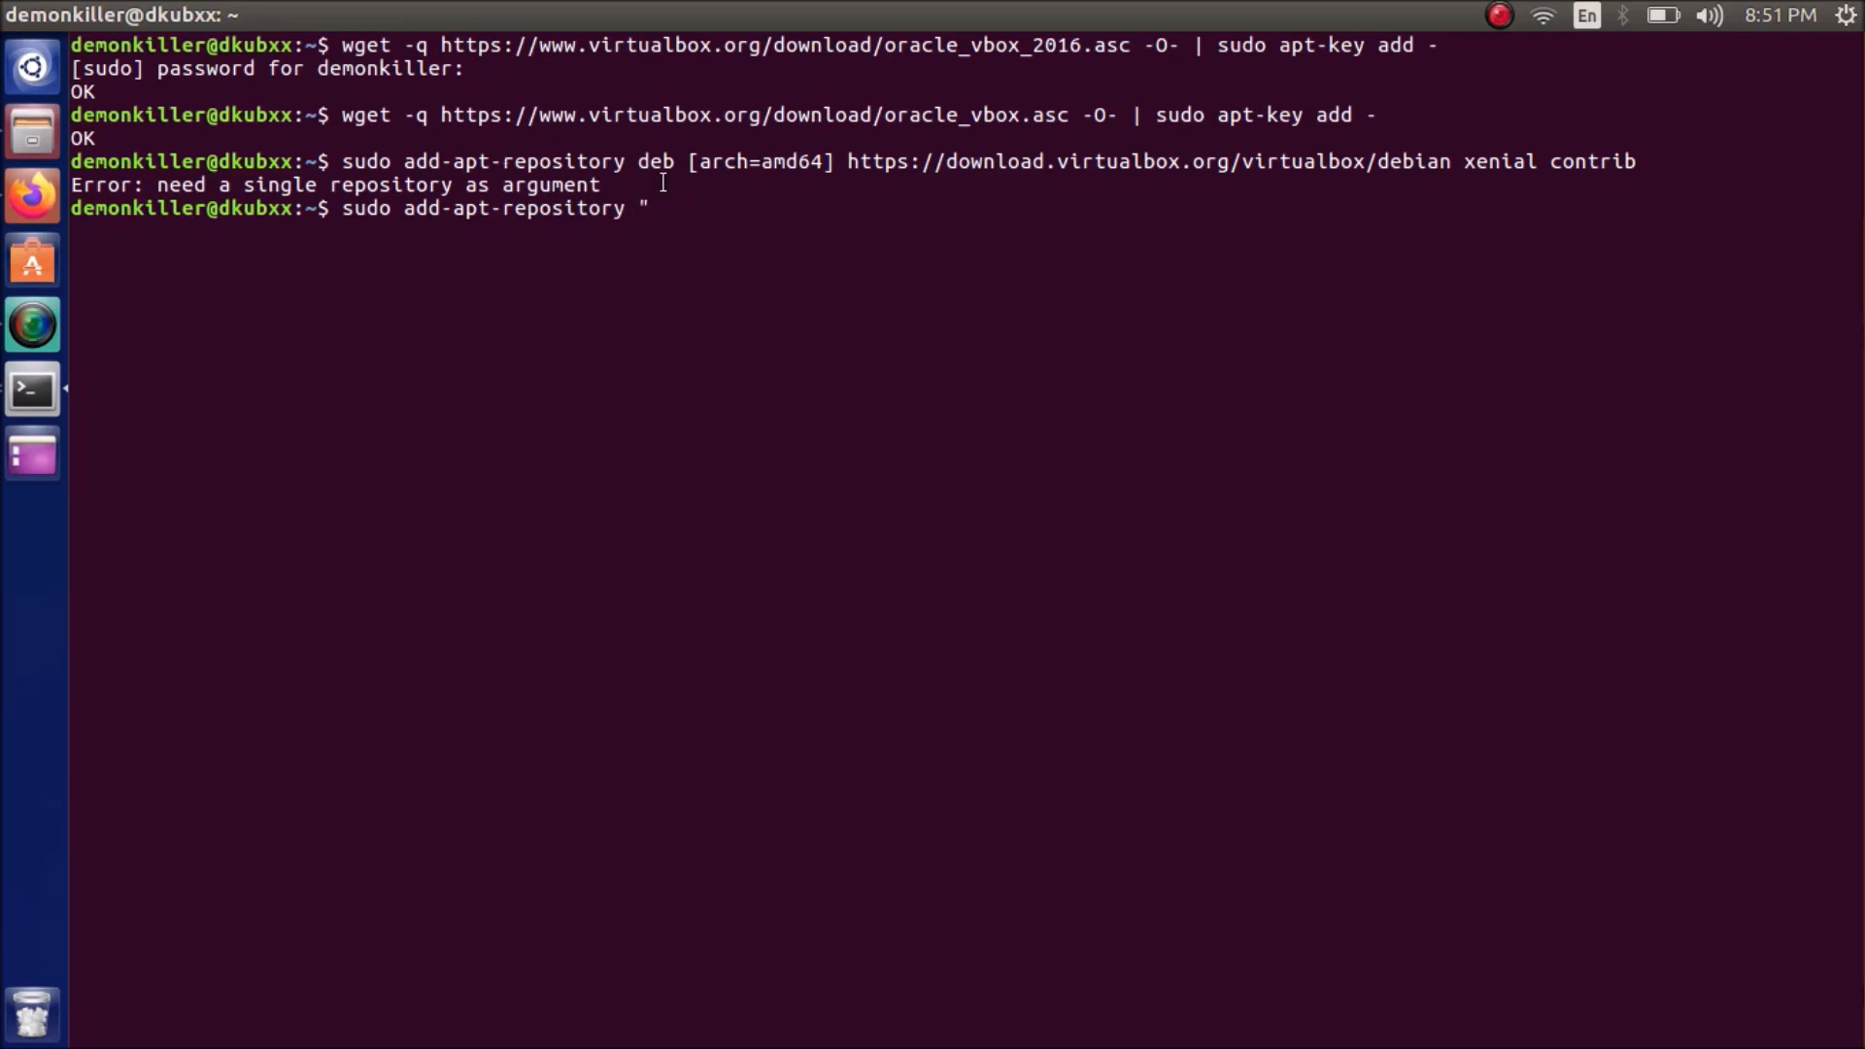
text(deb [arch=amd64] https://download.virtualbox.org/virtualbox/debian <mydist> contrib)
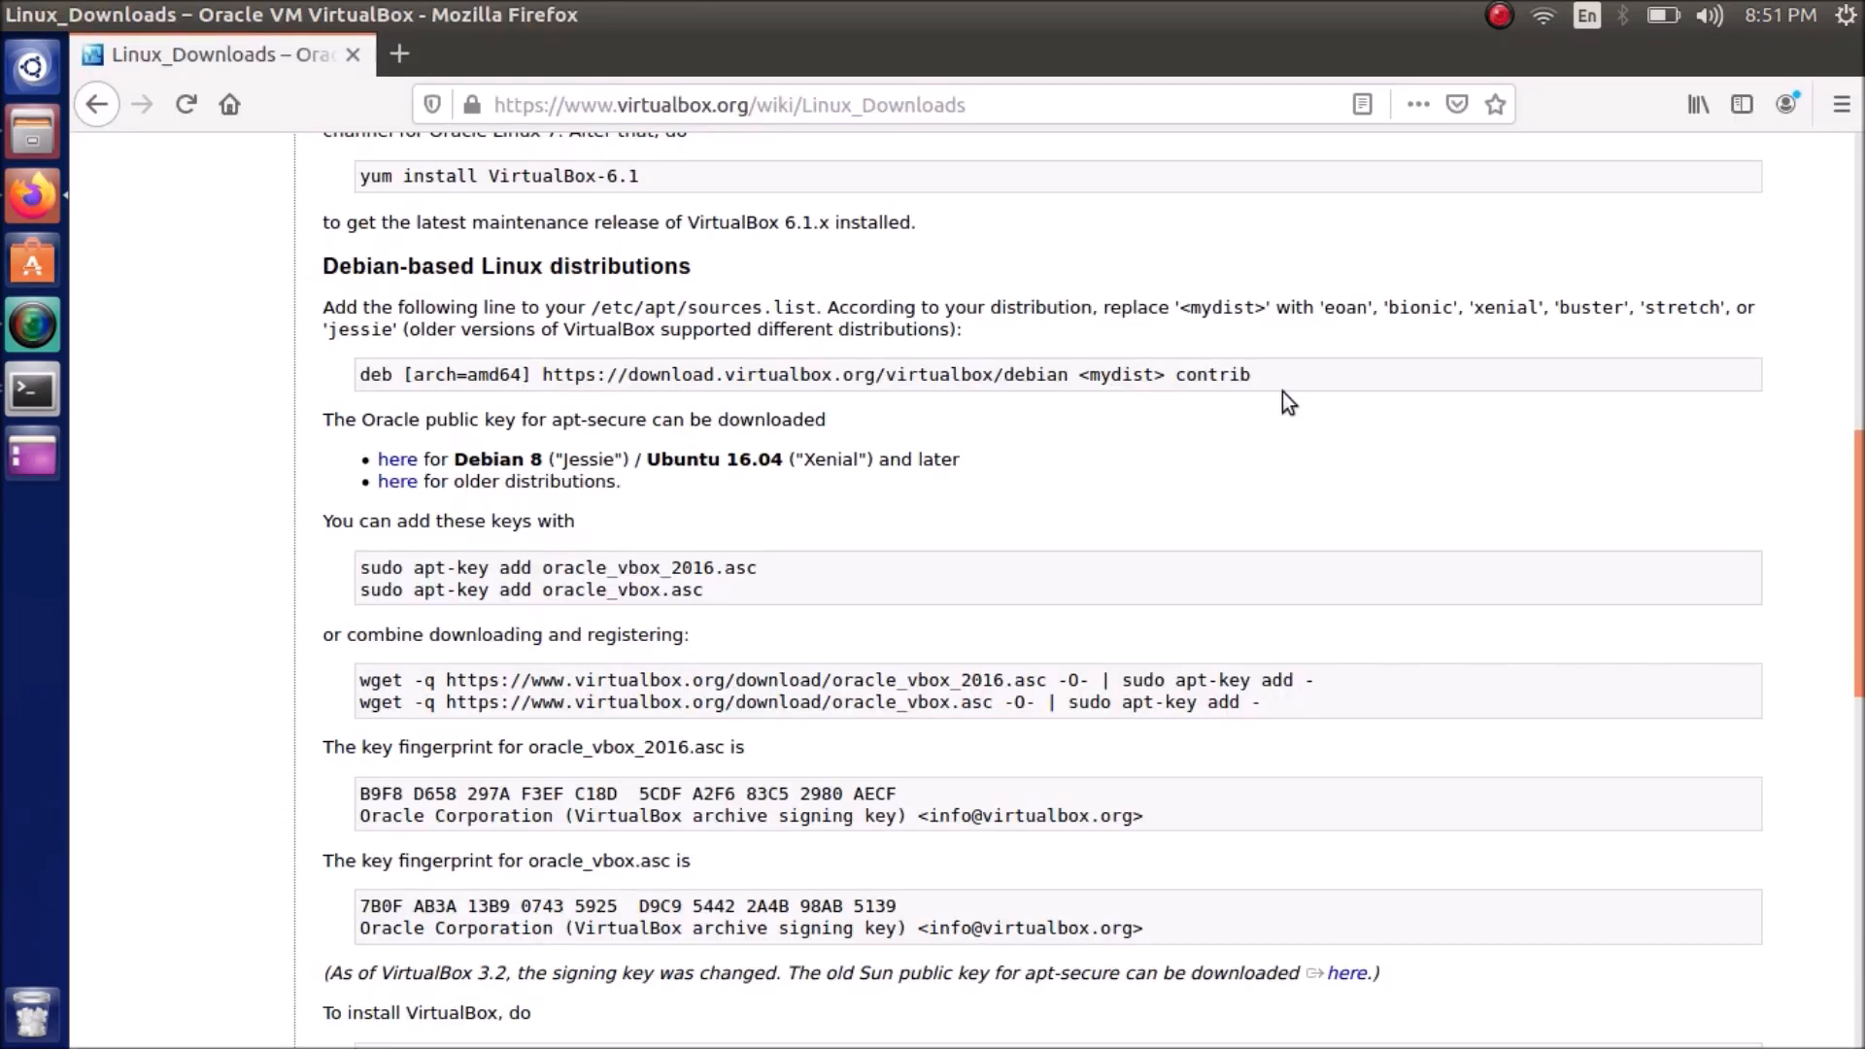
mouse_move(1523, 336)
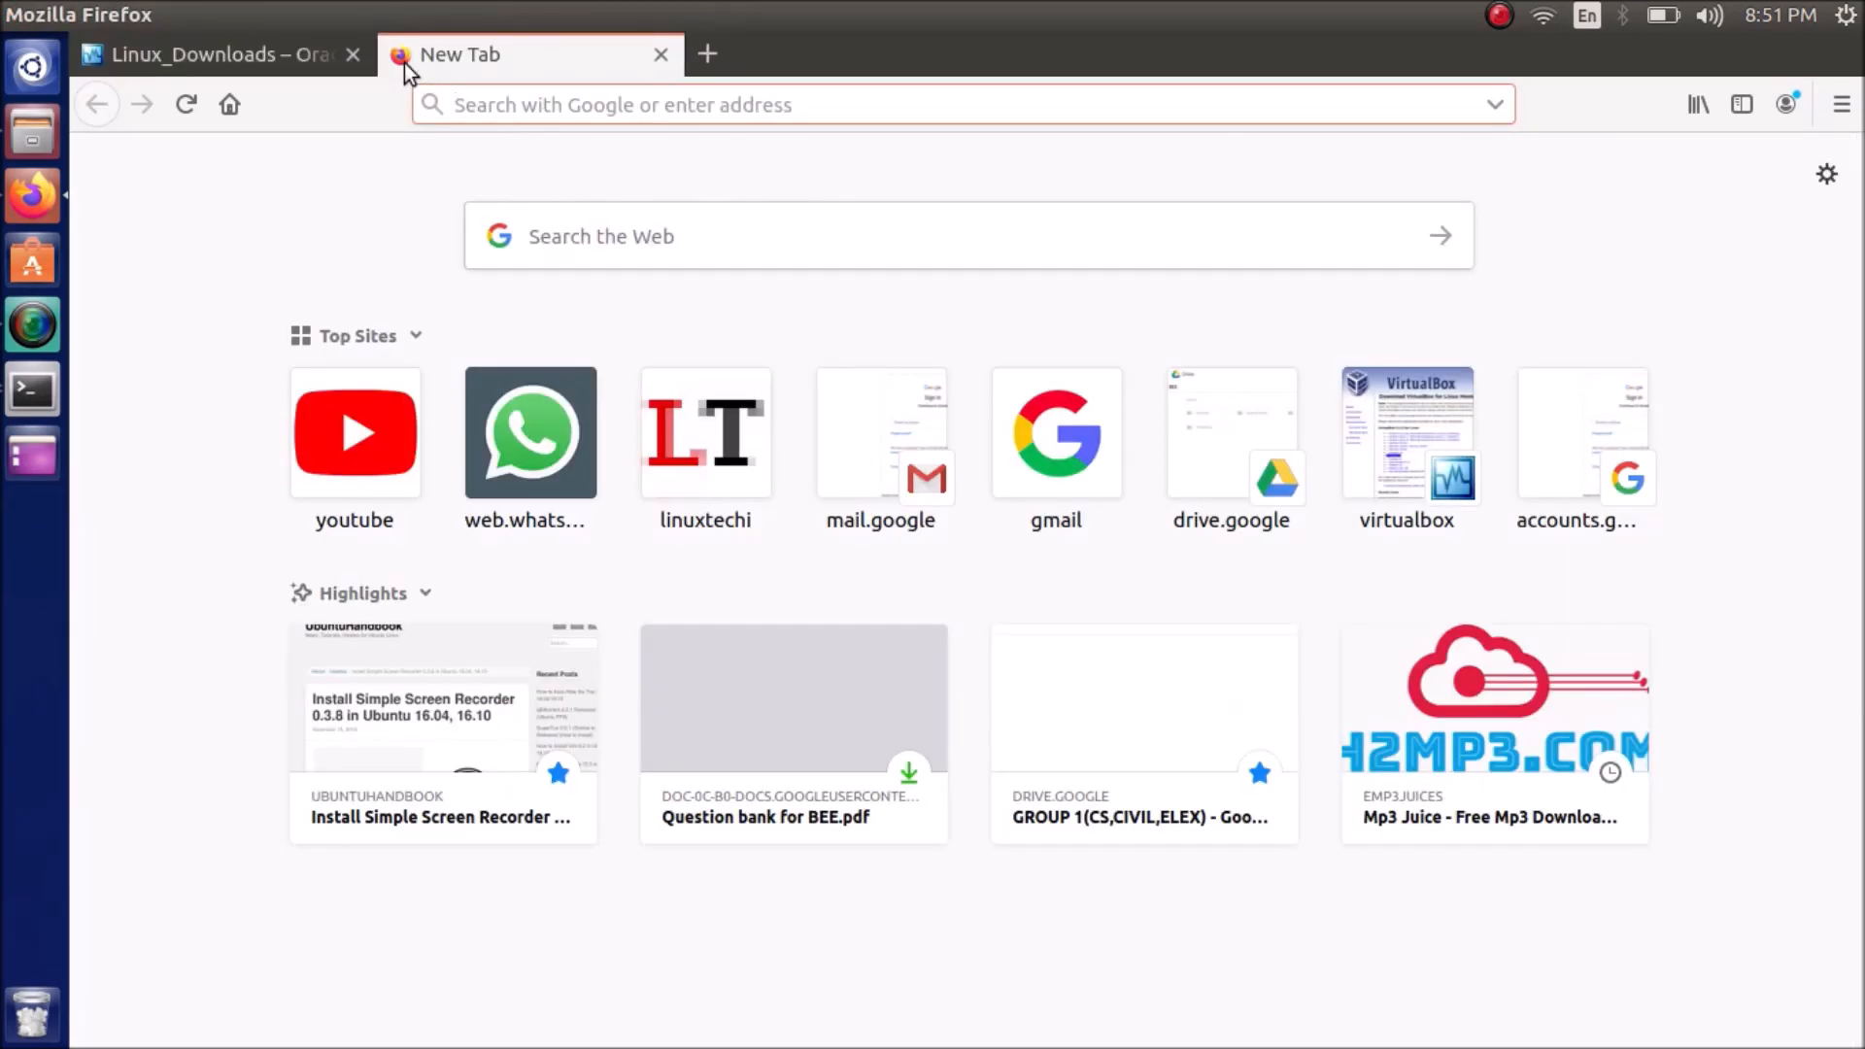
Search Google in a new tab for ubuntu 16.04, confirm it is Xenial Xerus, then close the tab
text(ubn)
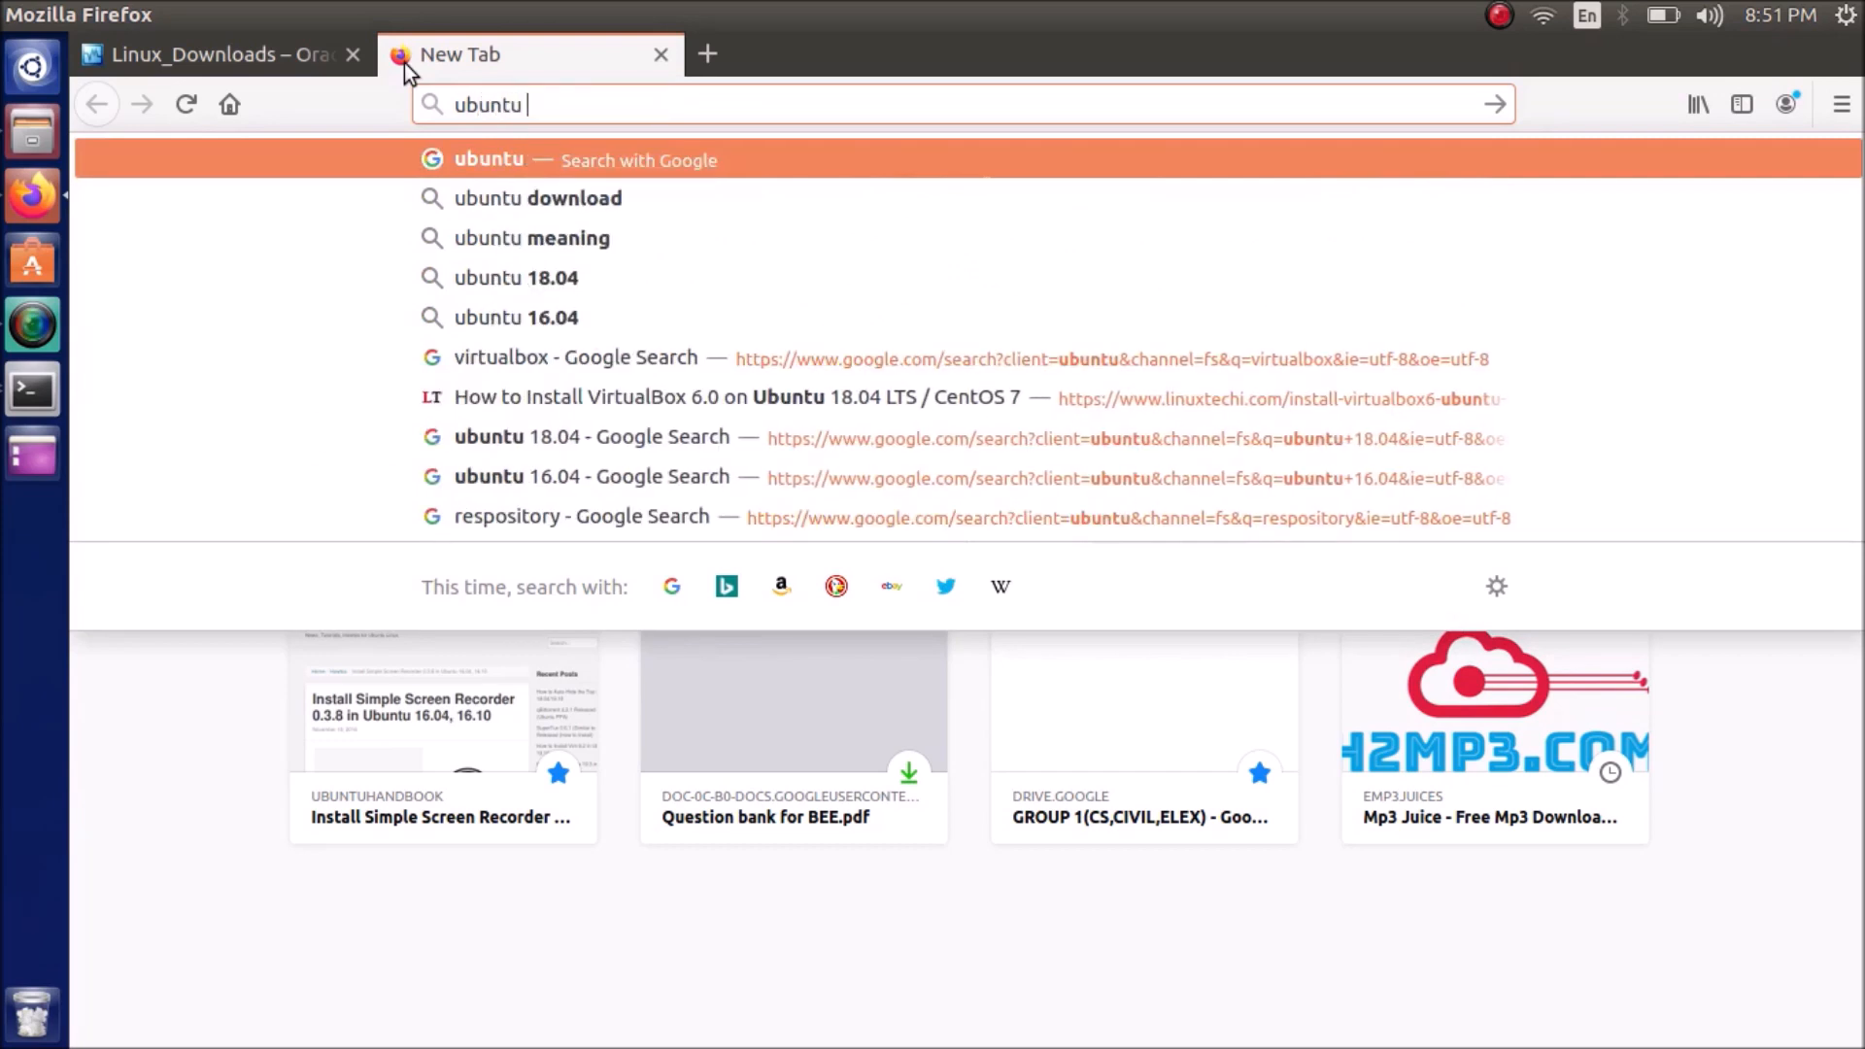
click(593, 438)
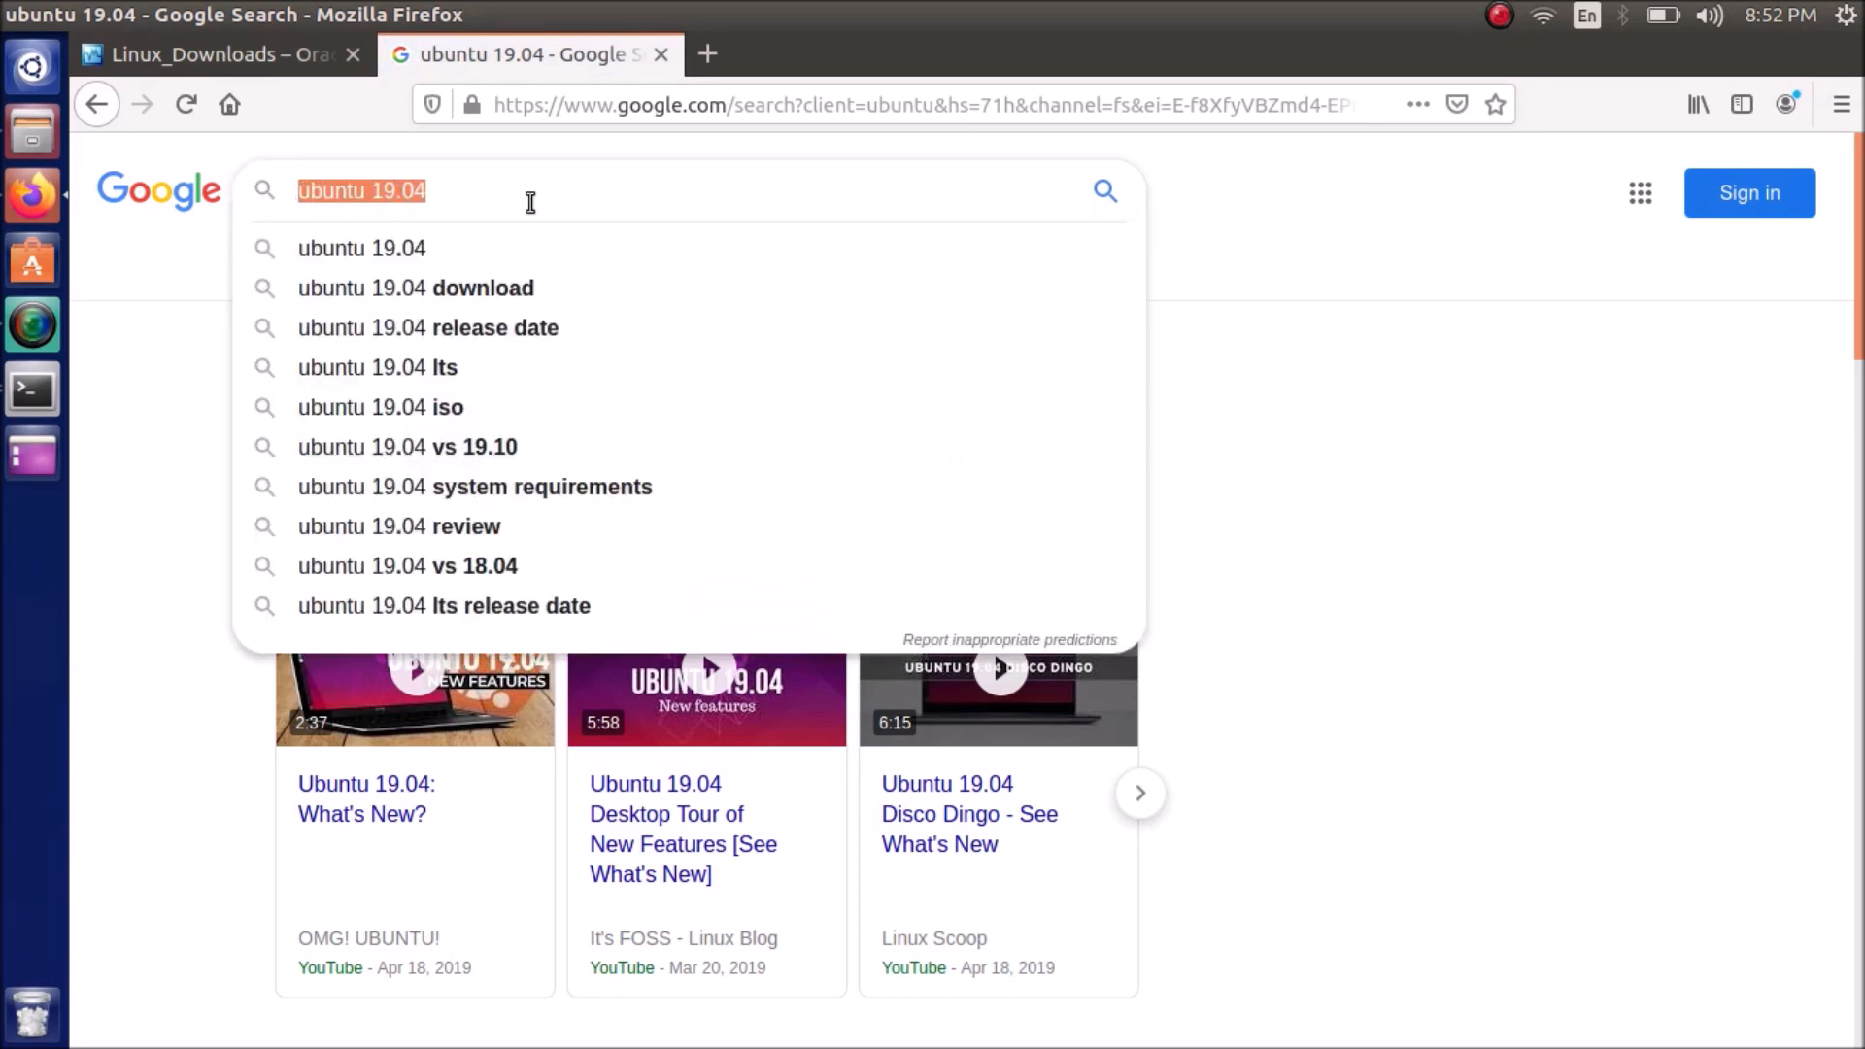
text(ubu)
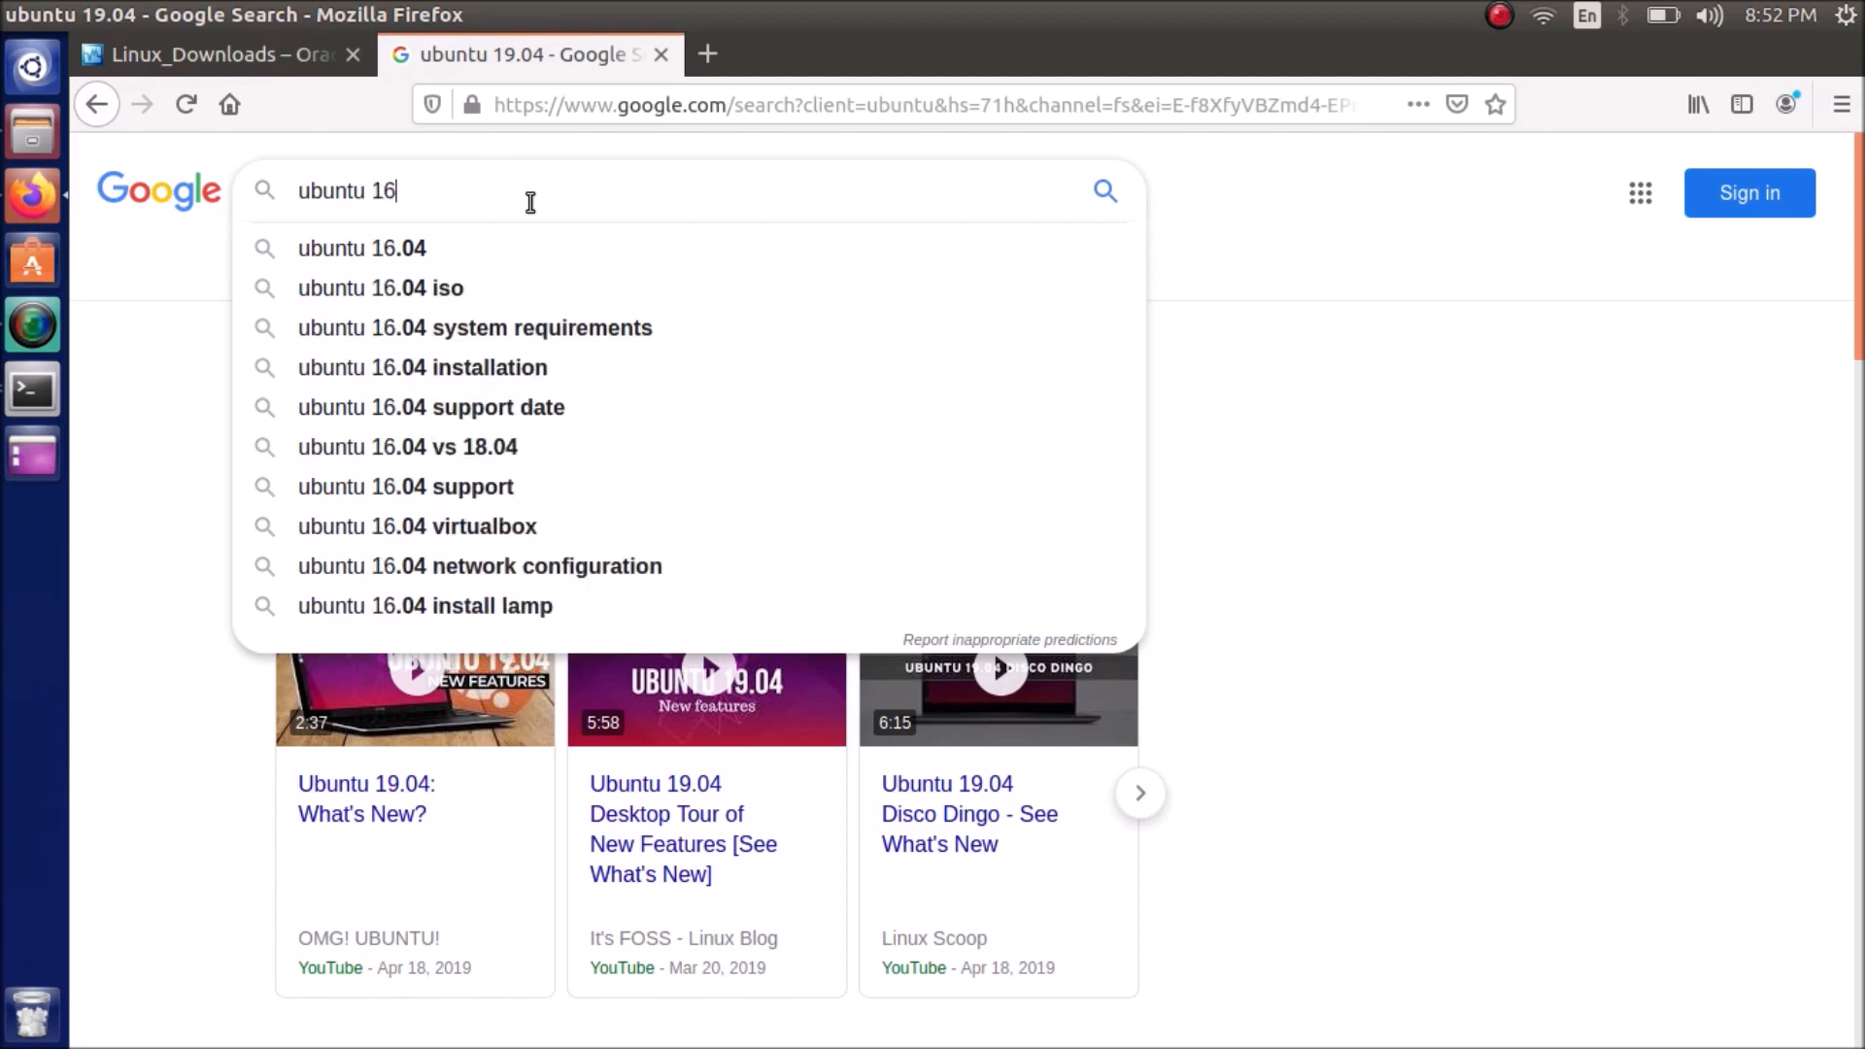
click(361, 247)
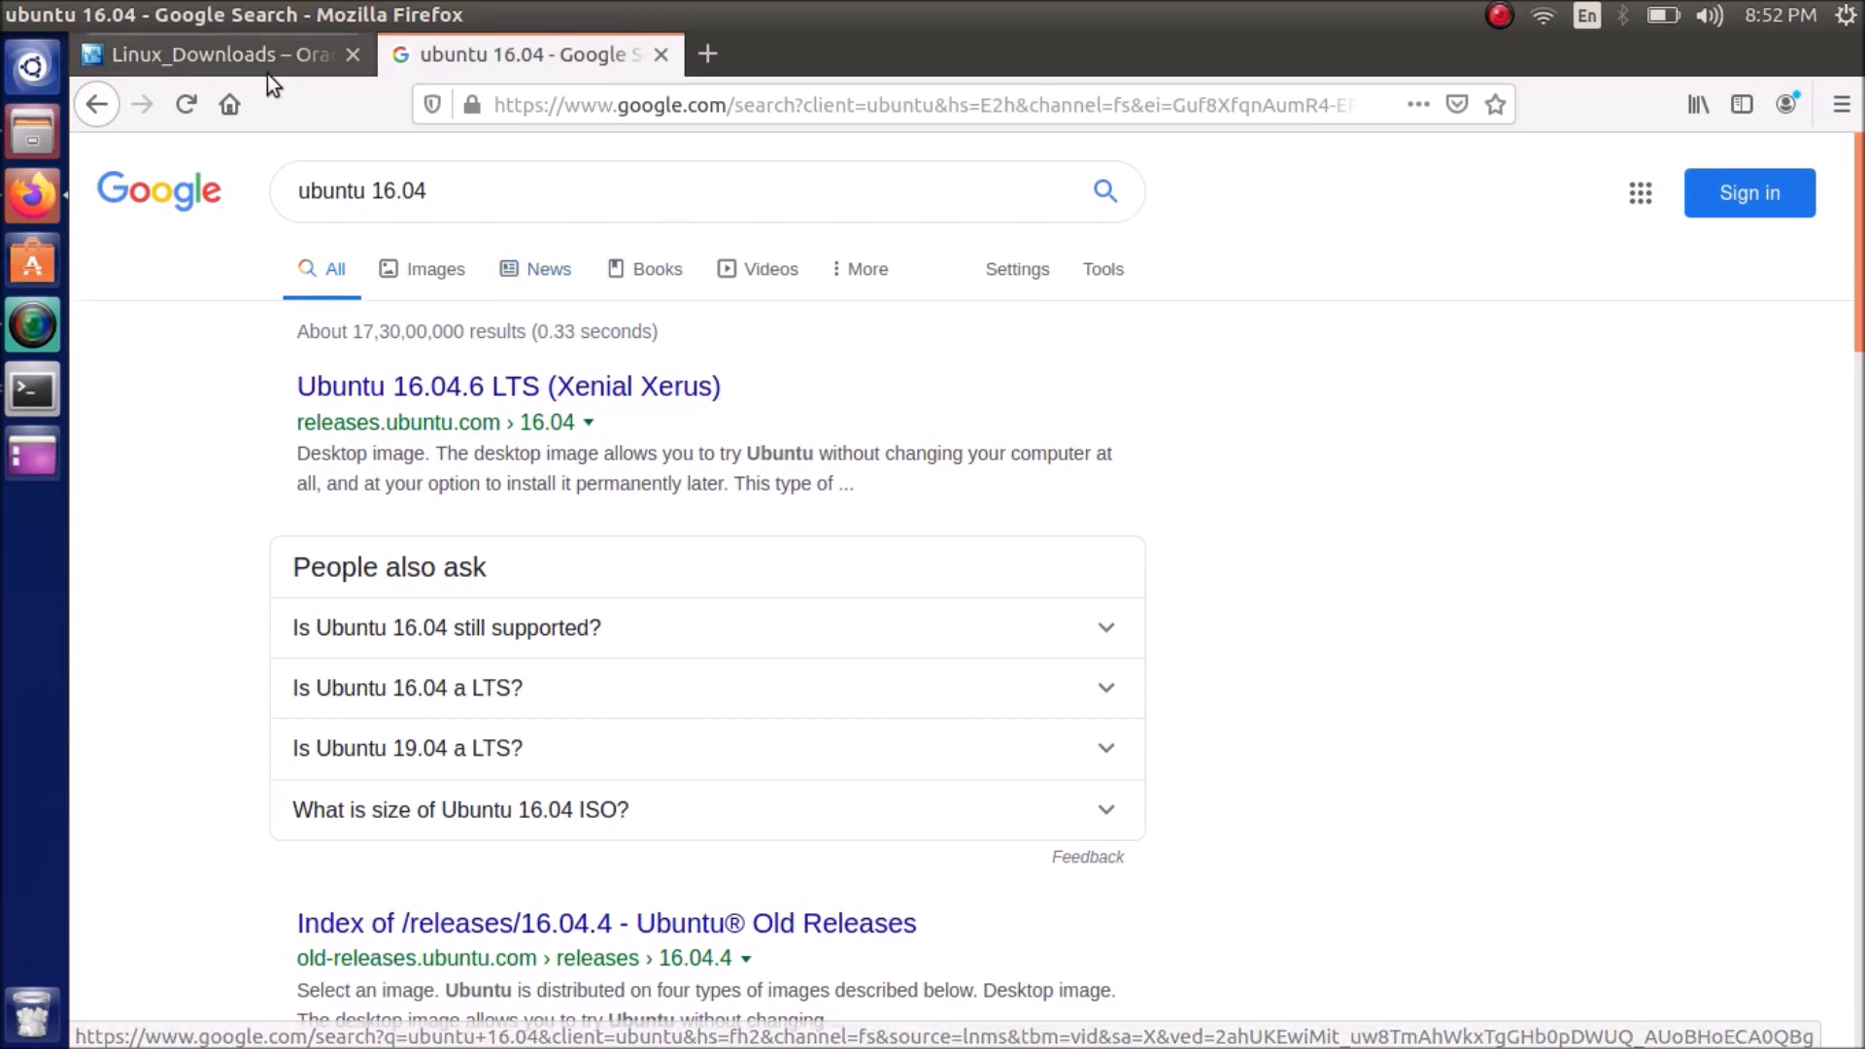
click(33, 391)
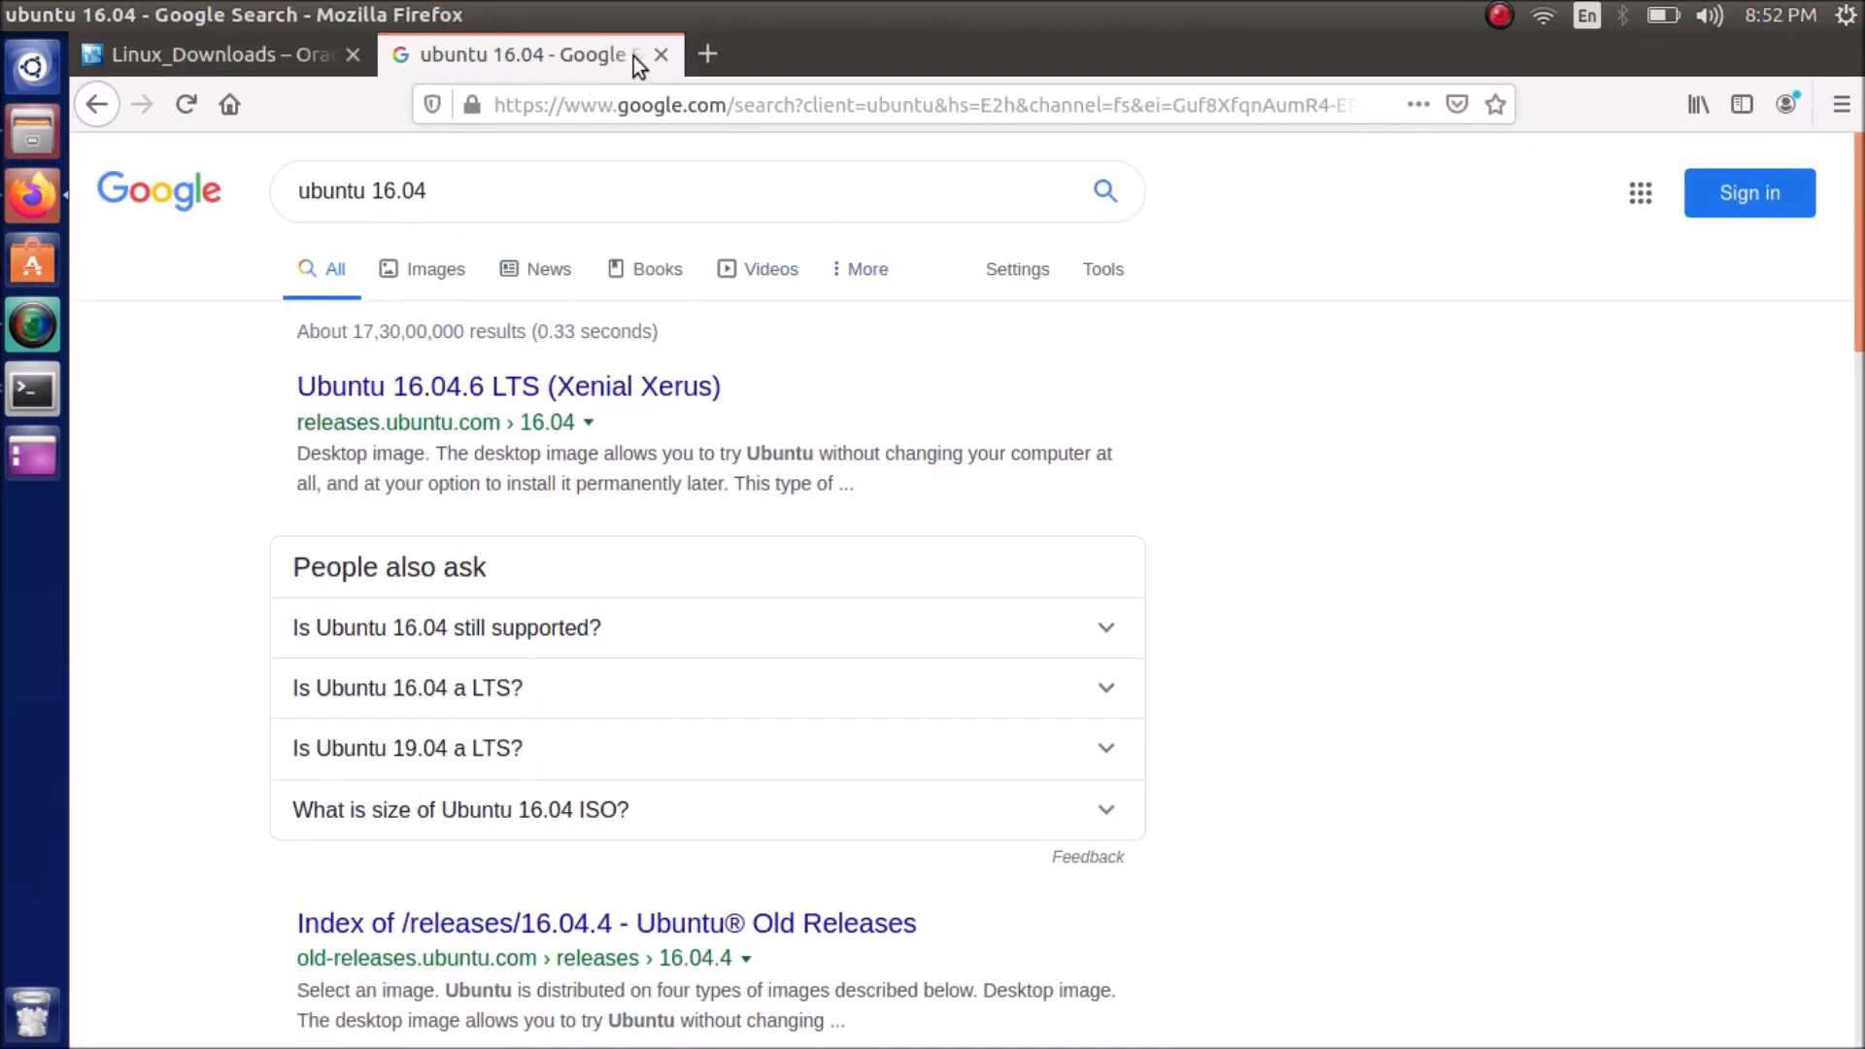
click(661, 55)
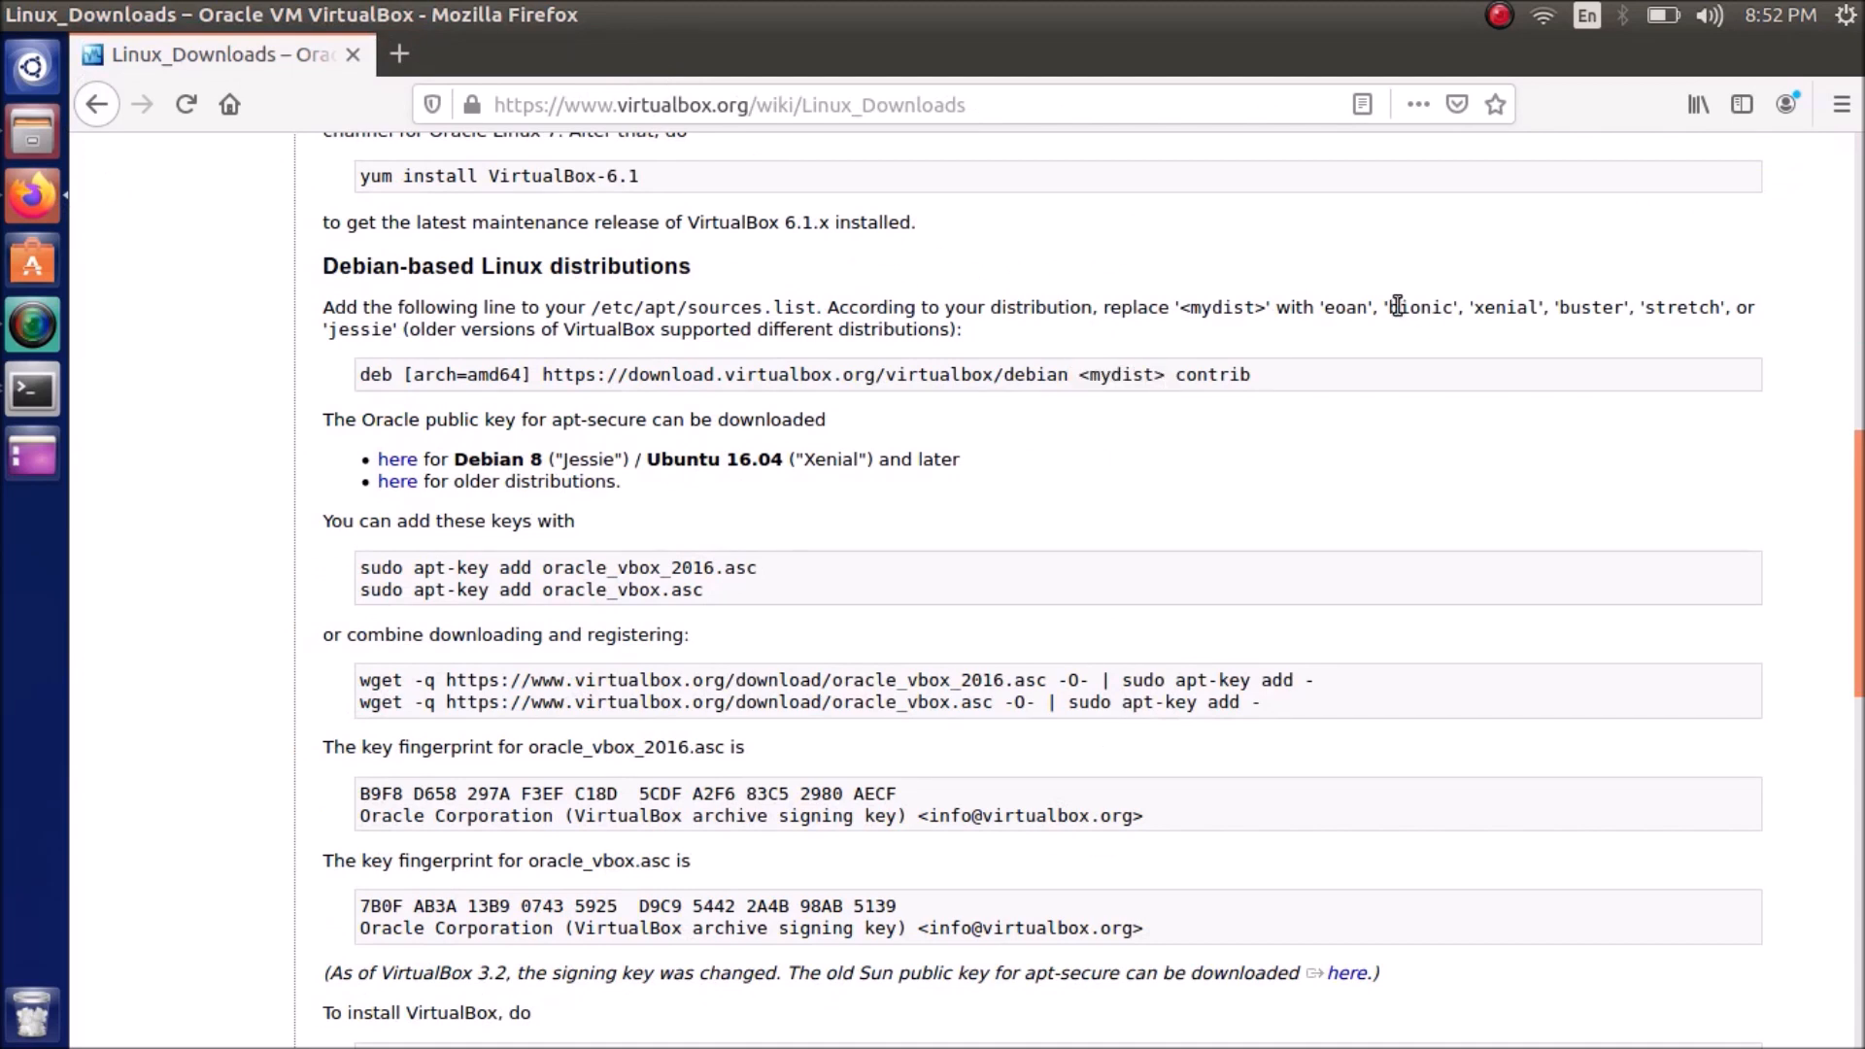
Scroll to and copy the sudo apt-get update command from the Linux downloads page
scroll(down, 3)
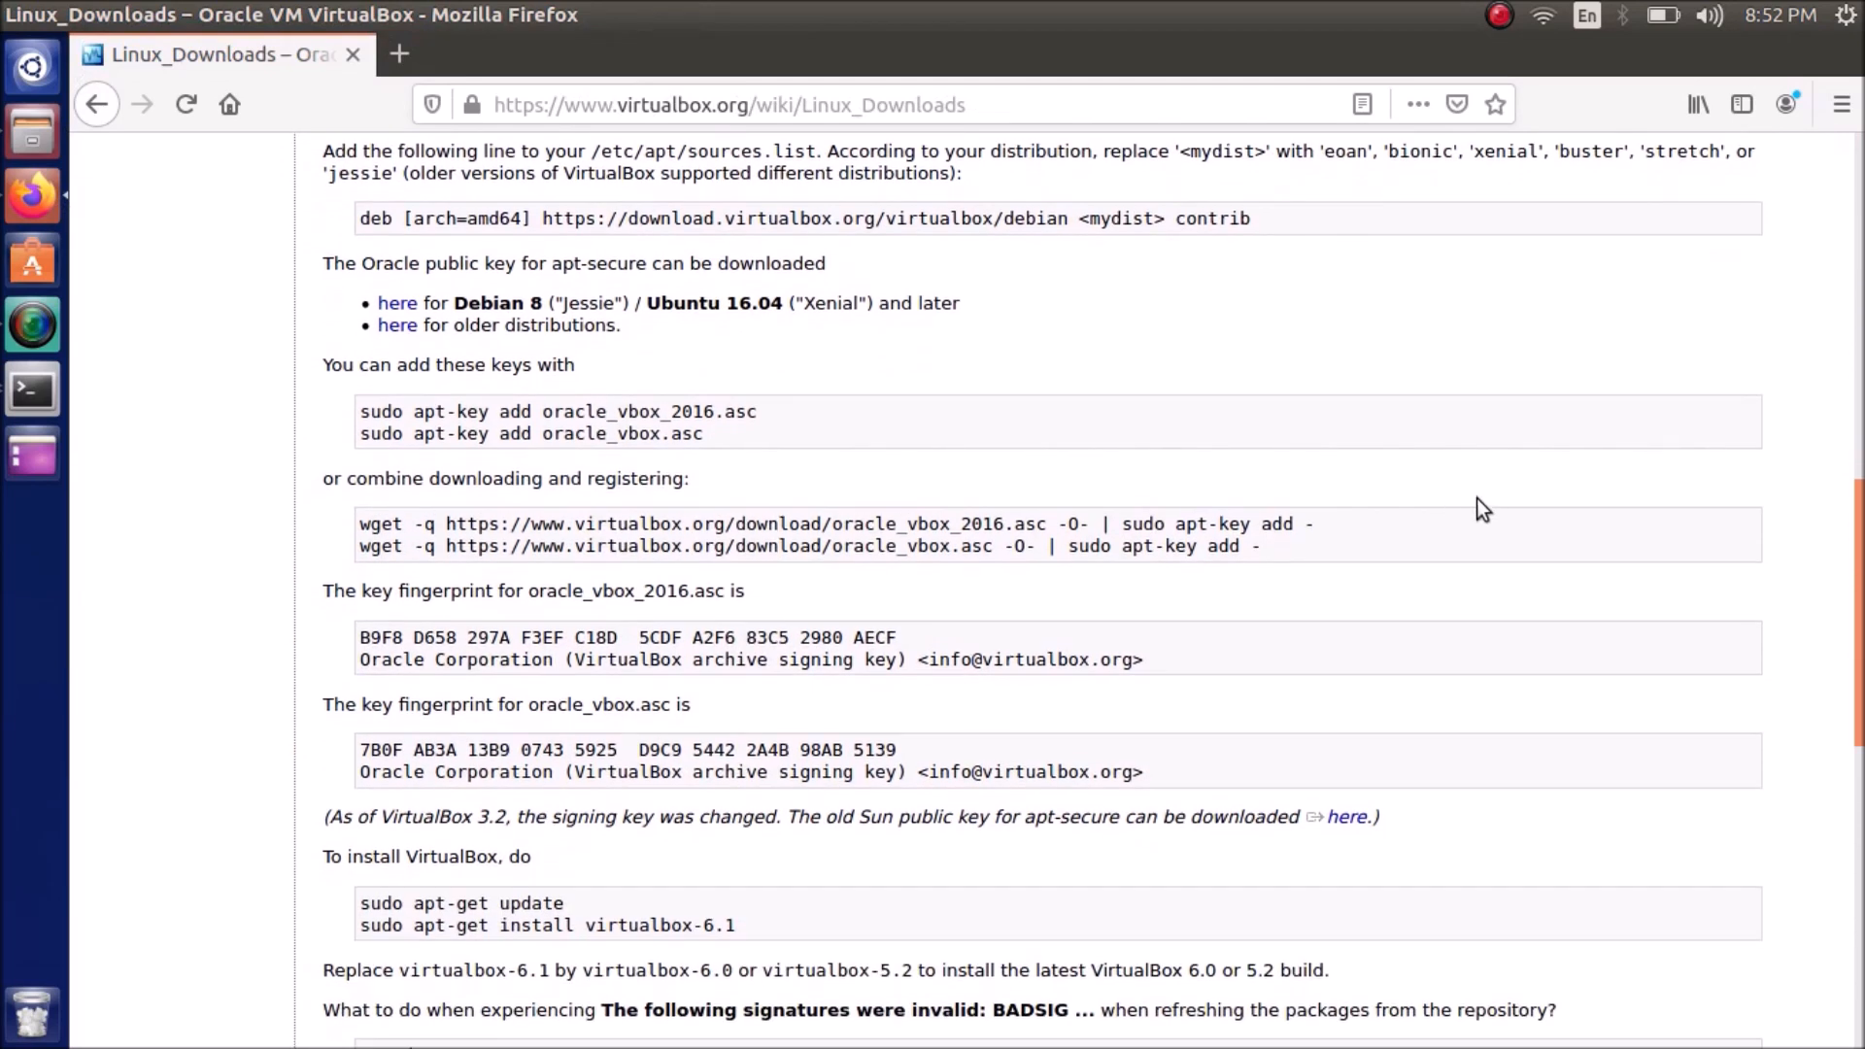
mouse_move(1492, 509)
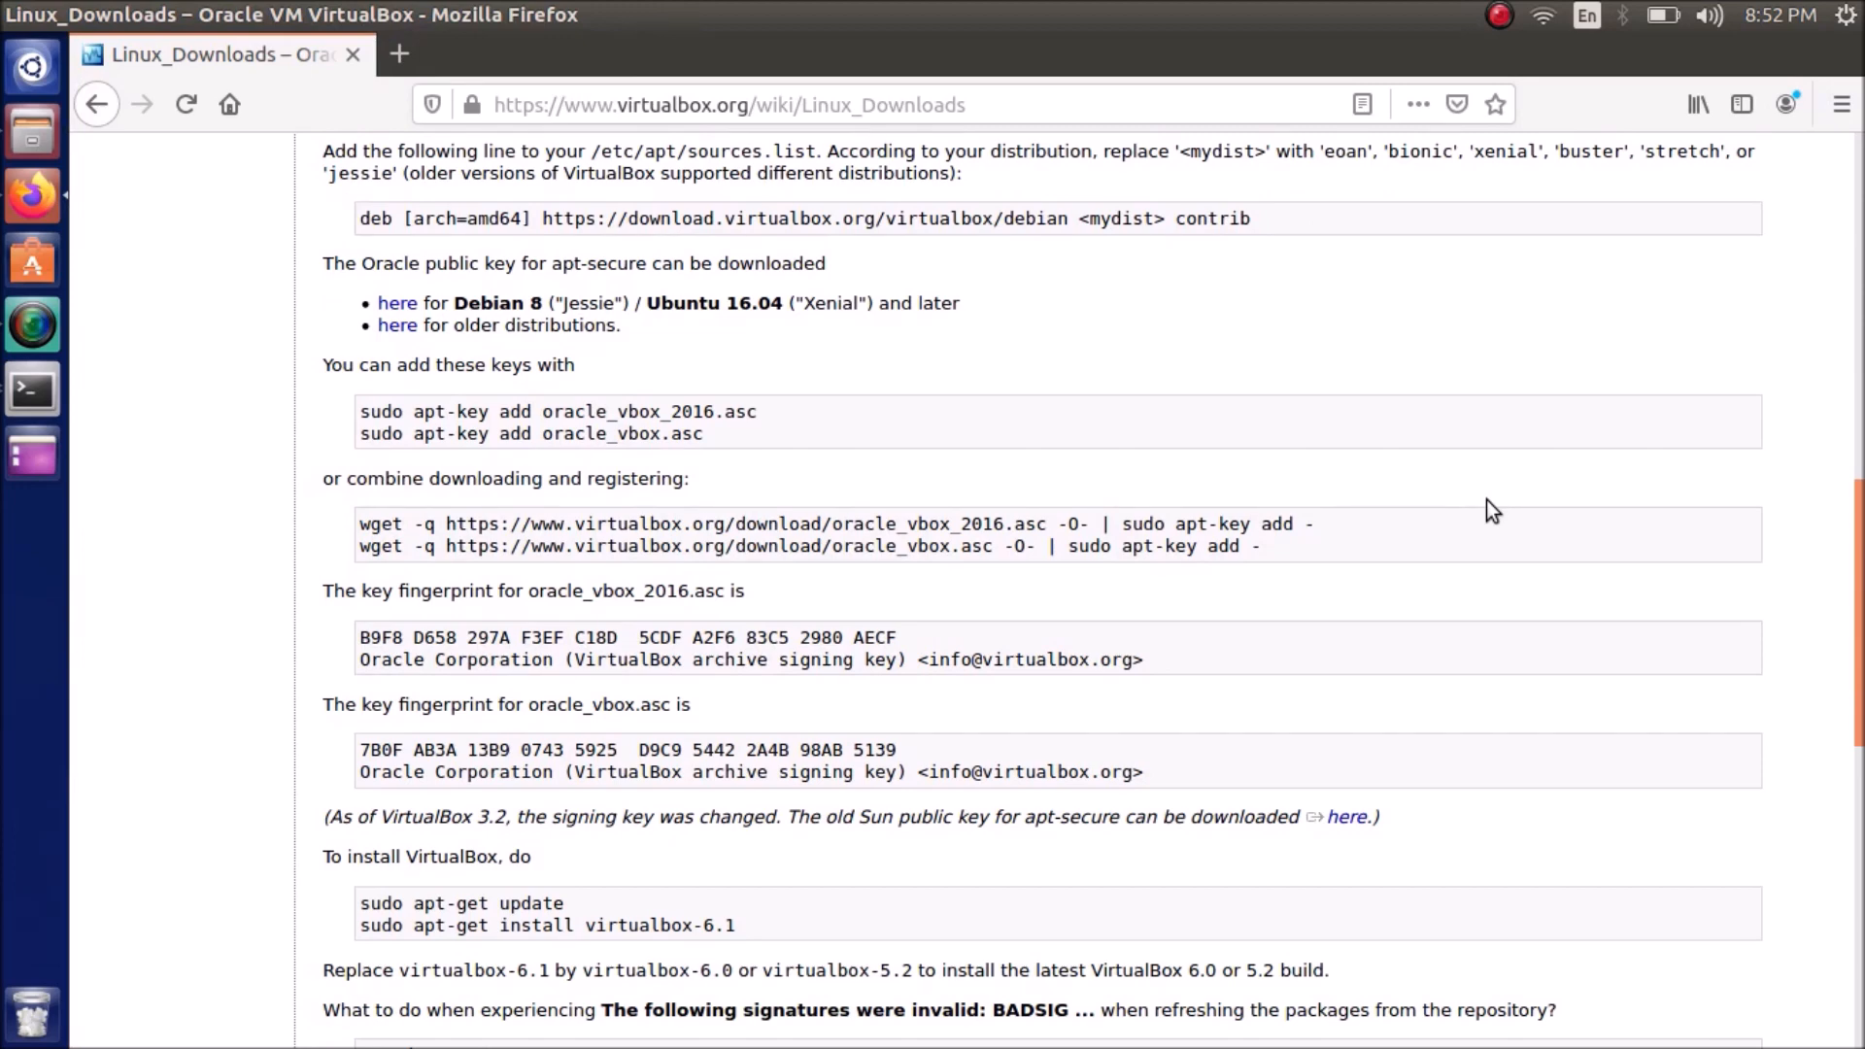
scroll(down, 3)
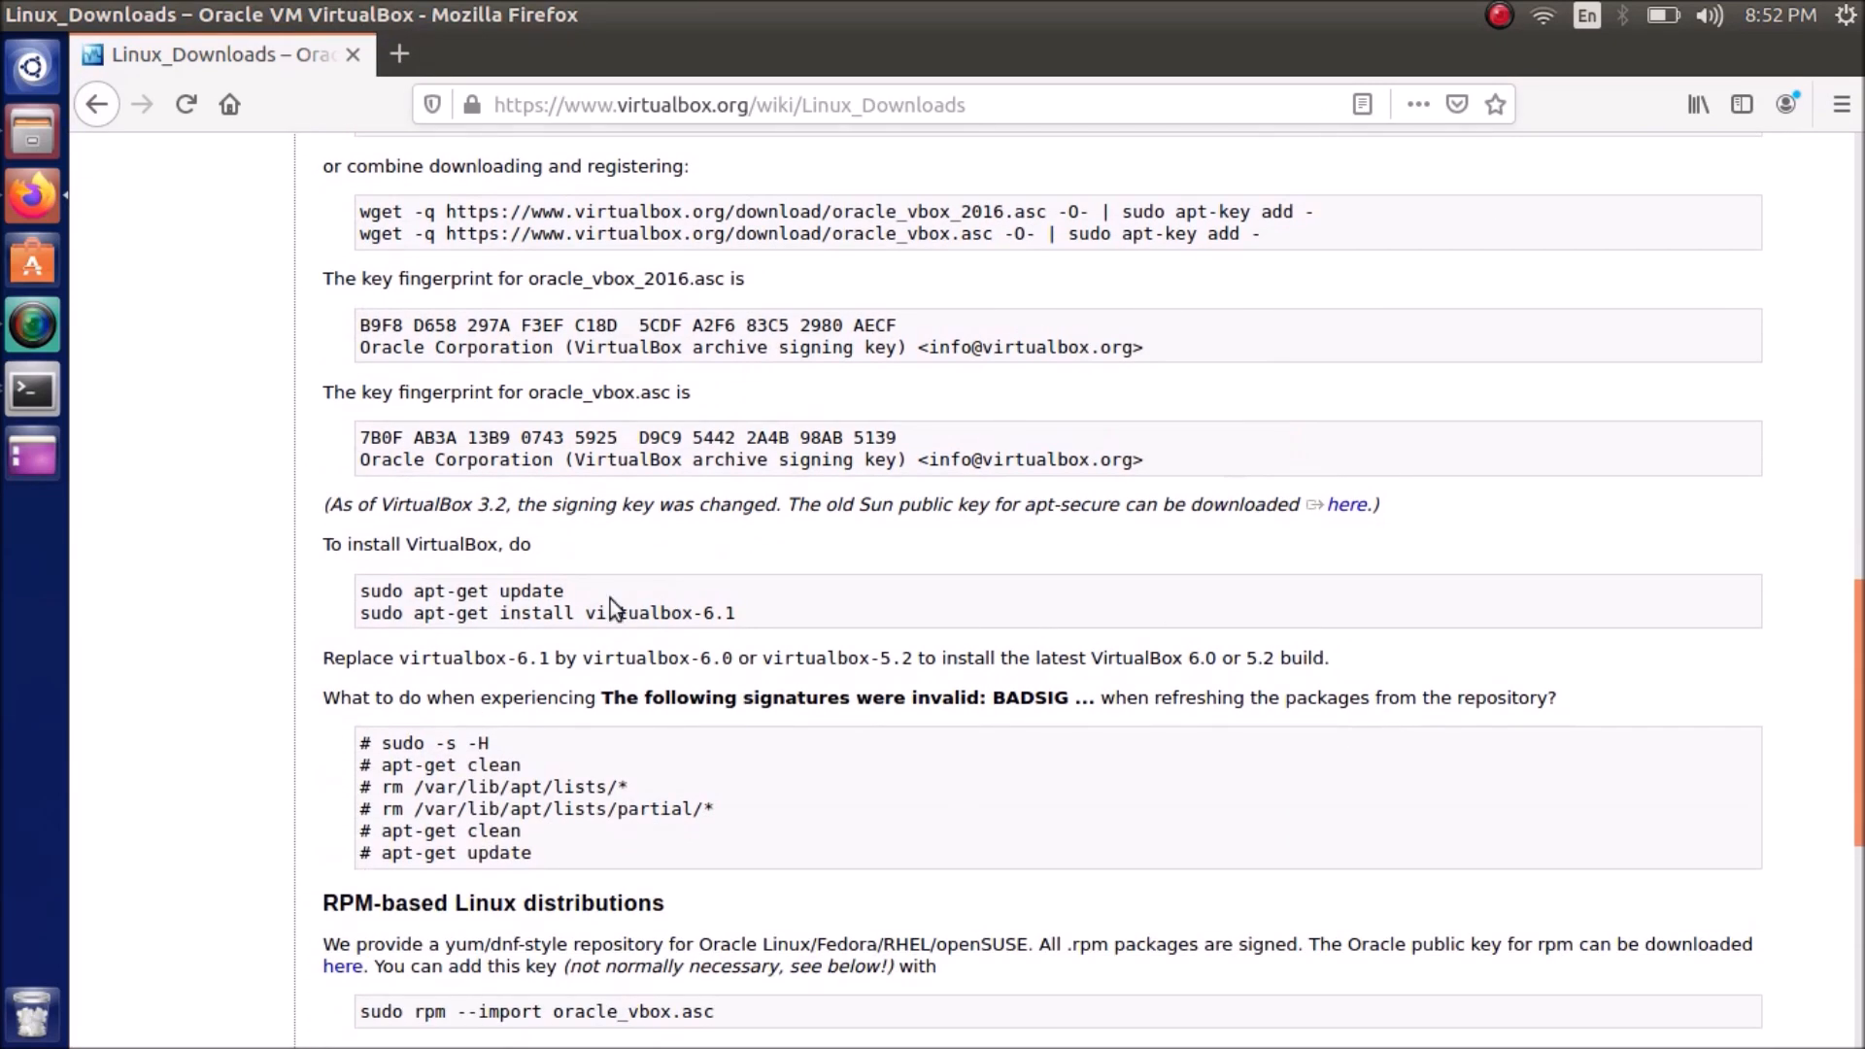
mouse_move(649, 595)
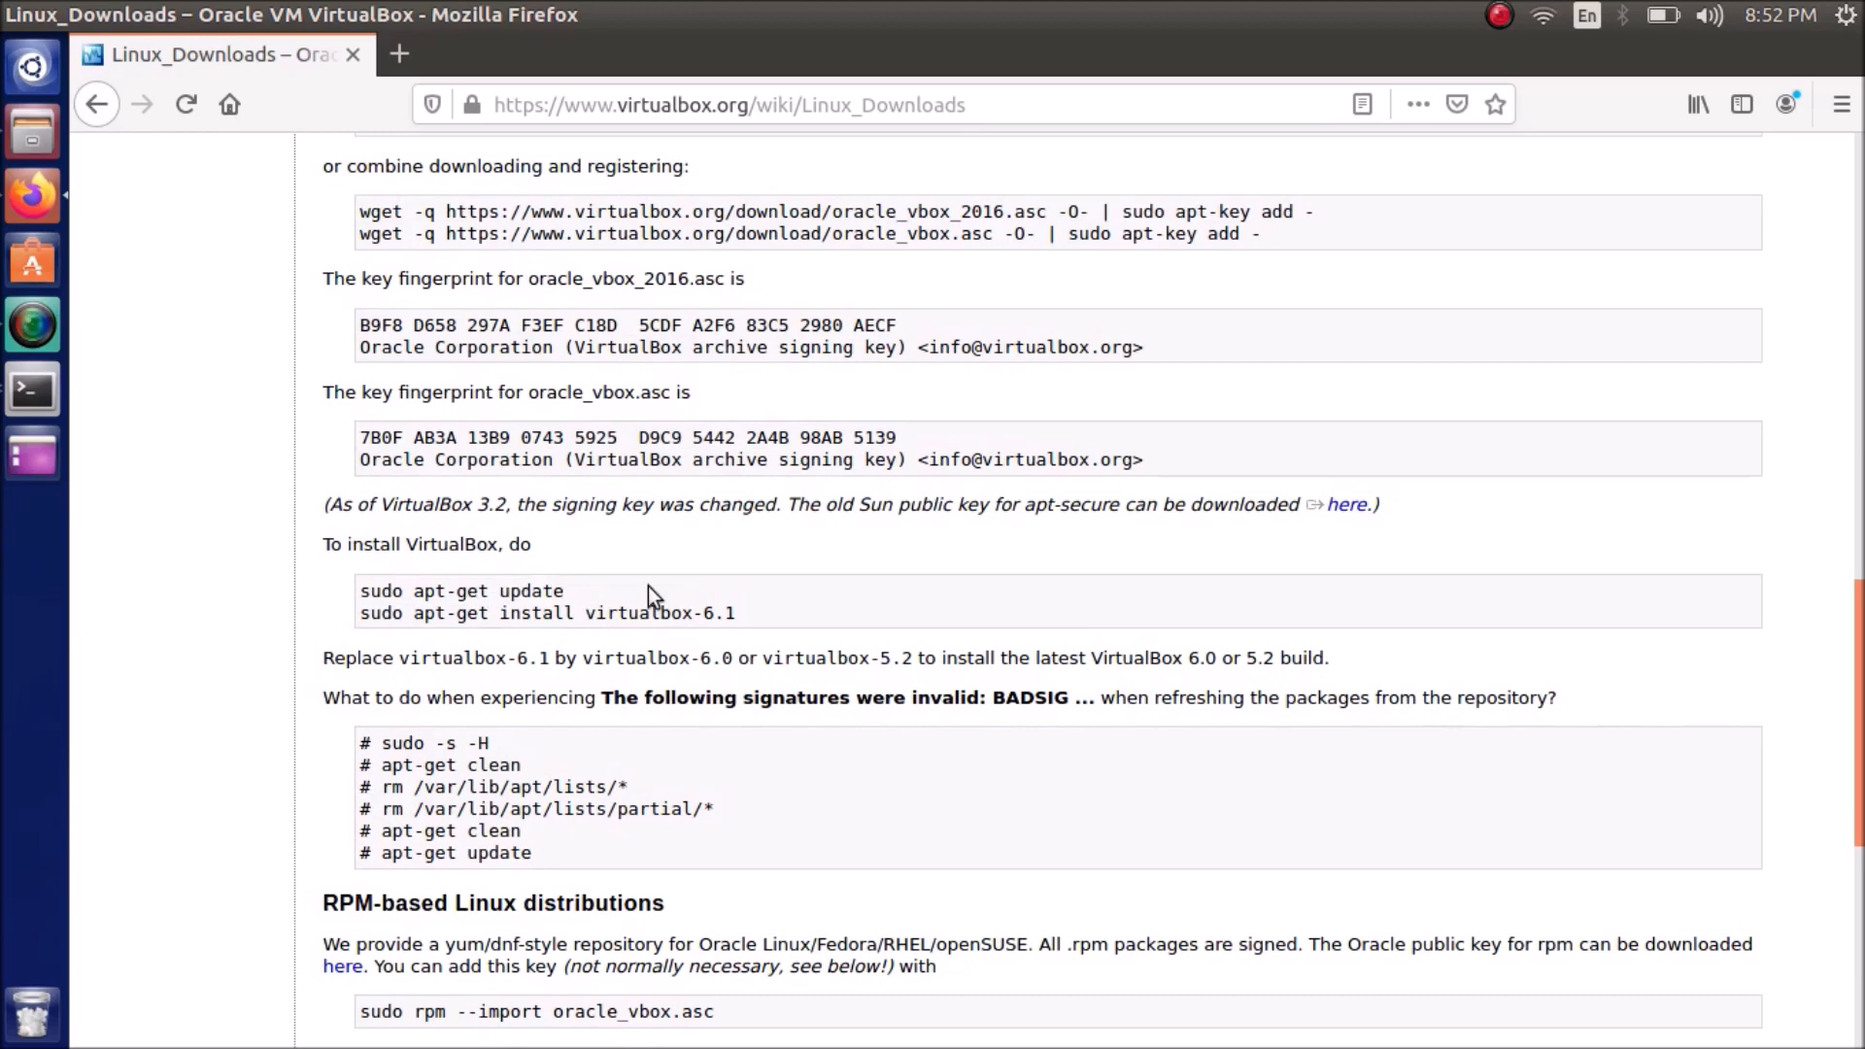
right_click(463, 590)
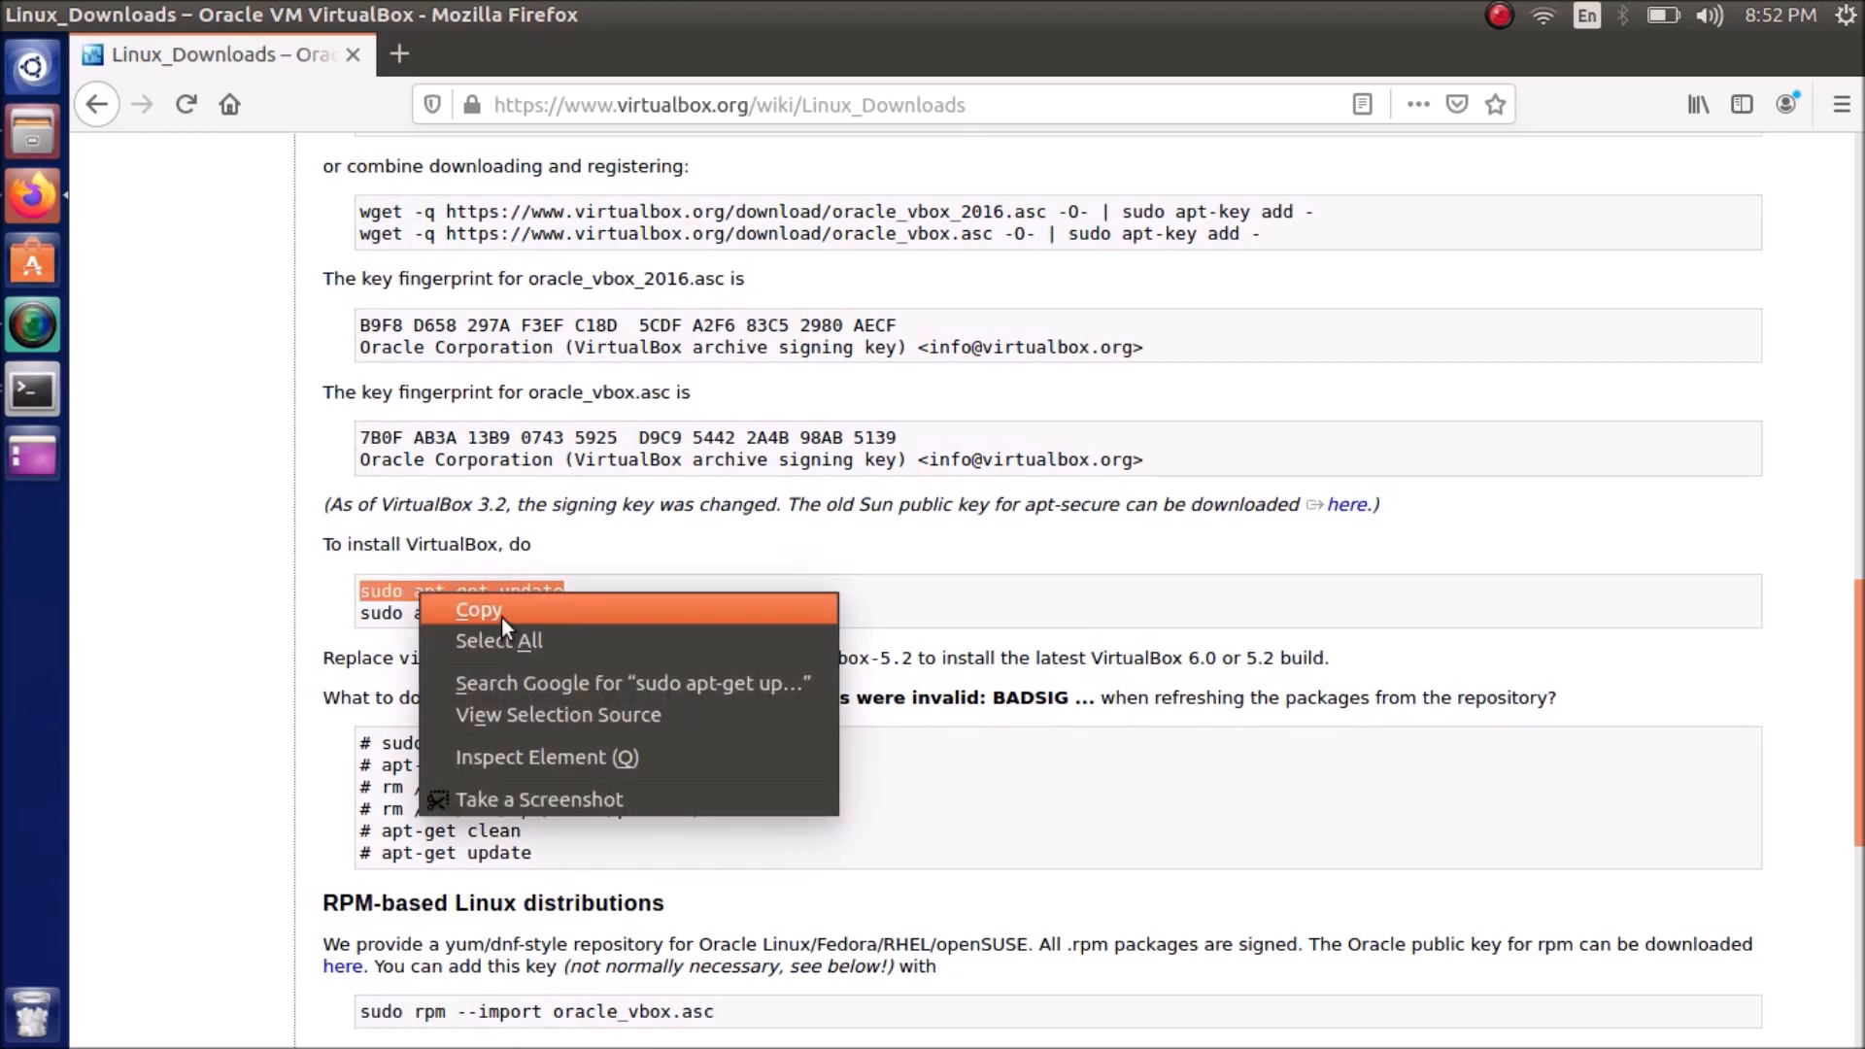
click(33, 390)
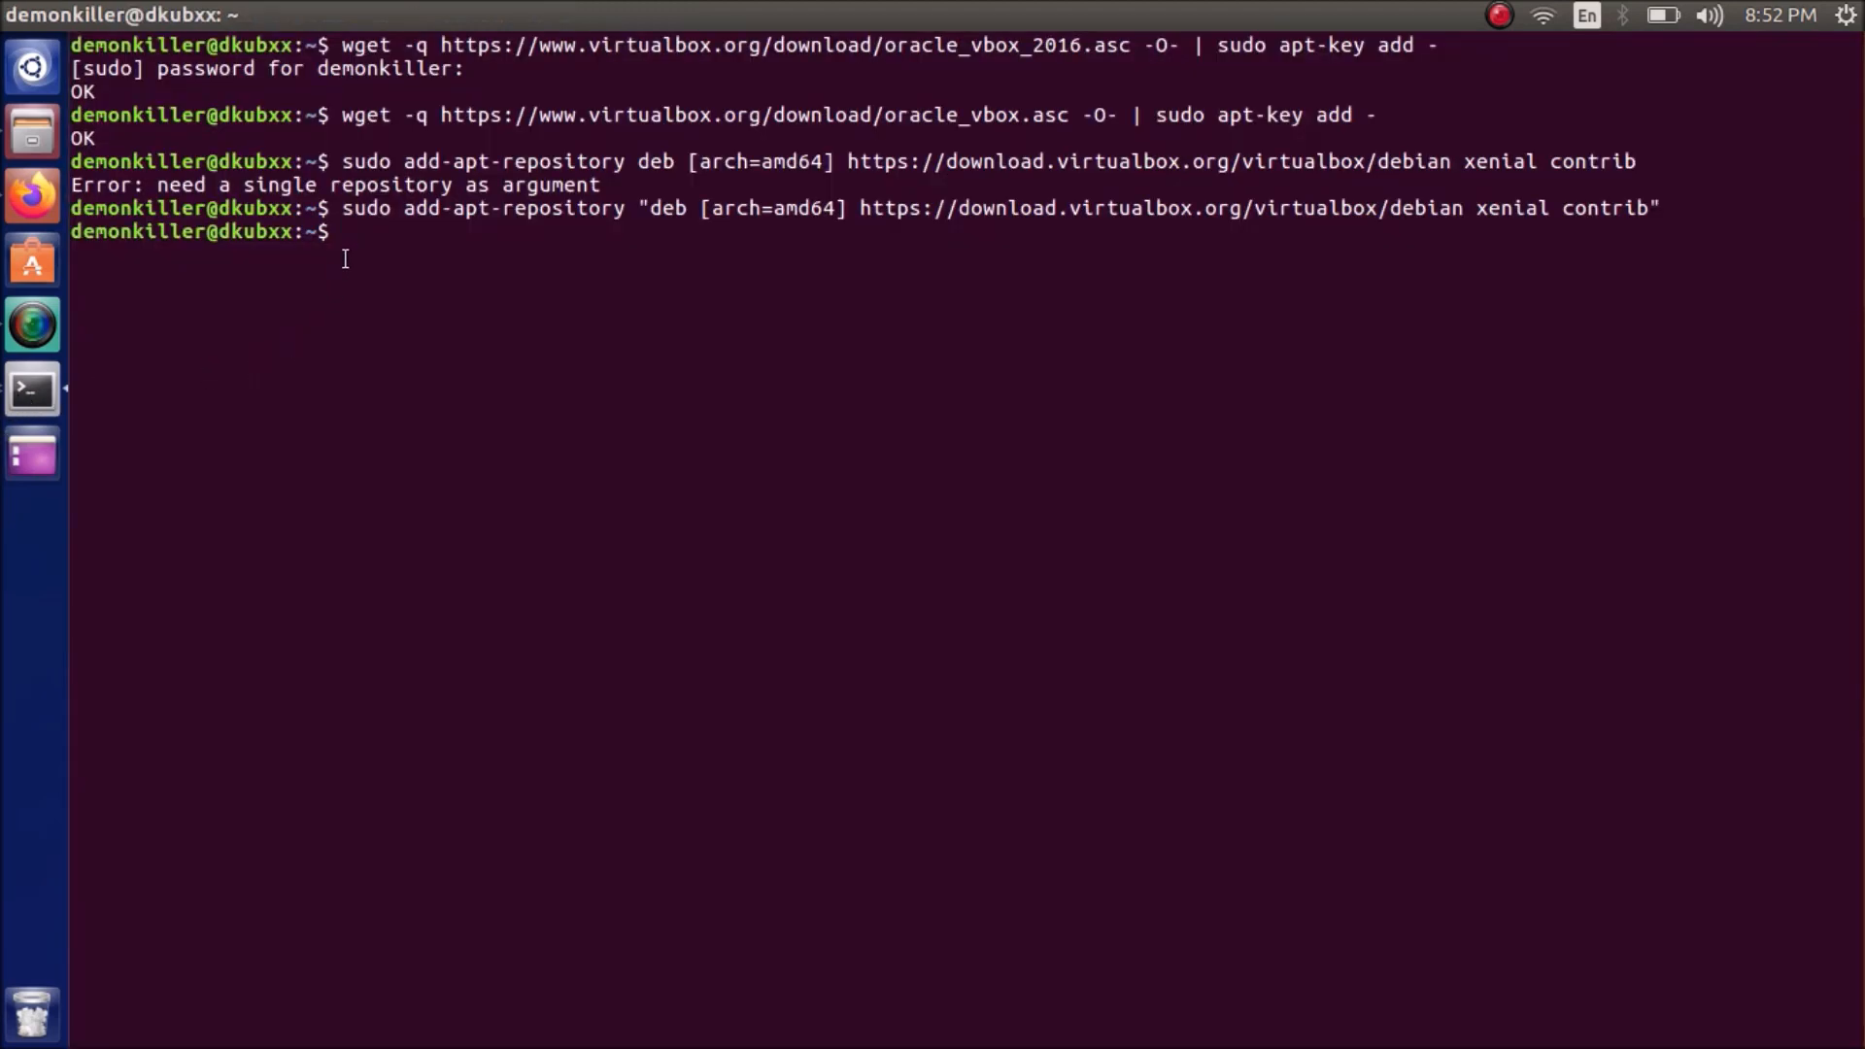
Run sudo apt-get update, then paste and run sudo apt-get install virtualbox-6.1 up to the Y/n prompt
text(sudo apt-get update)
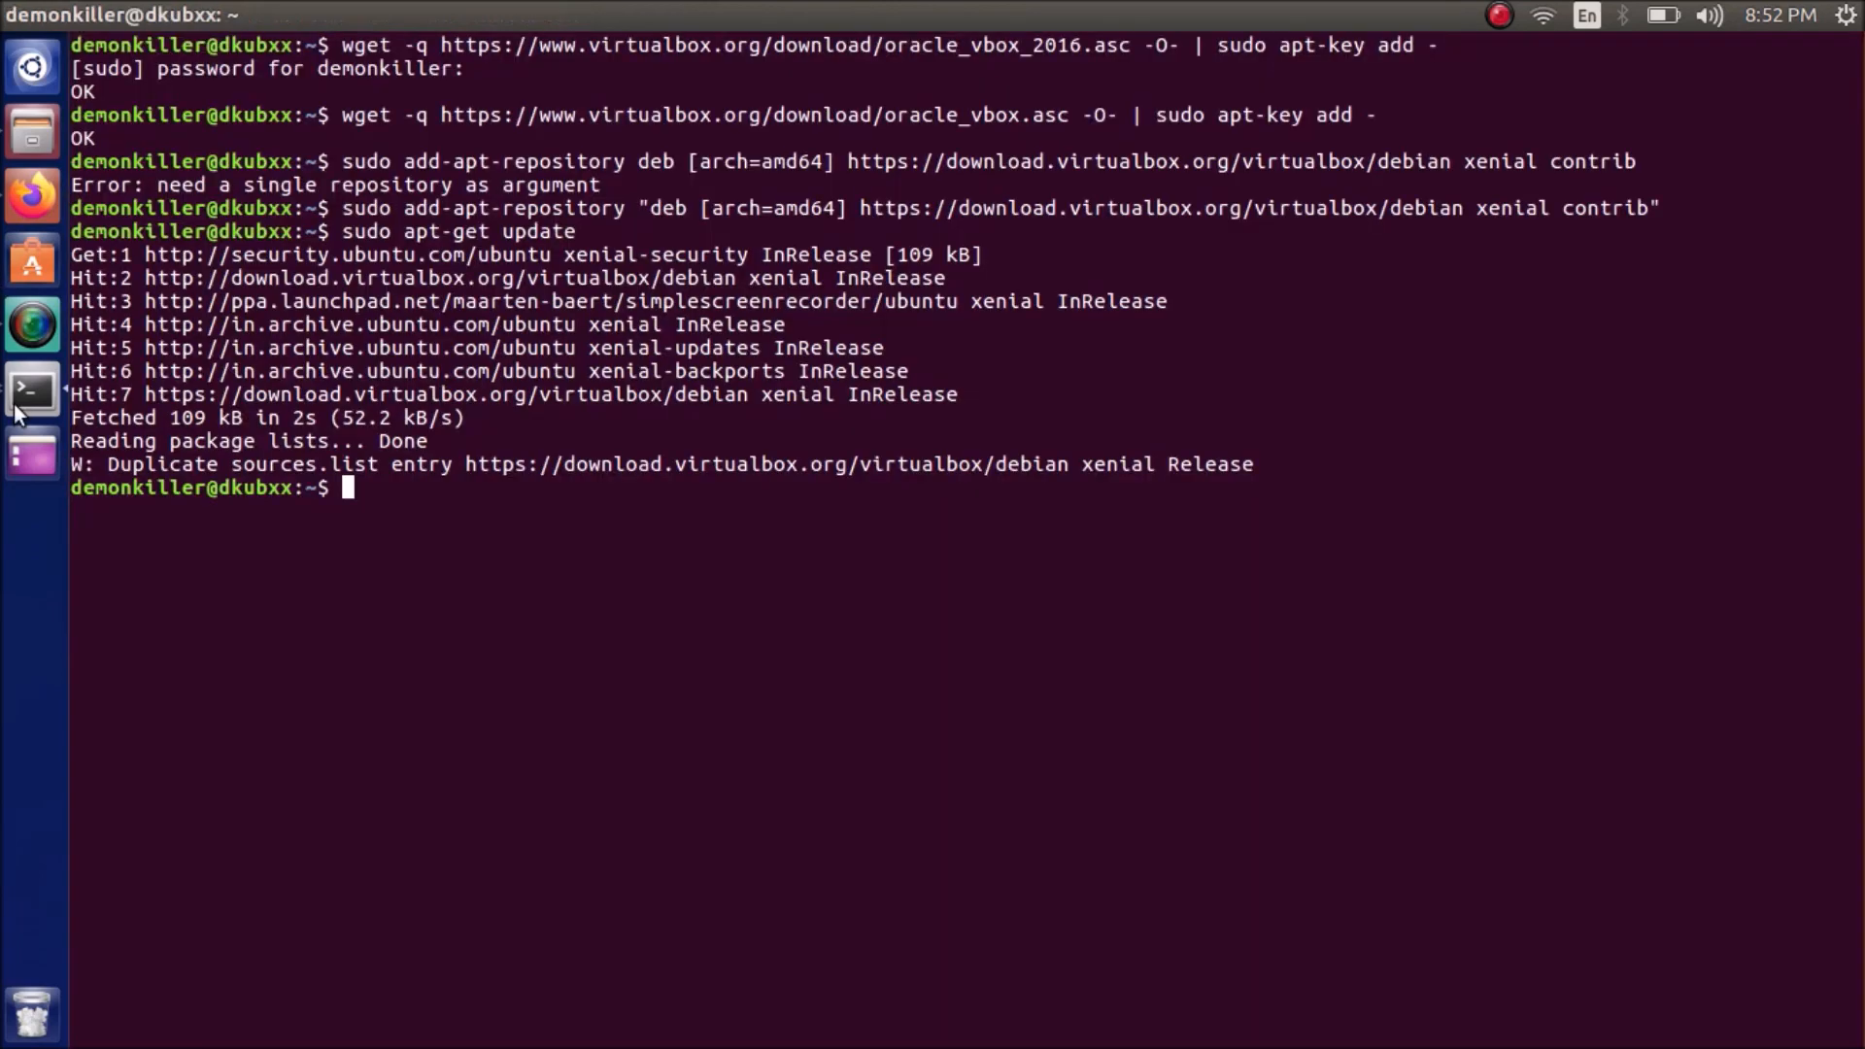
right_click(468, 493)
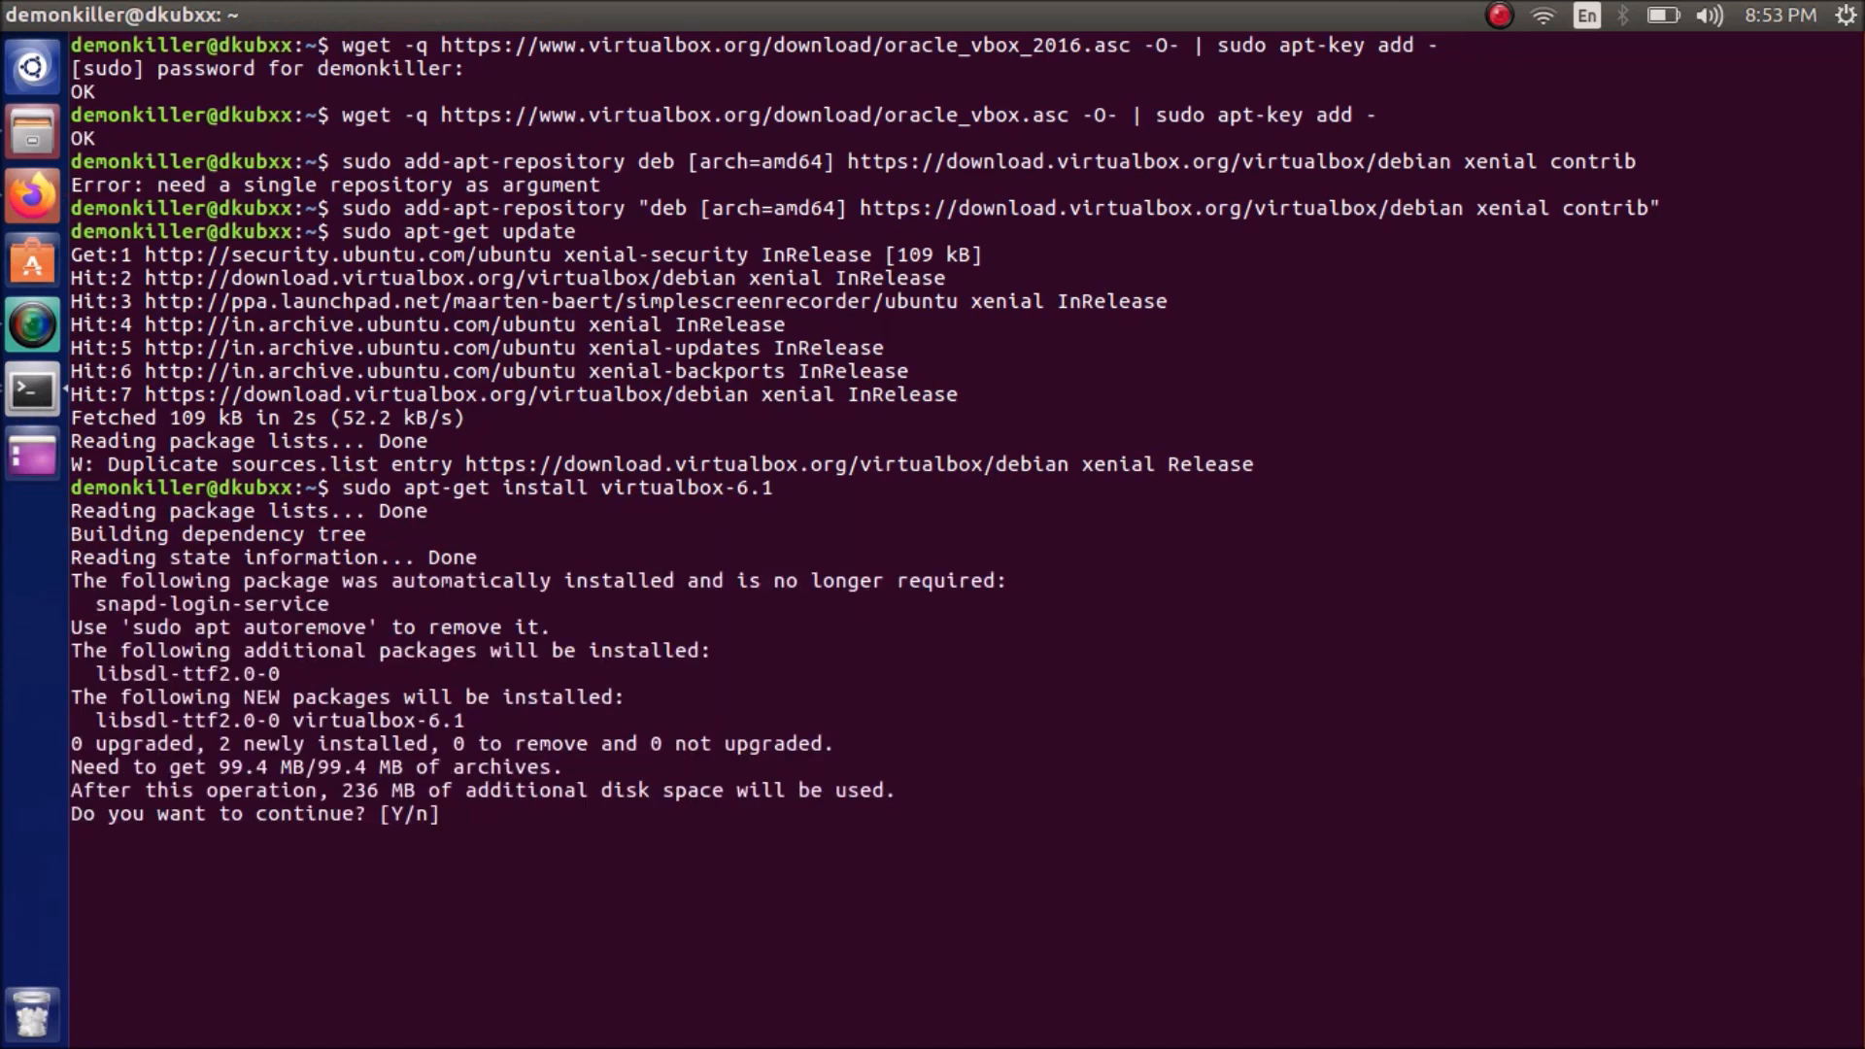
Answer y at the apt prompt so virtualbox-6.1 and libsdl-ttf2.0-0 install completely
text(y)
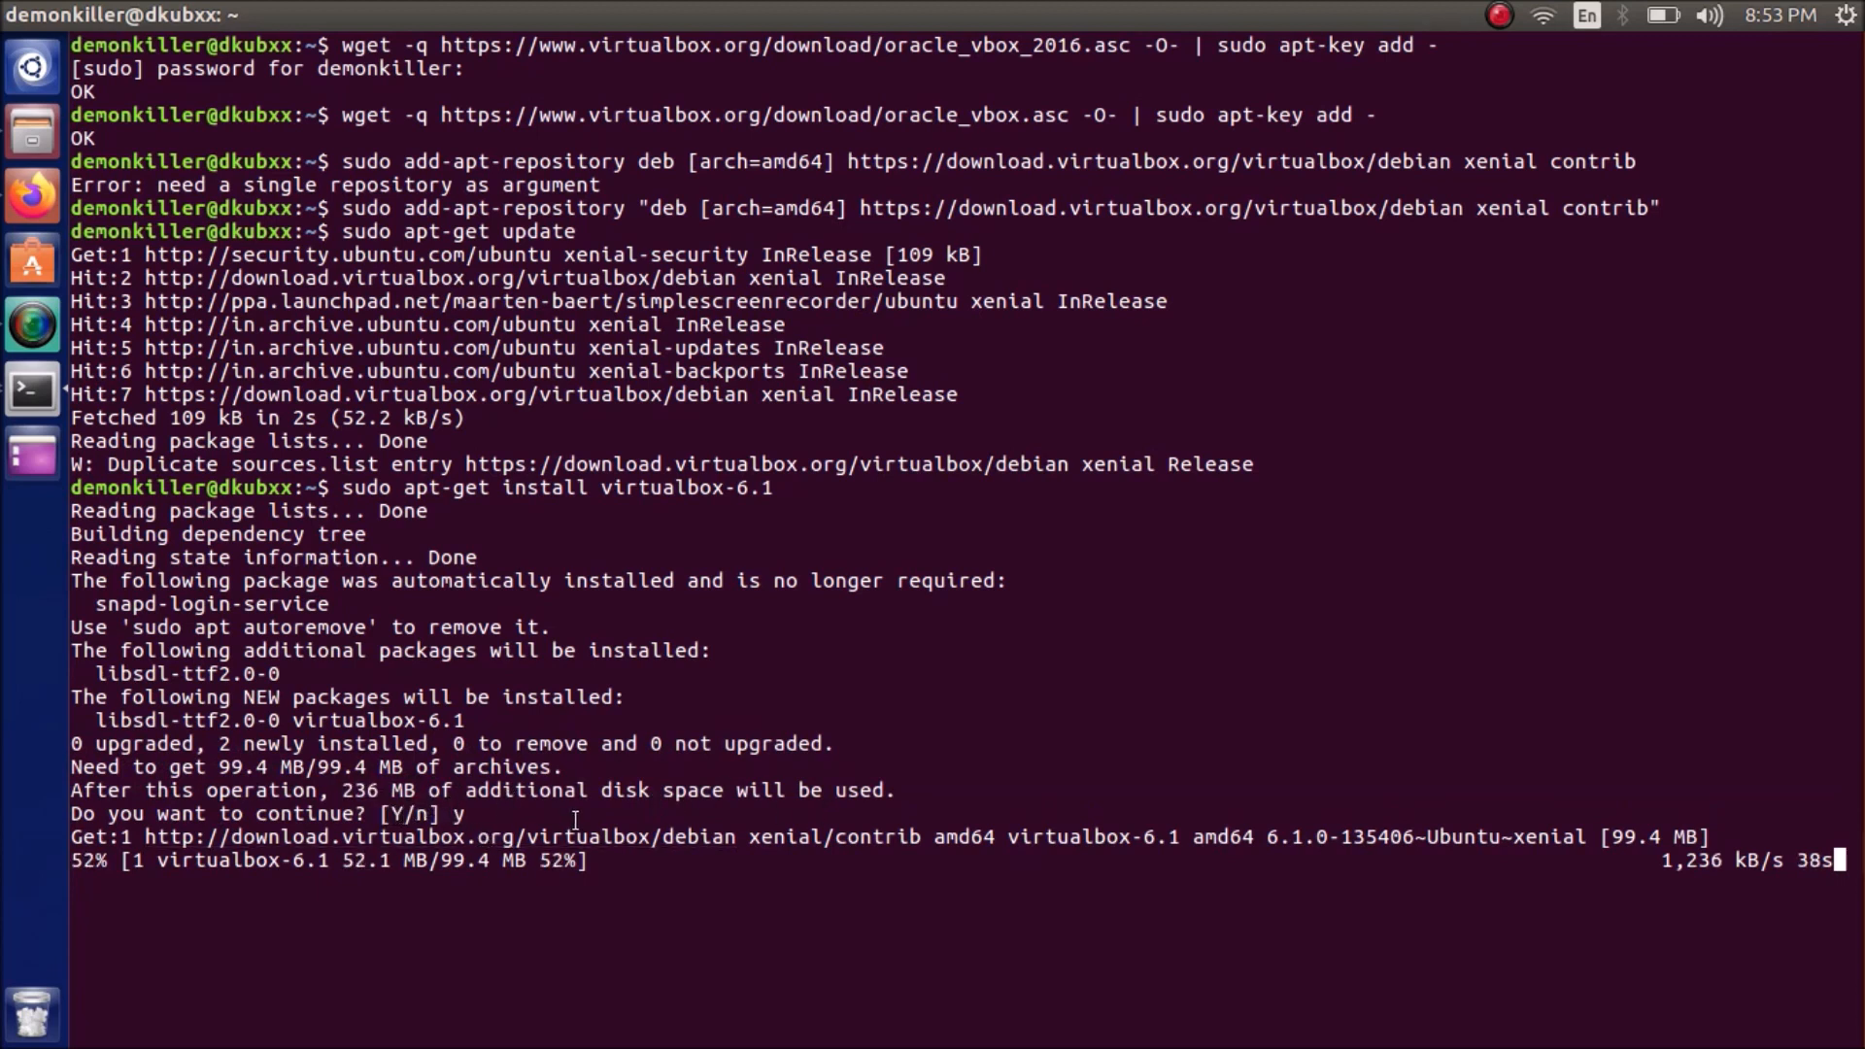
mouse_move(779, 752)
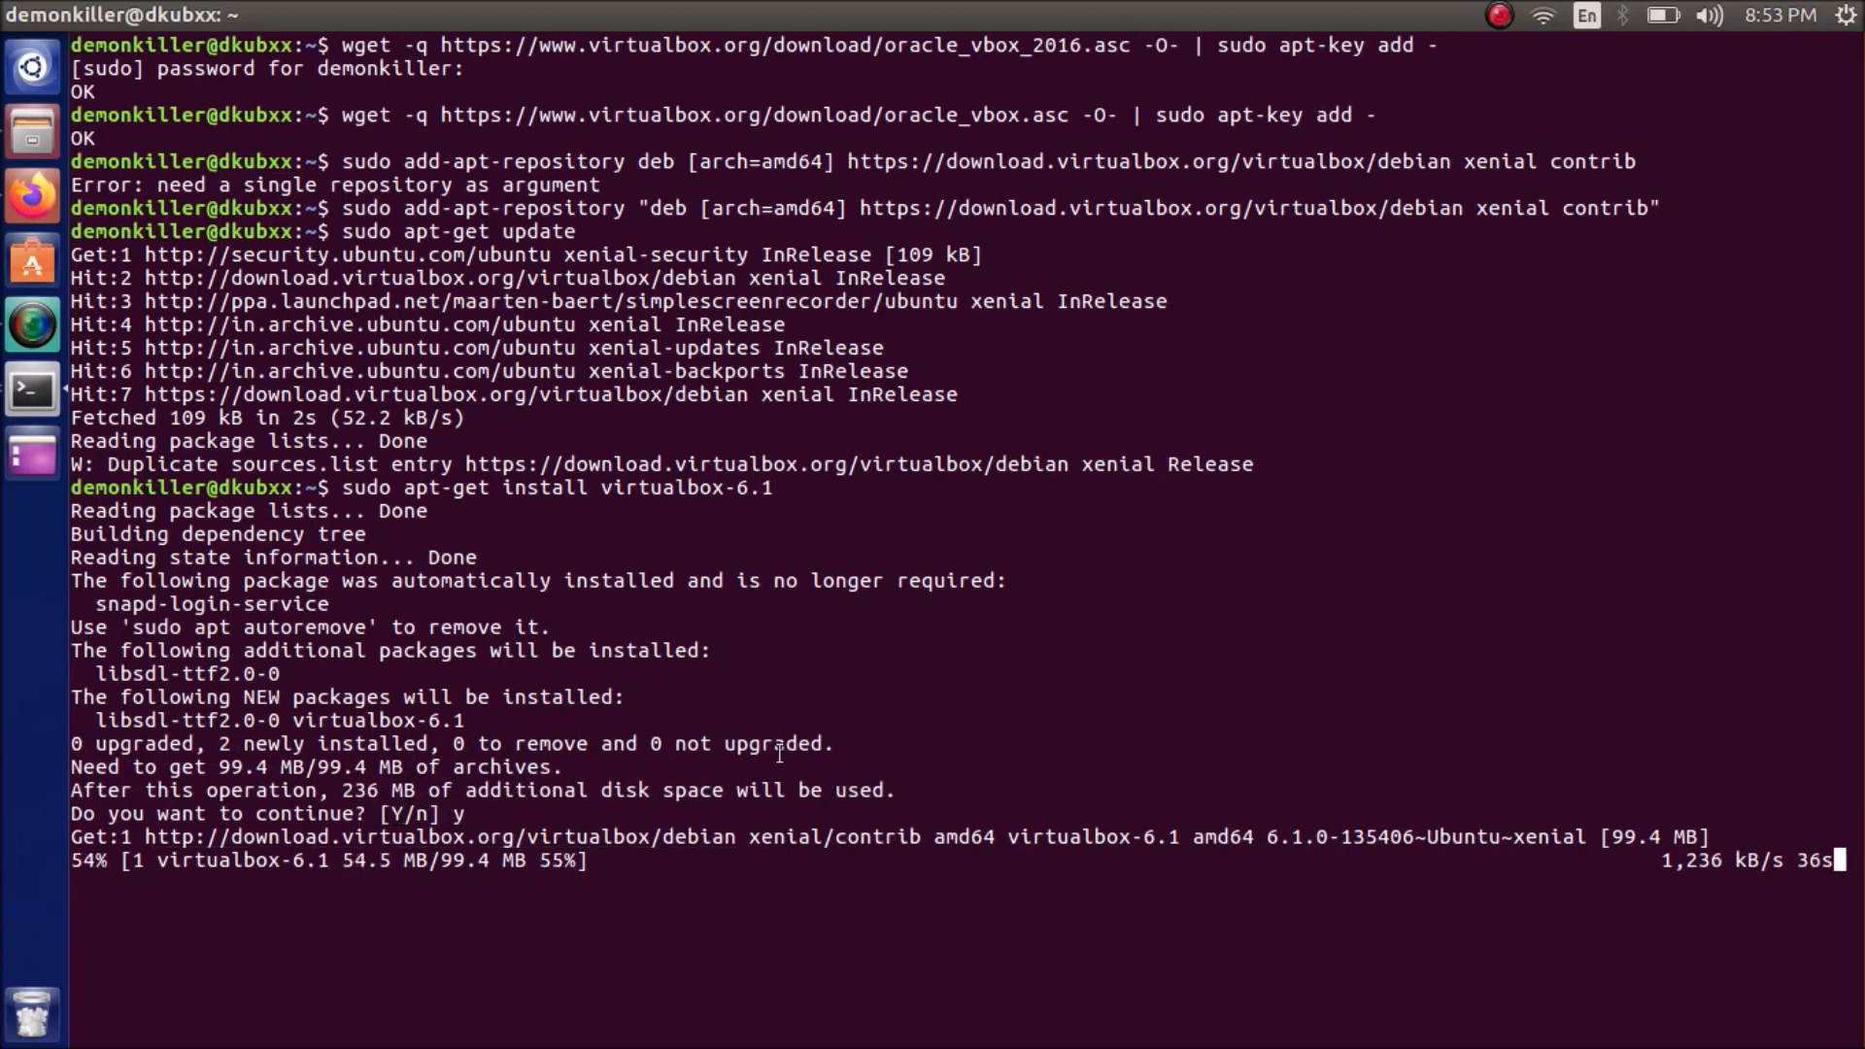
mouse_move(1388, 634)
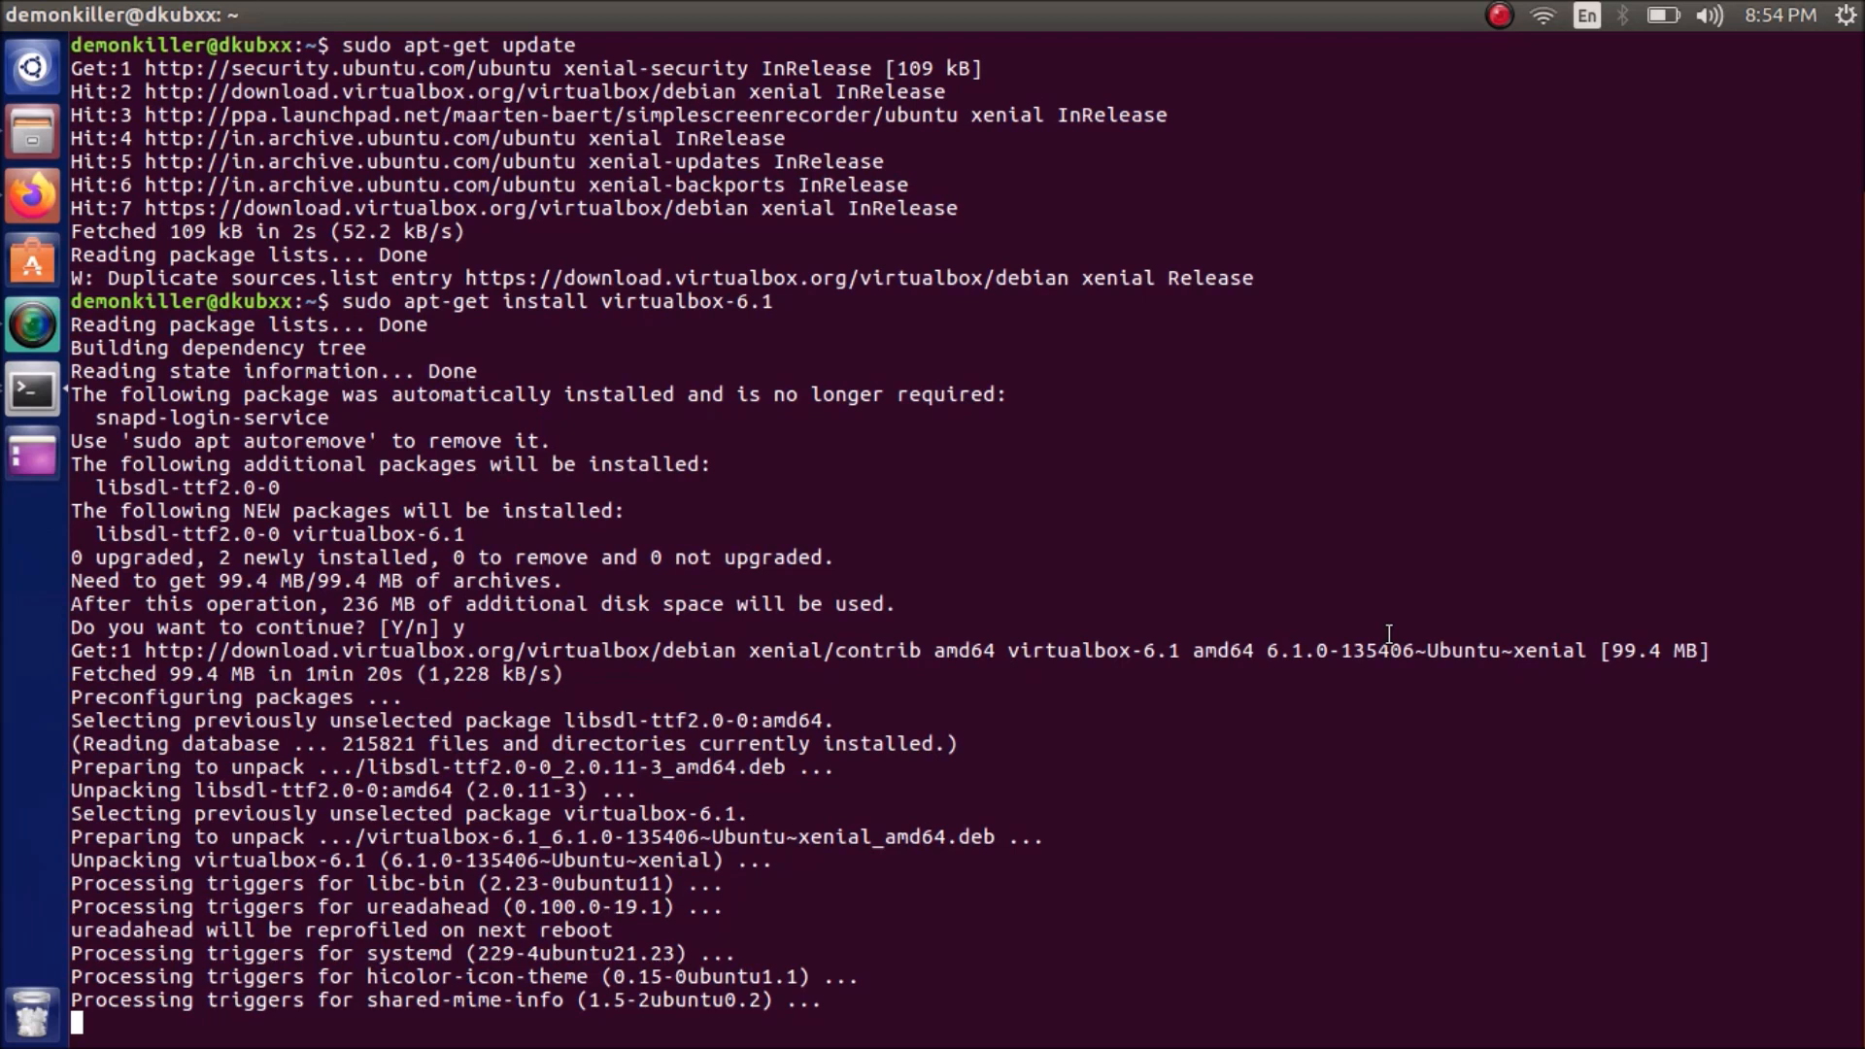
scroll(down, 3)
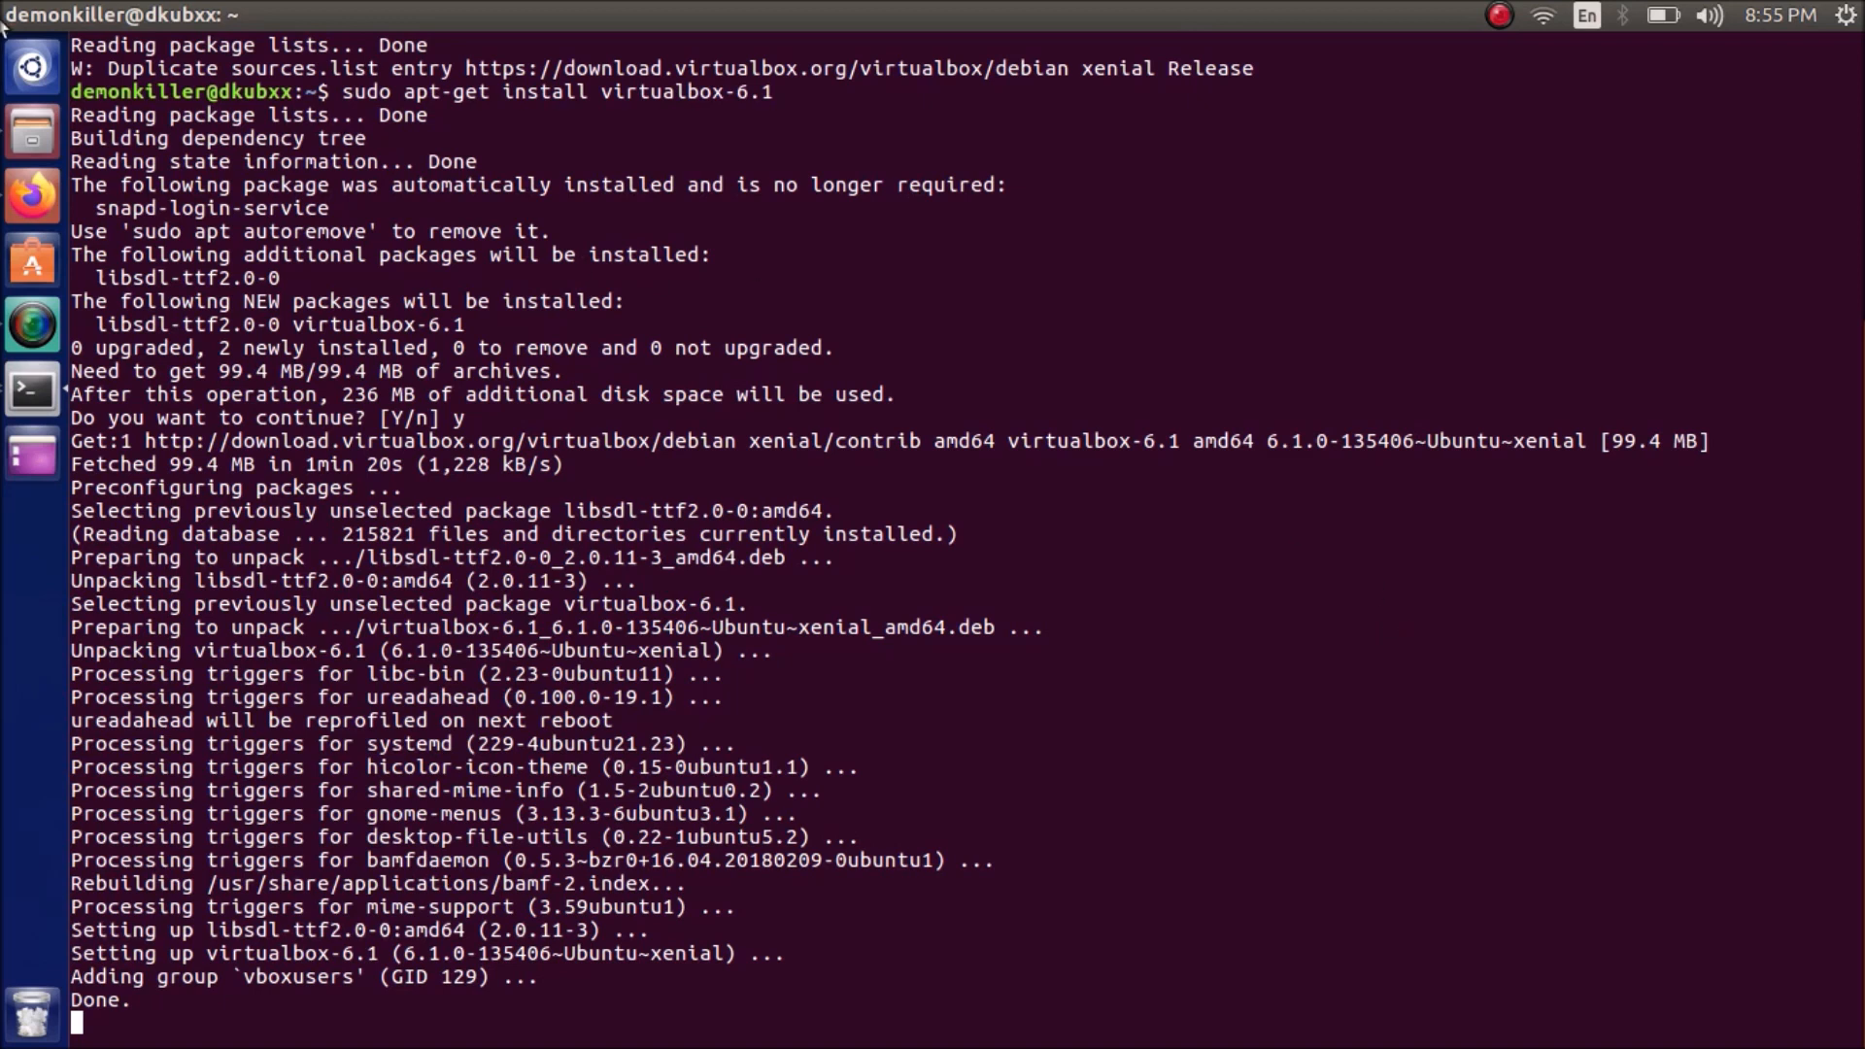
Search 'vir' in the Dash to launch VirtualBox, then switch back to Firefox
click(32, 66)
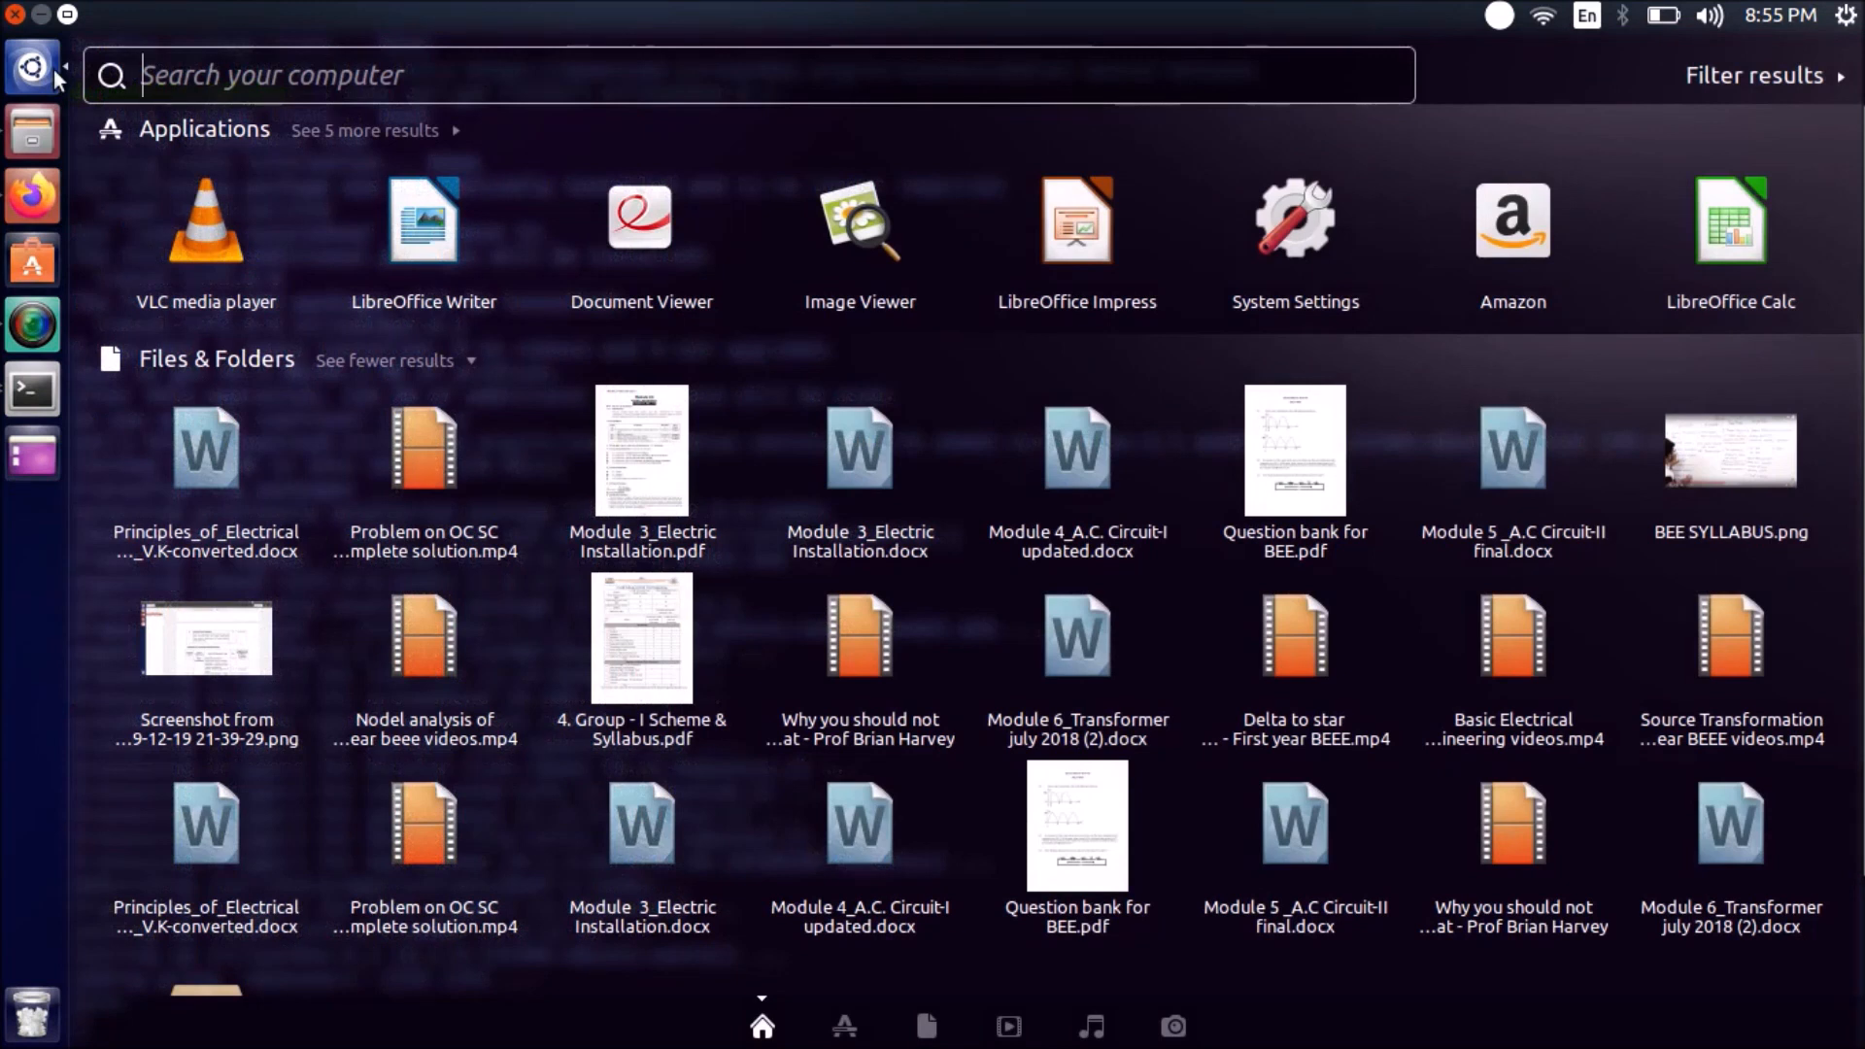
text(vir)
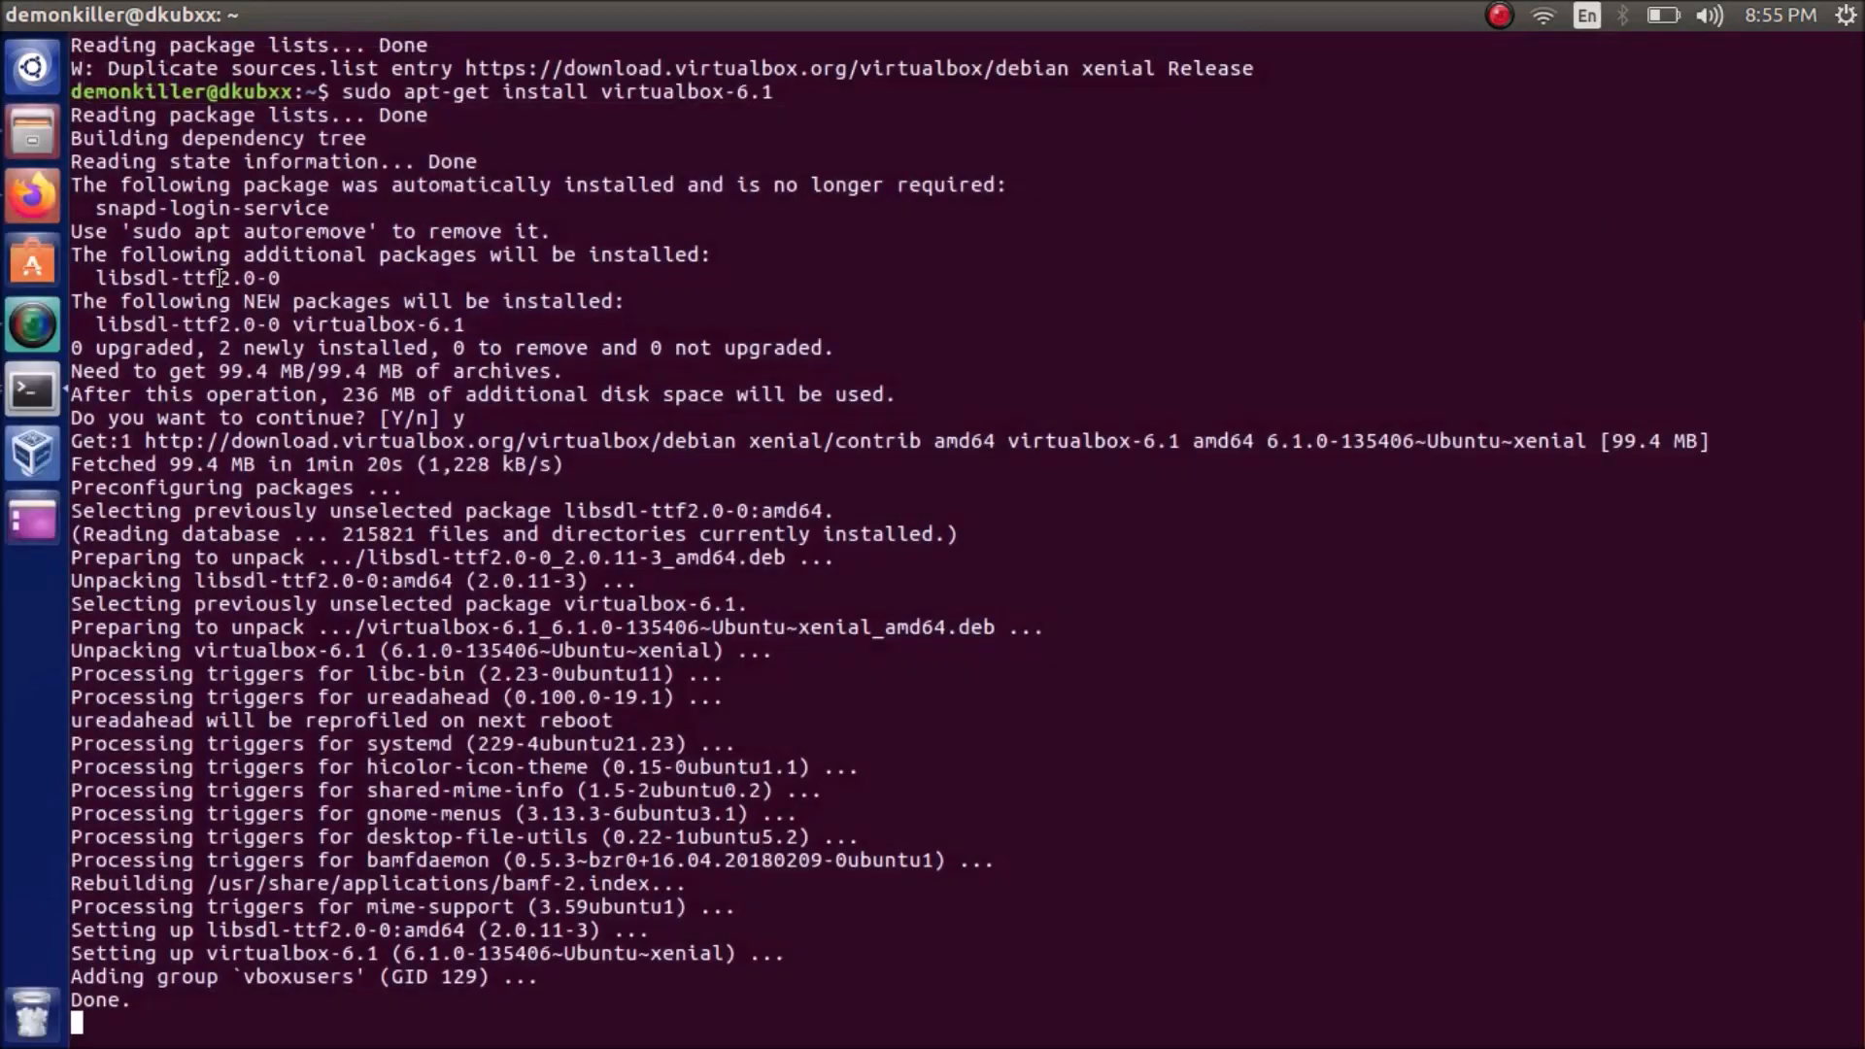
click(33, 449)
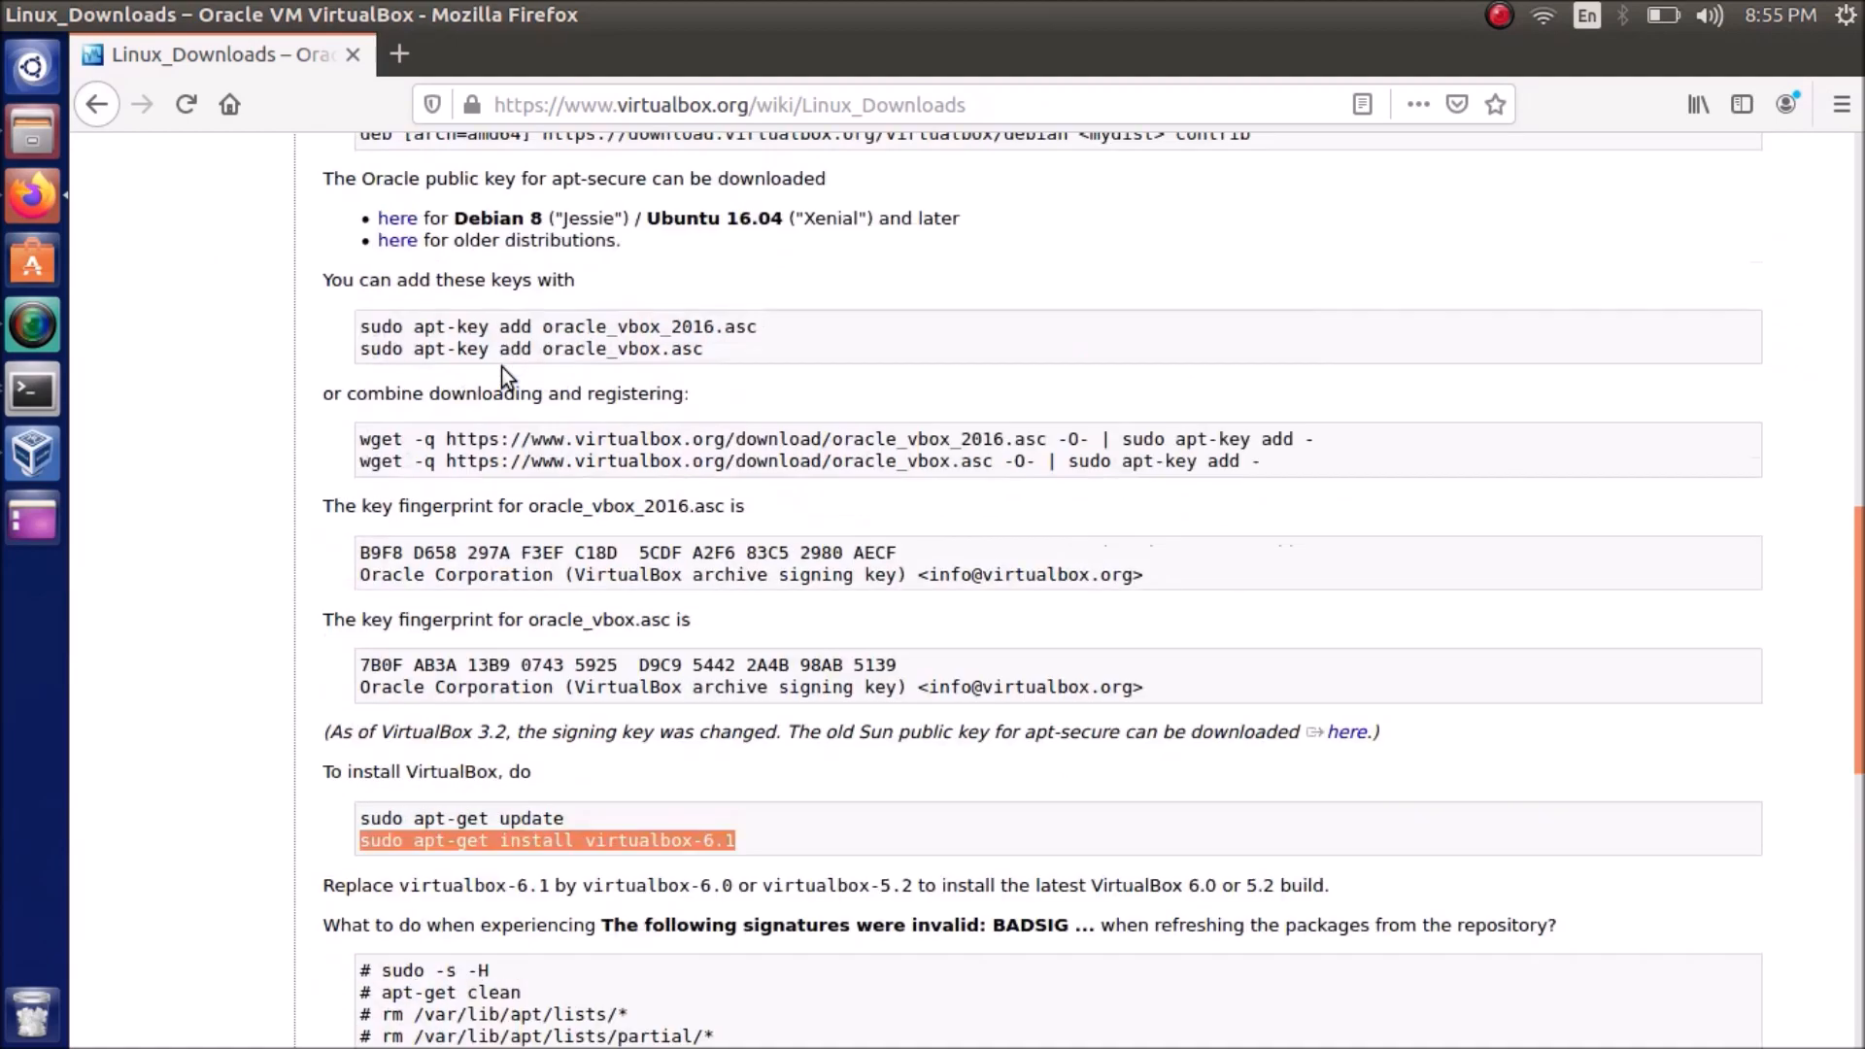
Return to the Downloads page and download the 6.1.0 Extension Pack for all supported platforms
click(98, 102)
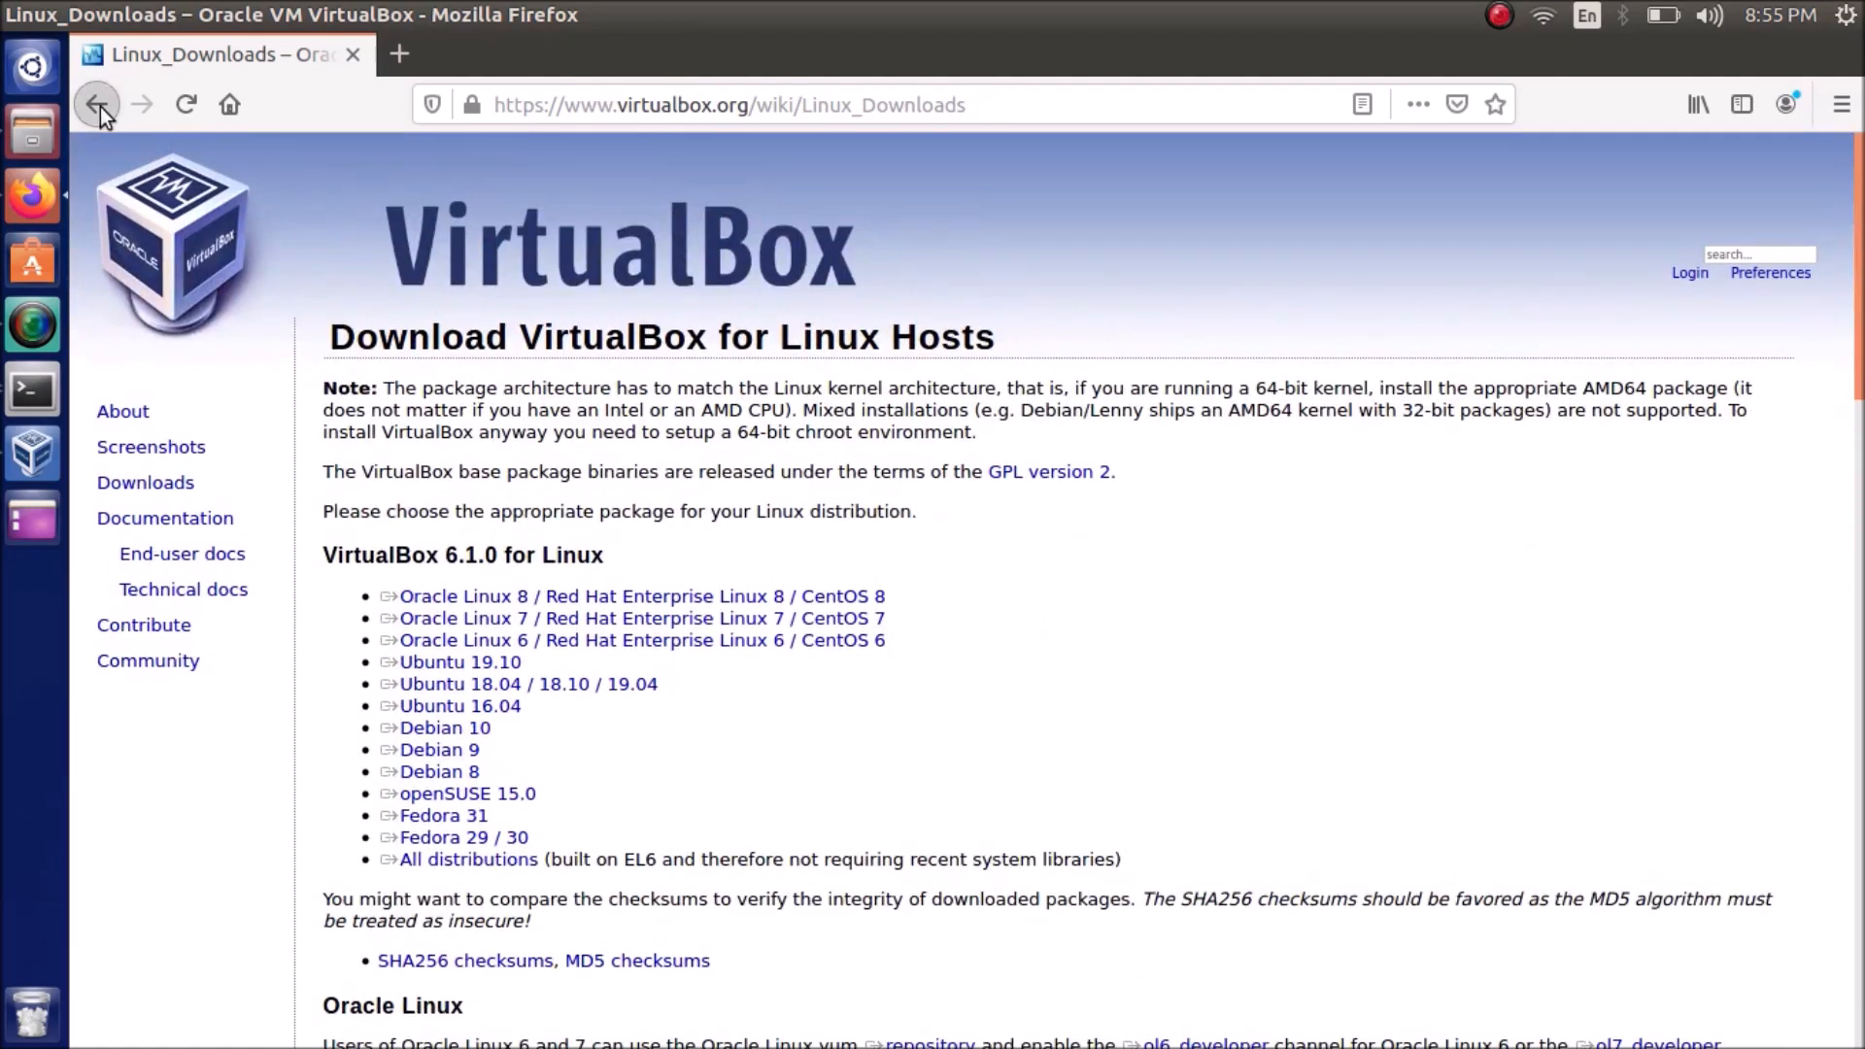
click(97, 103)
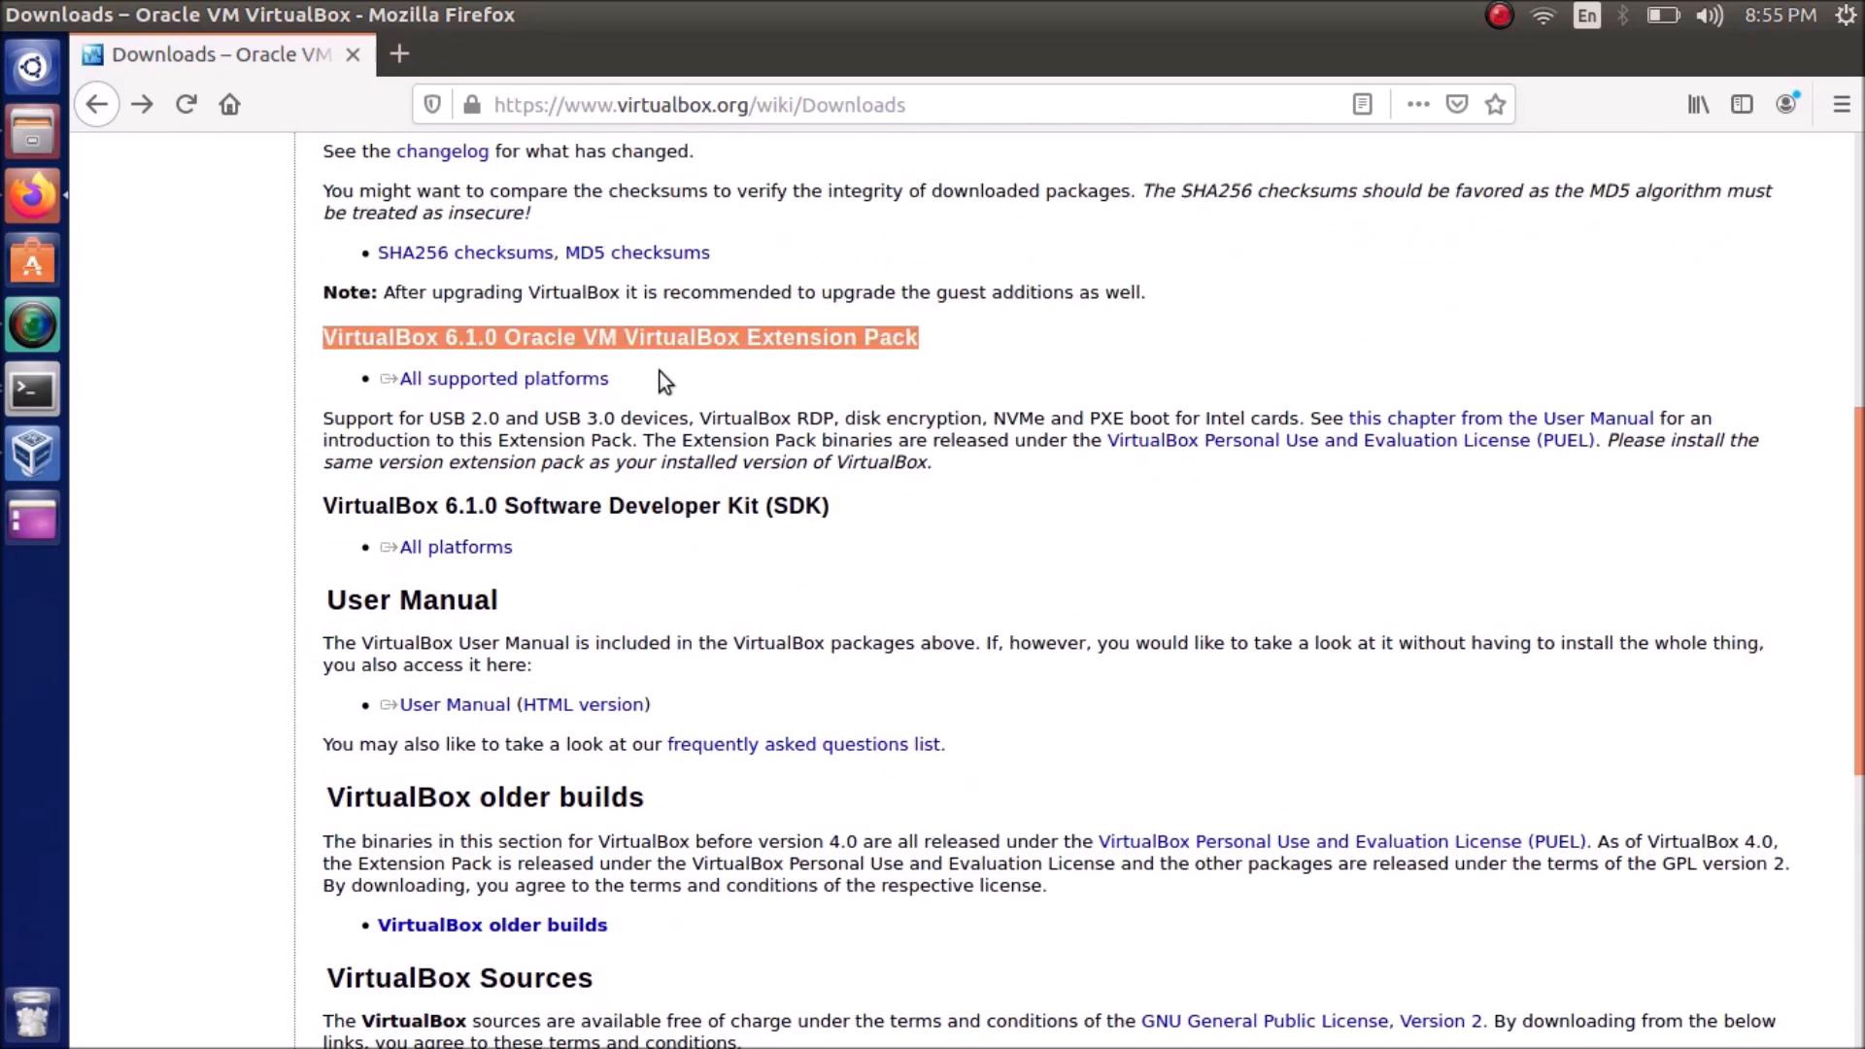
click(505, 377)
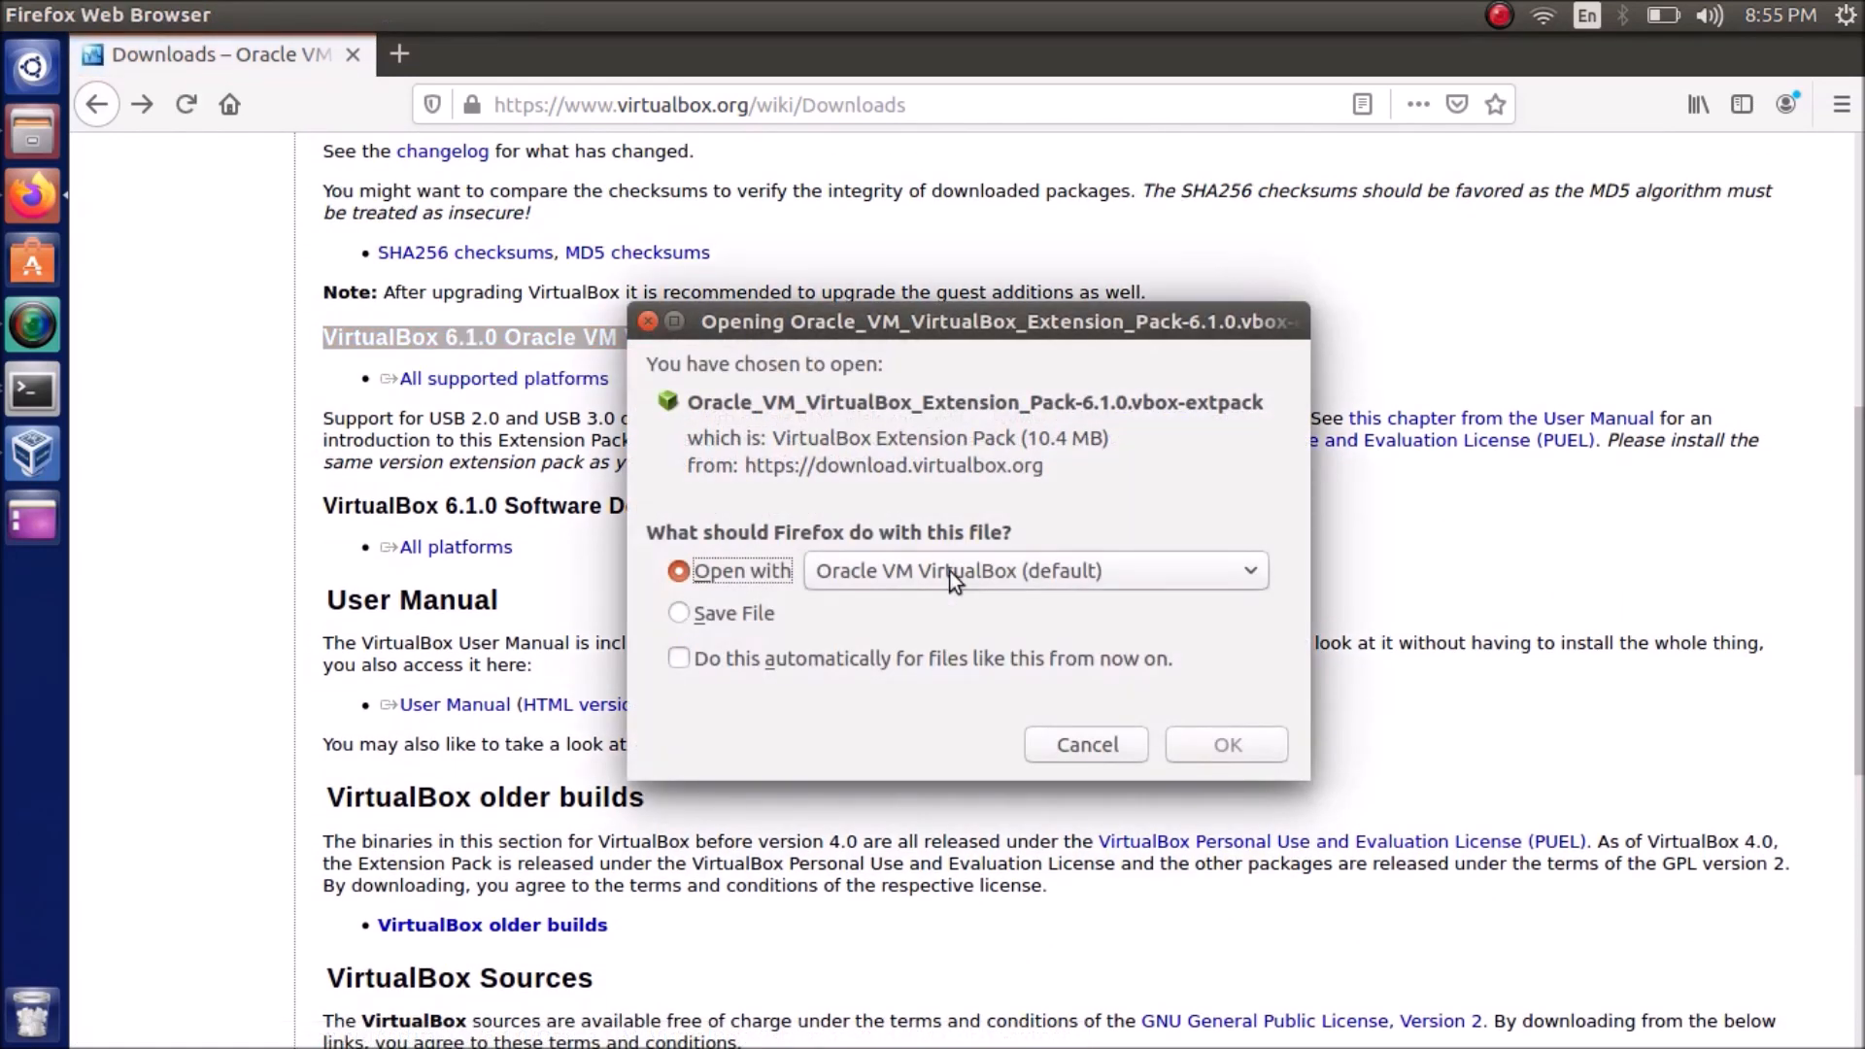
Install the Extension Pack 6.1.0 via VirtualBox, accepting the license and authenticating with the password
click(1226, 744)
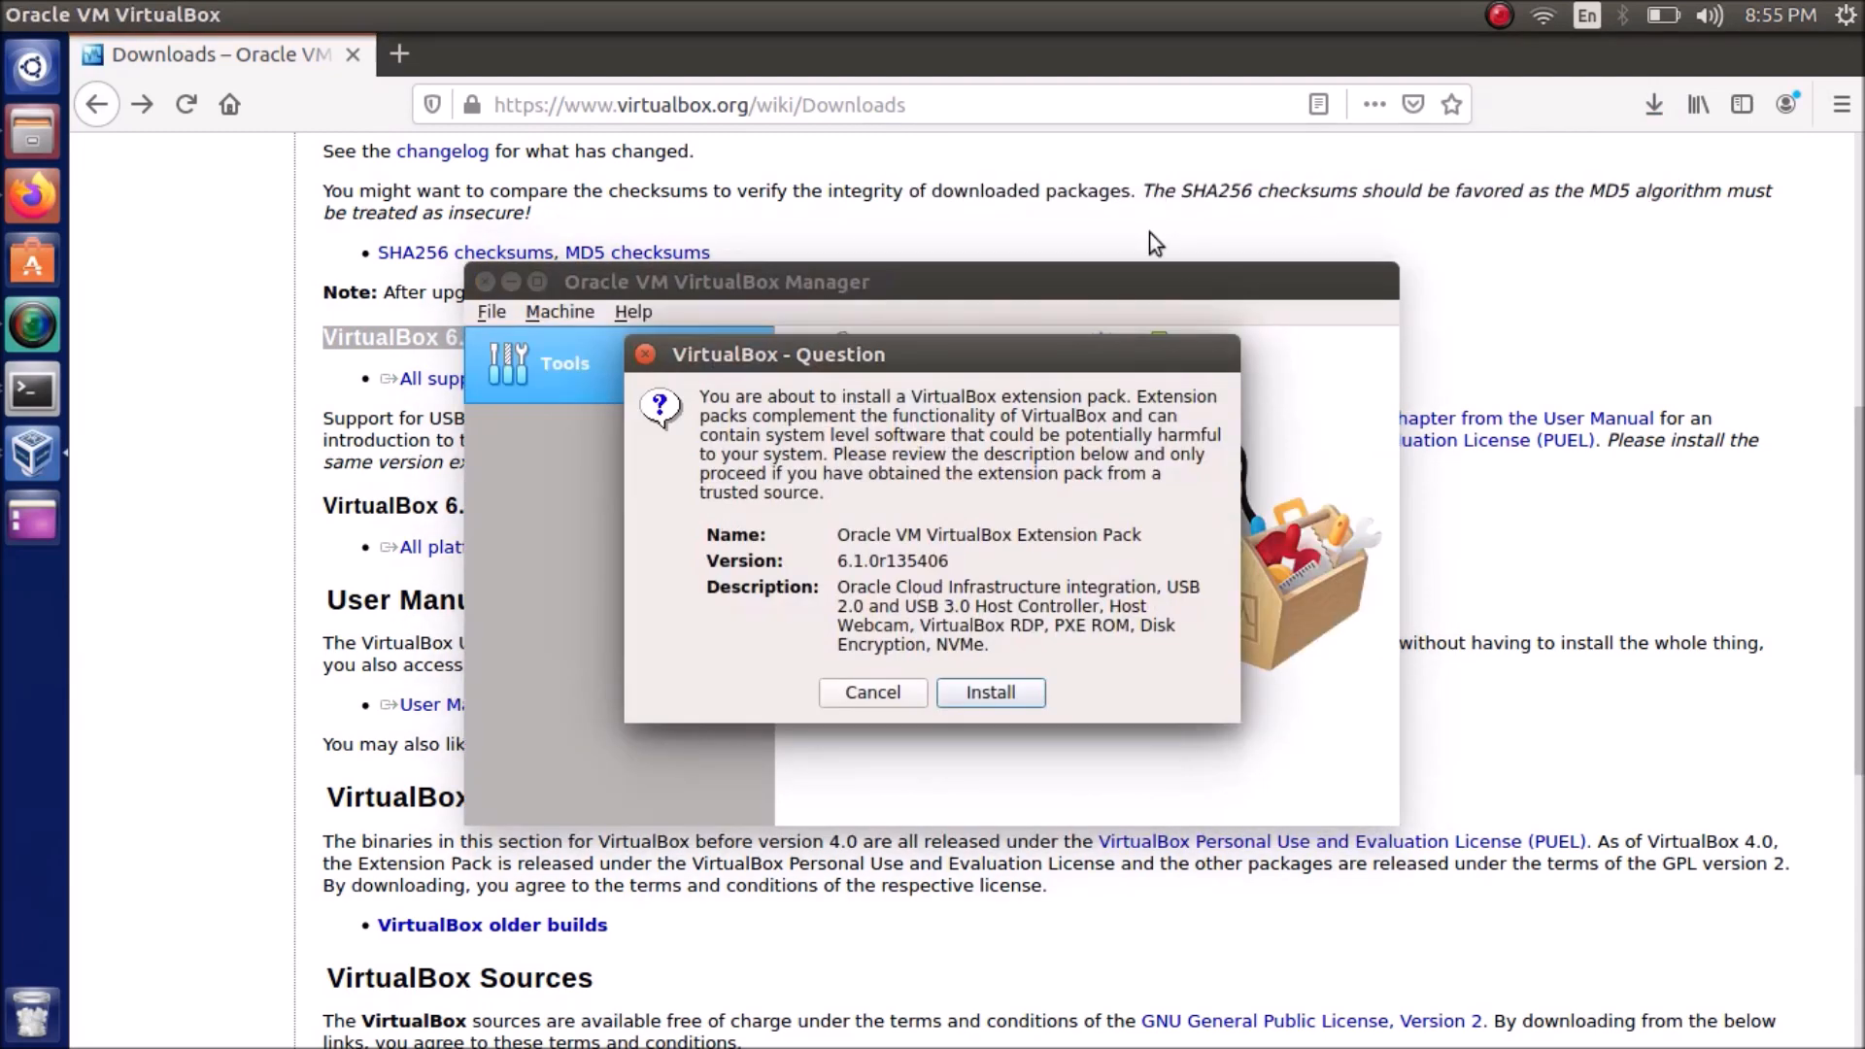
mouse_move(93, 169)
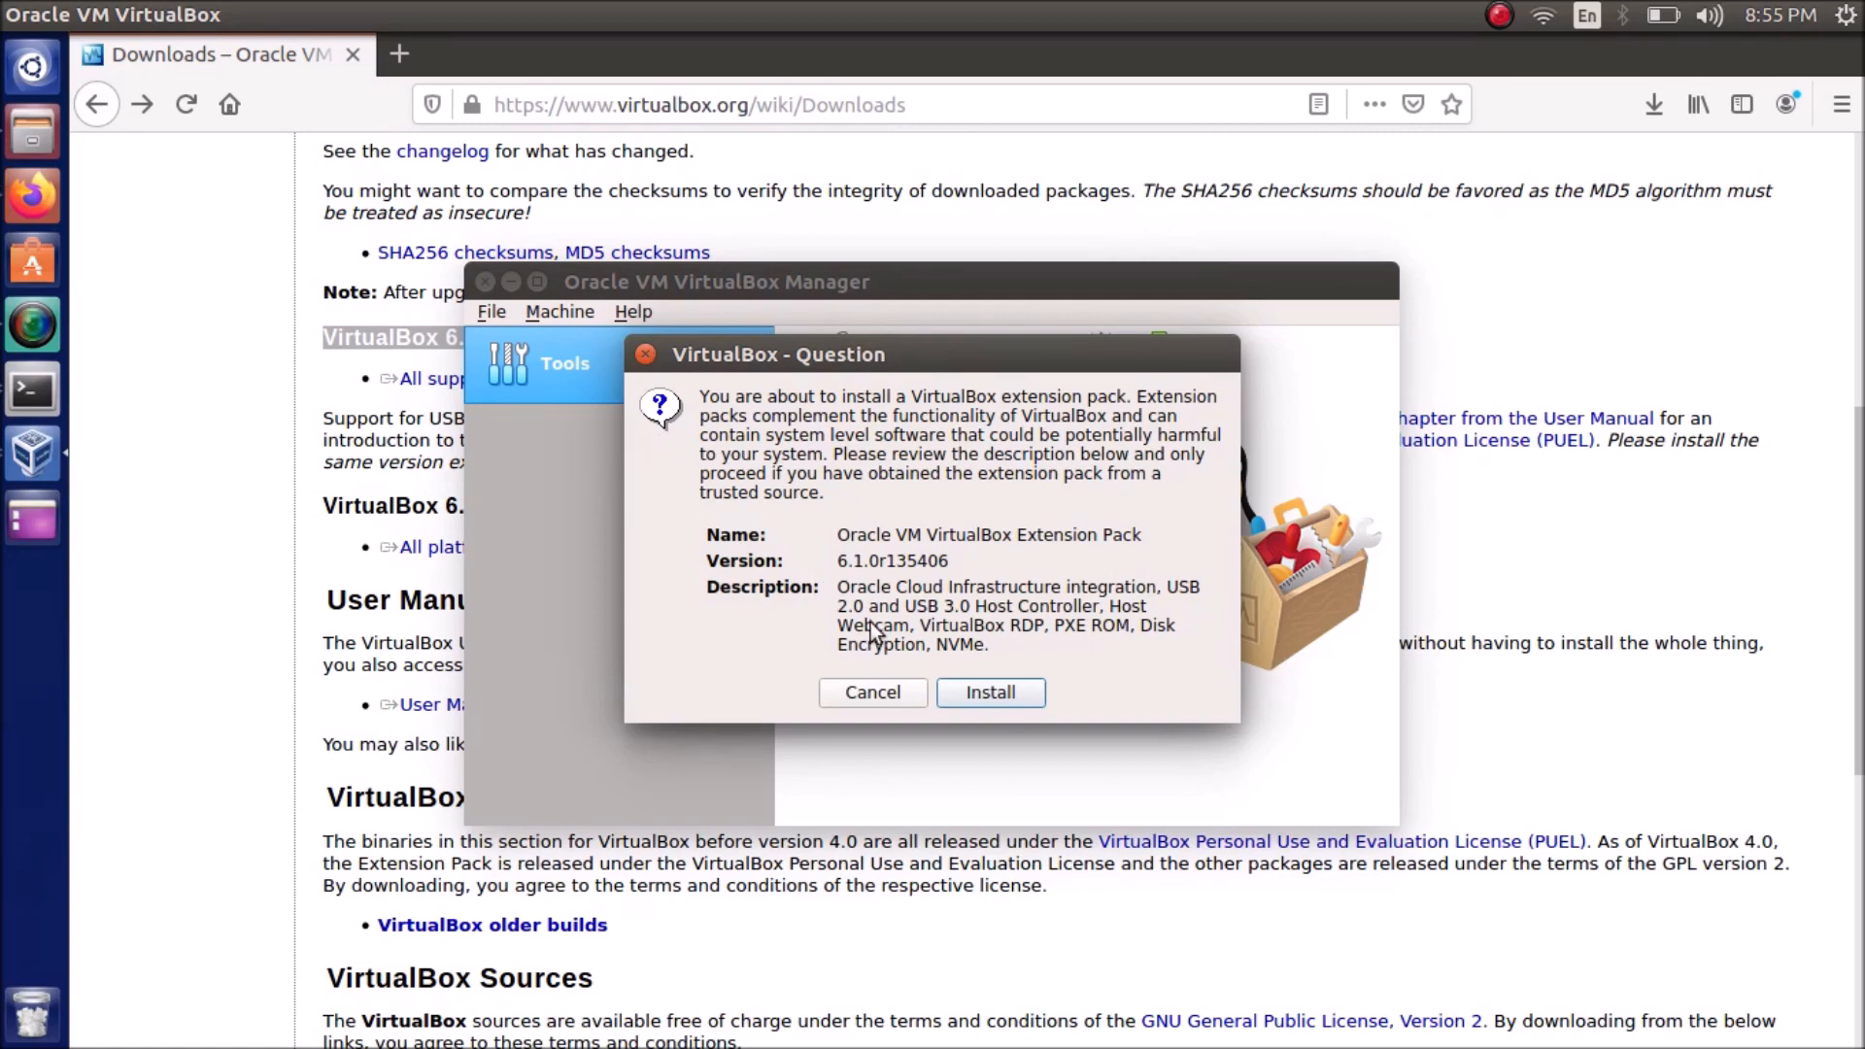
click(989, 691)
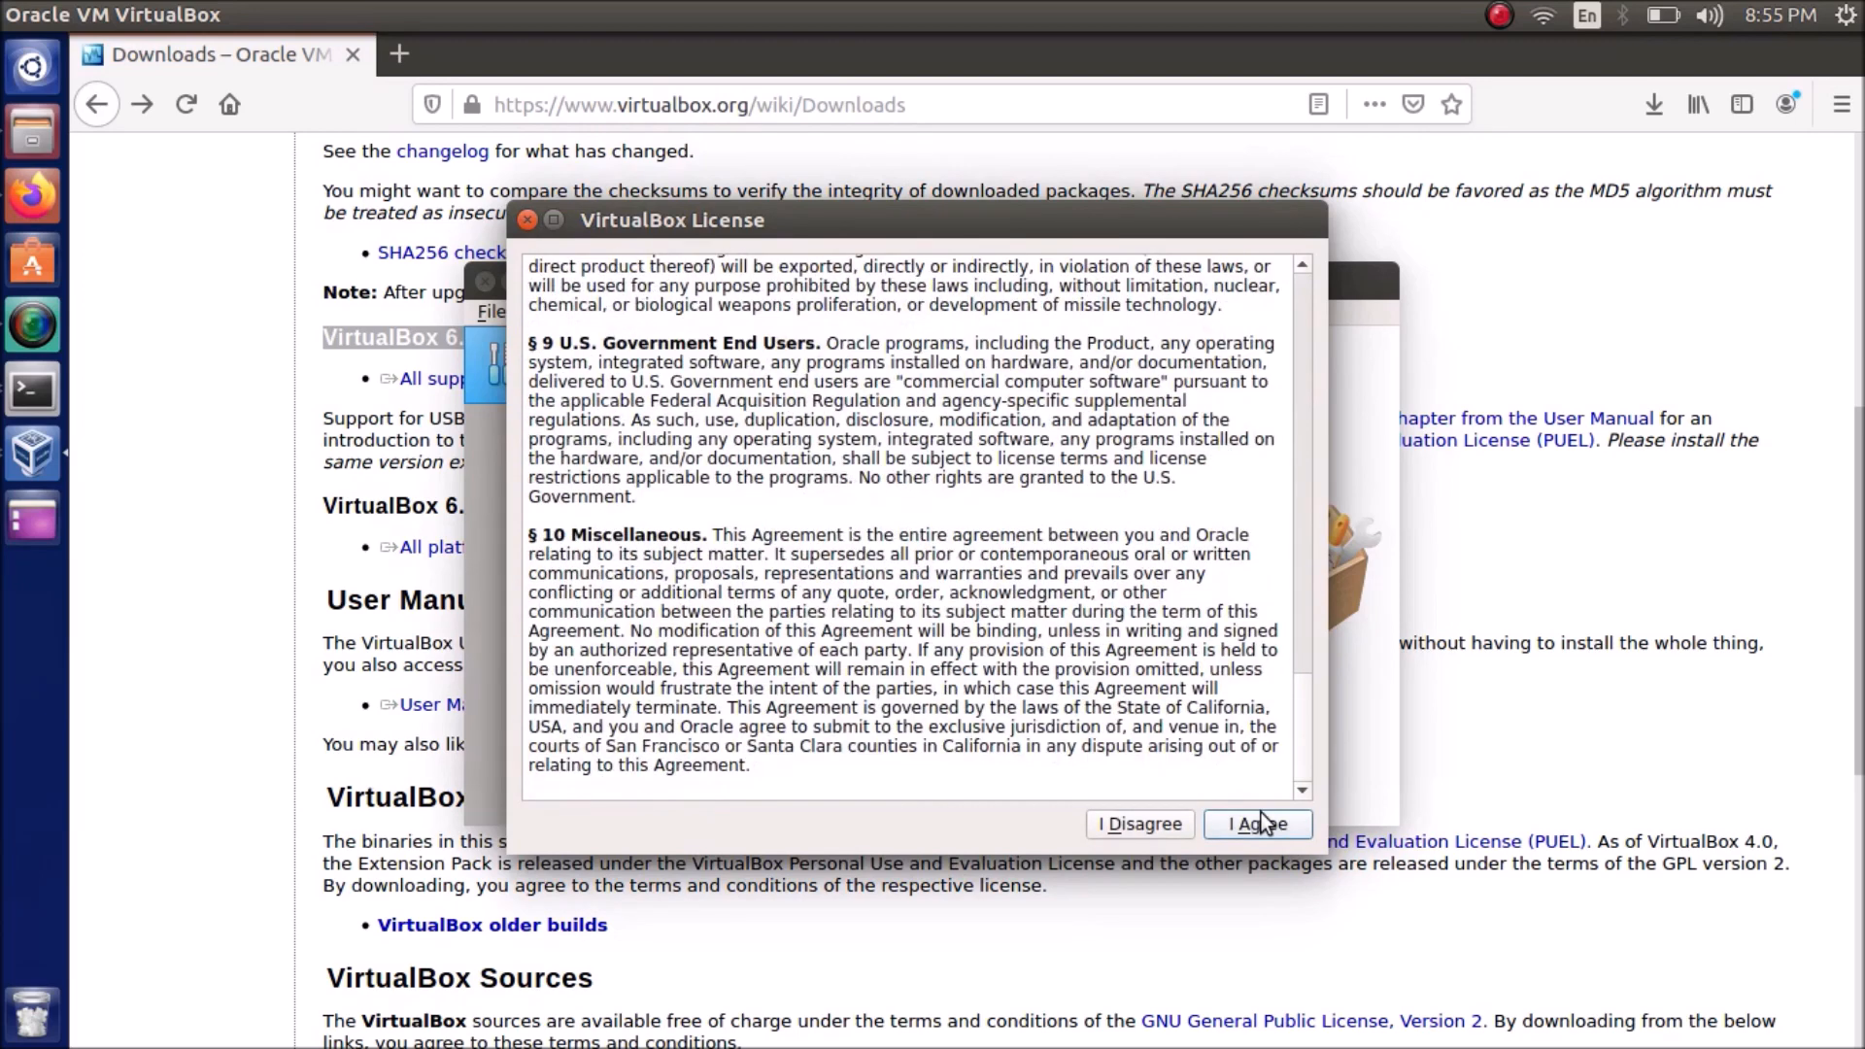
click(1257, 824)
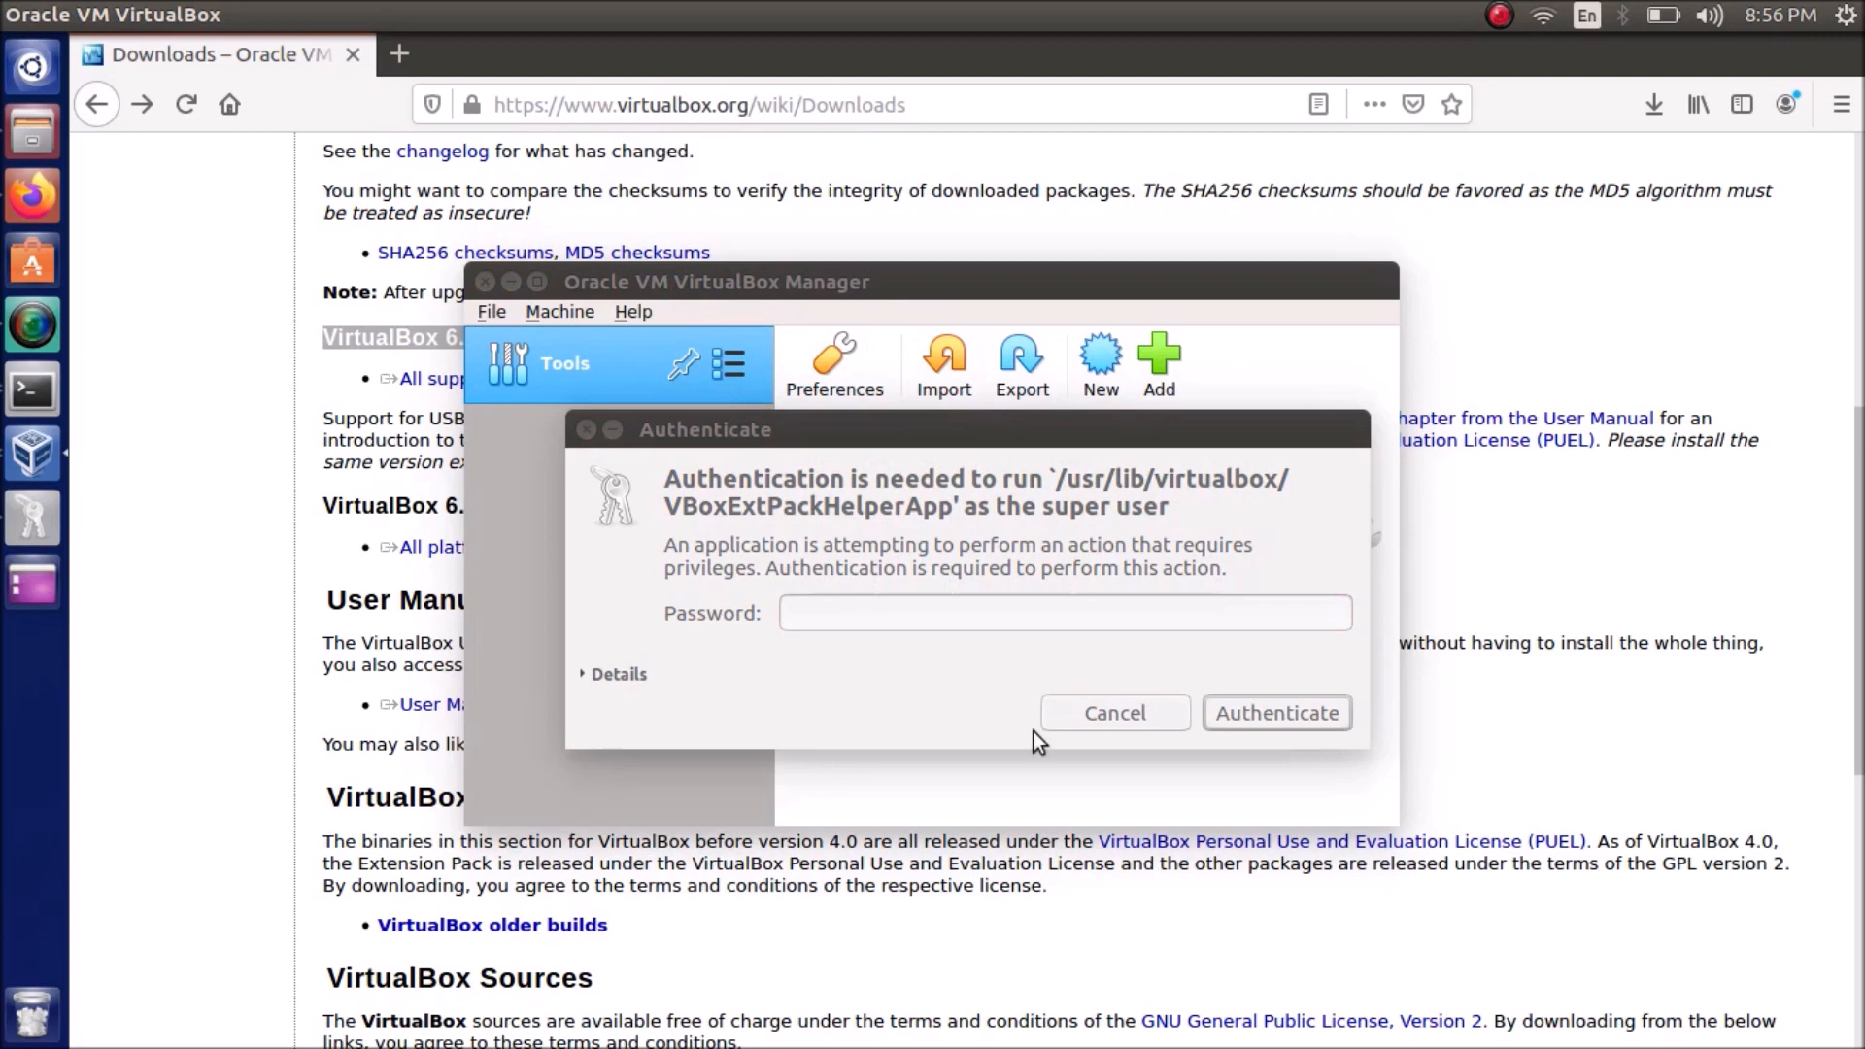
text(••••)
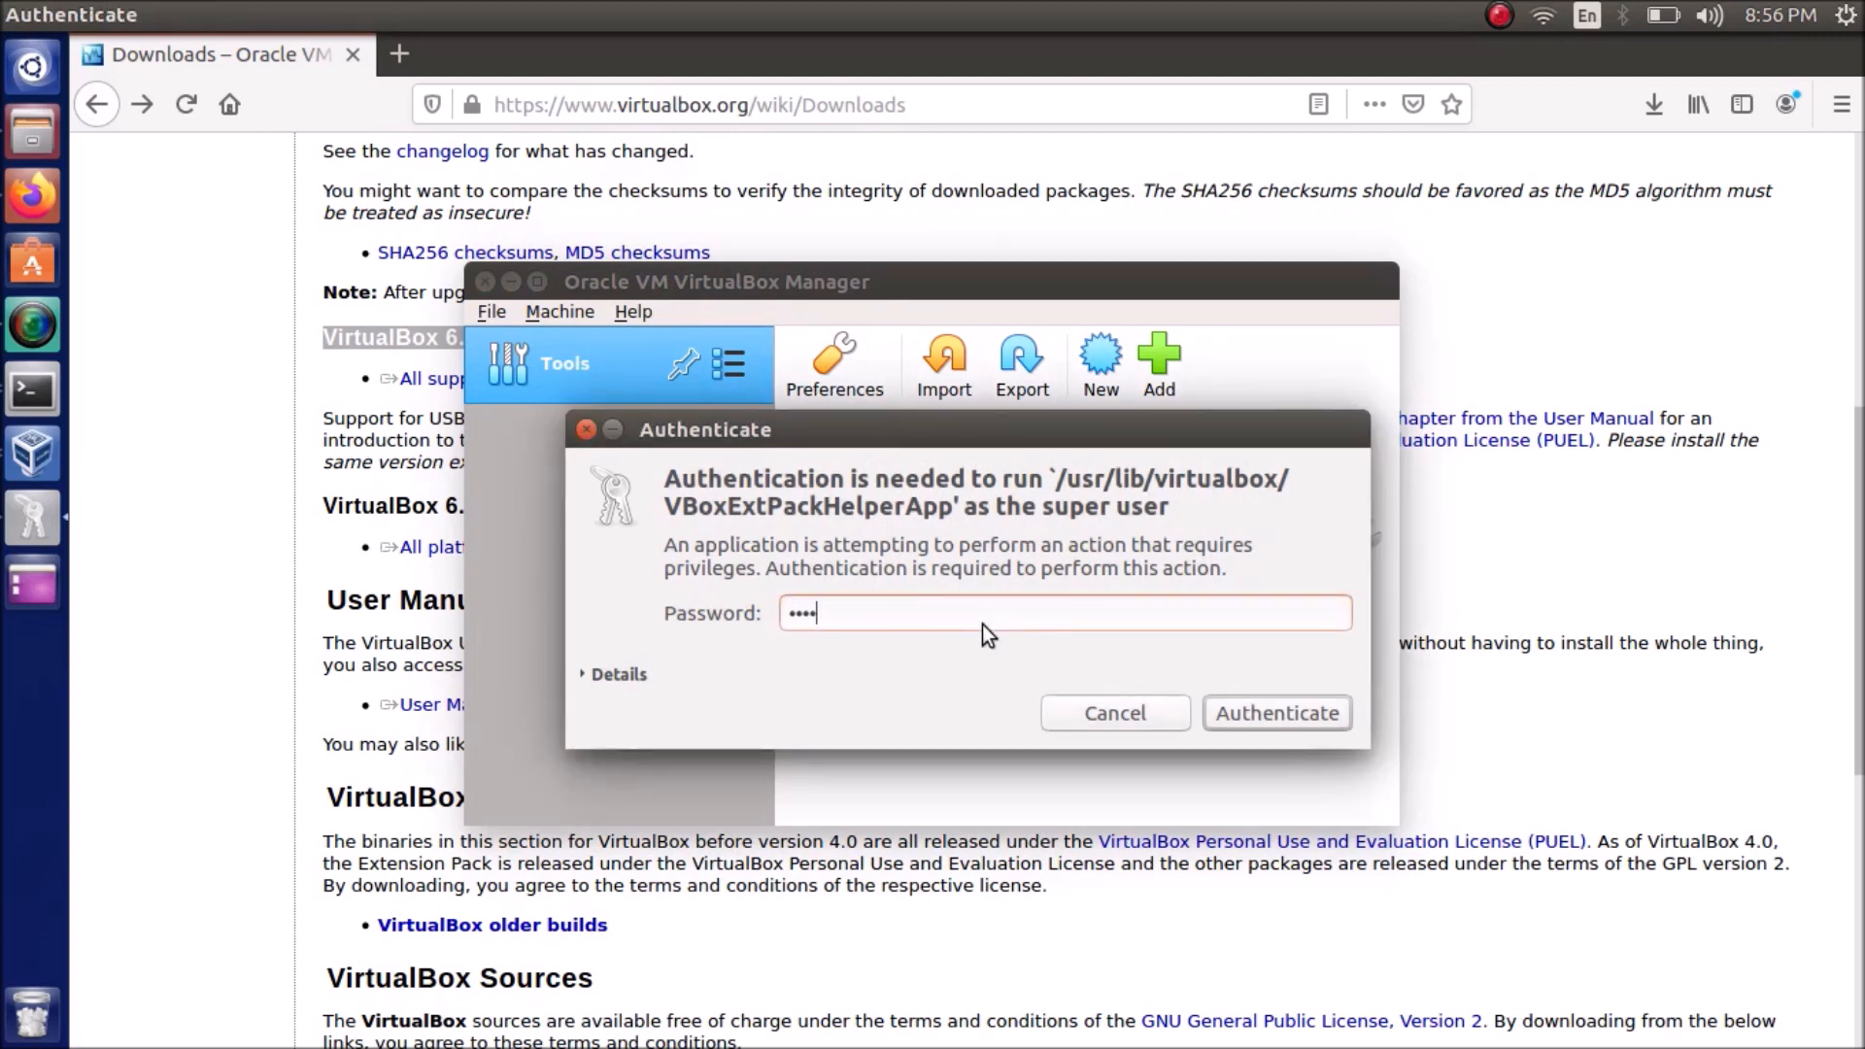
click(1277, 713)
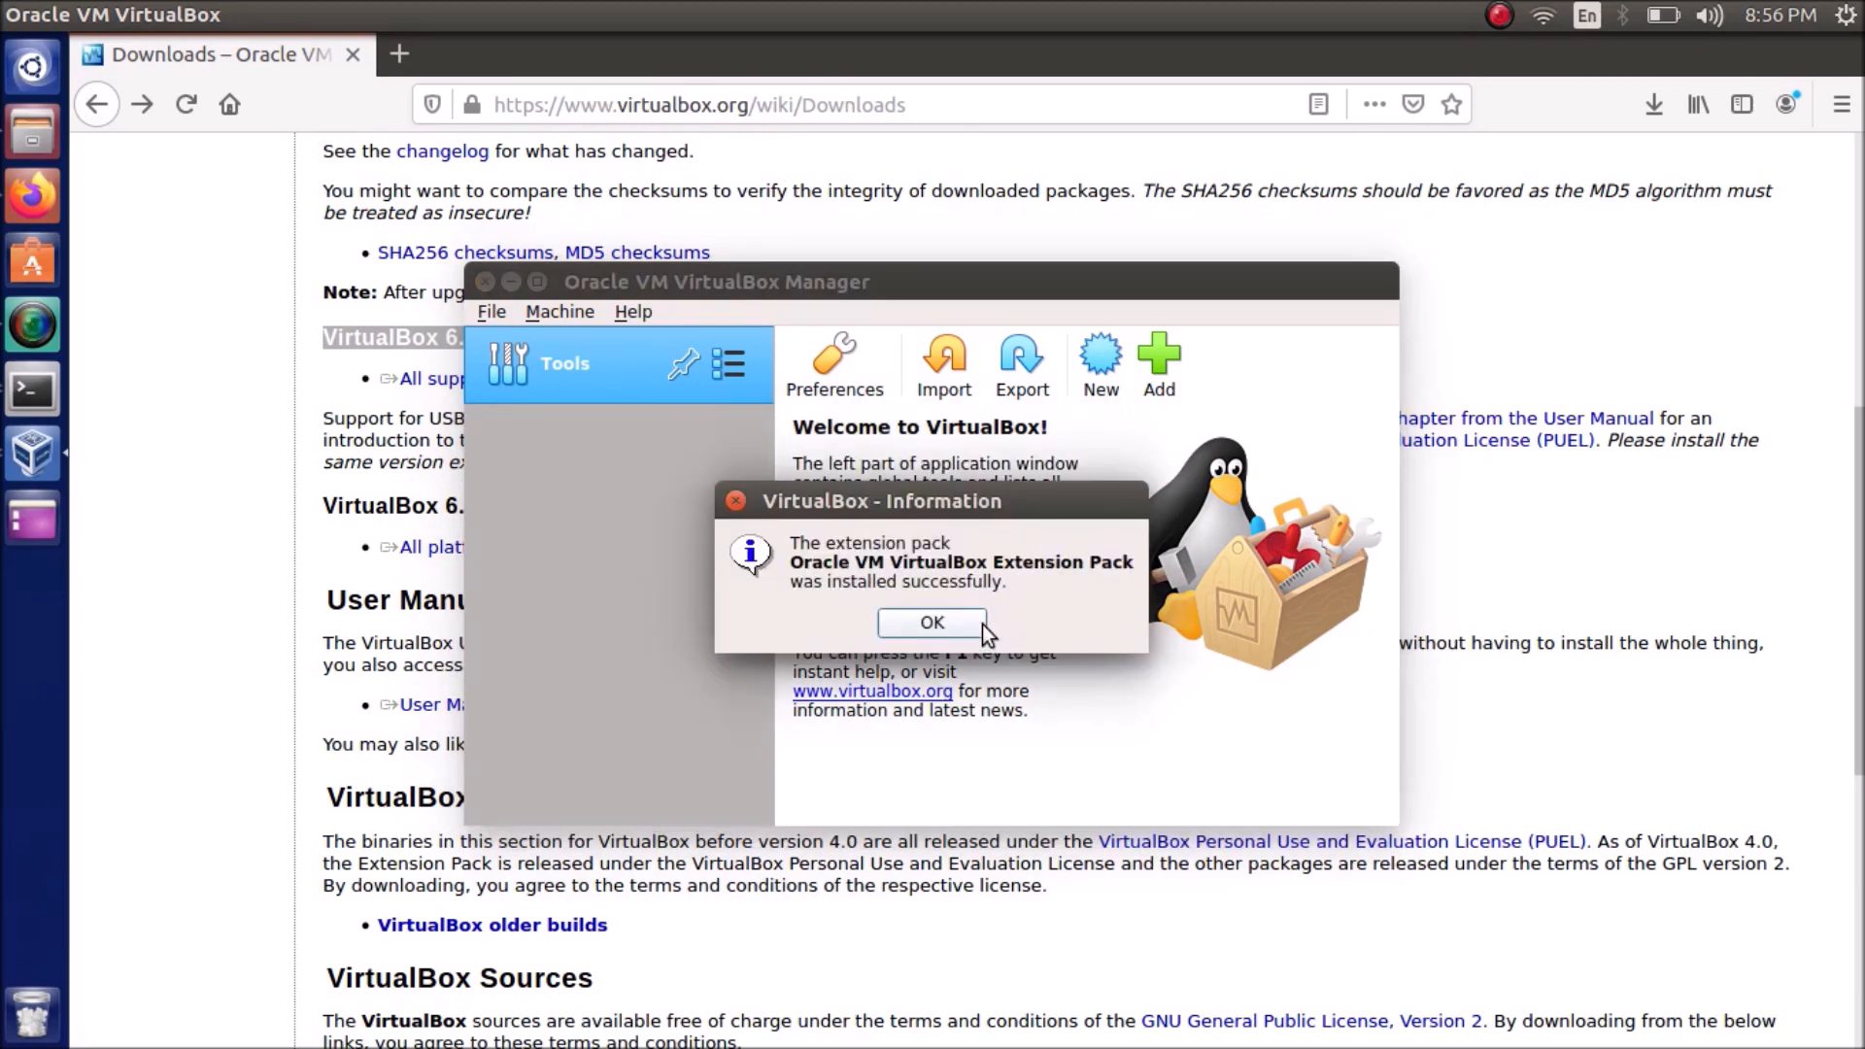
click(931, 621)
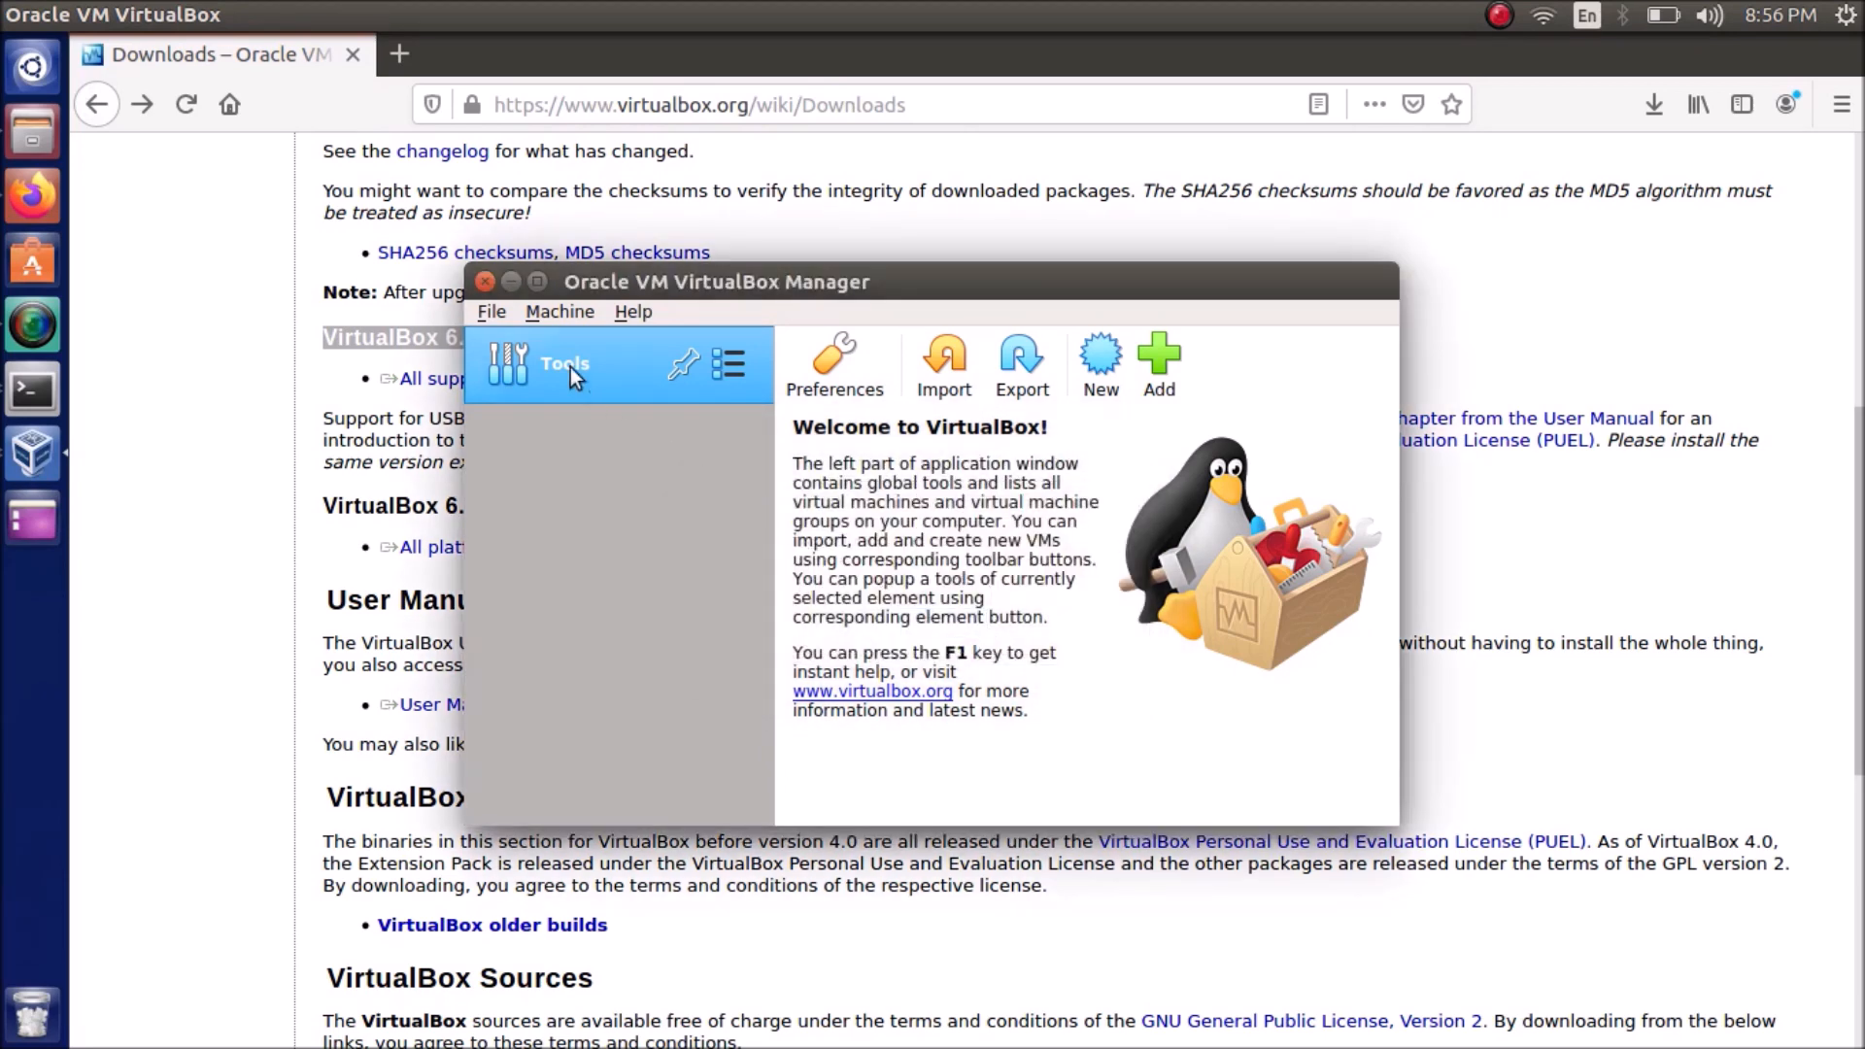
Maximize VirtualBox Manager, briefly opening and cancelling the Add virtual machine chooser
click(513, 282)
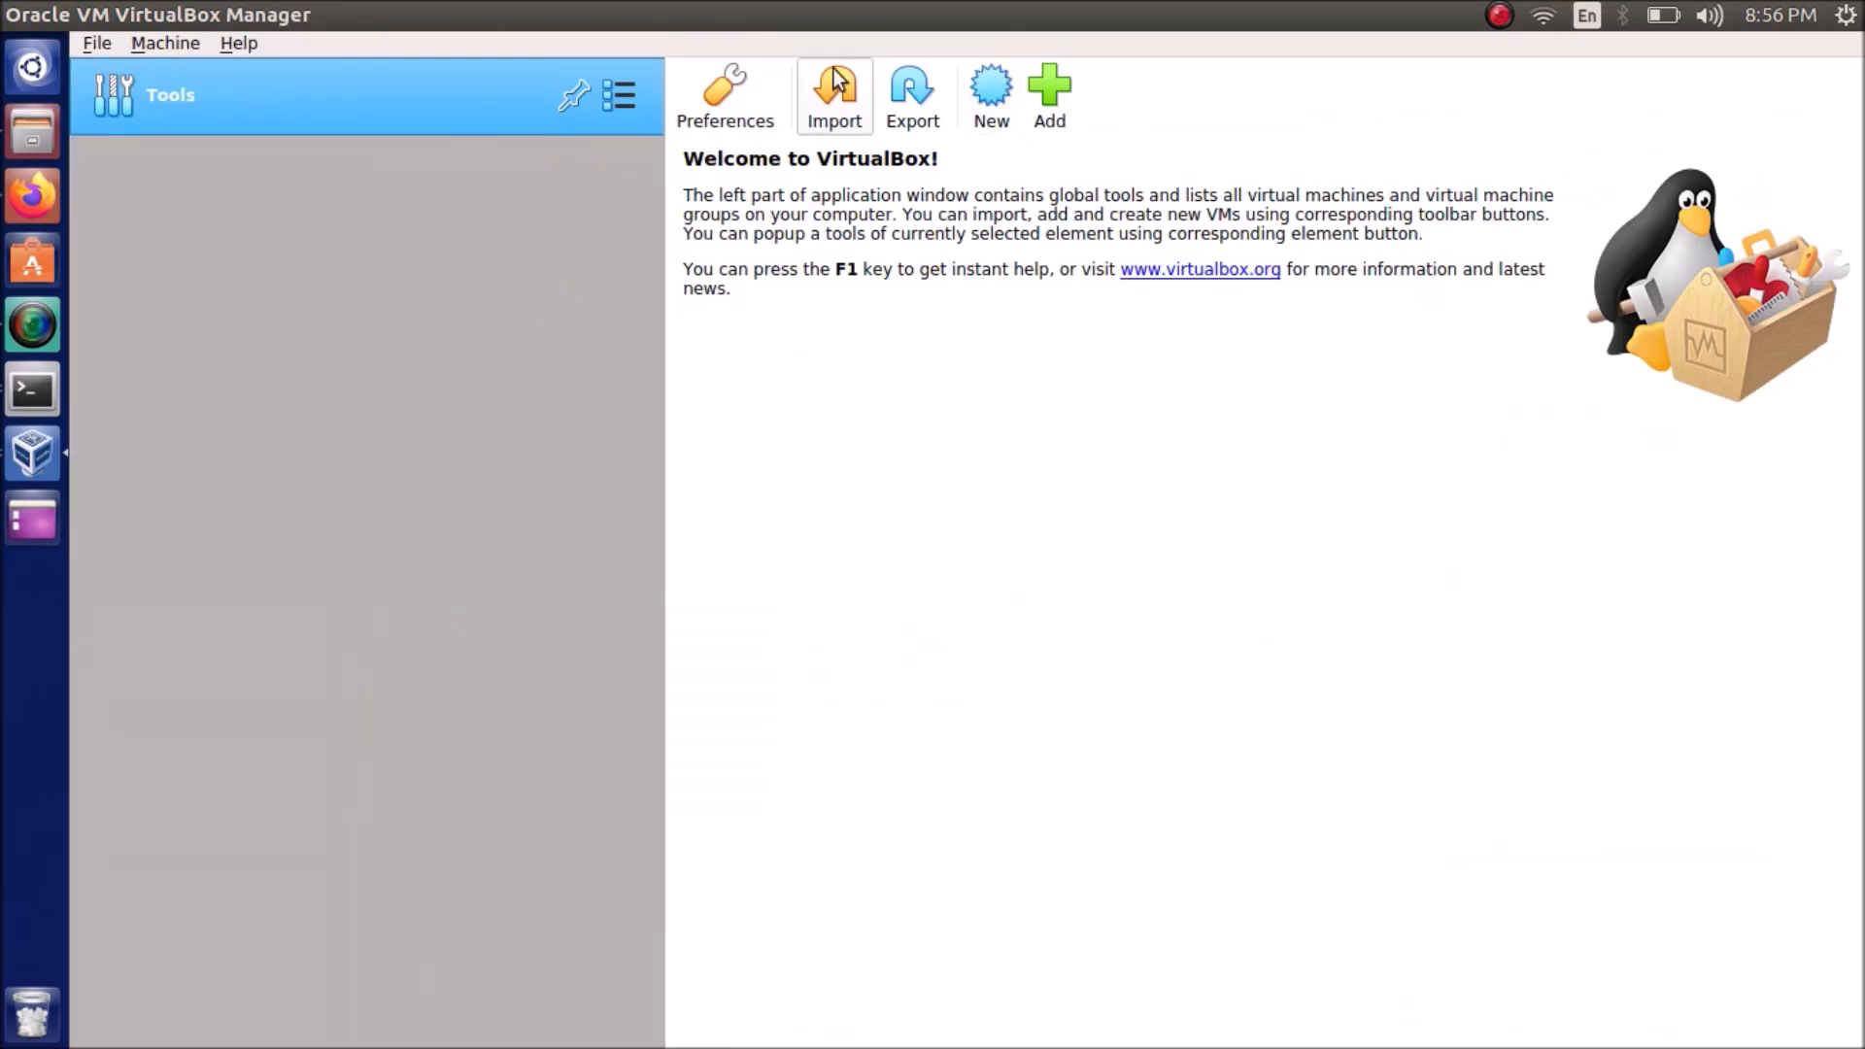
click(833, 95)
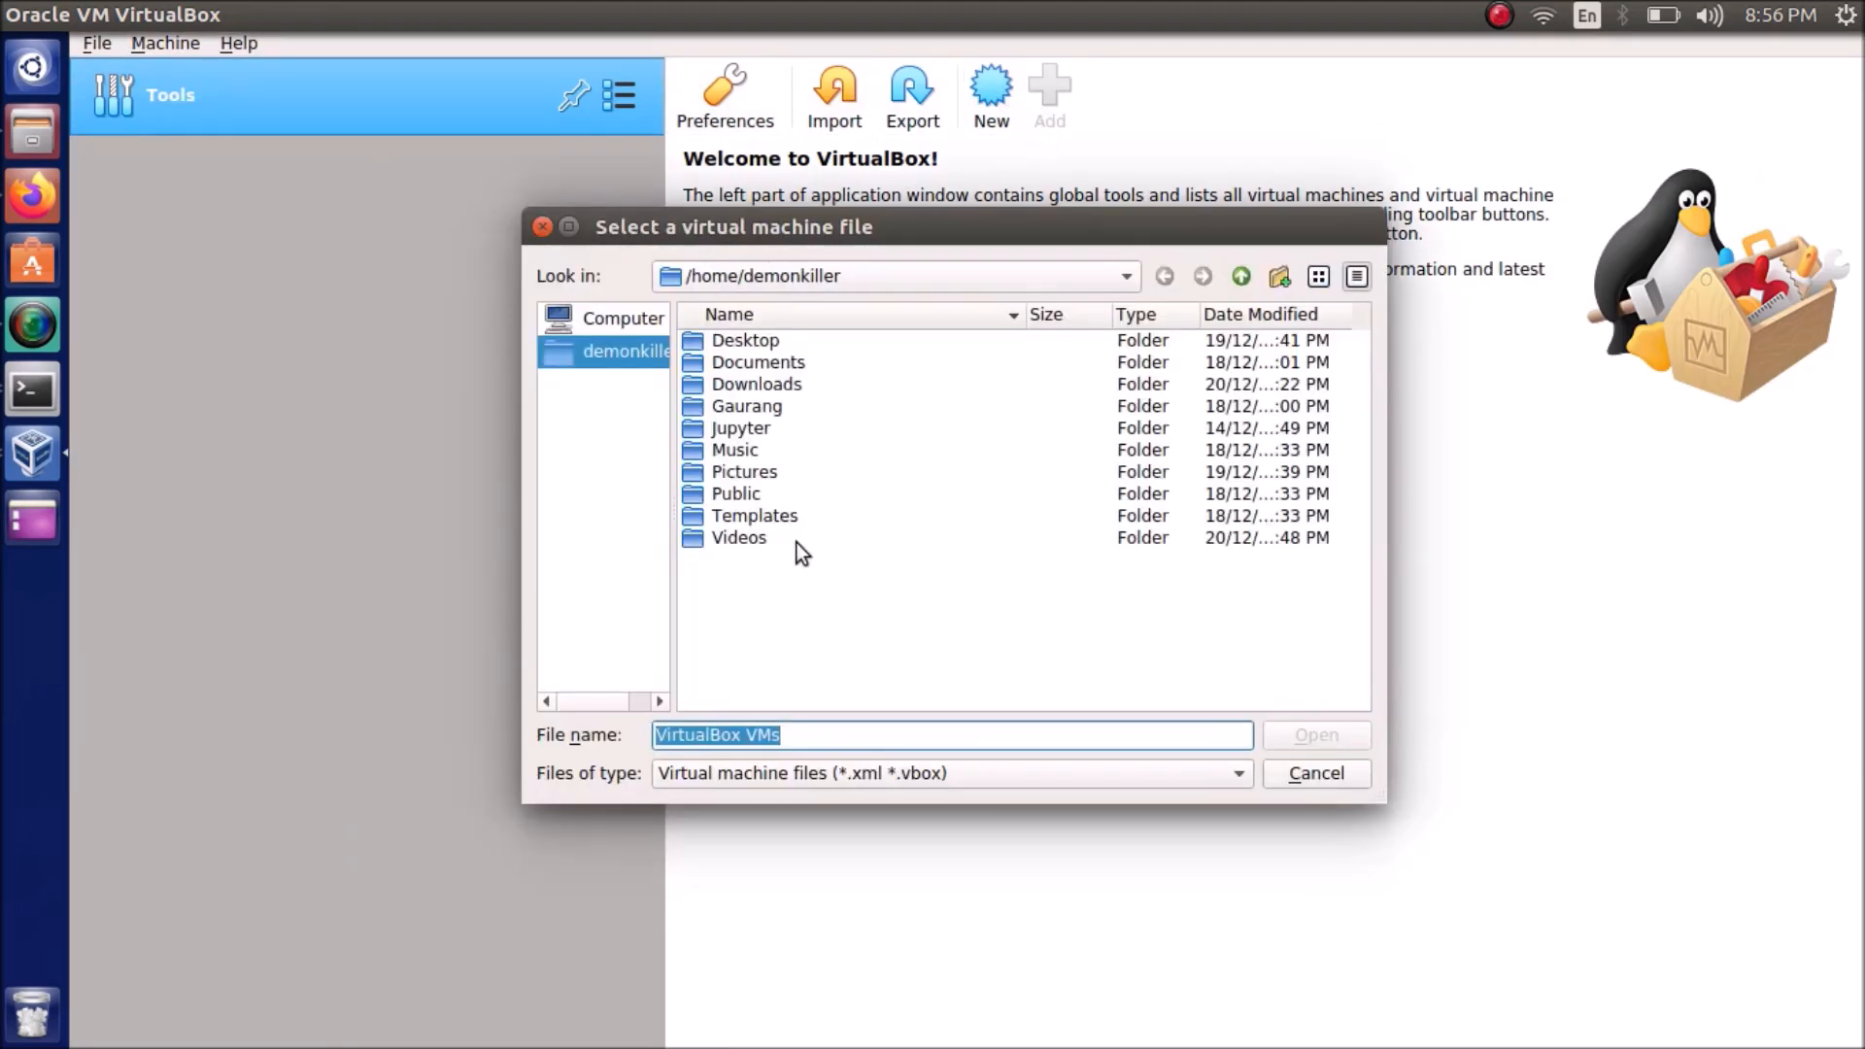
click(1316, 774)
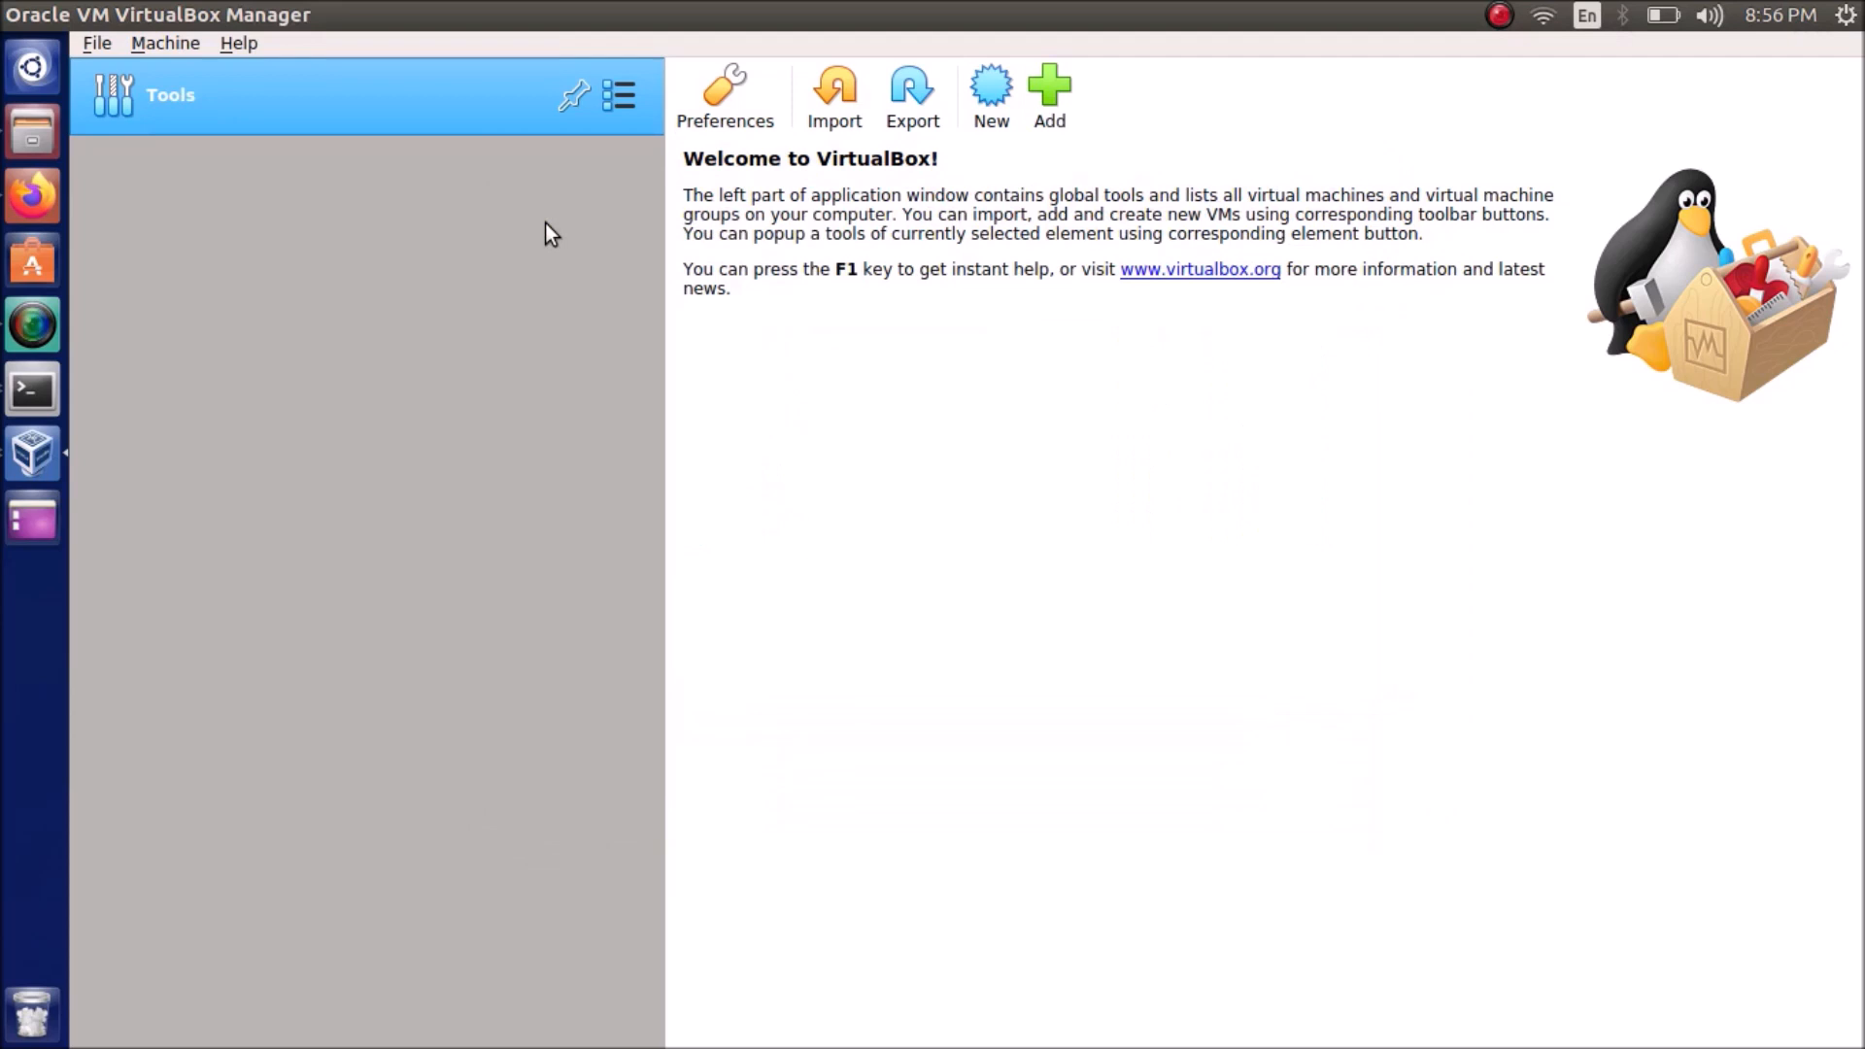
mouse_move(834, 95)
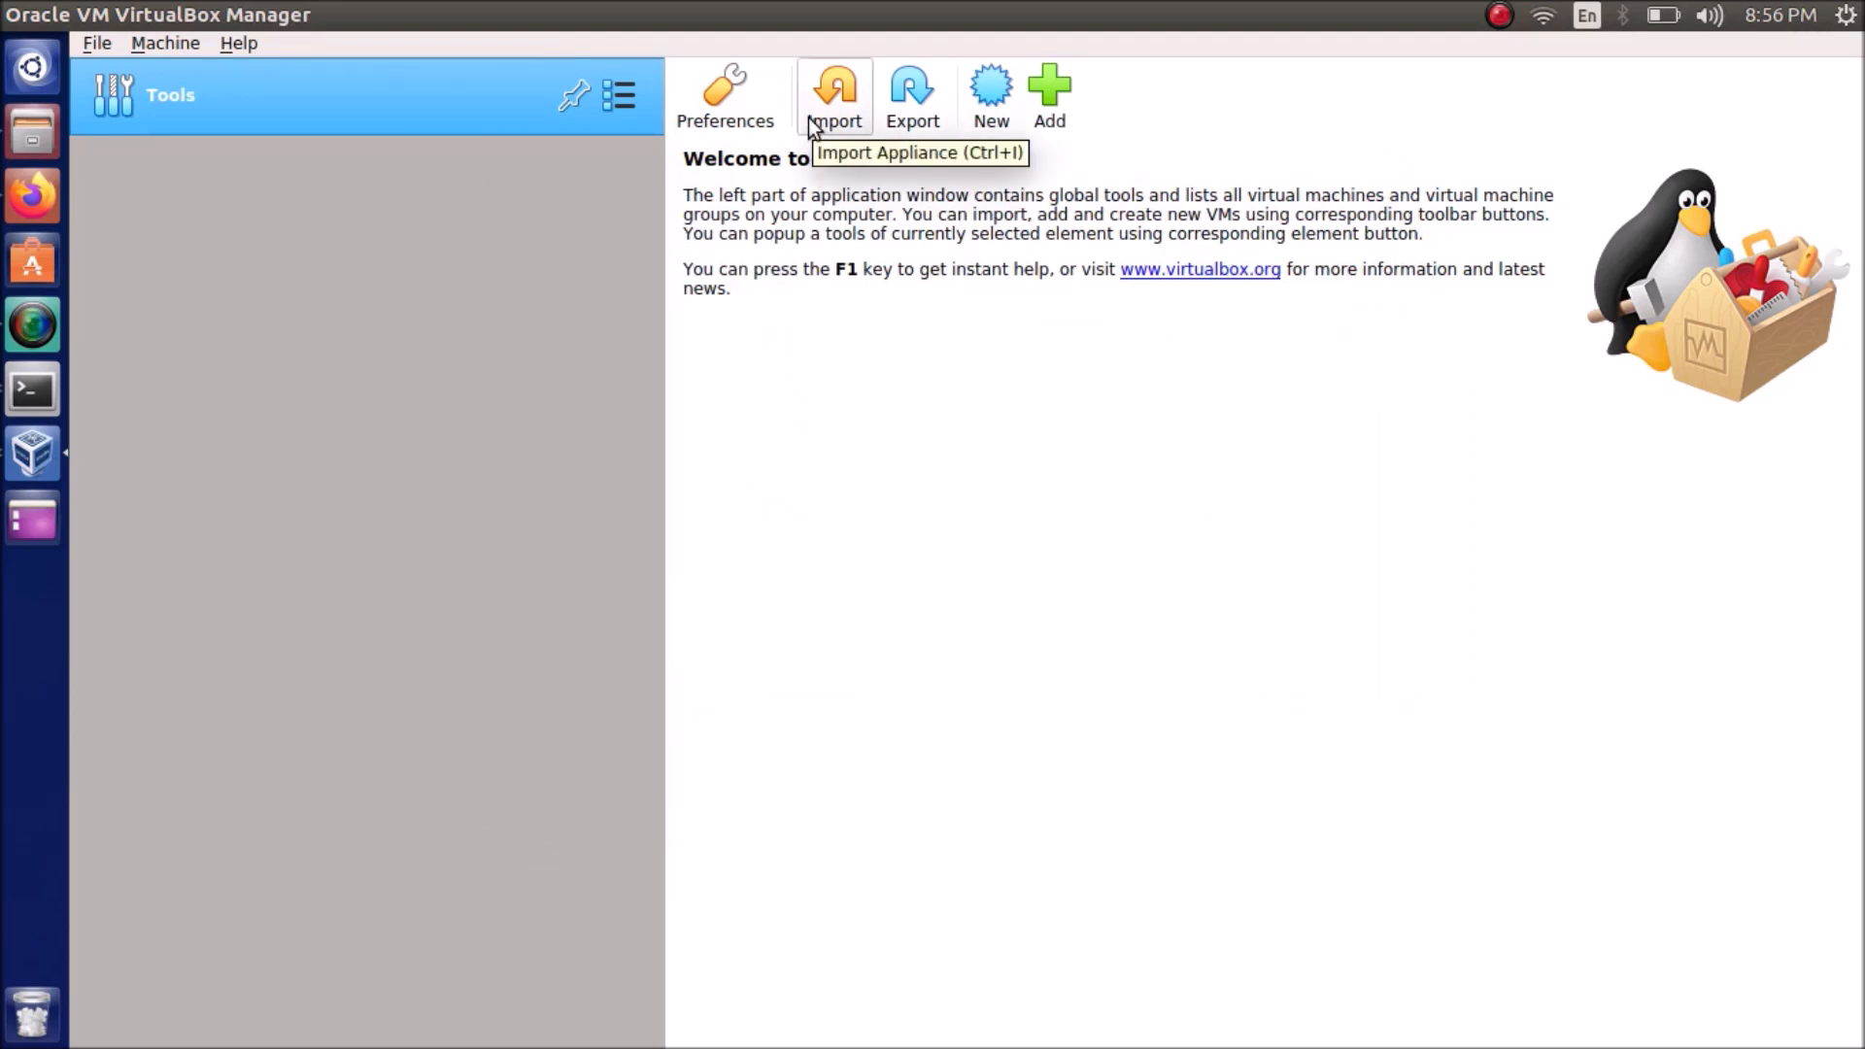